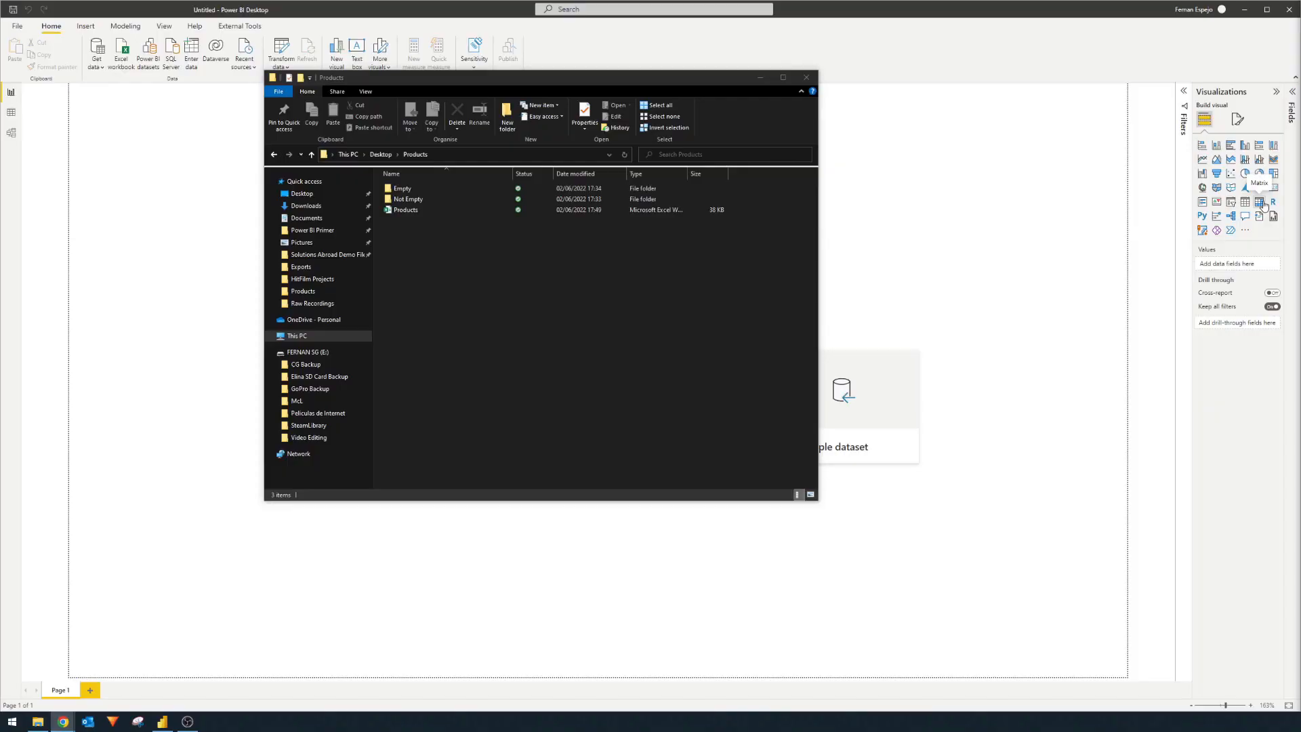
pyautogui.moveTo(1137, 206)
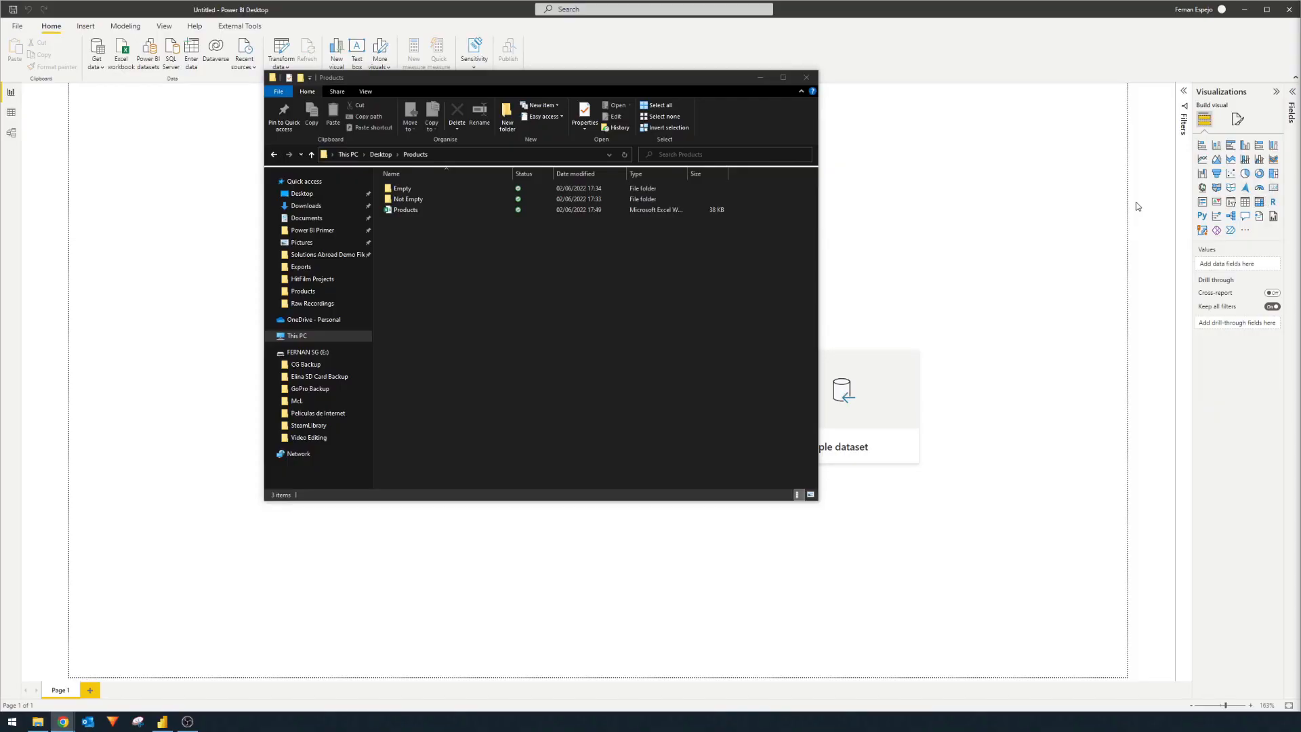
pyautogui.moveTo(1114, 217)
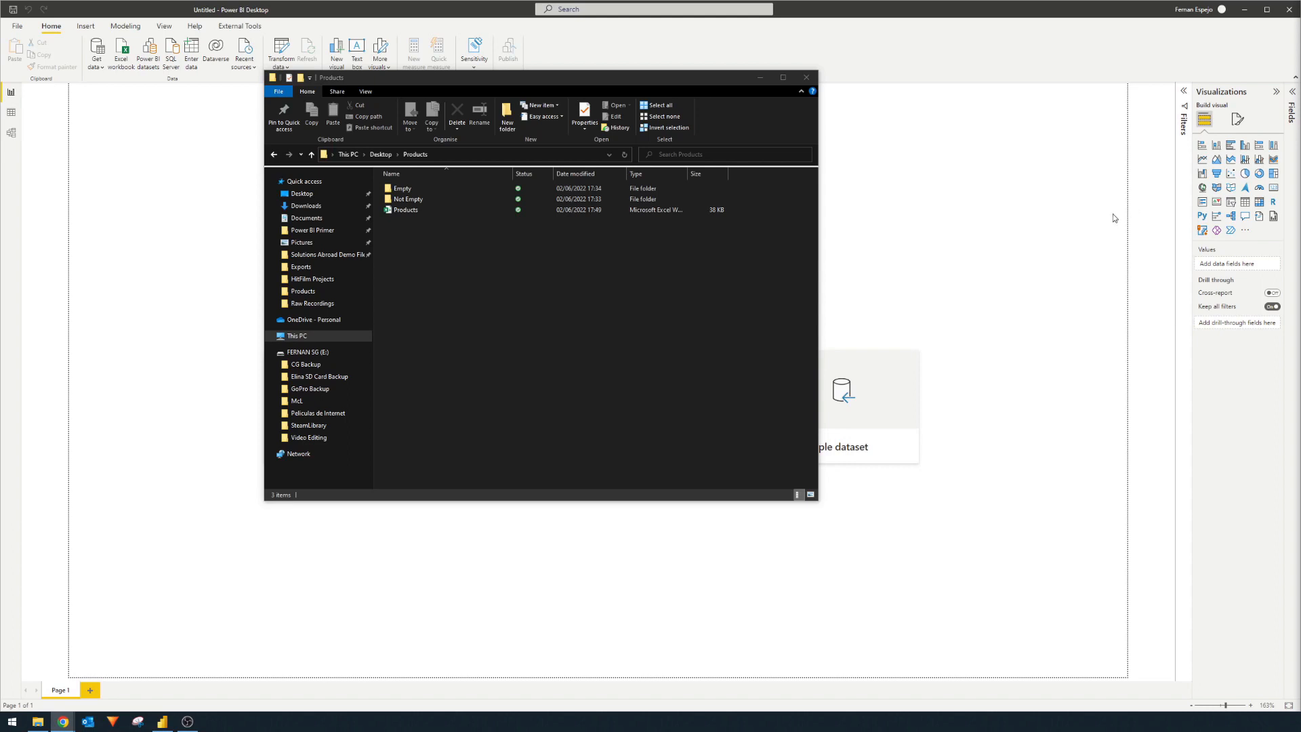
# Open Products.xlsx, with its 31 May 2022 order export, in Excel.
pyautogui.click(406, 210)
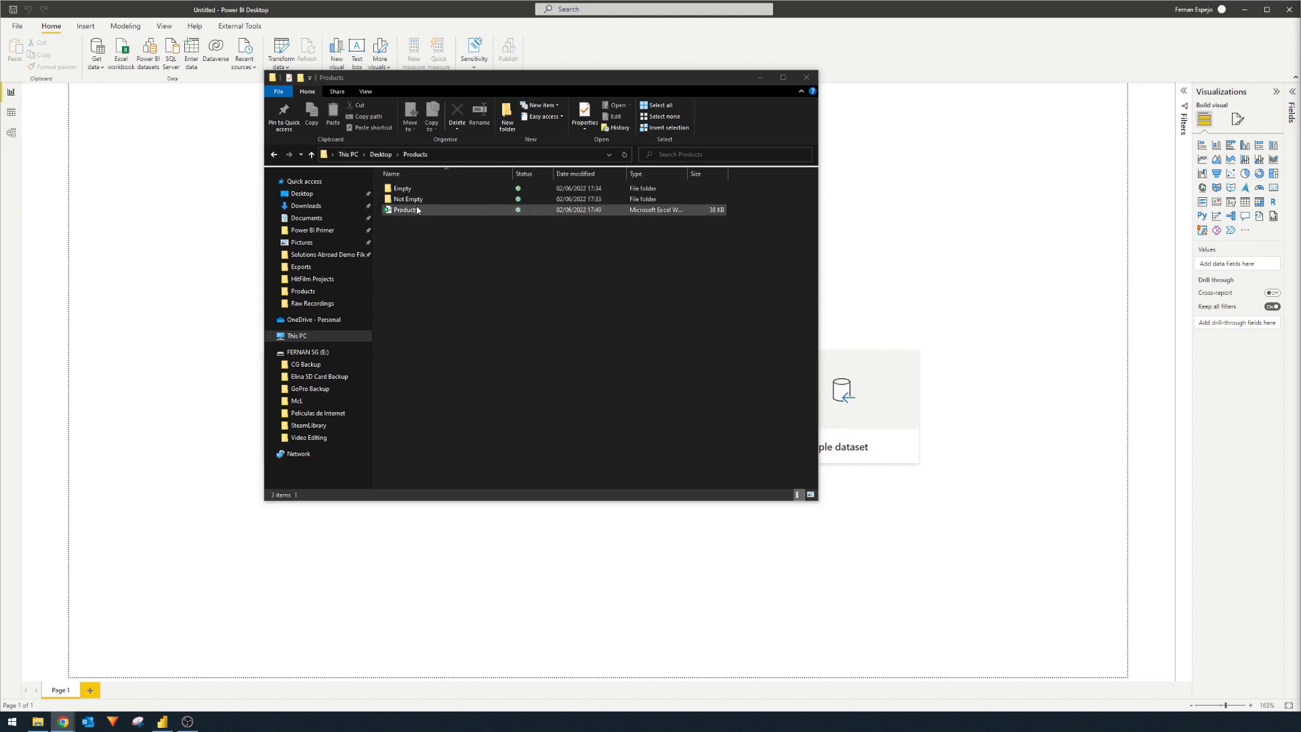
pyautogui.doubleClick(405, 210)
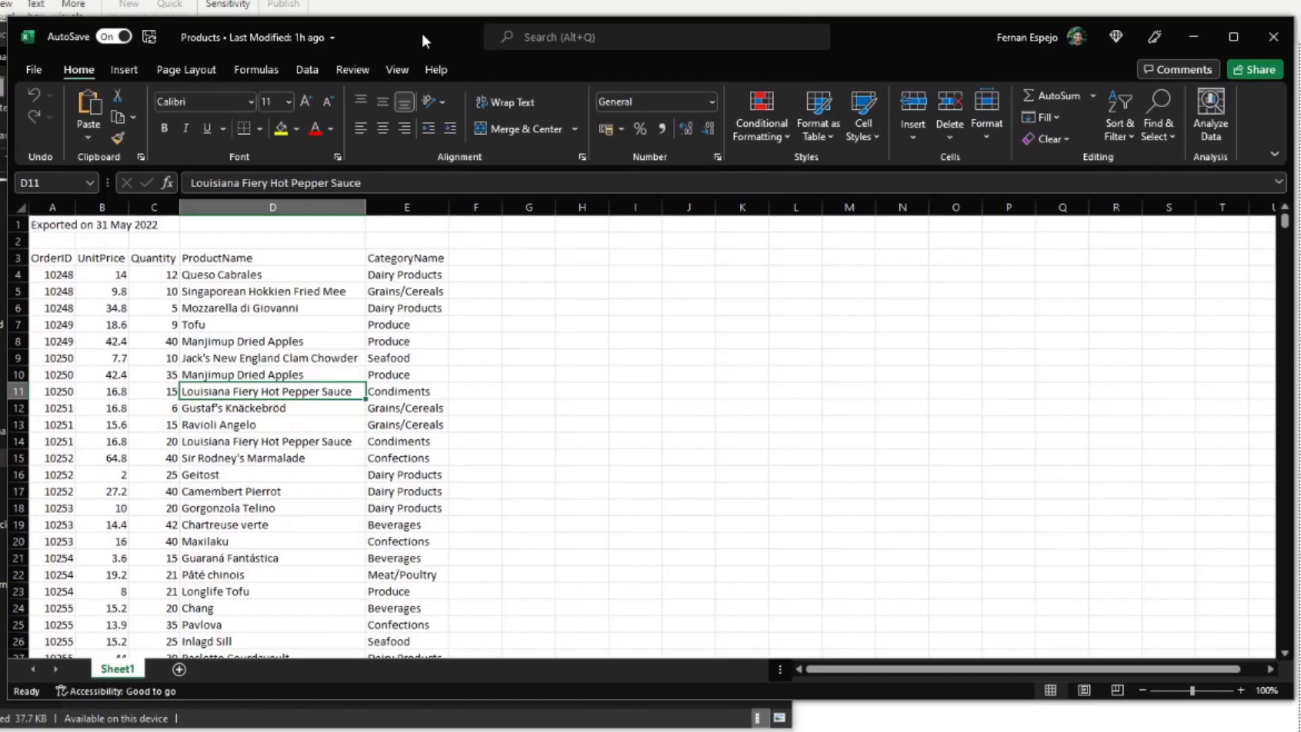
pyautogui.moveTo(797, 459)
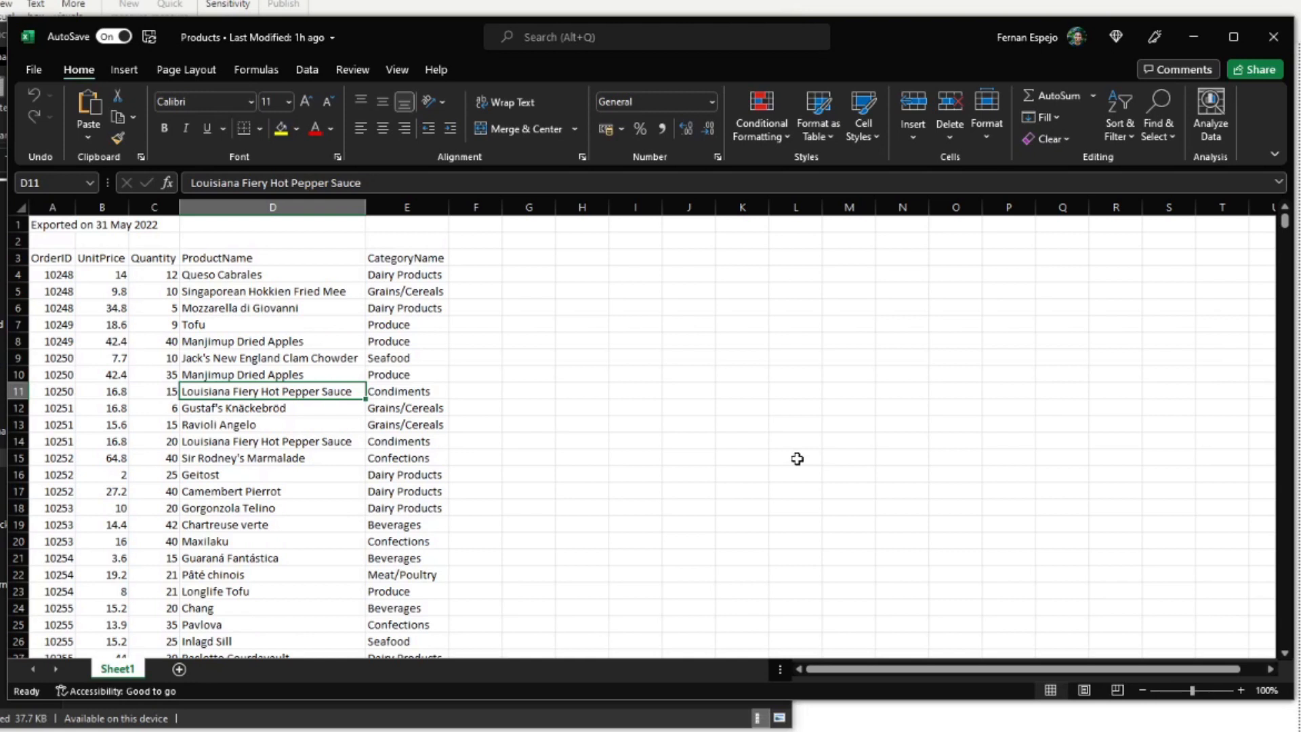
pyautogui.moveTo(917, 41)
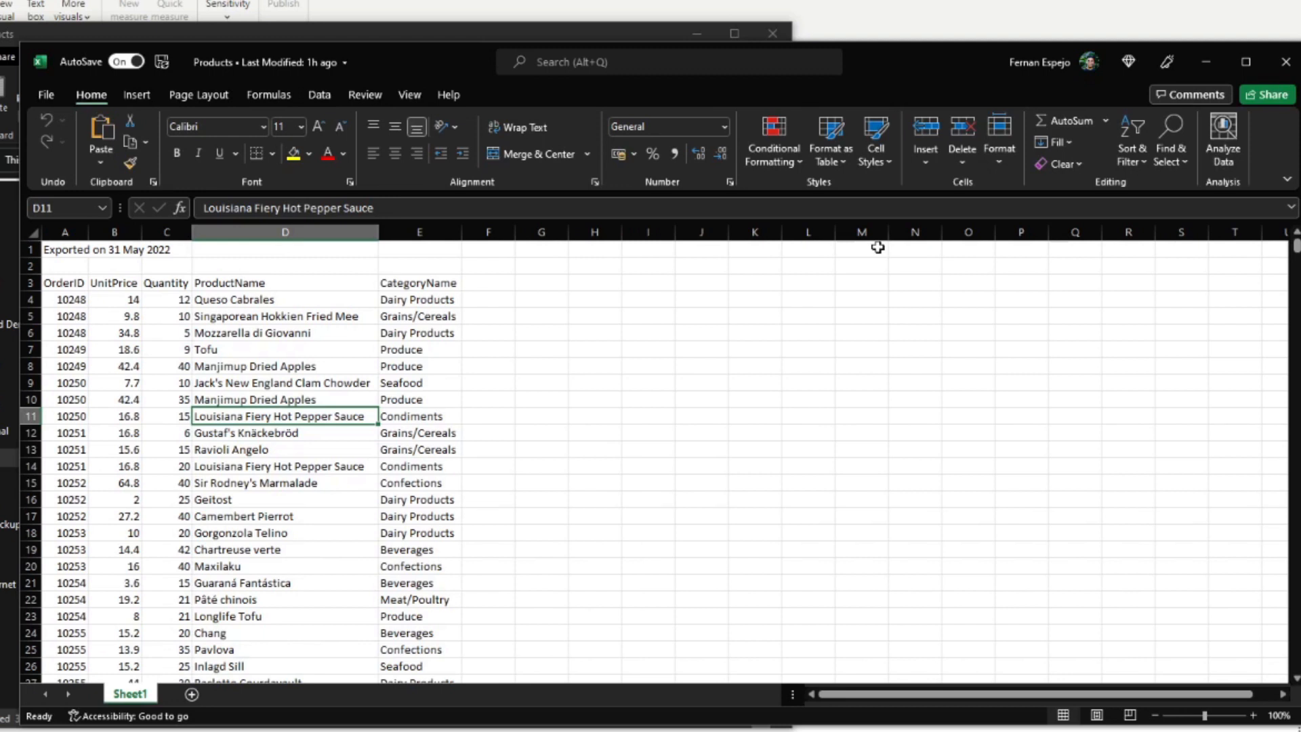
pyautogui.moveTo(880, 252)
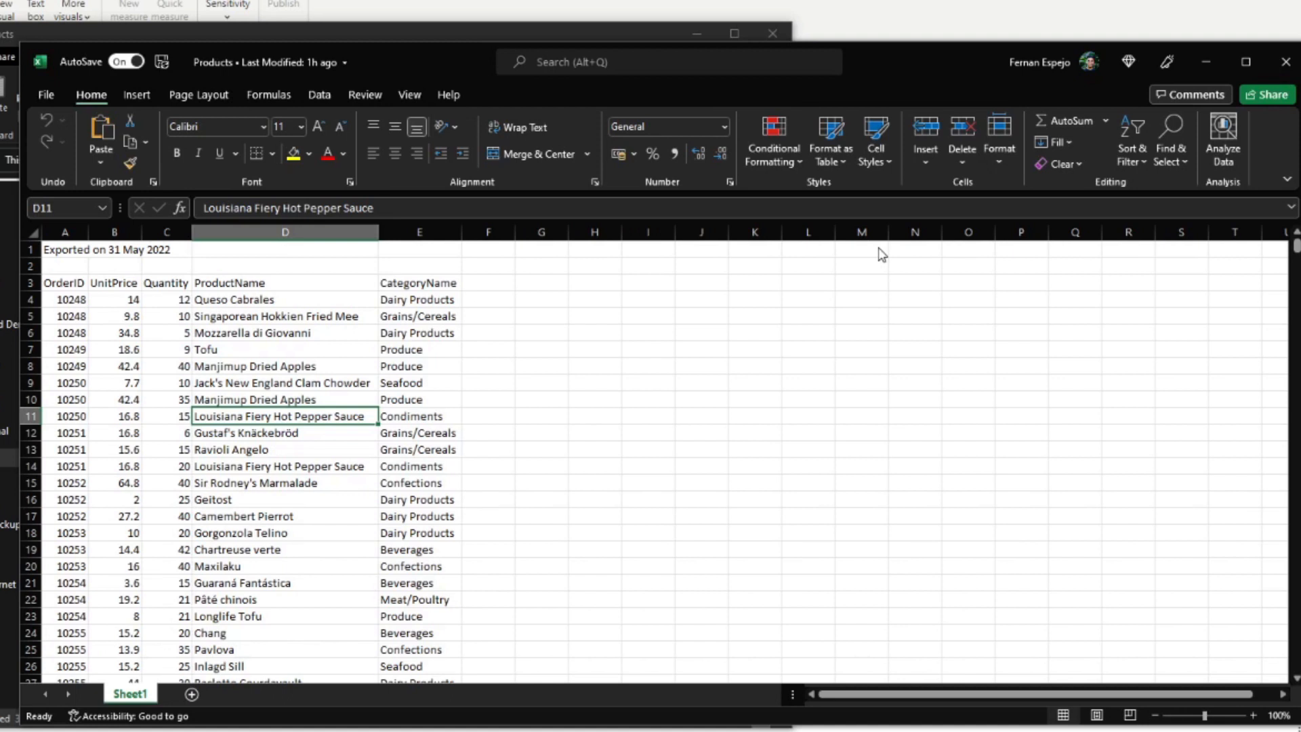
pyautogui.moveTo(883, 247)
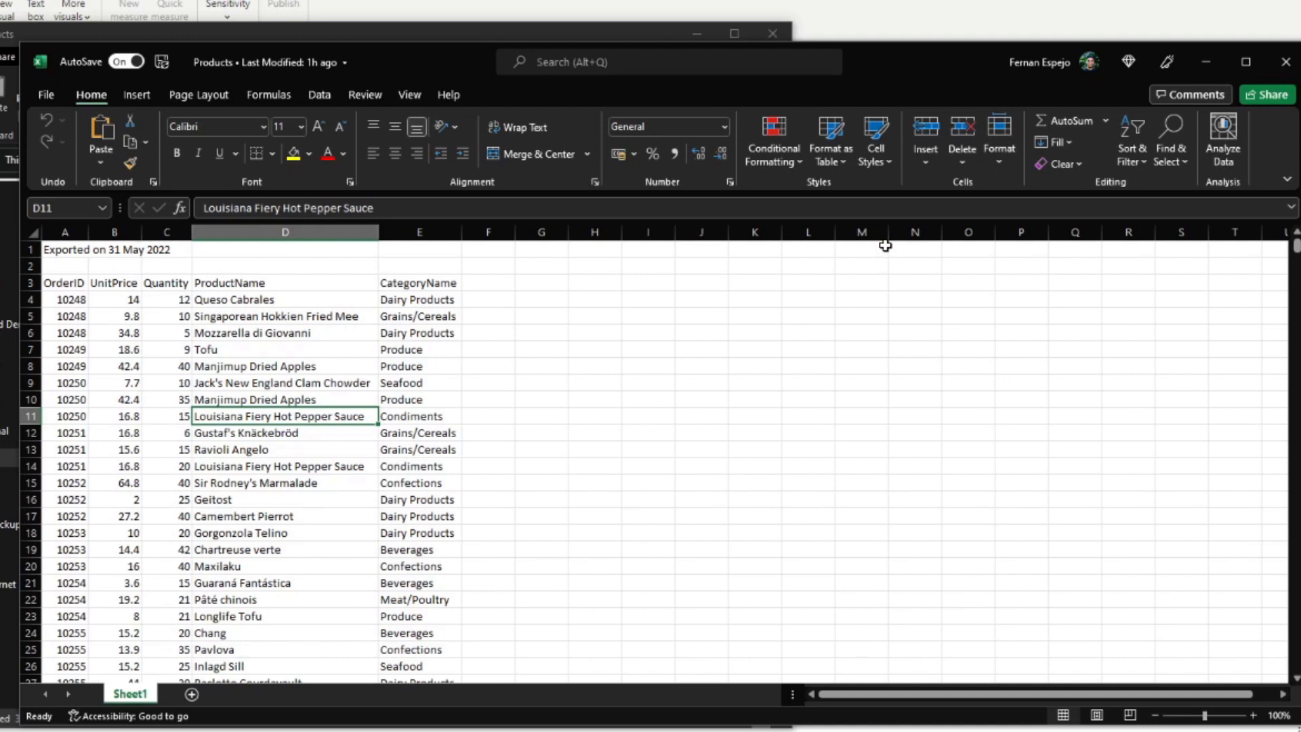
pyautogui.moveTo(878, 252)
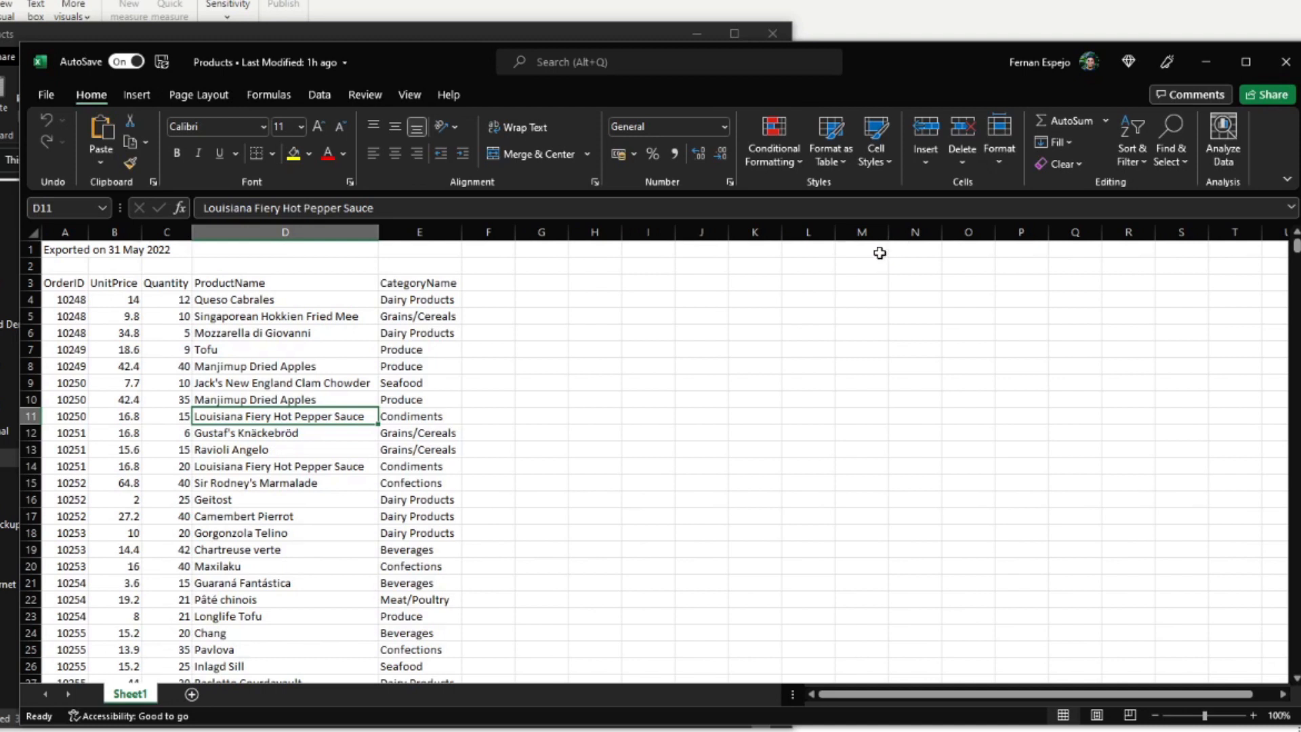
pyautogui.moveTo(432, 34)
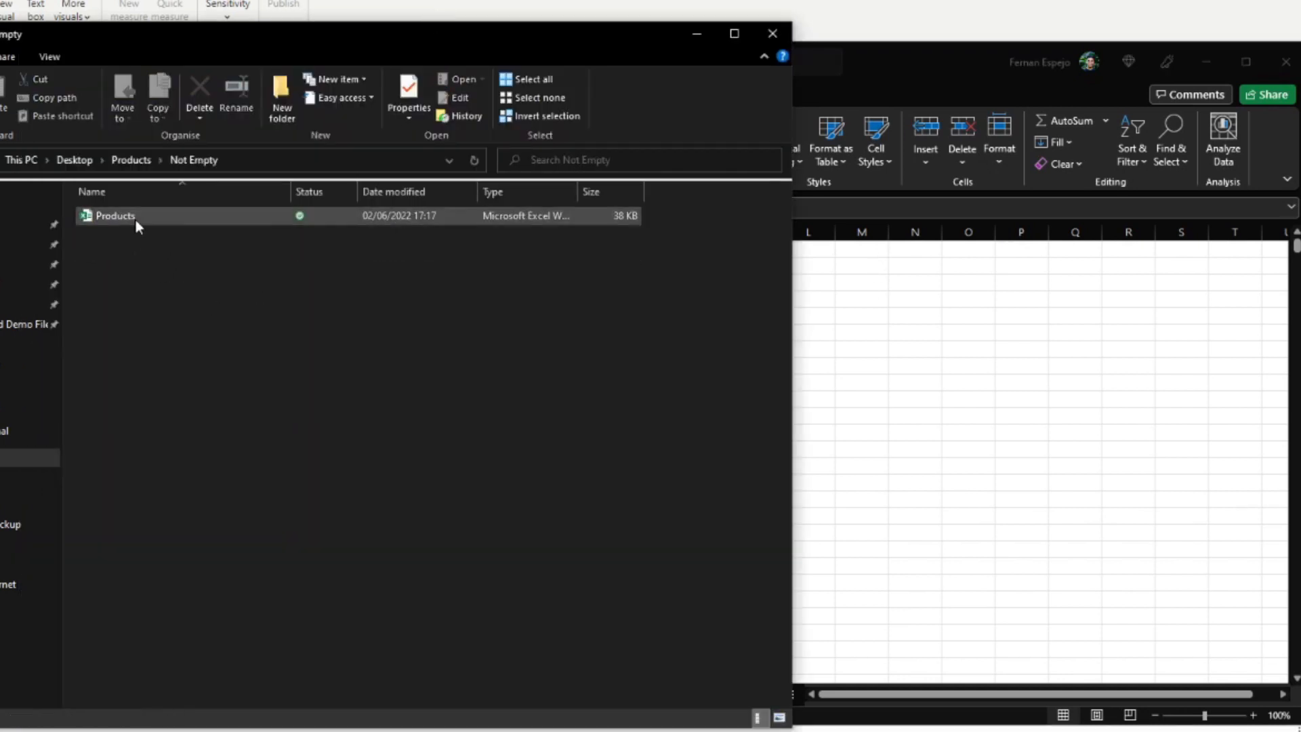
# Dismiss the same-name warning, view the Empty folder's Products error-message workbook, then close it.
pyautogui.doubleClick(115, 216)
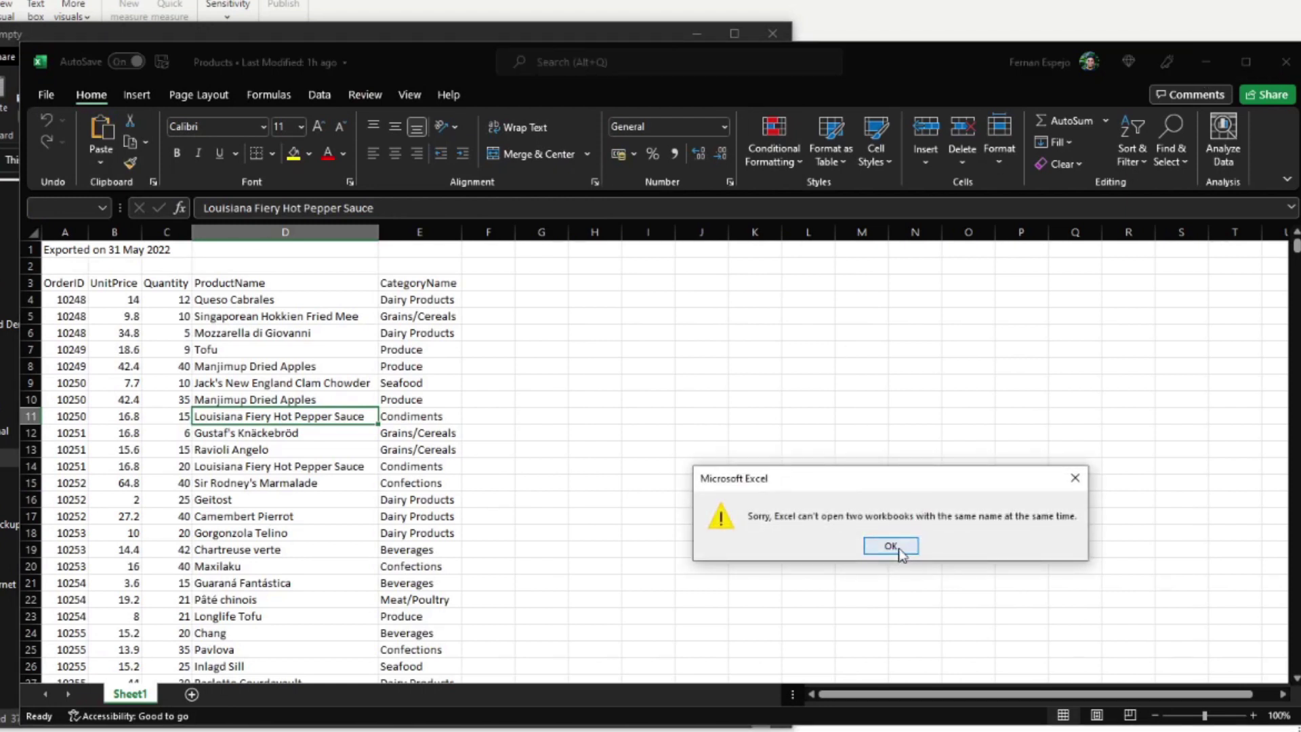
pyautogui.click(890, 545)
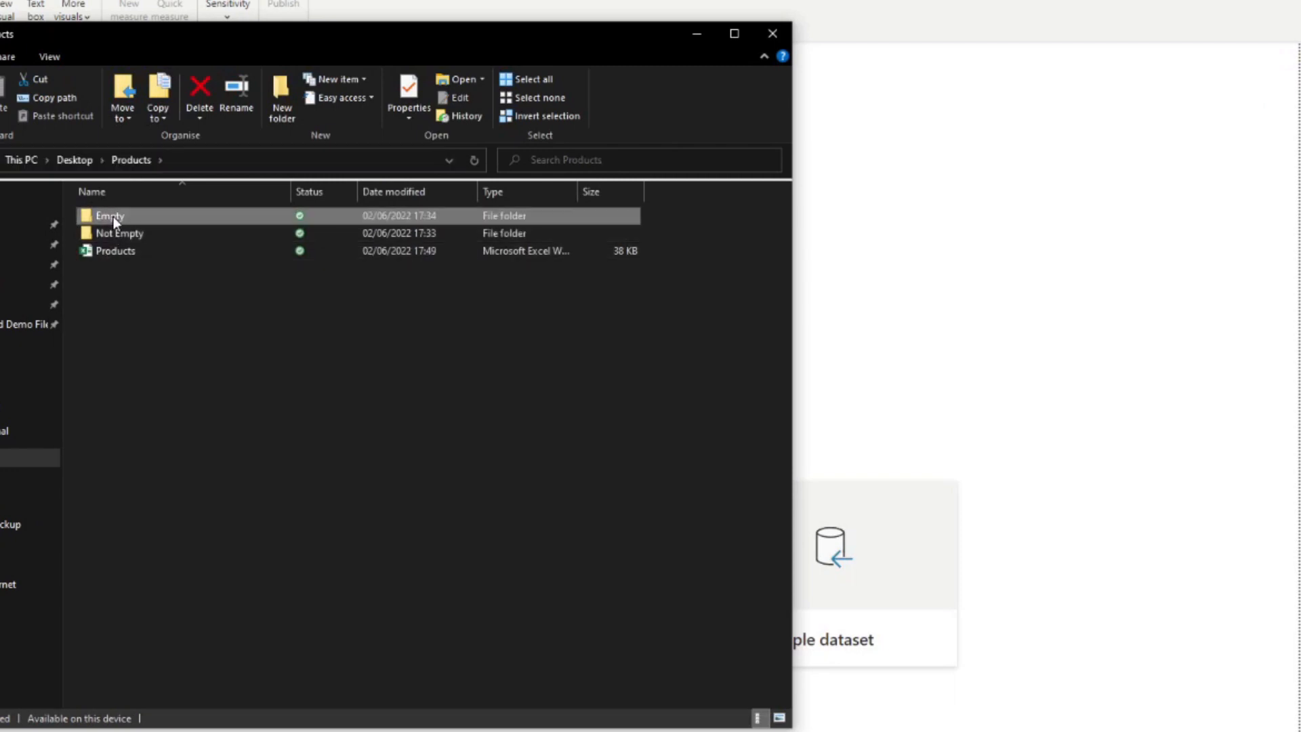
pyautogui.doubleClick(115, 250)
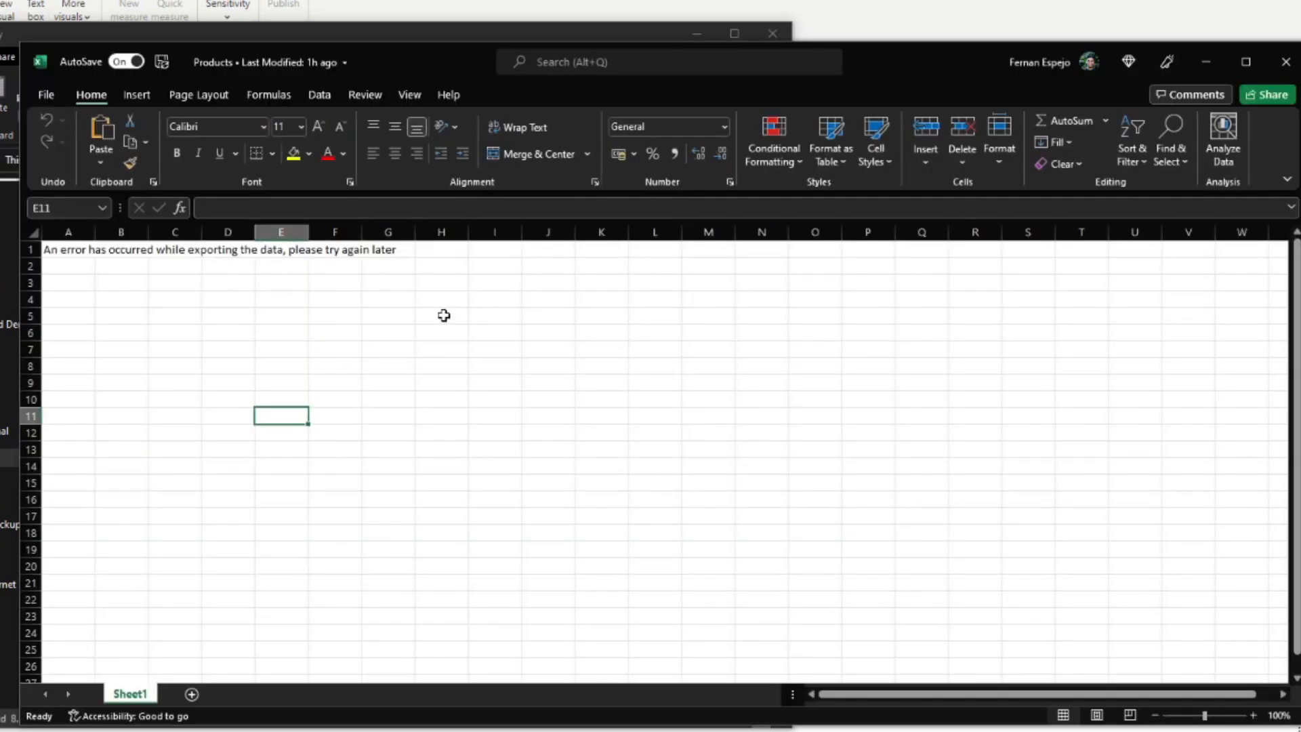
pyautogui.moveTo(106, 351)
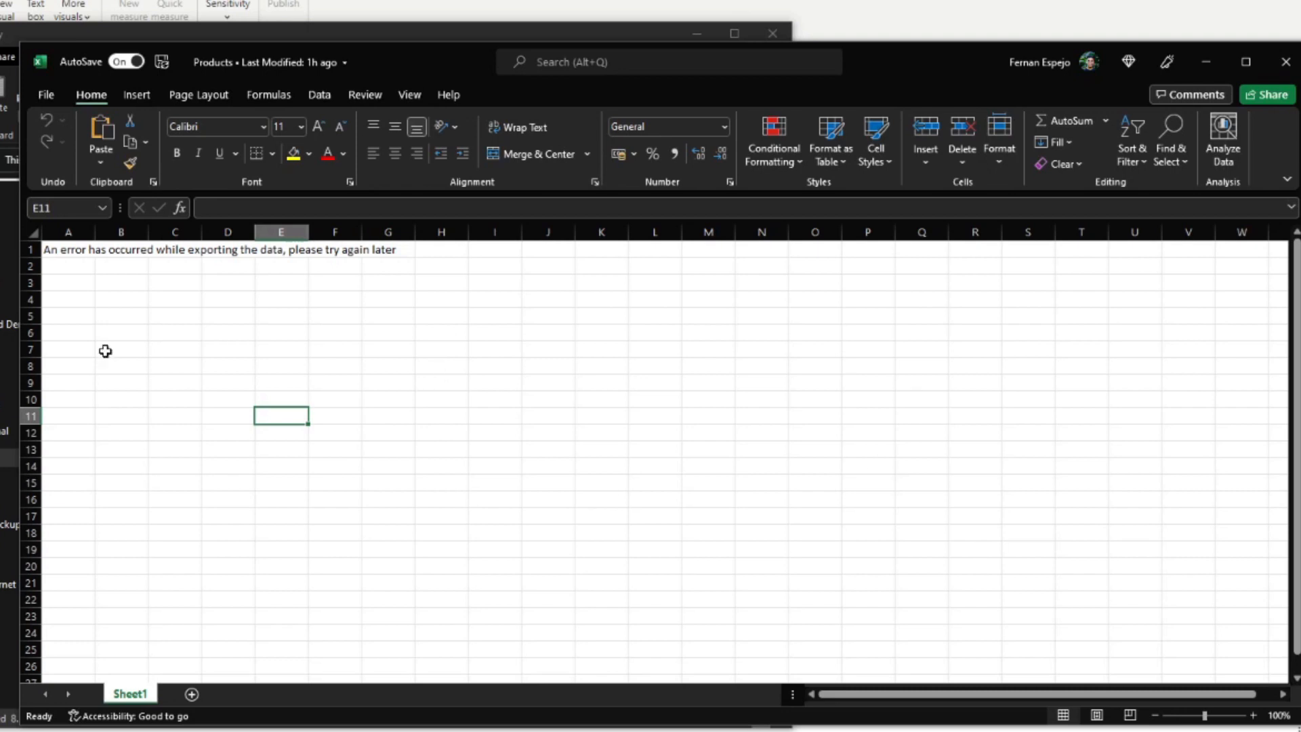
pyautogui.click(120, 315)
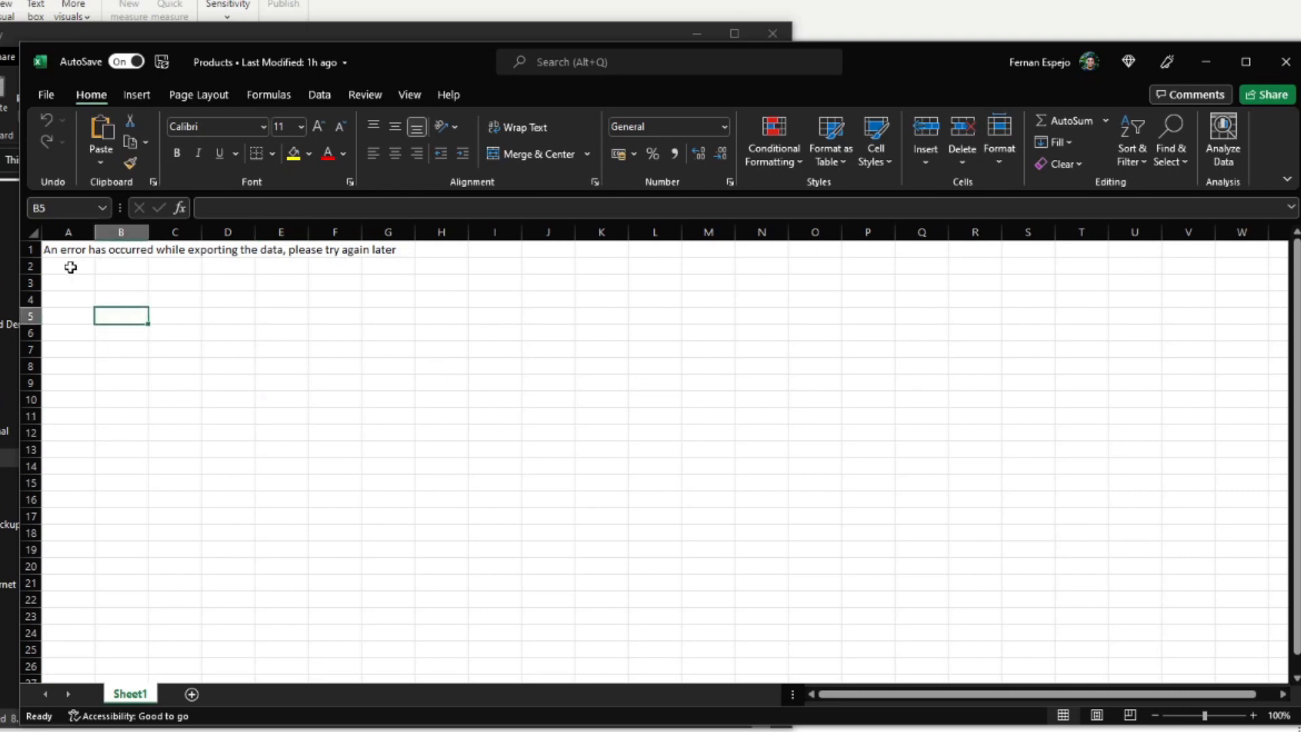
pyautogui.moveTo(70, 276)
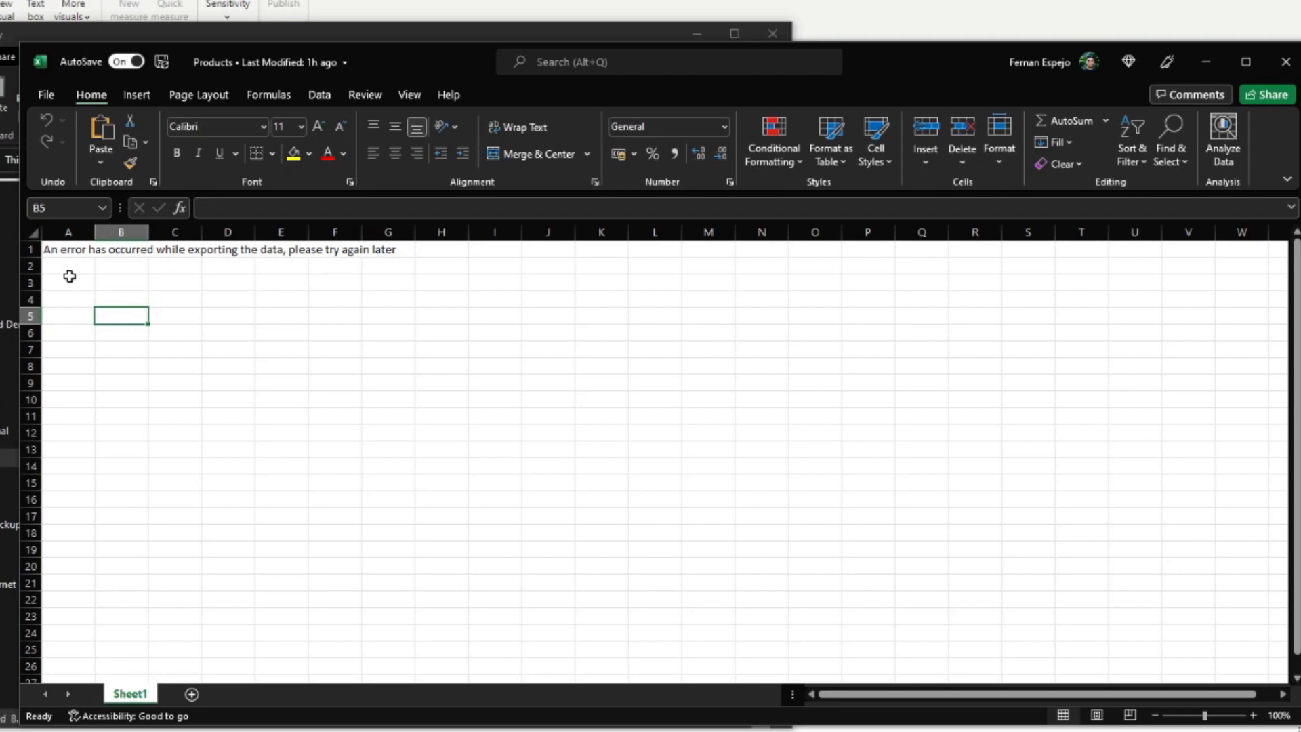
pyautogui.moveTo(78, 273)
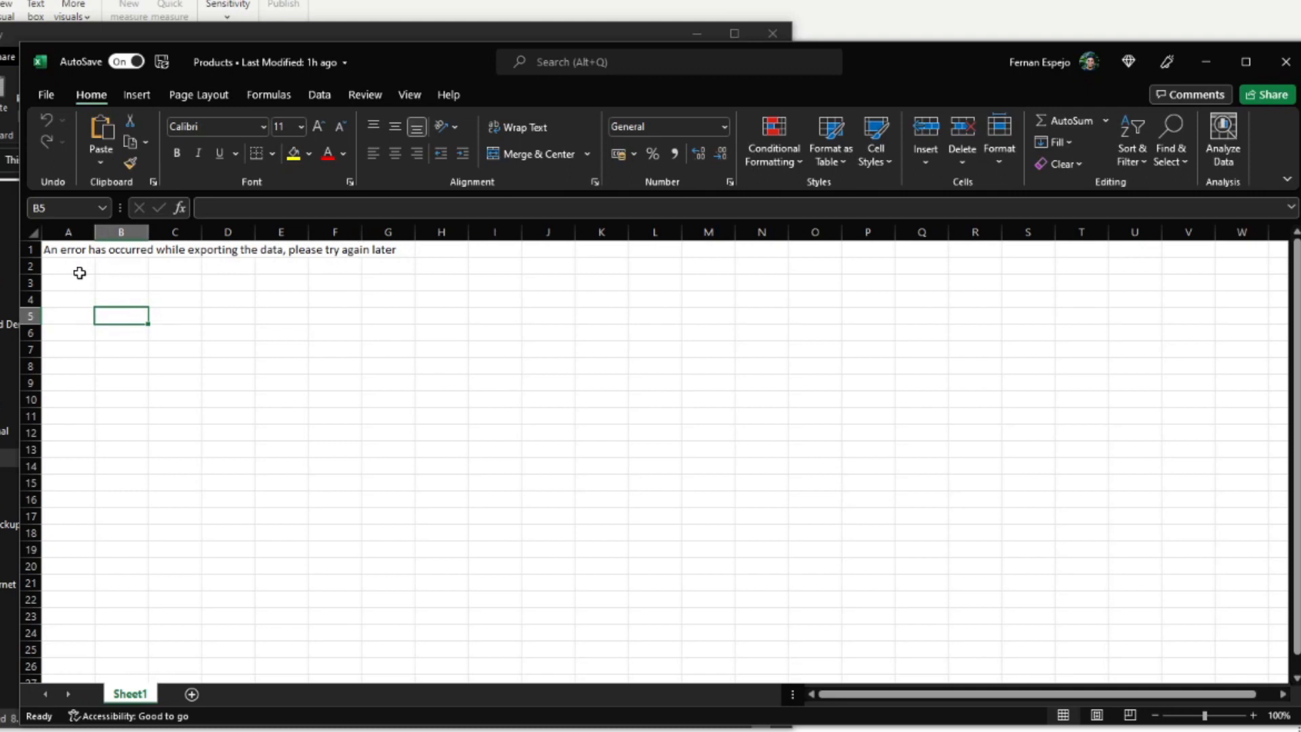
pyautogui.moveTo(82, 278)
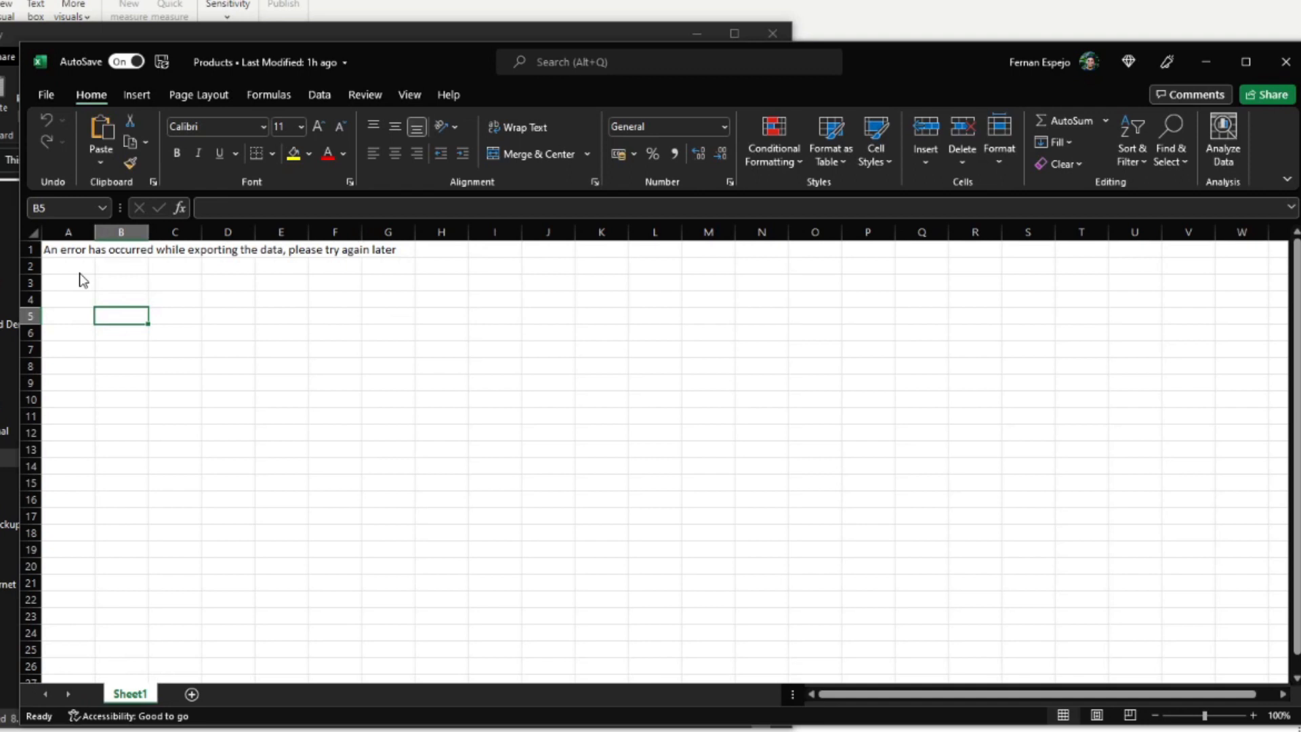
pyautogui.moveTo(1183, 24)
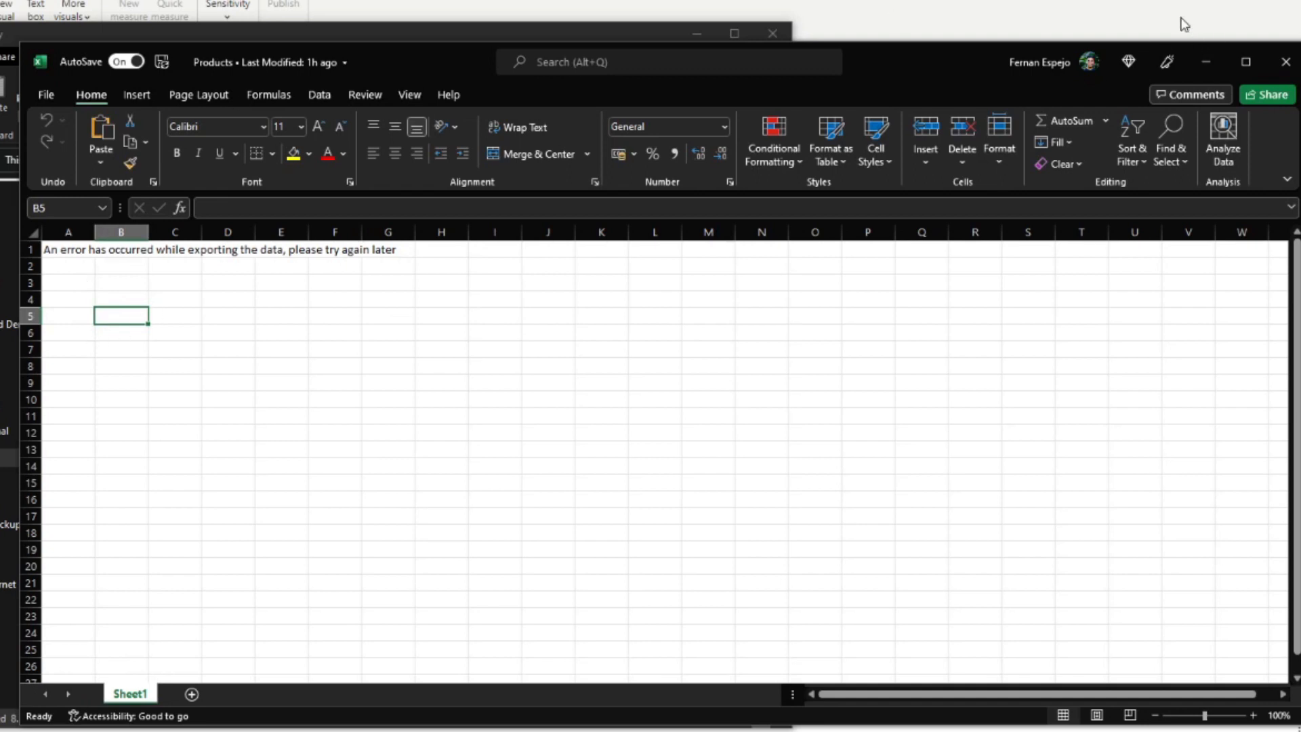
pyautogui.click(1285, 61)
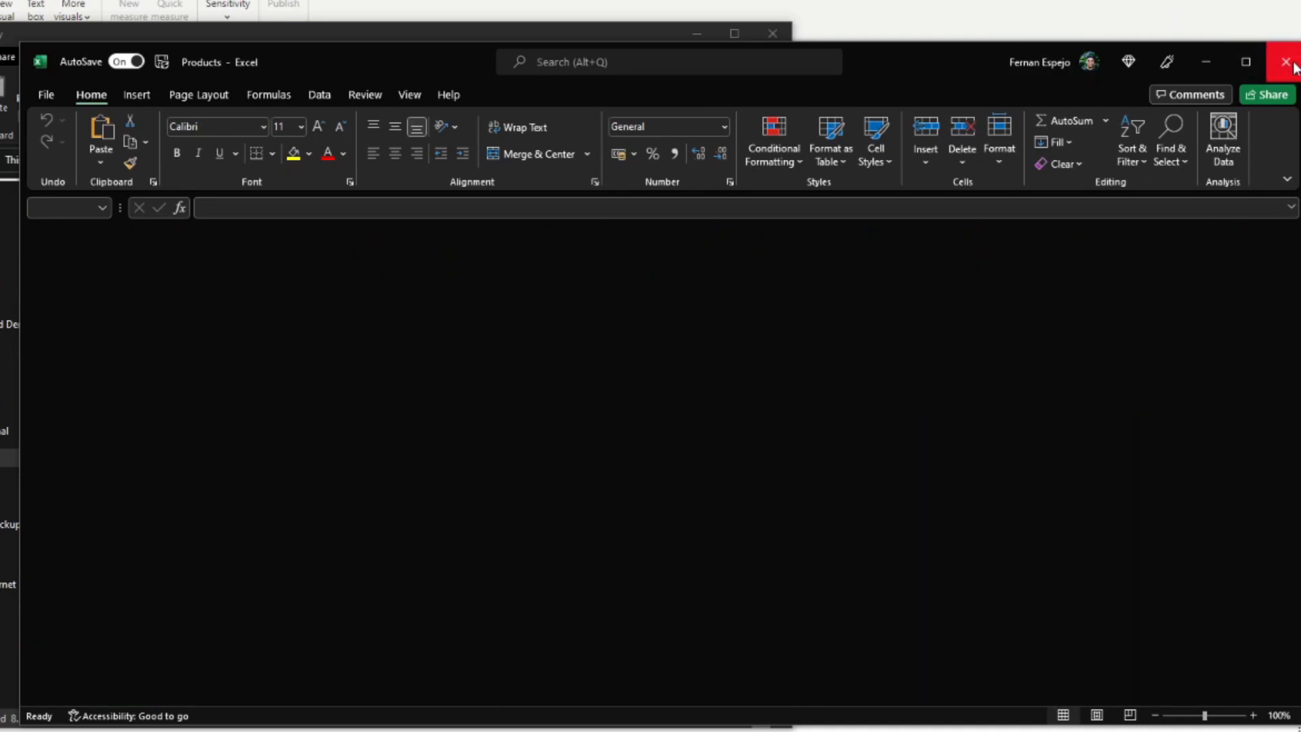
# Close Excel and load Products.xlsx into Power BI's Navigator, expanding it to show Sheet1.
pyautogui.click(1289, 62)
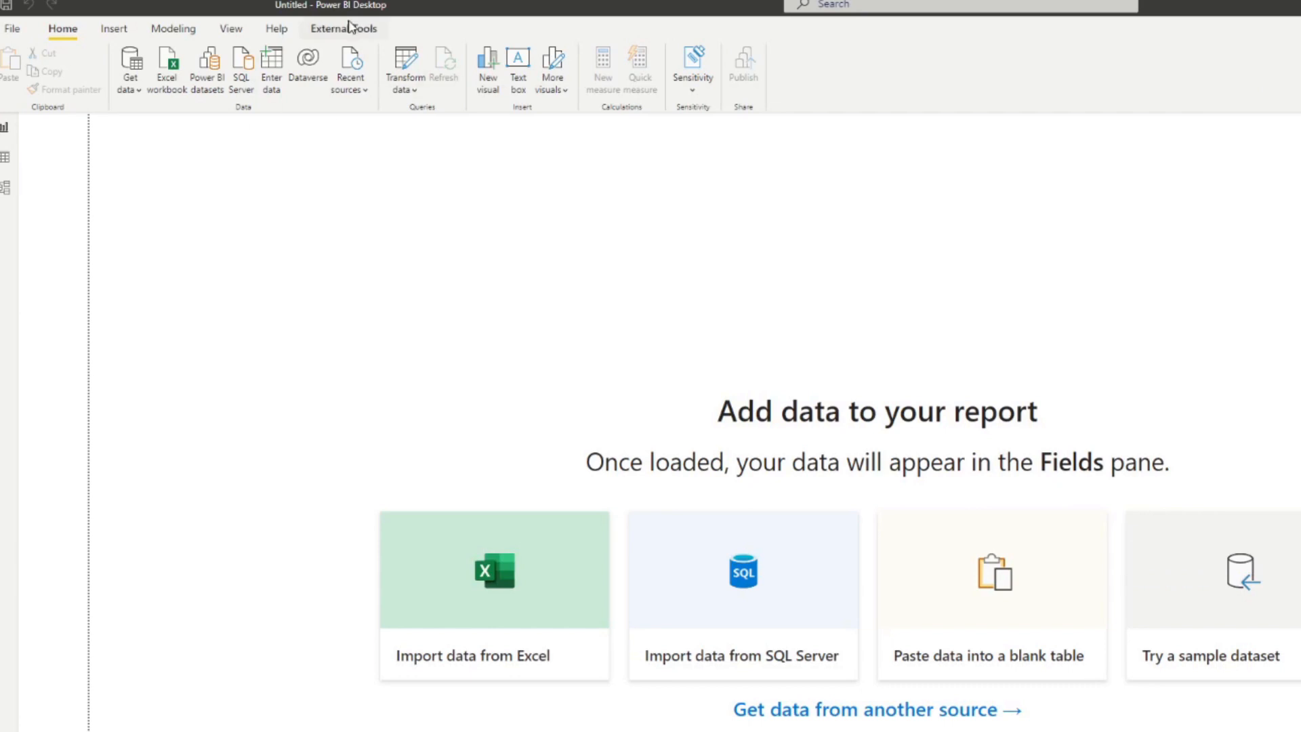
pyautogui.moveTo(484, 25)
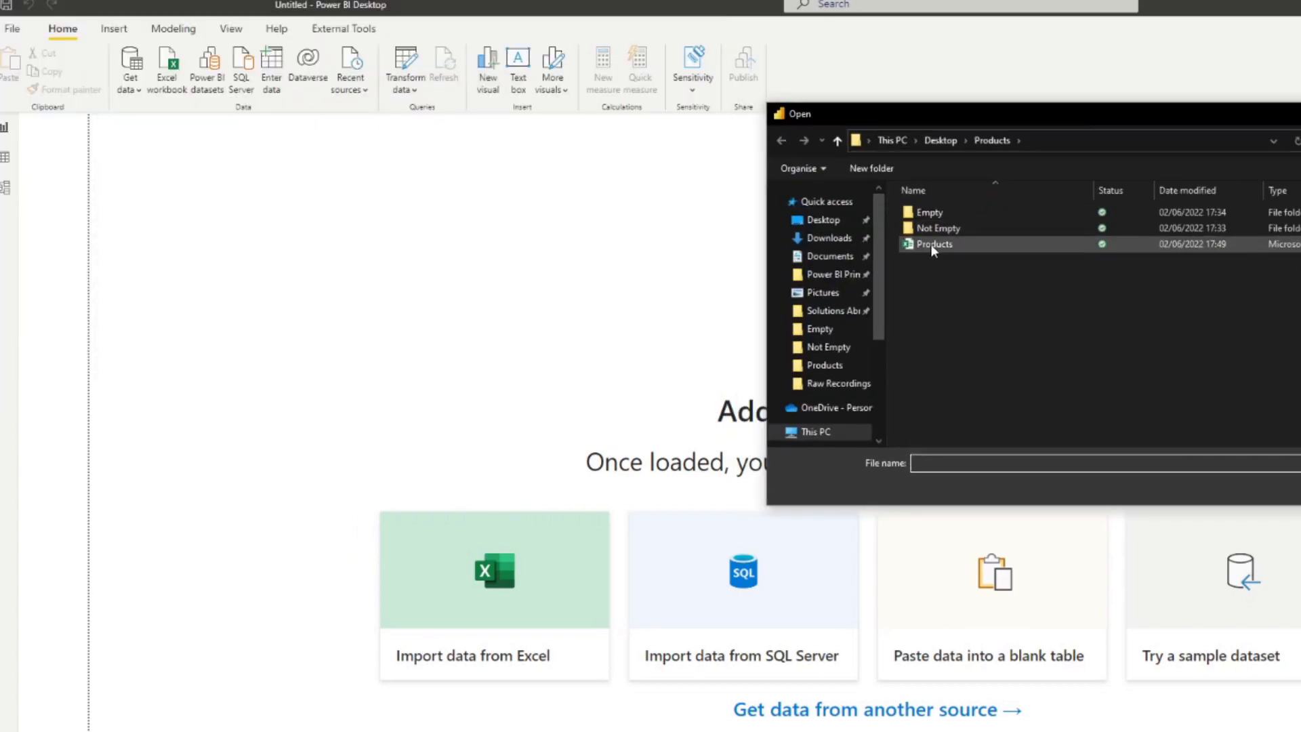
pyautogui.moveTo(924, 251)
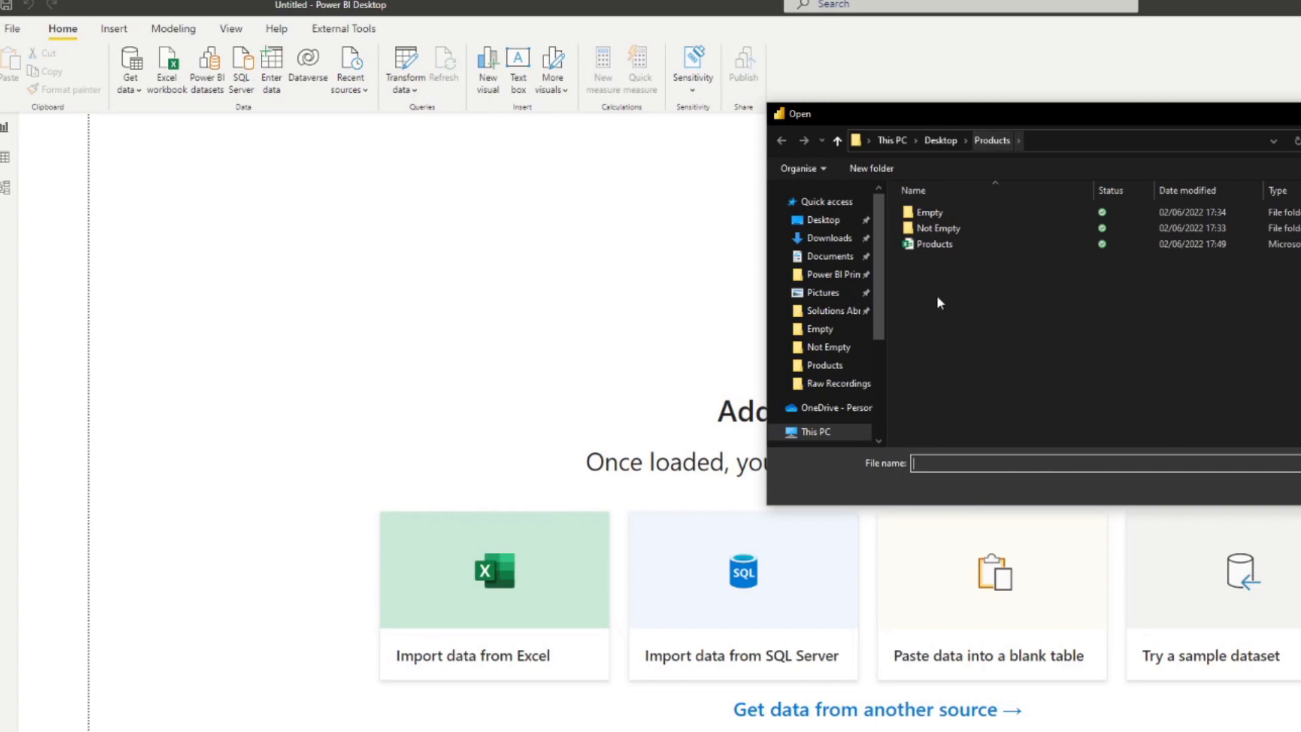
pyautogui.doubleClick(935, 243)
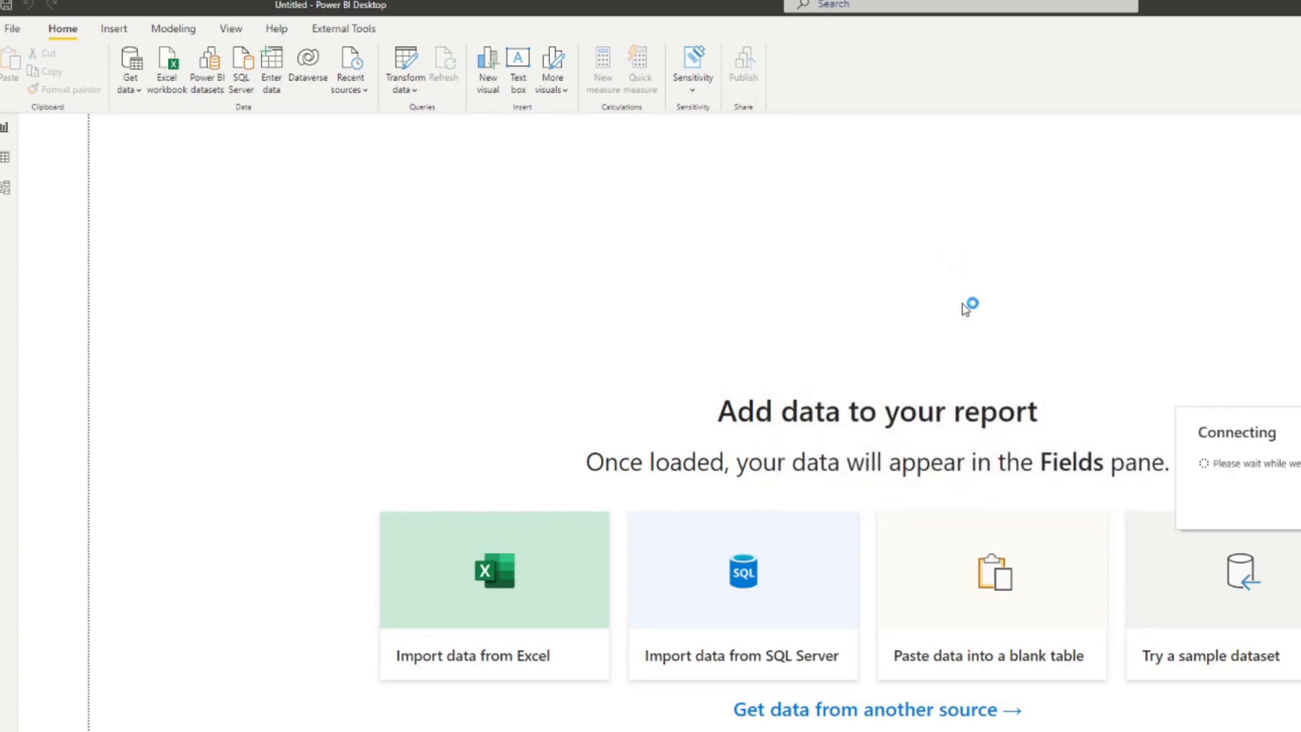
pyautogui.click(494, 570)
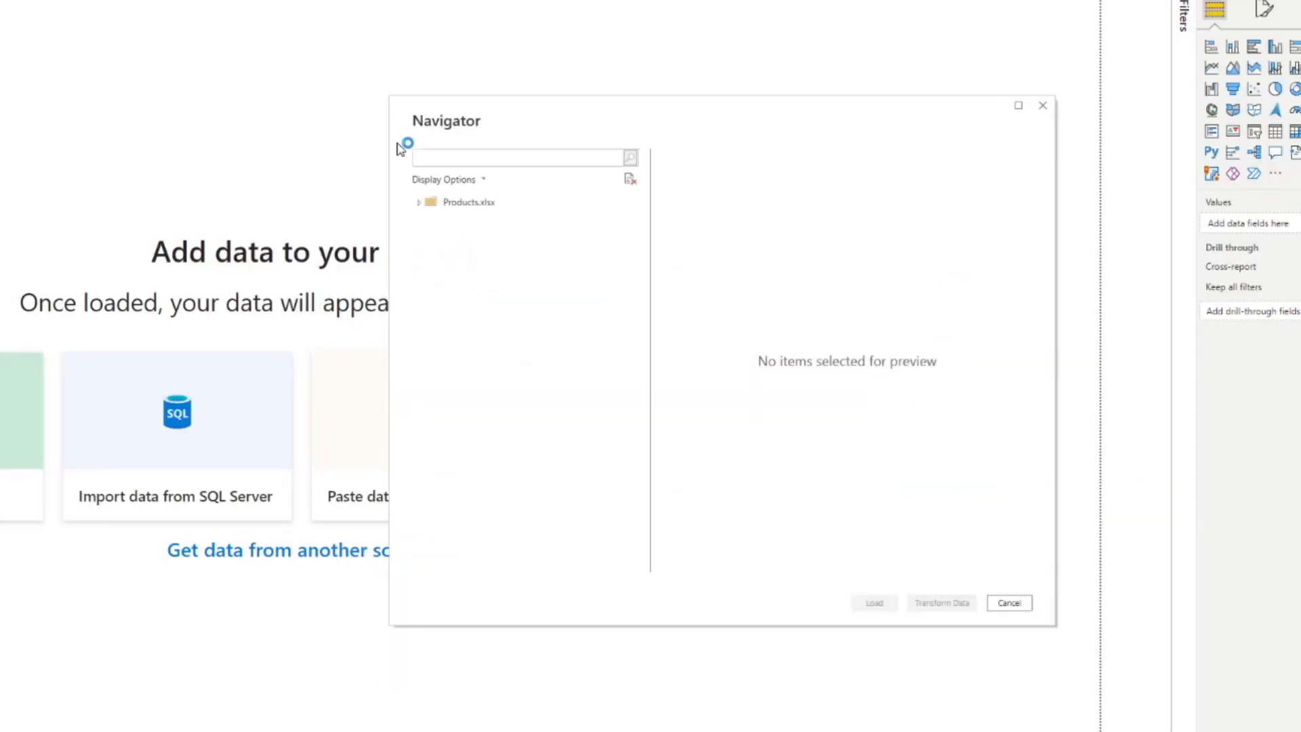
pyautogui.click(419, 201)
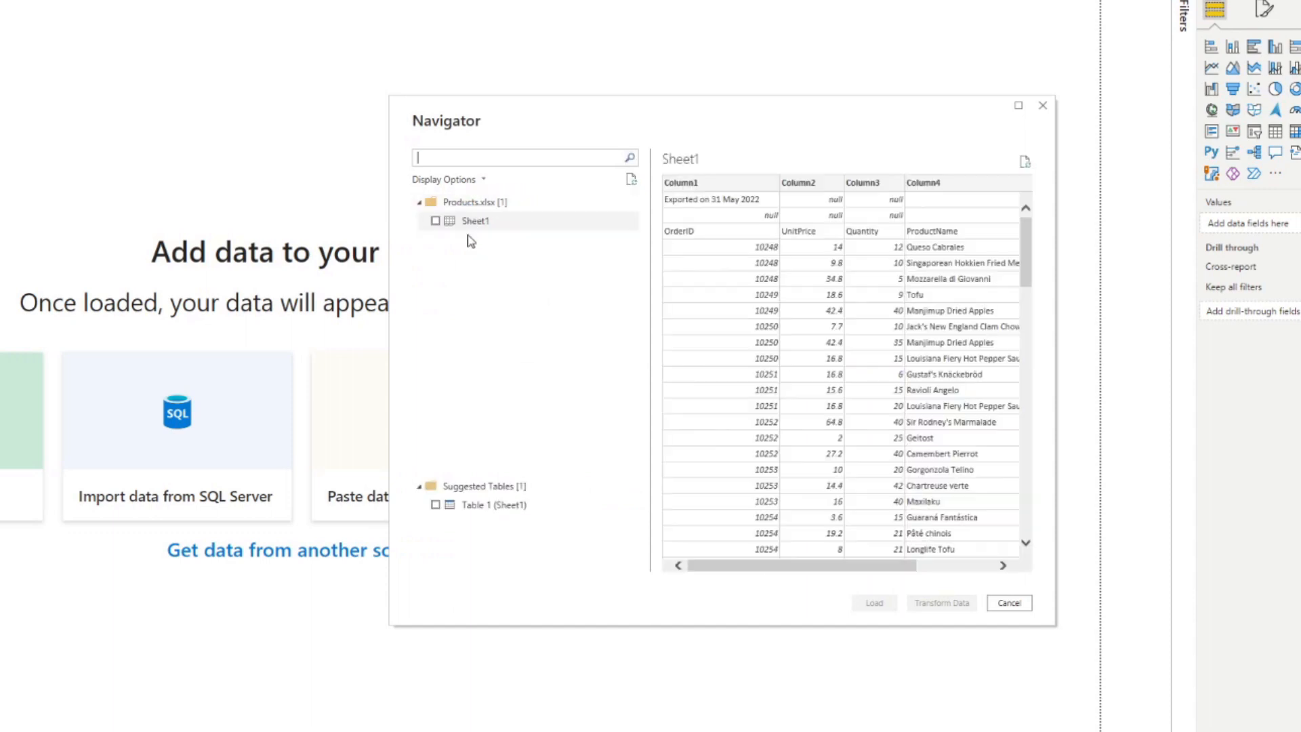
pyautogui.moveTo(488, 273)
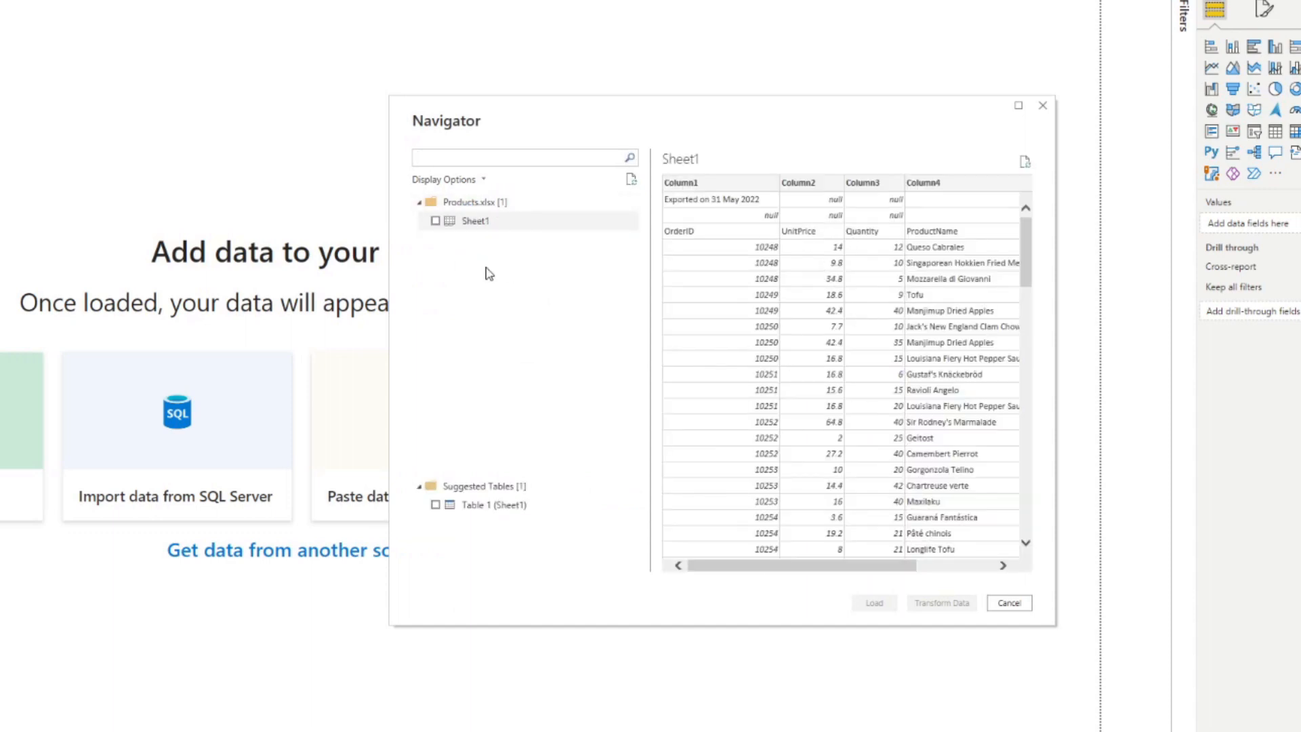
pyautogui.moveTo(952, 222)
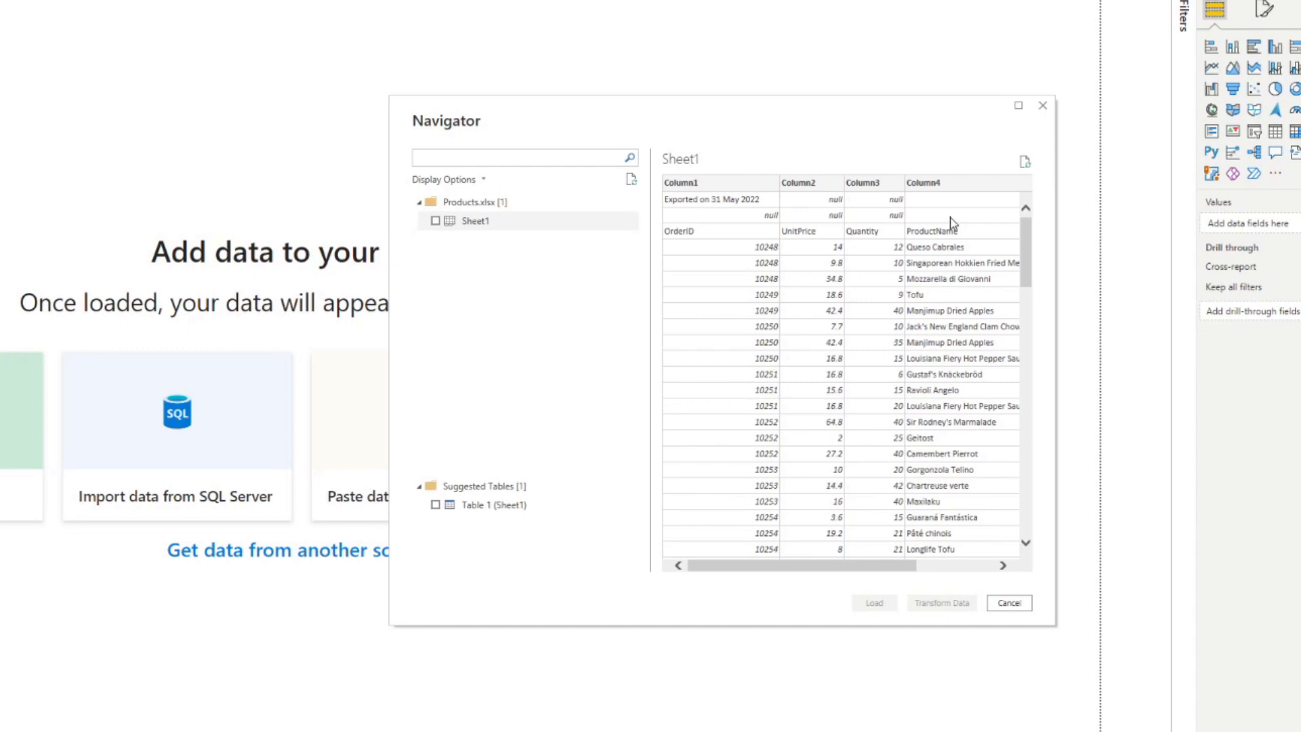
pyautogui.moveTo(946, 243)
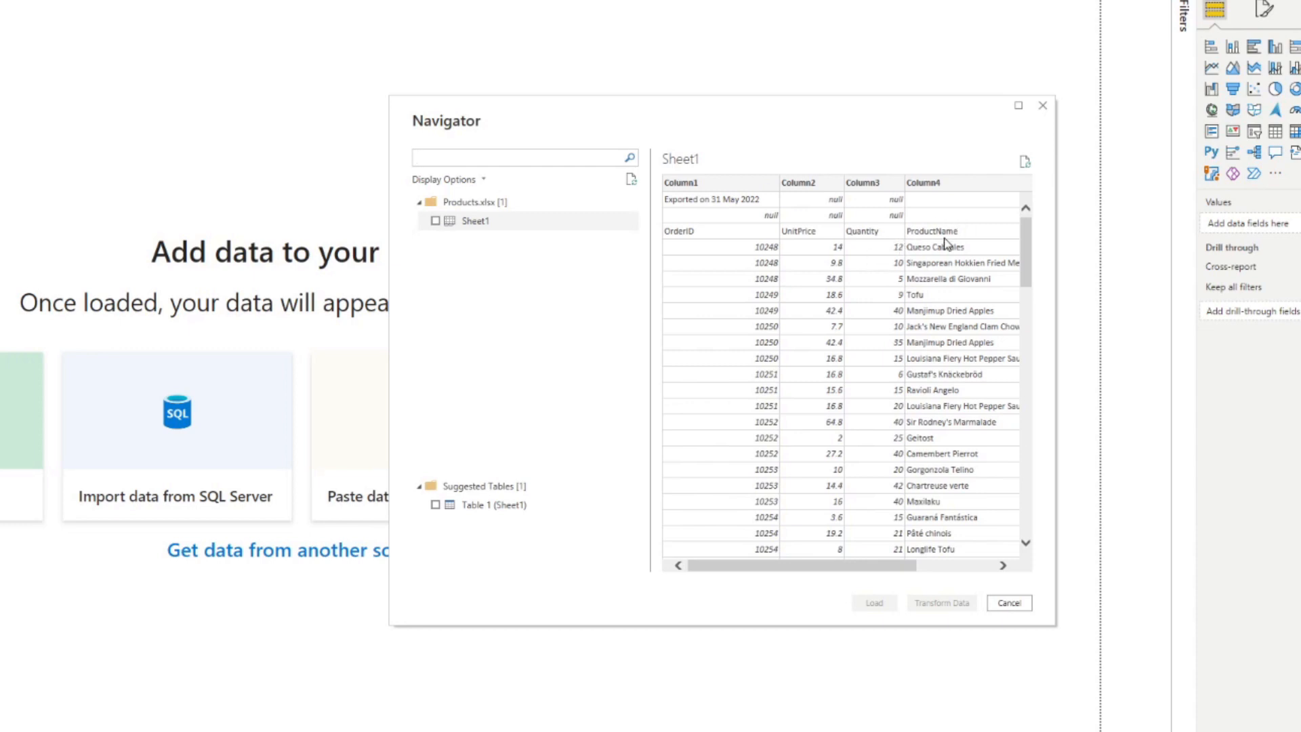
pyautogui.moveTo(436, 221)
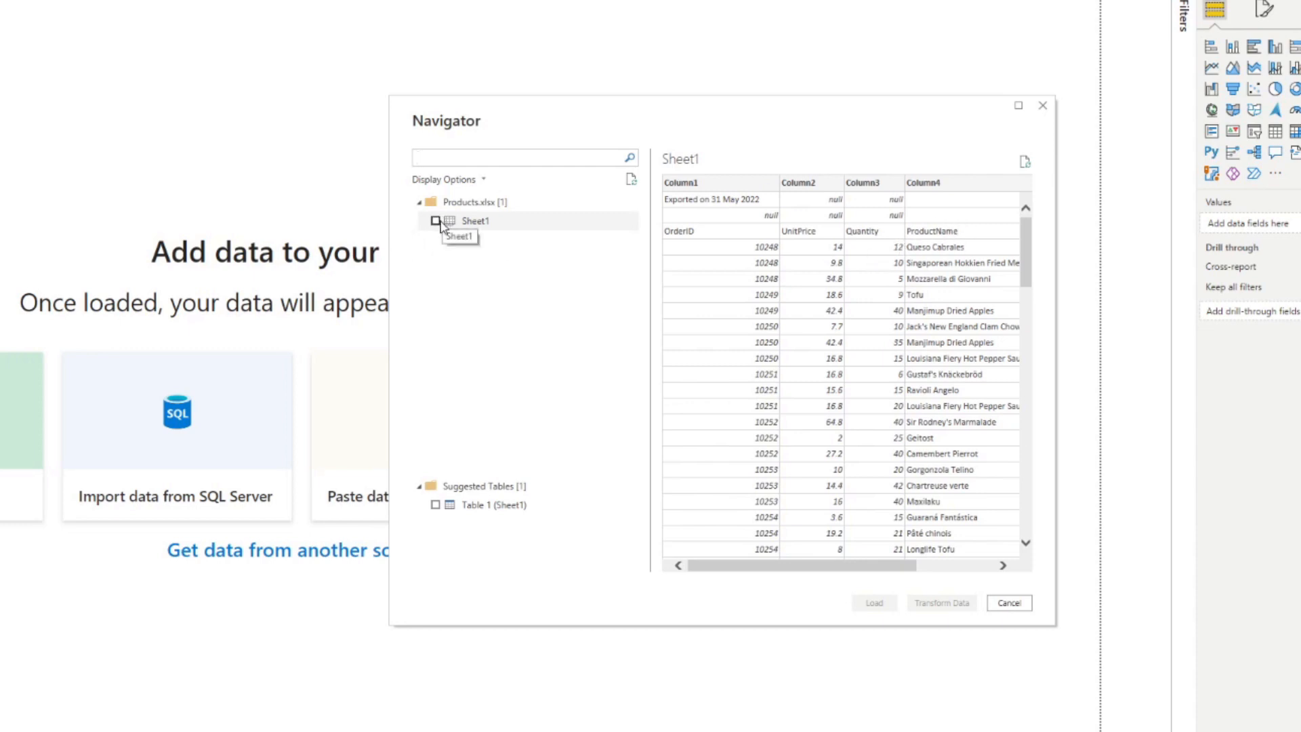
# Bring Sheet1 of Products.xlsx into Power Query Editor.
pyautogui.click(435, 221)
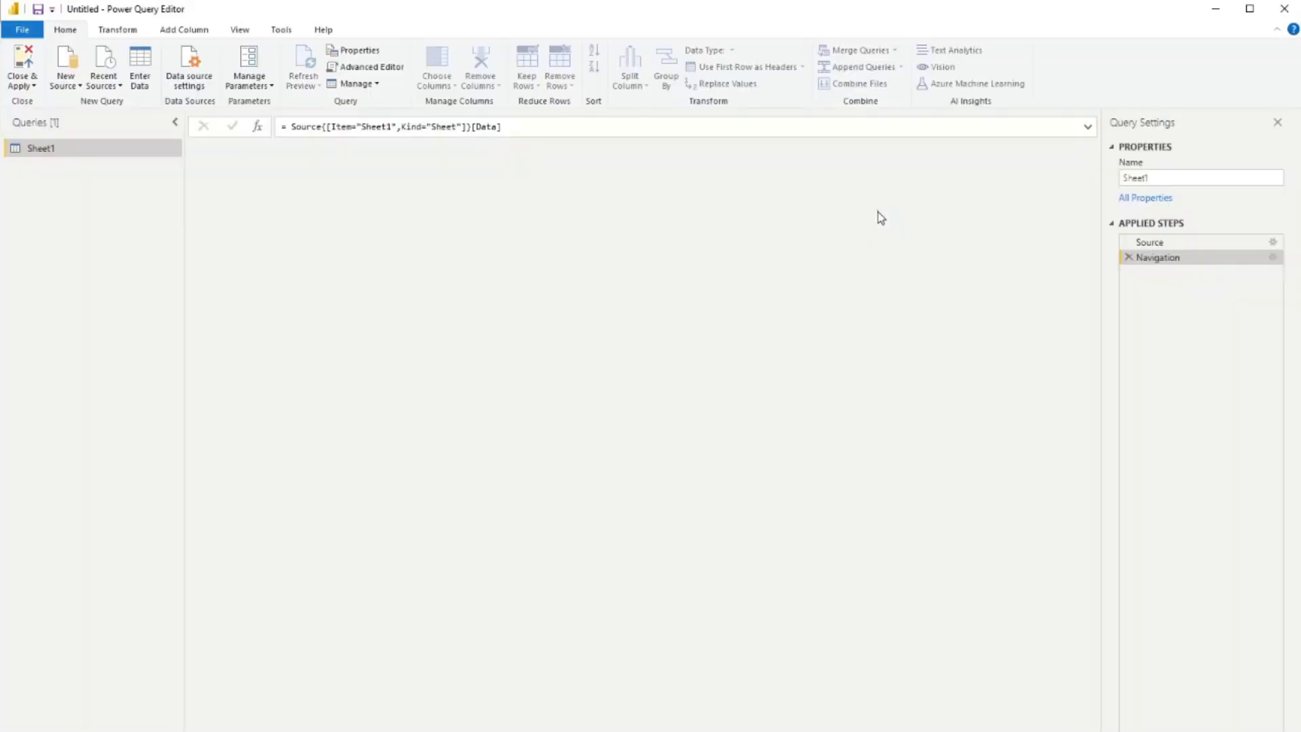
pyautogui.click(303, 62)
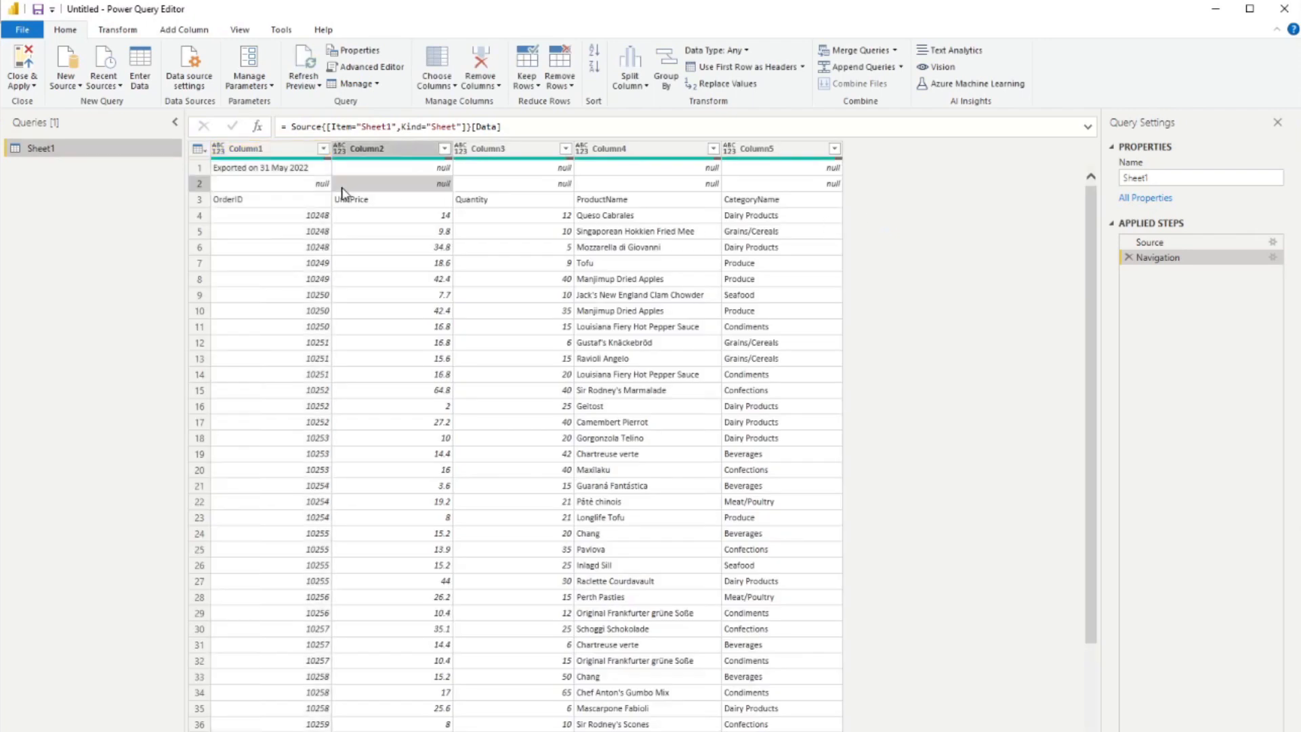
pyautogui.moveTo(289, 214)
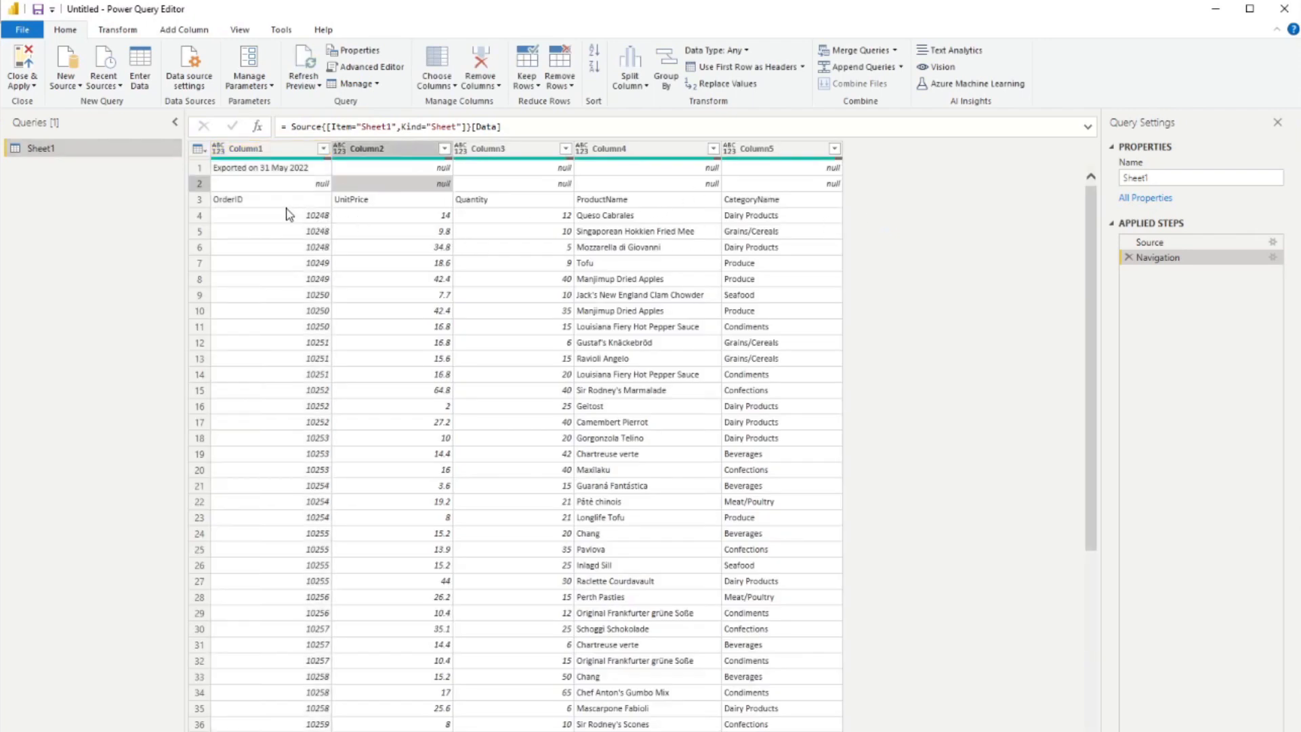
pyautogui.click(510, 148)
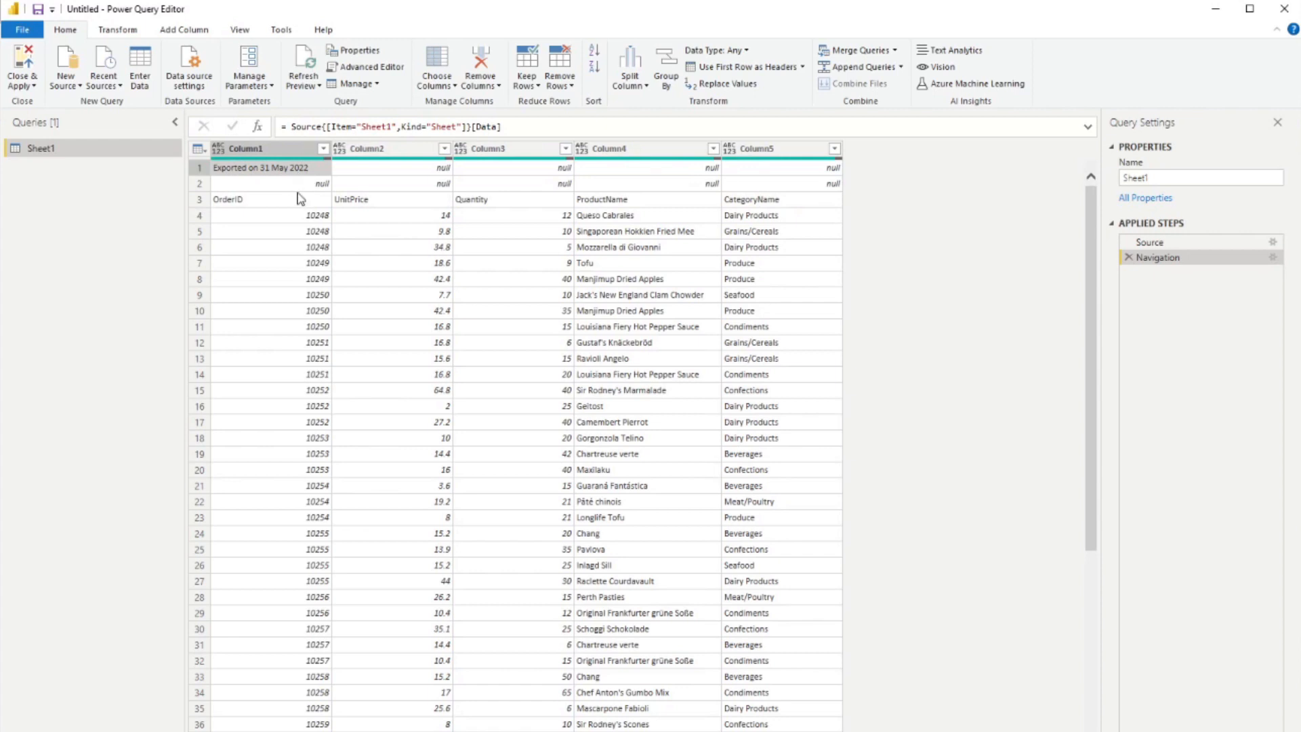
pyautogui.moveTo(593, 197)
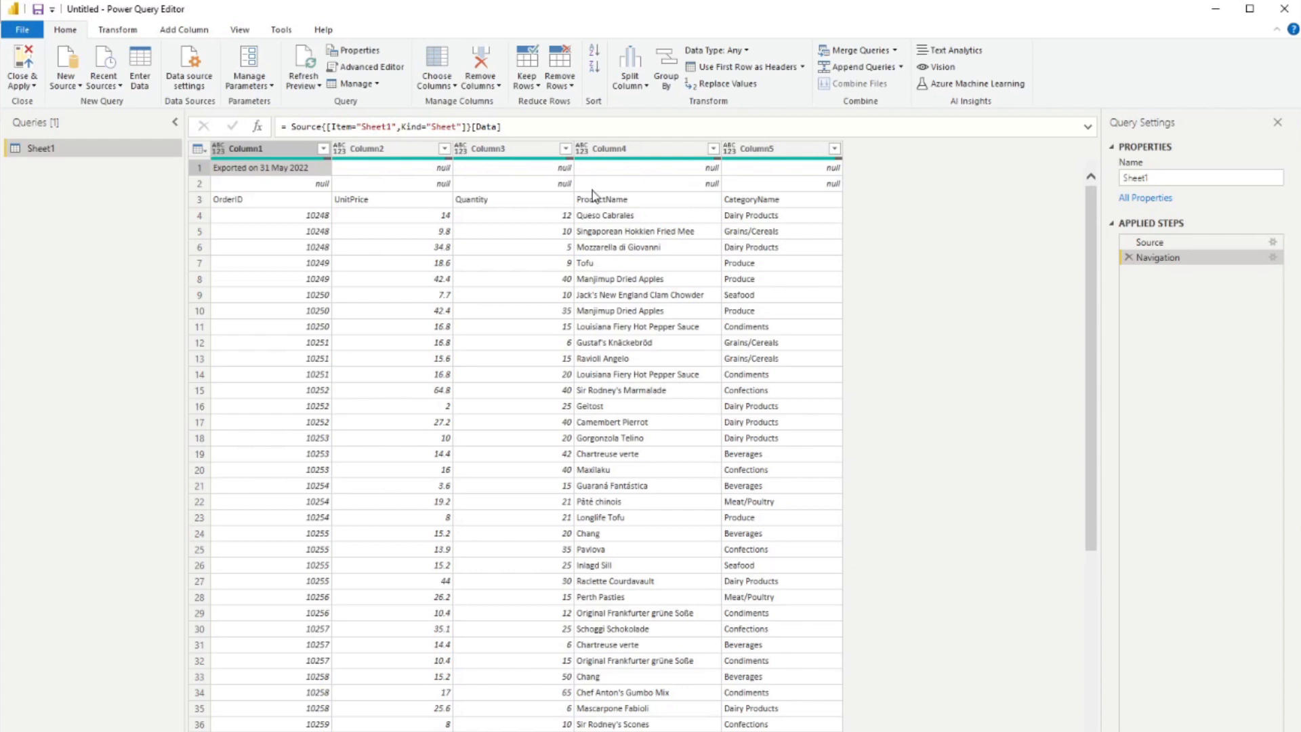
pyautogui.moveTo(401, 178)
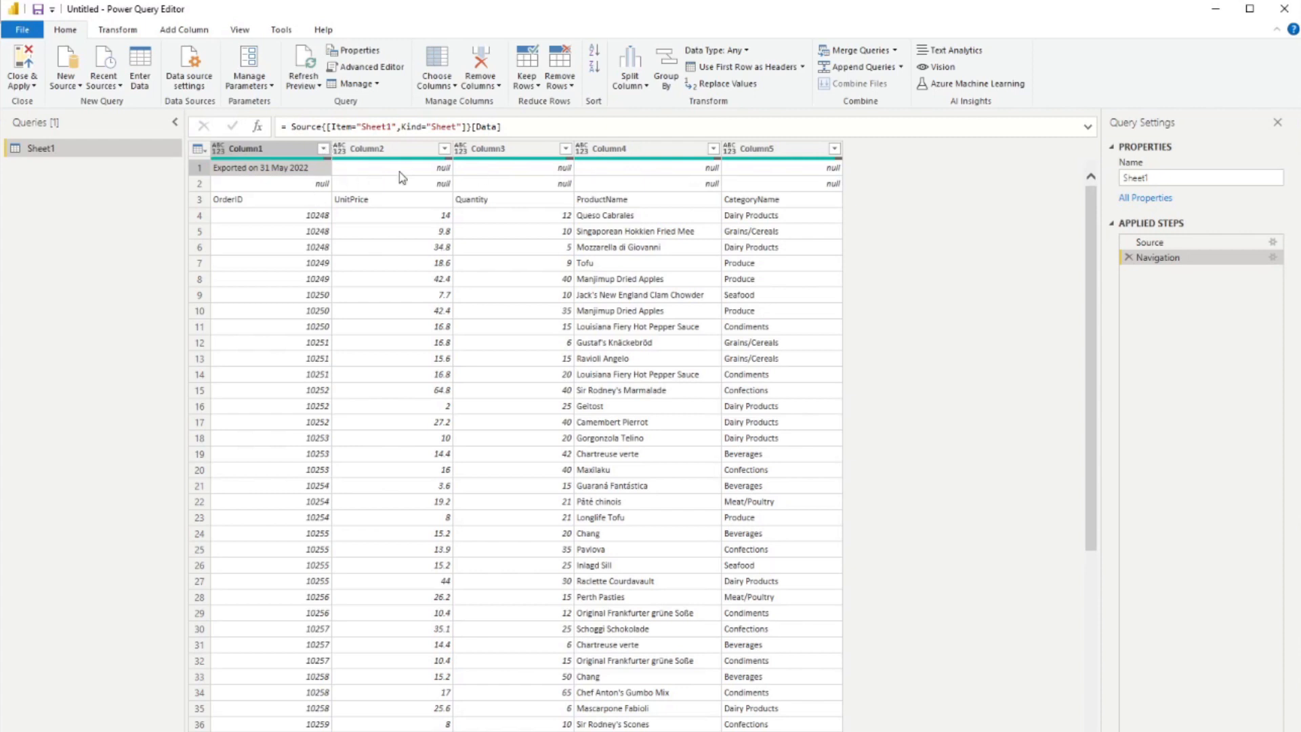
pyautogui.moveTo(626, 186)
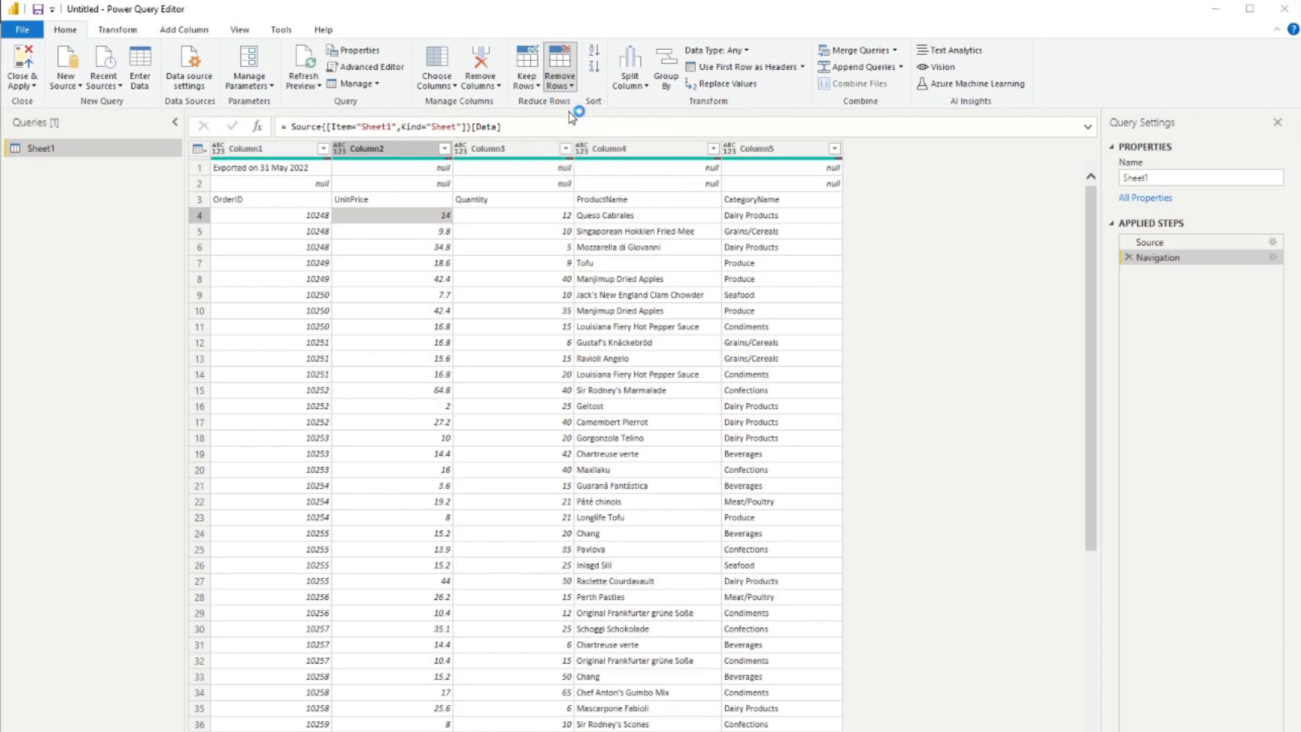
# Remove the top 2 rows, promote the OrderID headers, detect all column types, and apply.
pyautogui.click(559, 66)
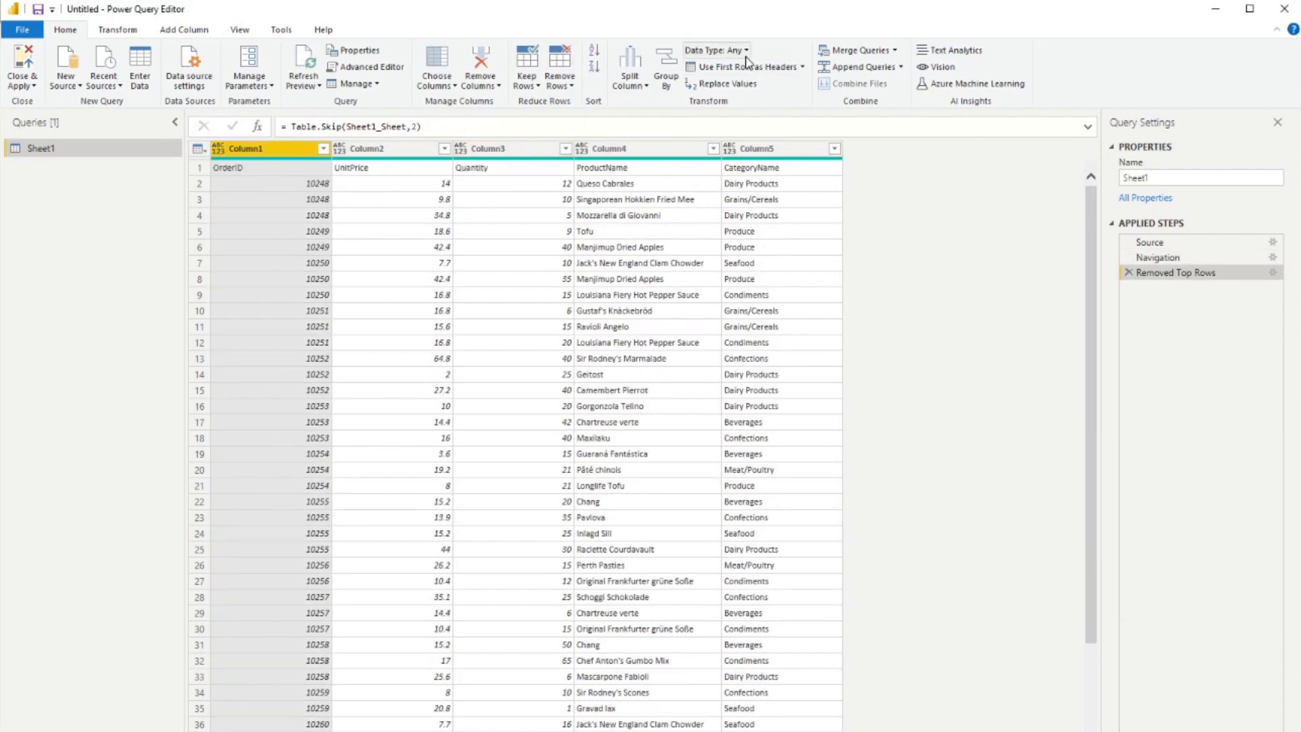
pyautogui.click(742, 67)
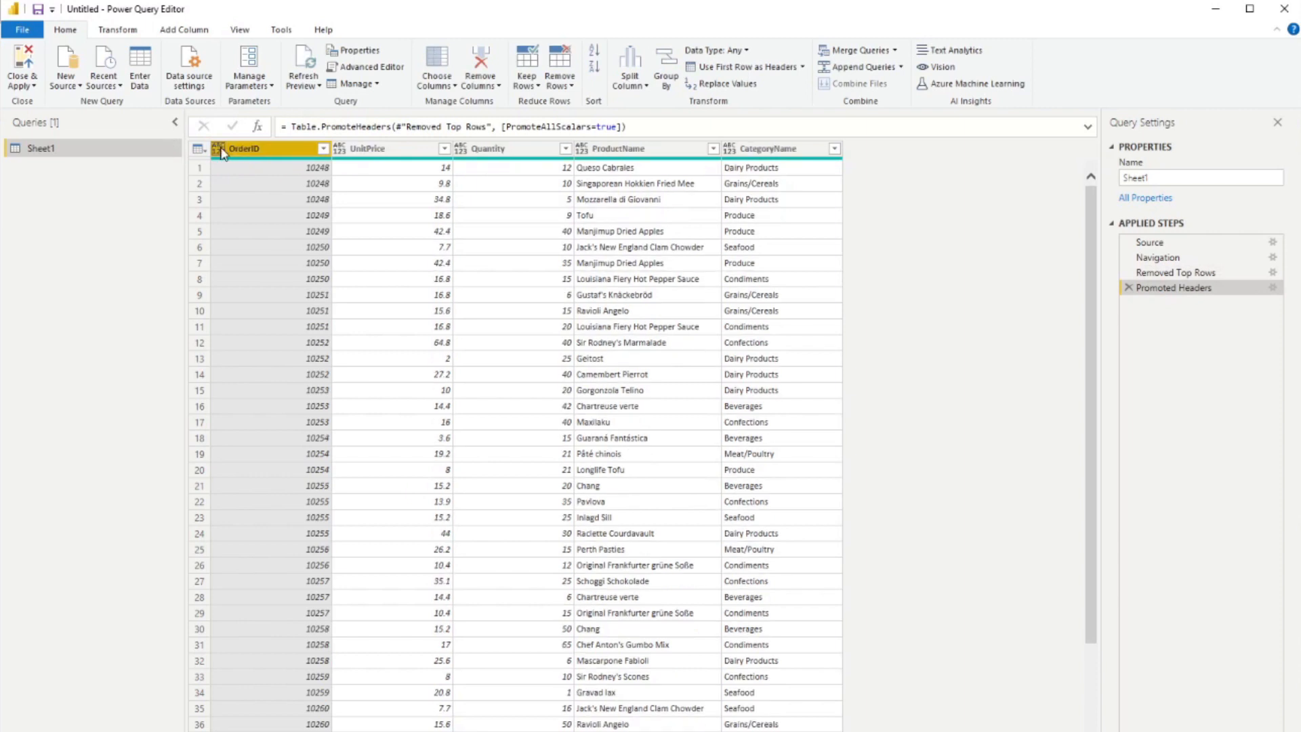
pyautogui.click(199, 148)
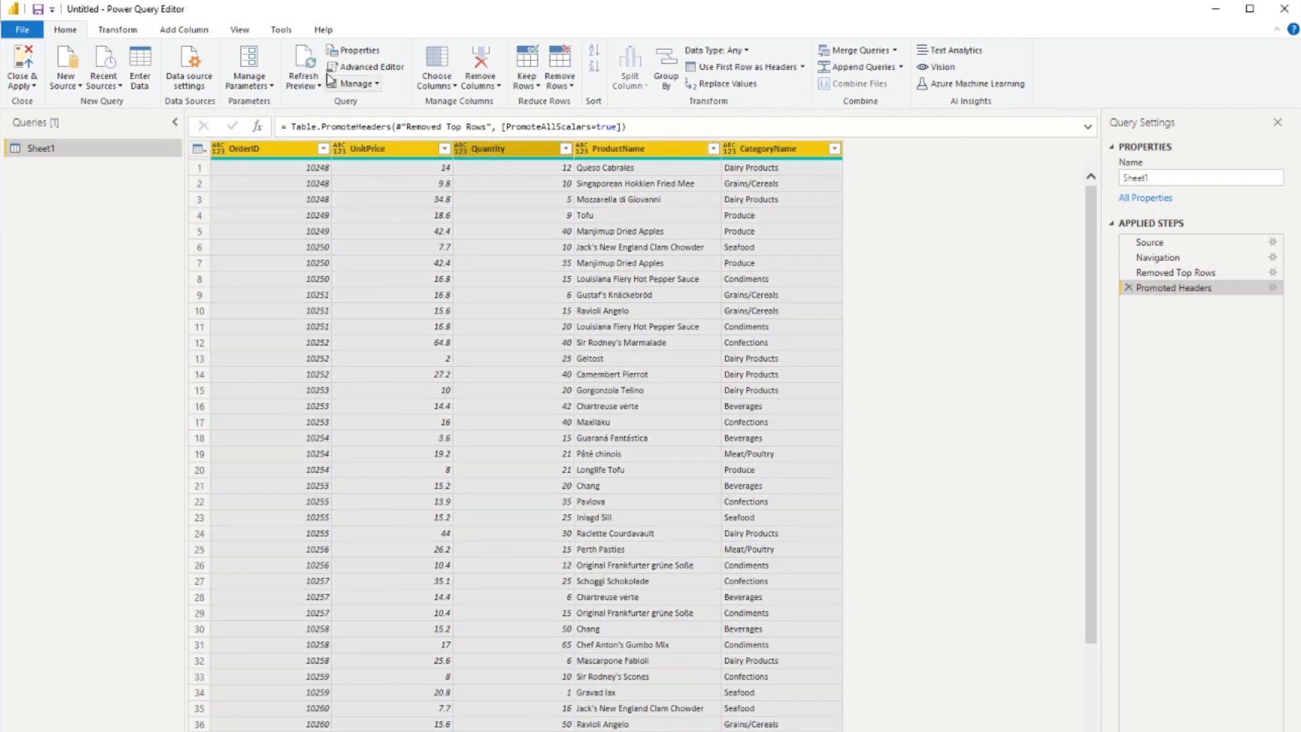
pyautogui.click(117, 29)
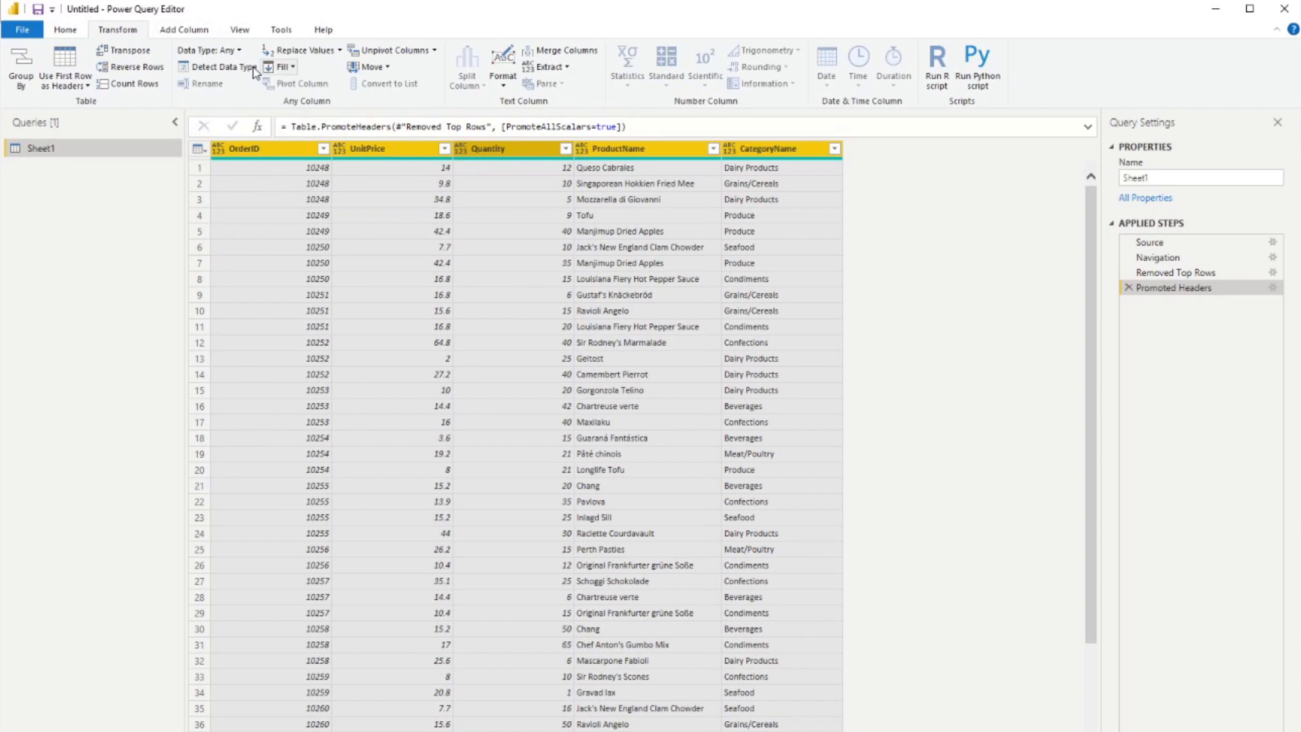
pyautogui.click(217, 66)
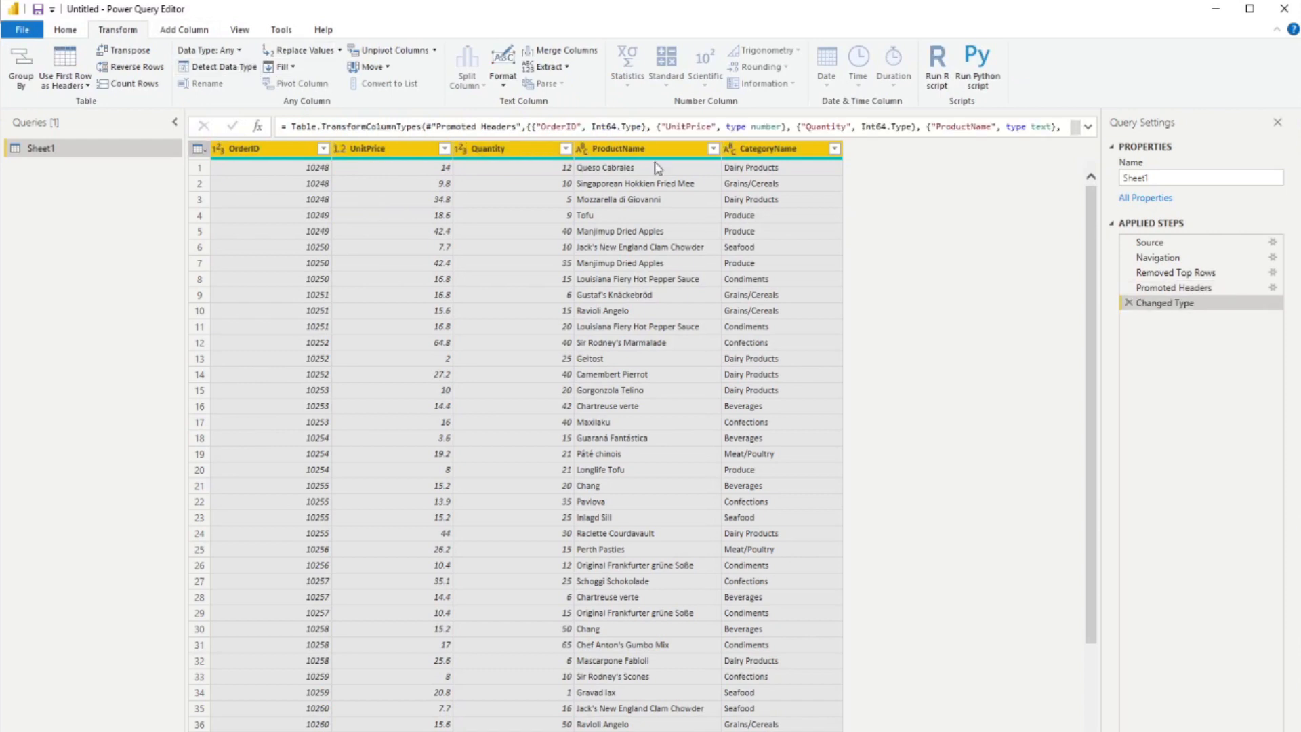
pyautogui.click(763, 148)
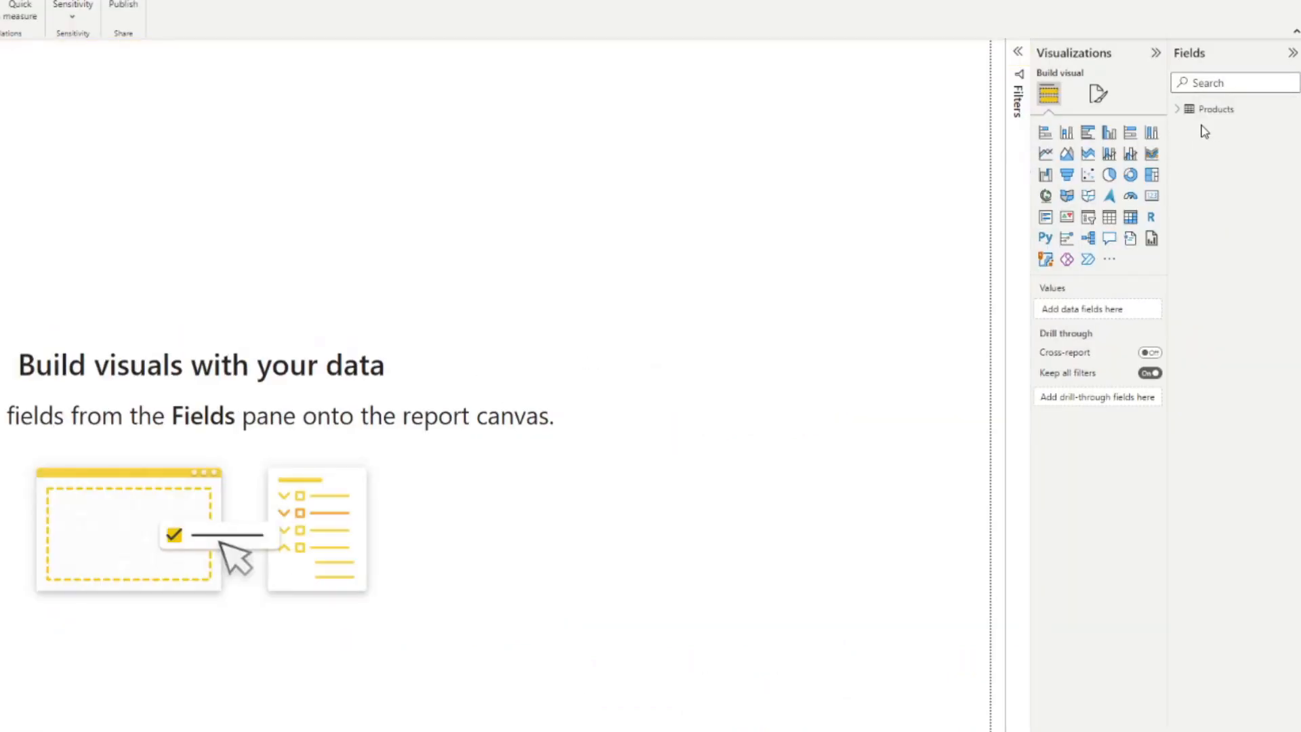
# Expand the Products fields and add CategoryName to a new table visual.
pyautogui.click(1178, 108)
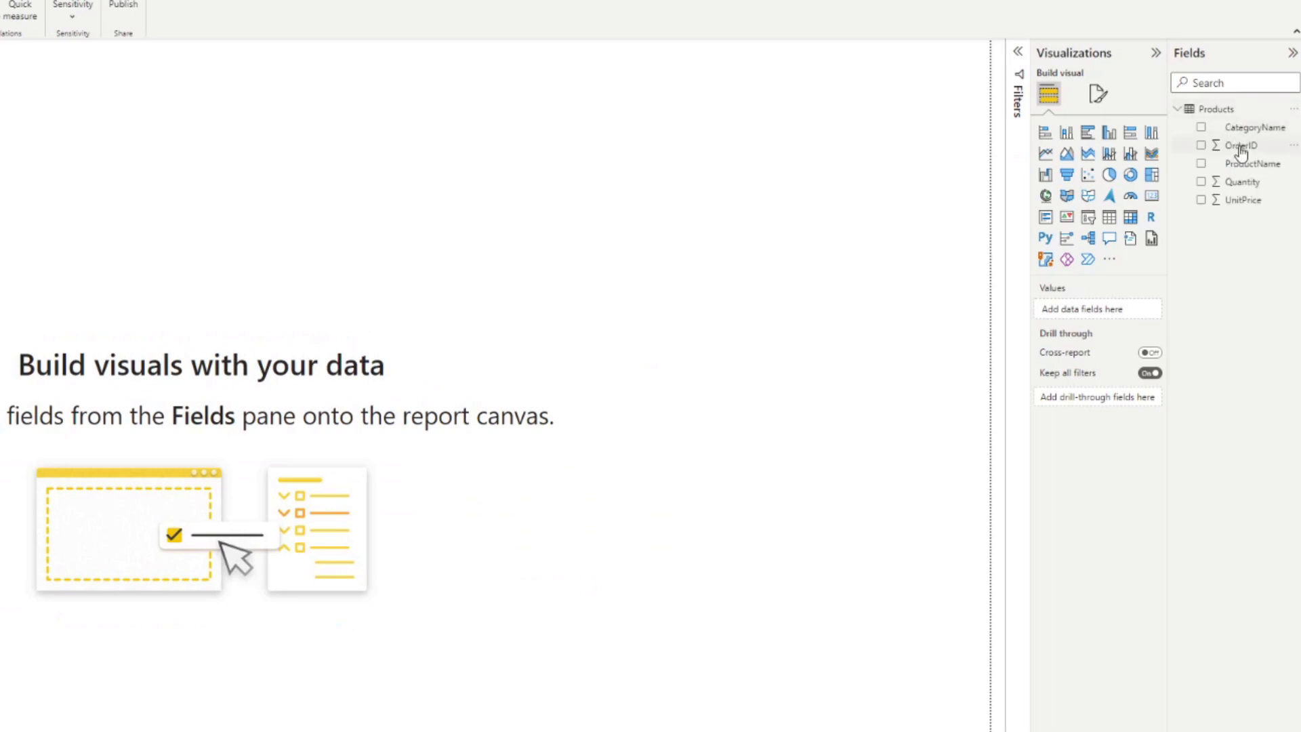
pyautogui.moveTo(745, 170)
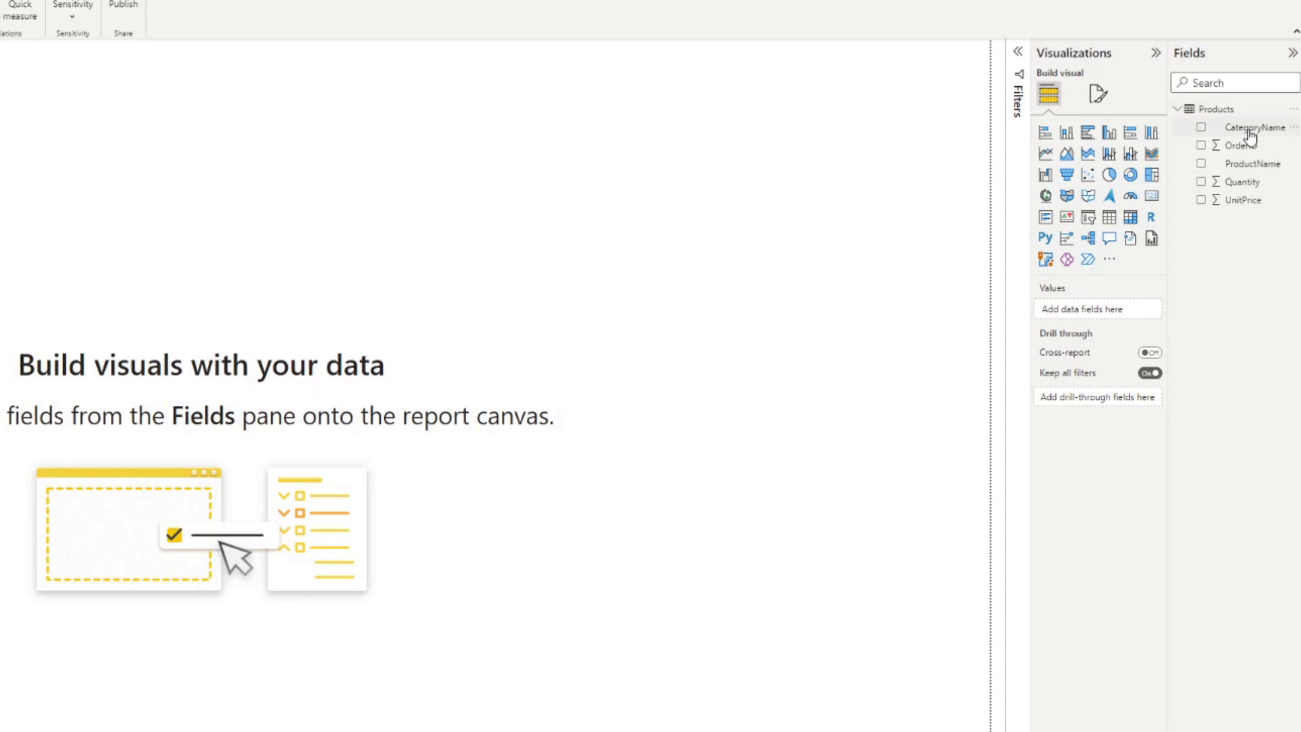
pyautogui.click(1200, 127)
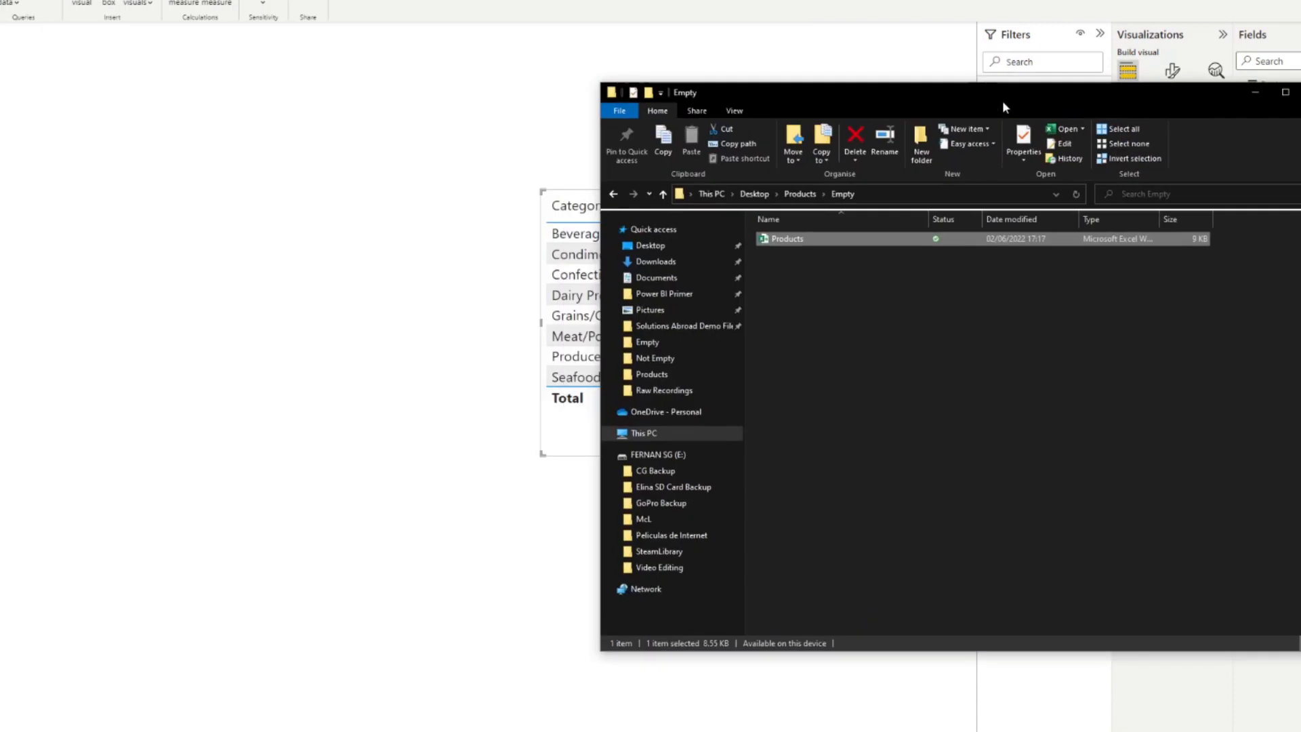
# Replace the Products folder's workbook with the 9 KB empty Products.xlsx and open it.
pyautogui.click(662, 194)
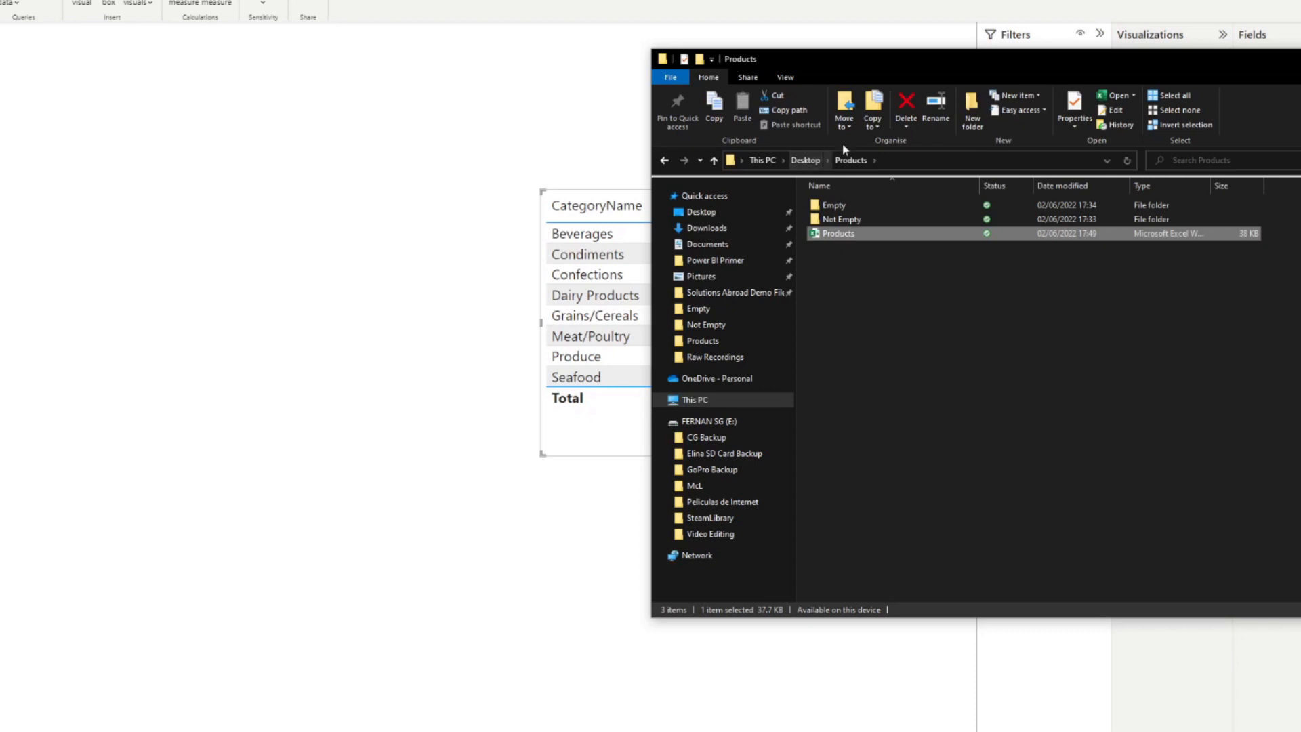
pyautogui.moveTo(868, 284)
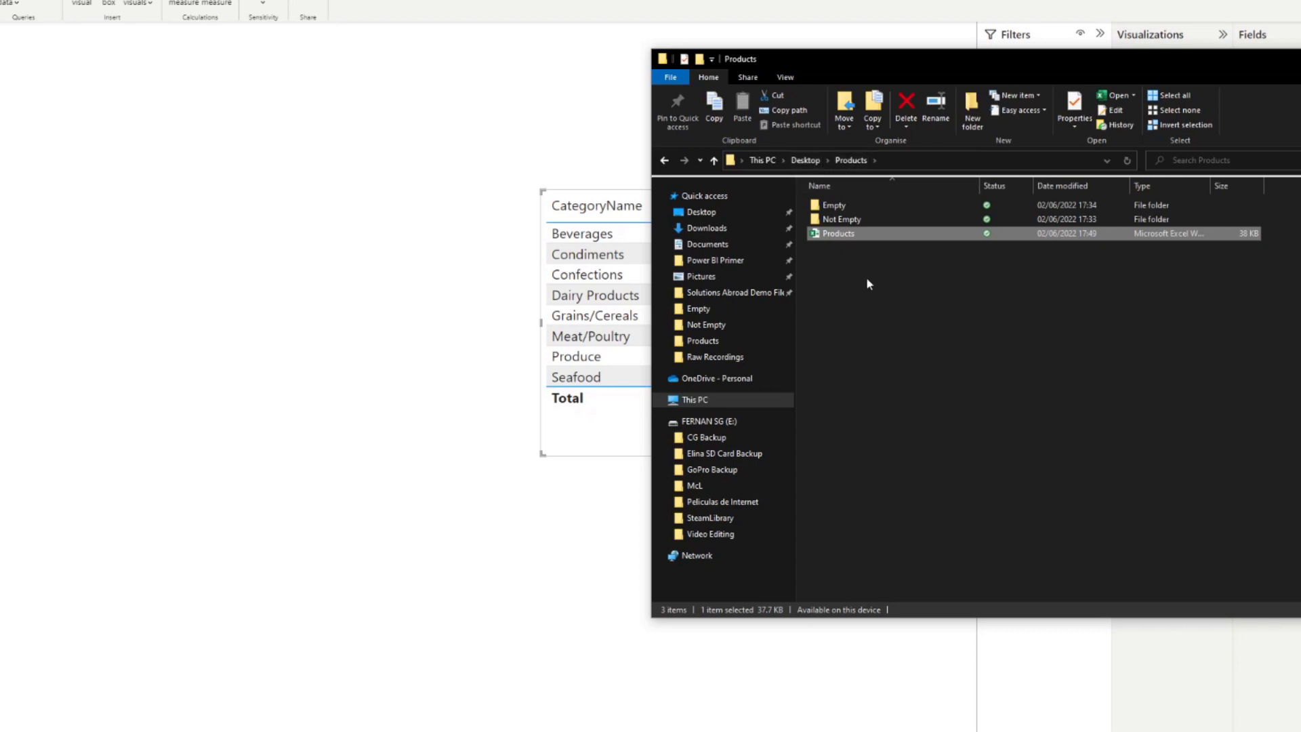
pyautogui.doubleClick(835, 204)
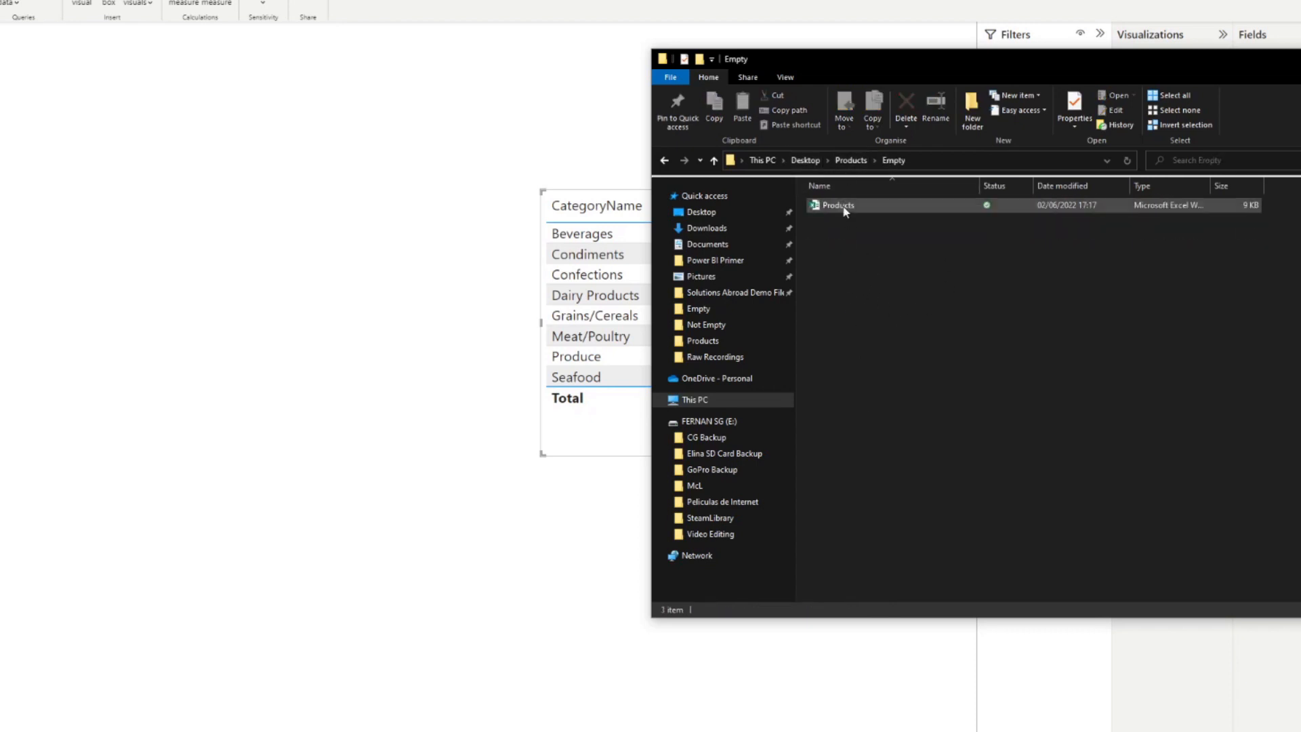
pyautogui.click(836, 205)
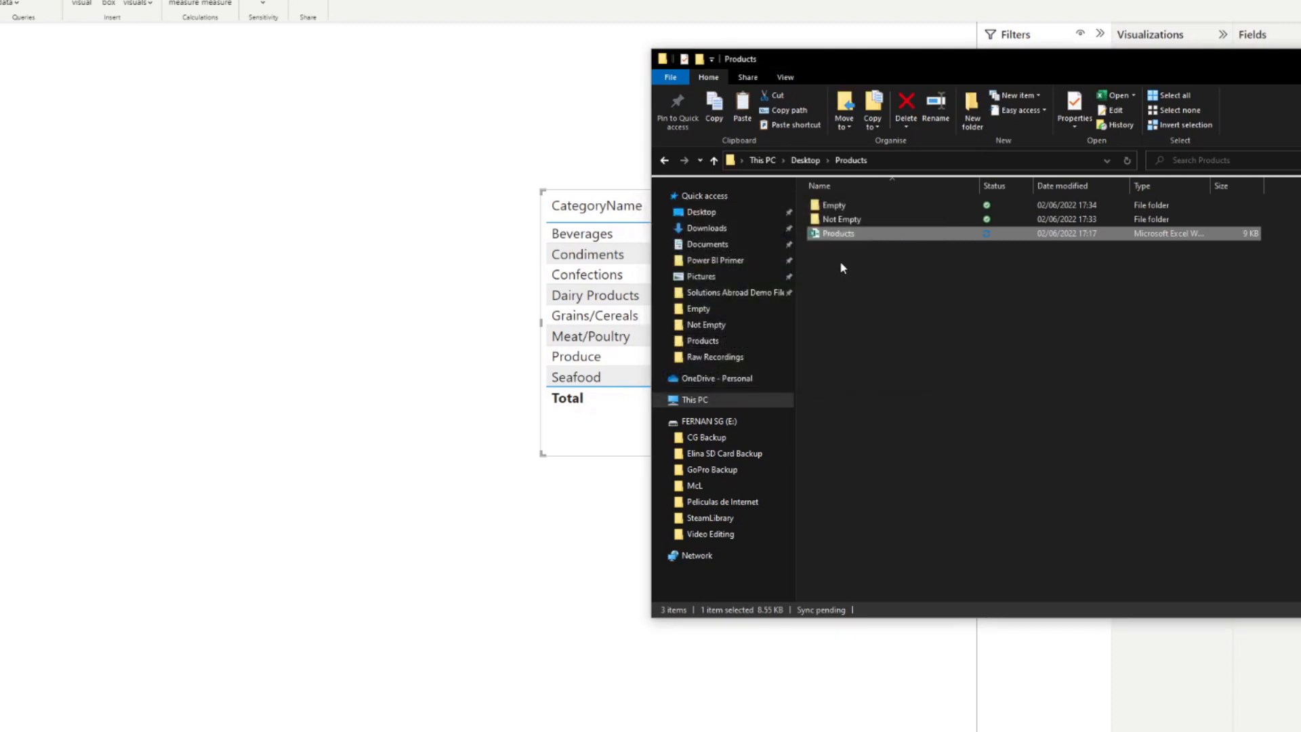
pyautogui.doubleClick(836, 233)
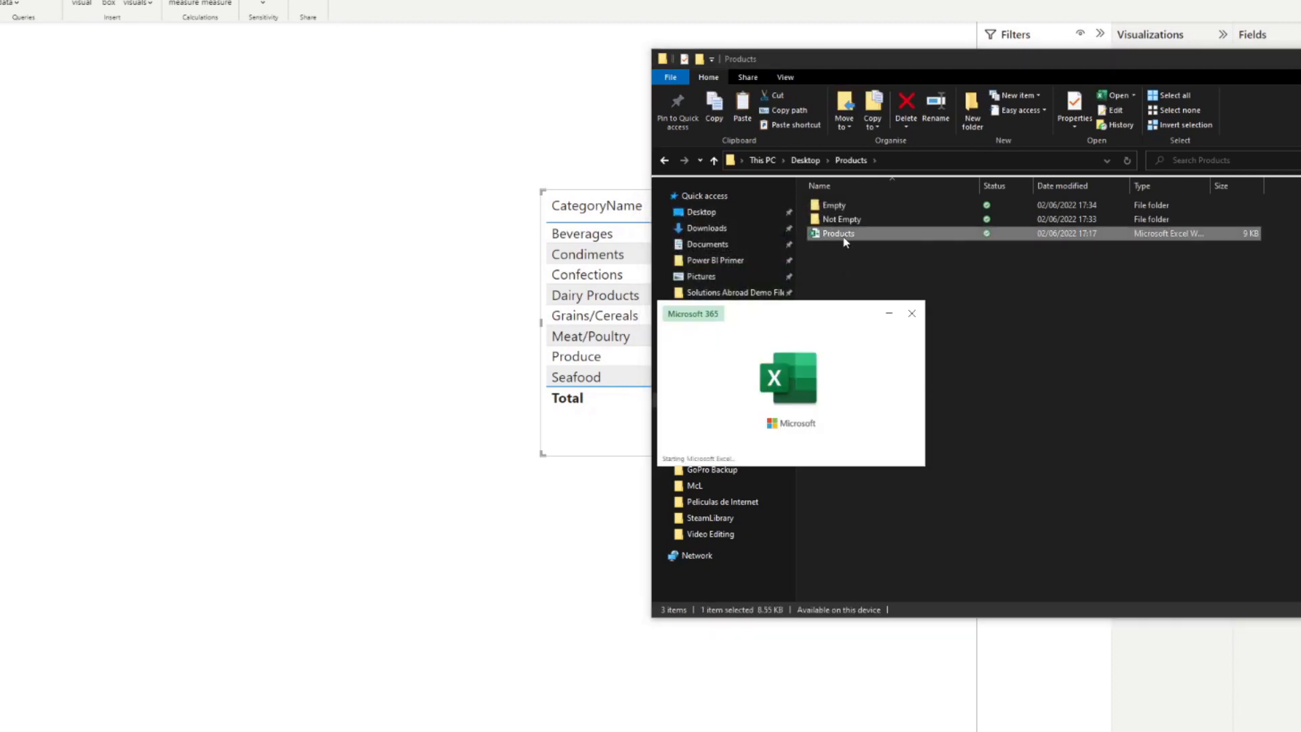
pyautogui.doubleClick(838, 233)
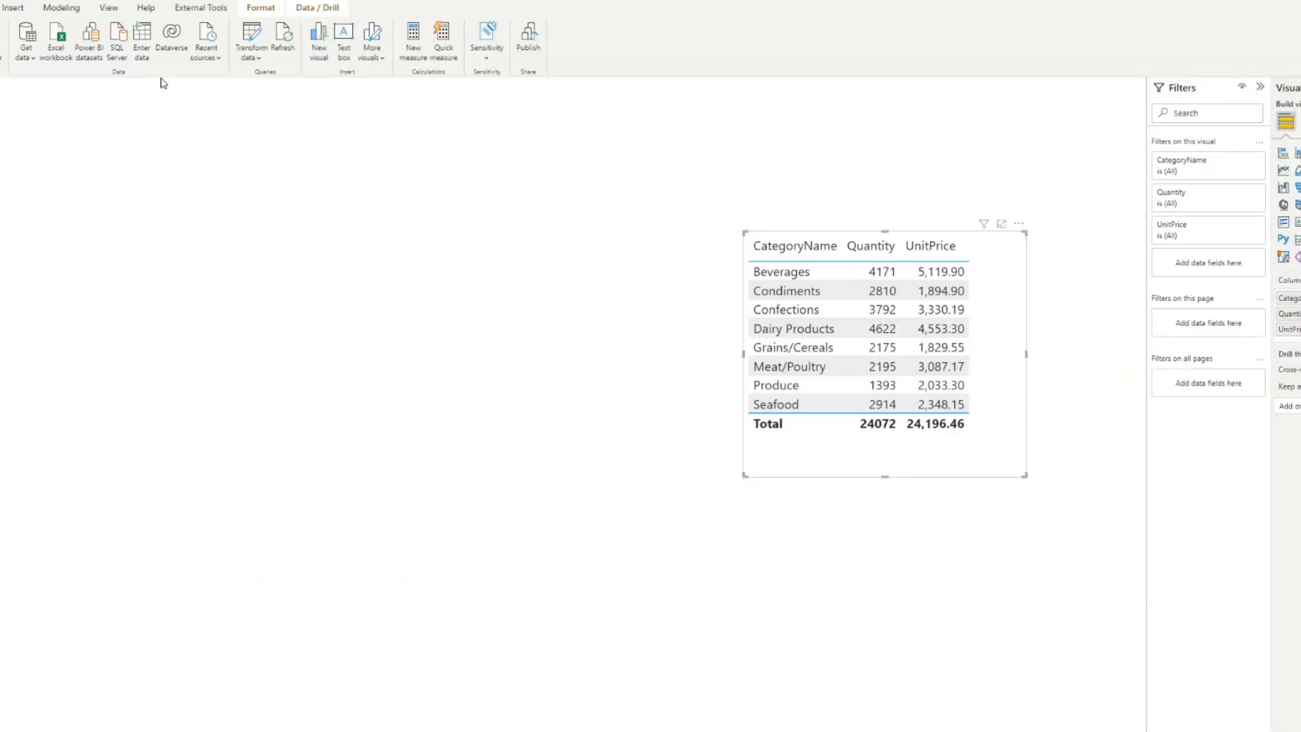
pyautogui.moveTo(284, 40)
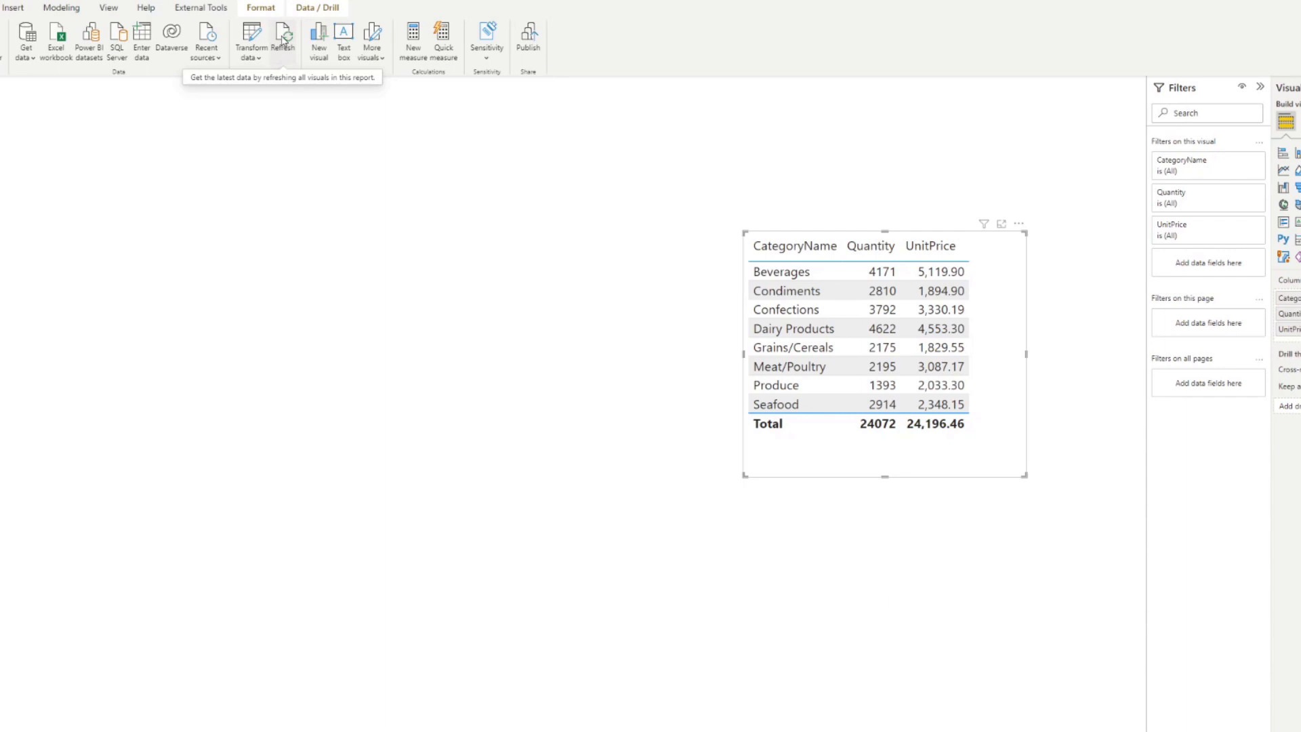
# Refresh the Products data, which fails because column 'OrderID' isn't found.
pyautogui.click(283, 37)
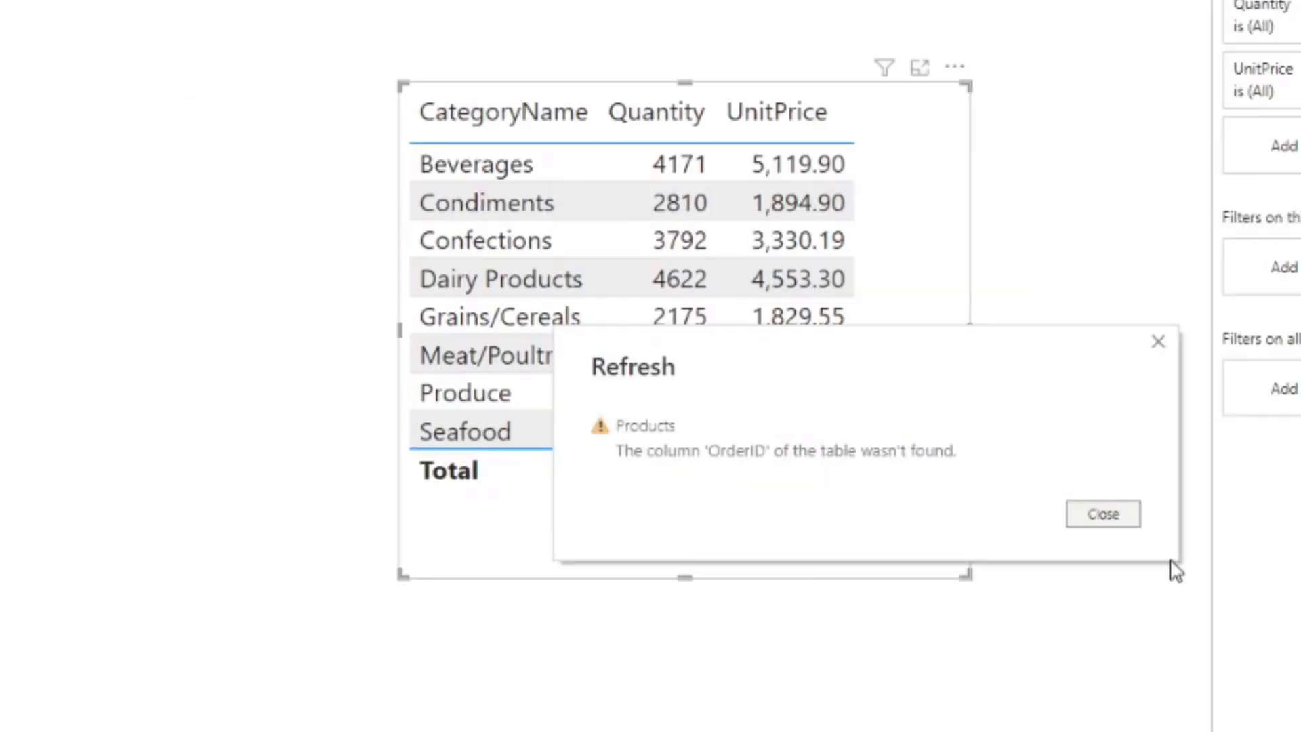
pyautogui.moveTo(773, 483)
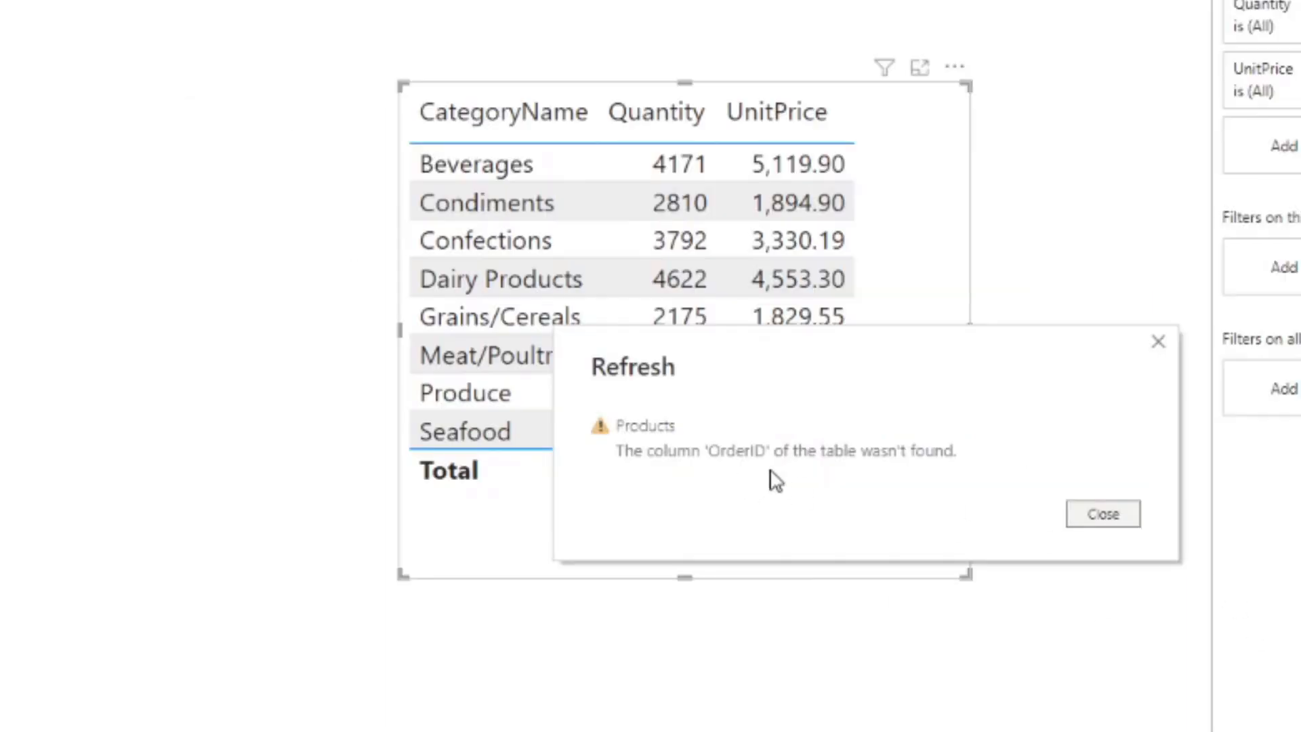
pyautogui.moveTo(960, 391)
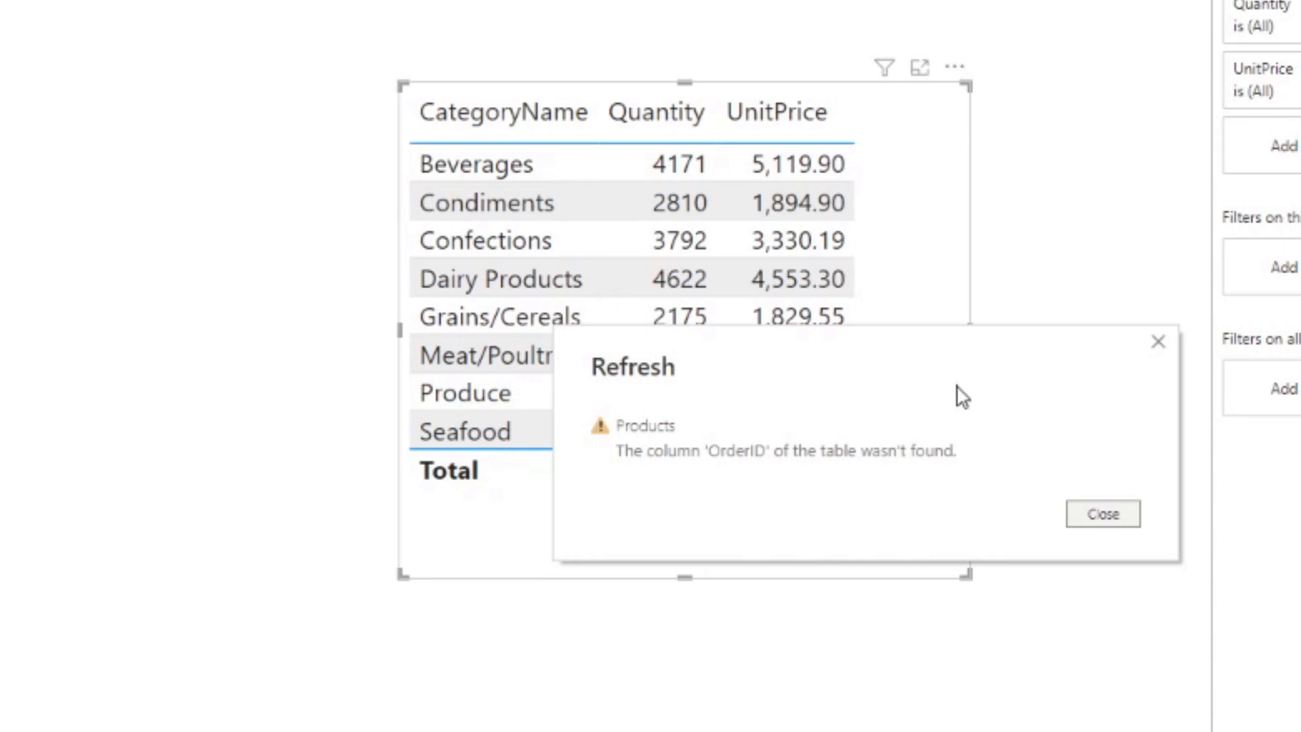
pyautogui.moveTo(960, 404)
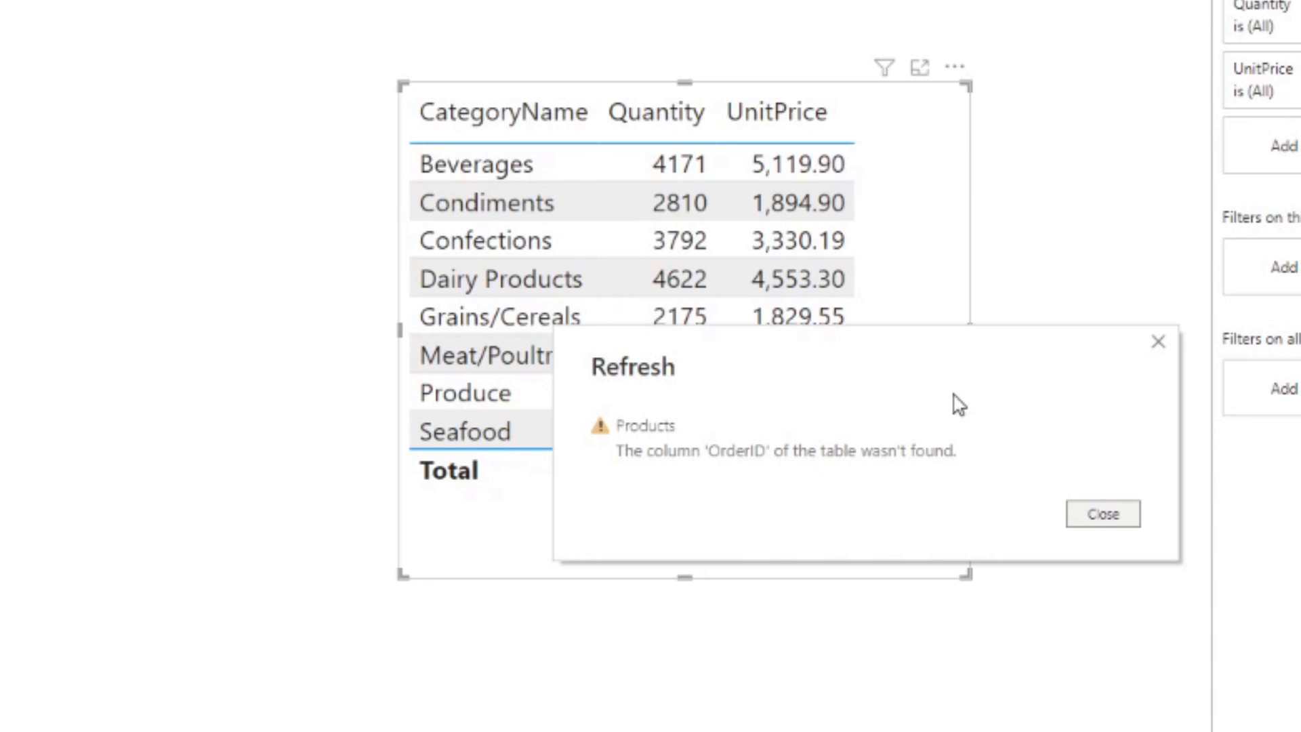
pyautogui.moveTo(902, 516)
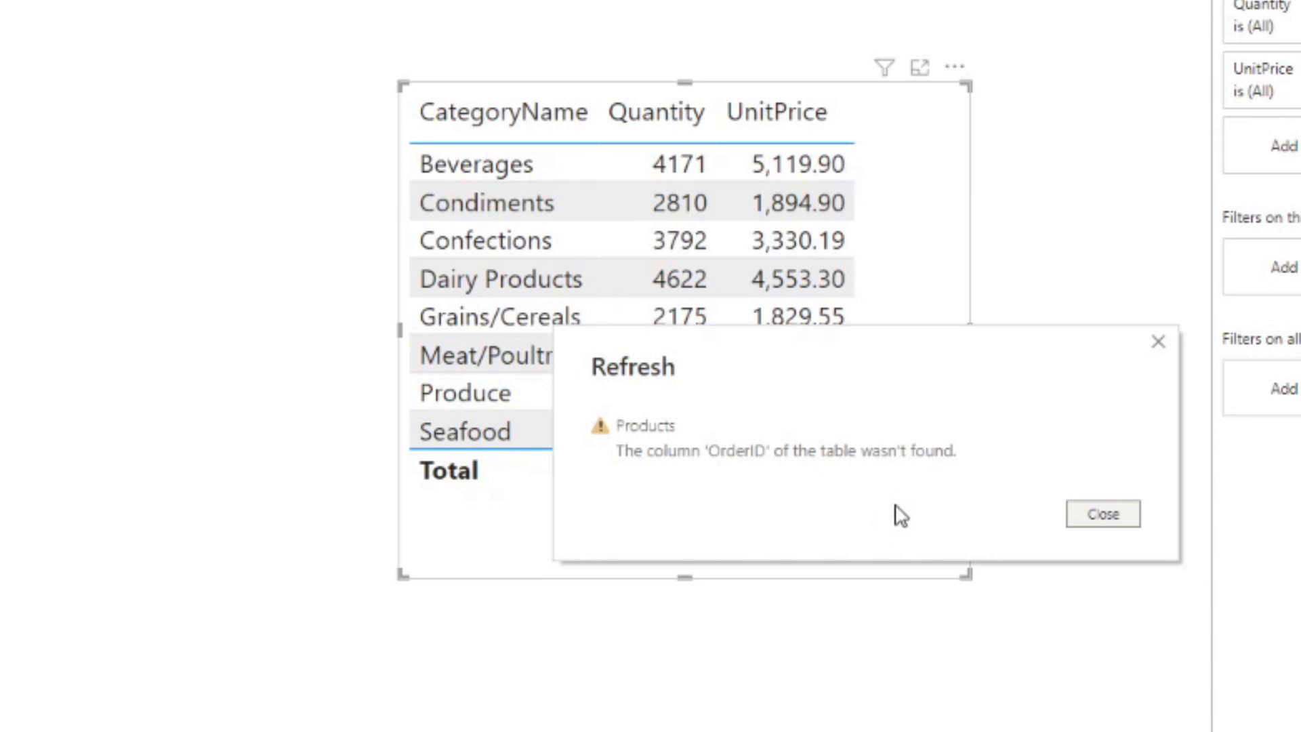
pyautogui.moveTo(1107, 367)
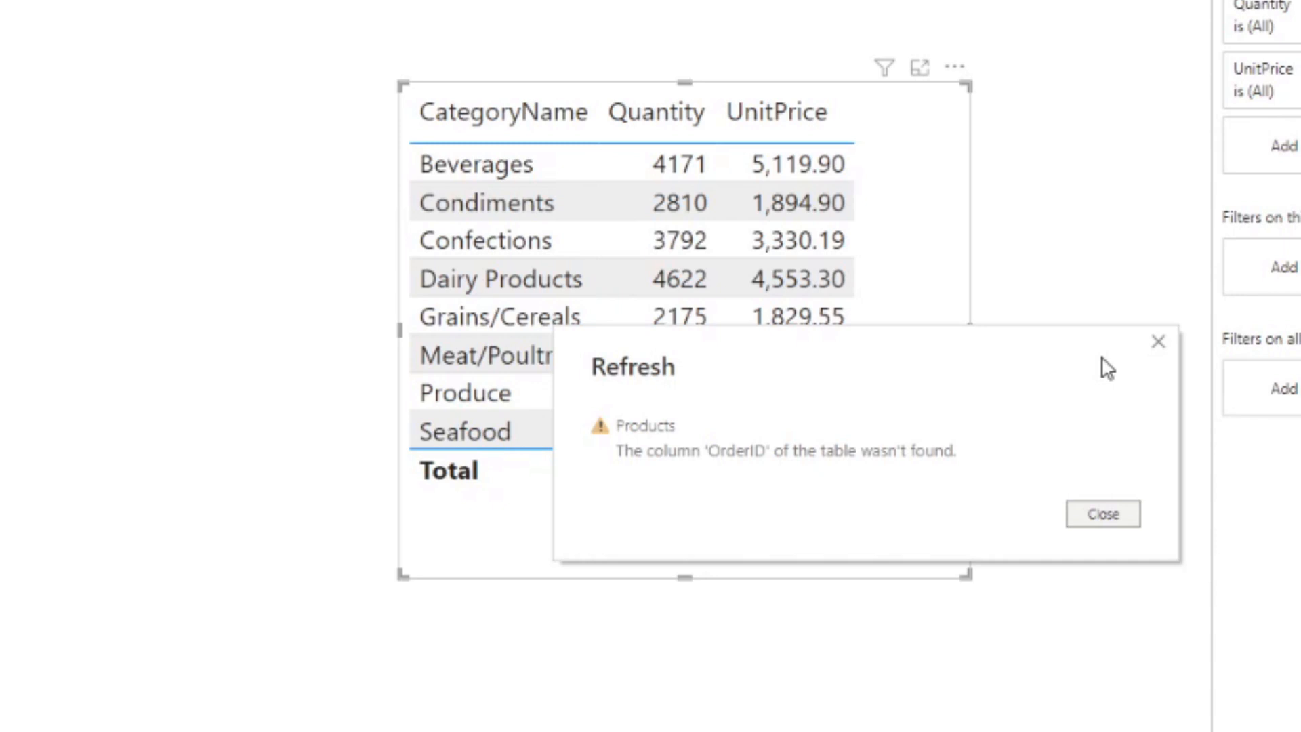
pyautogui.moveTo(1085, 361)
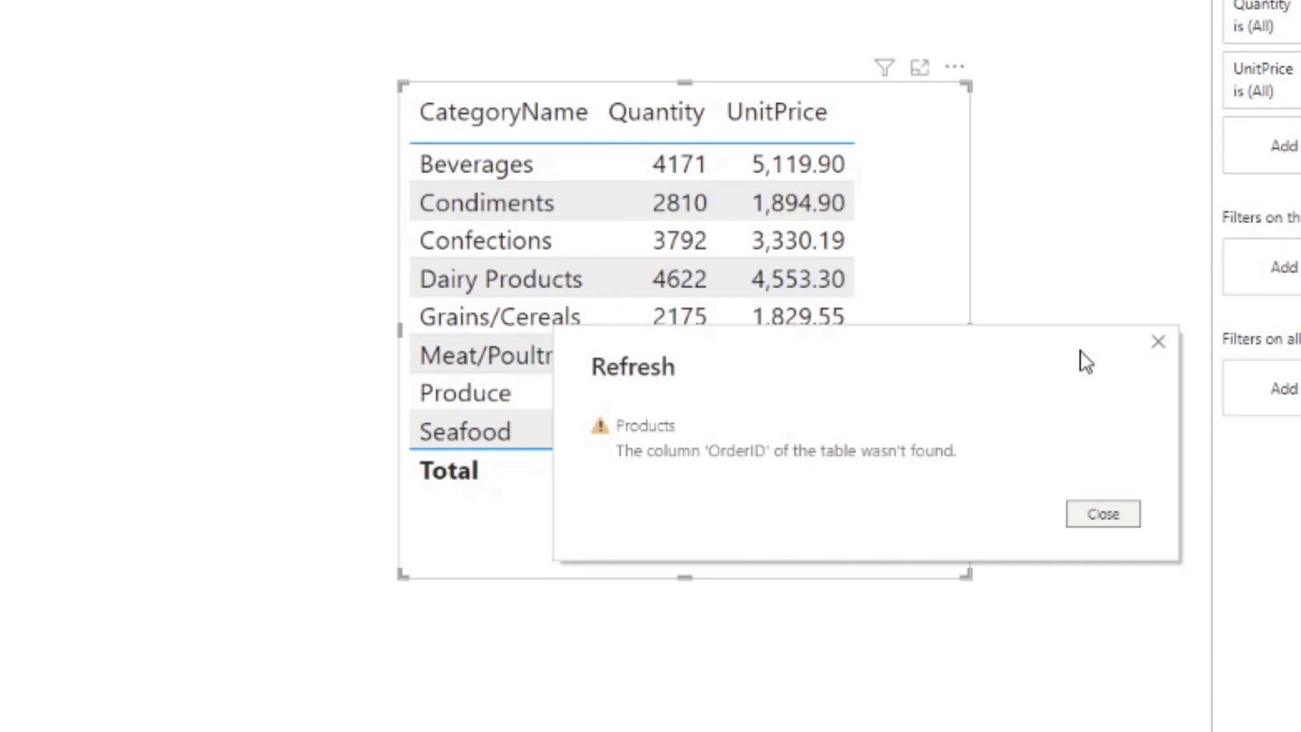
# Dismiss the refresh error and inspect the Promoted Headers, Removed Top Rows and Navigation steps.
pyautogui.click(1102, 514)
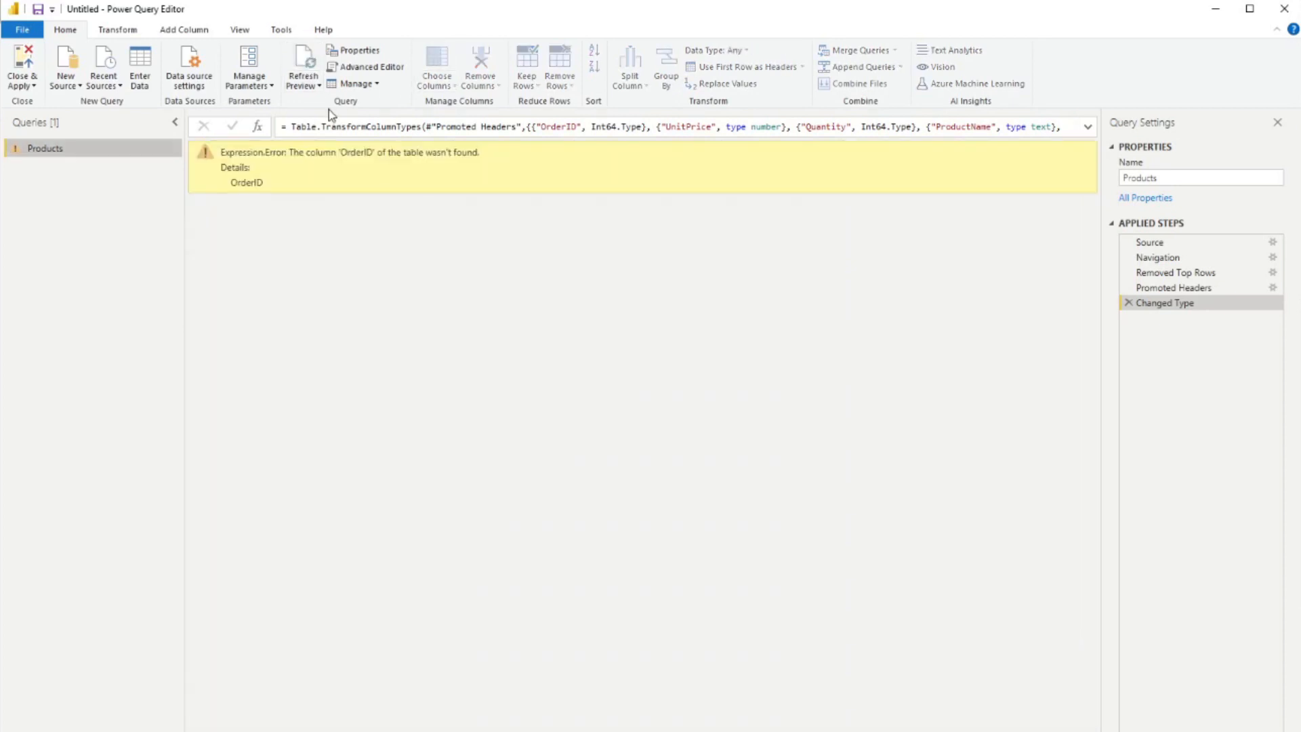
pyautogui.moveTo(406, 149)
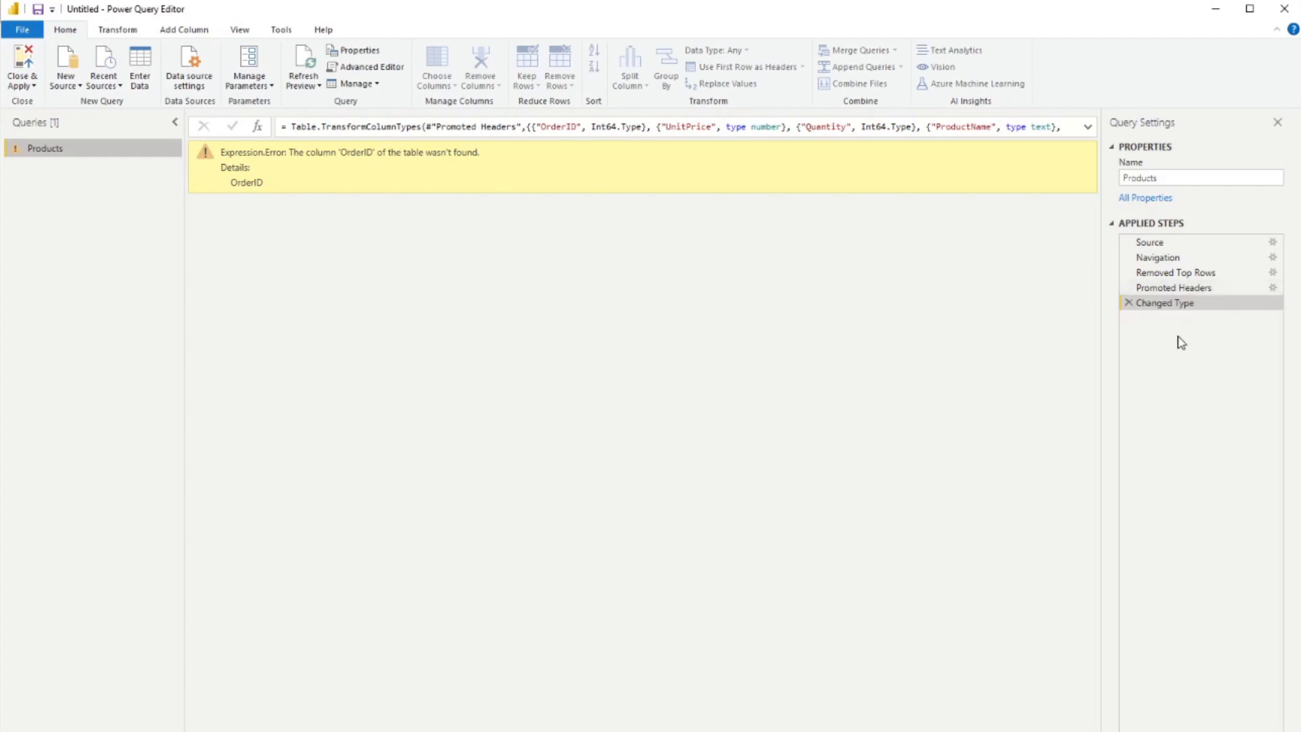
pyautogui.click(1173, 287)
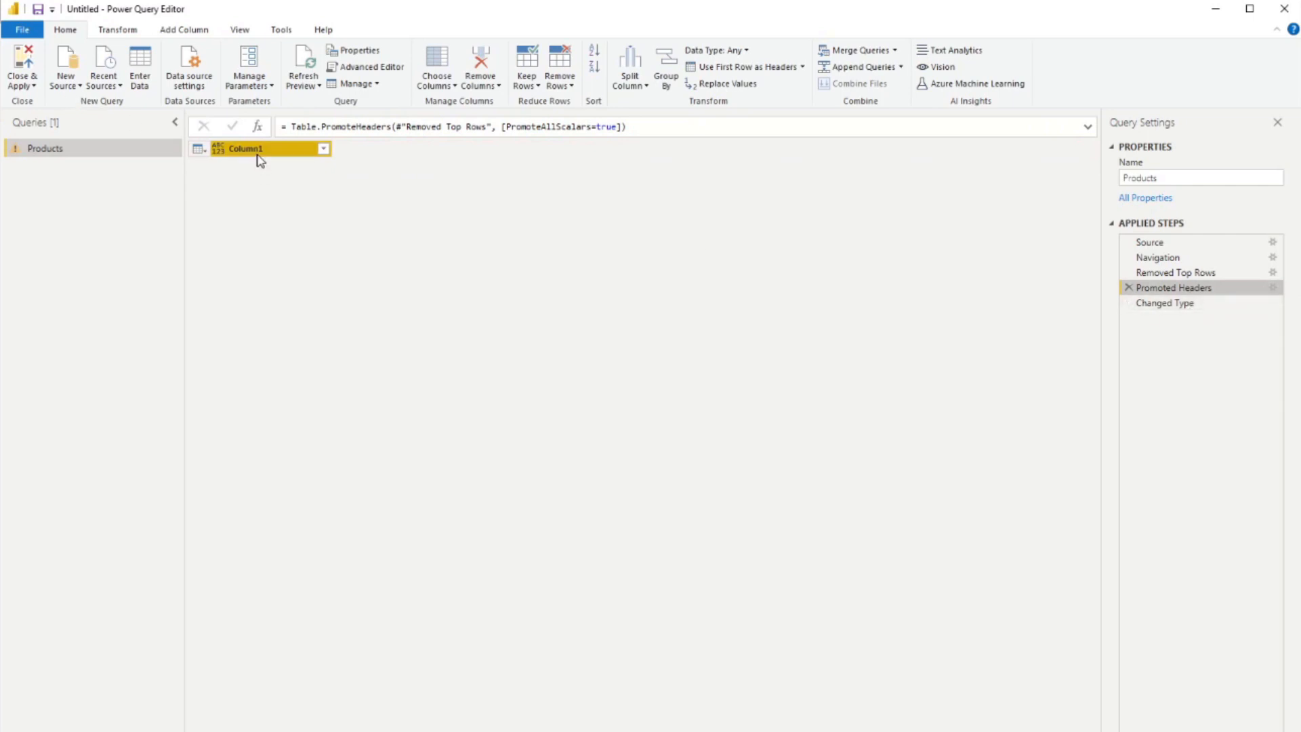
pyautogui.moveTo(1175, 273)
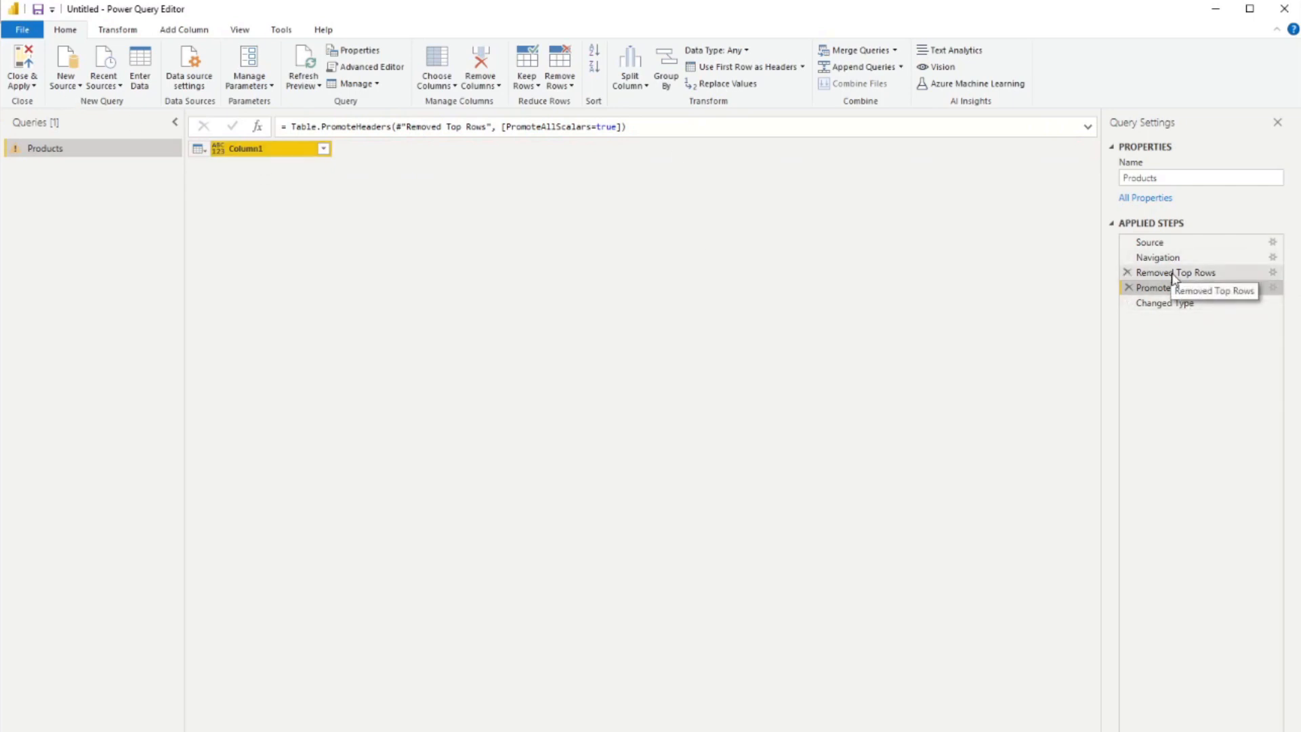
pyautogui.click(1176, 273)
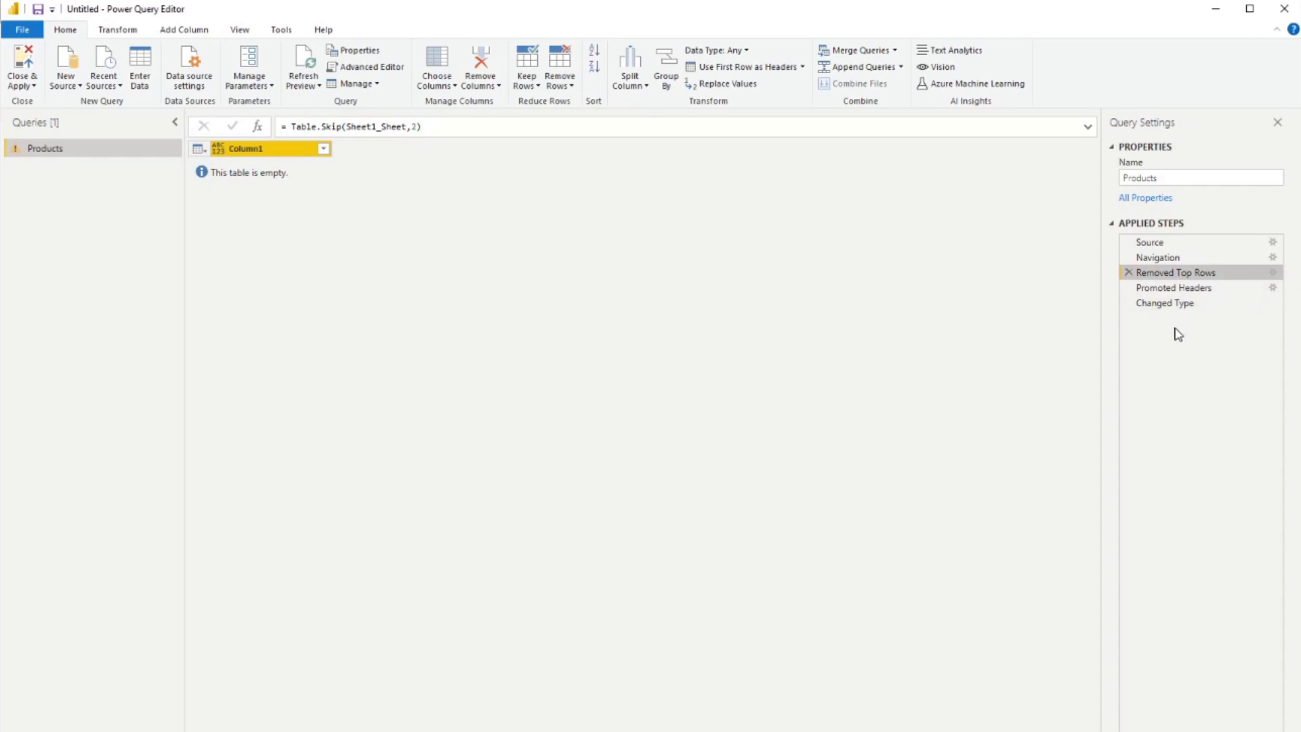
pyautogui.moveTo(444, 175)
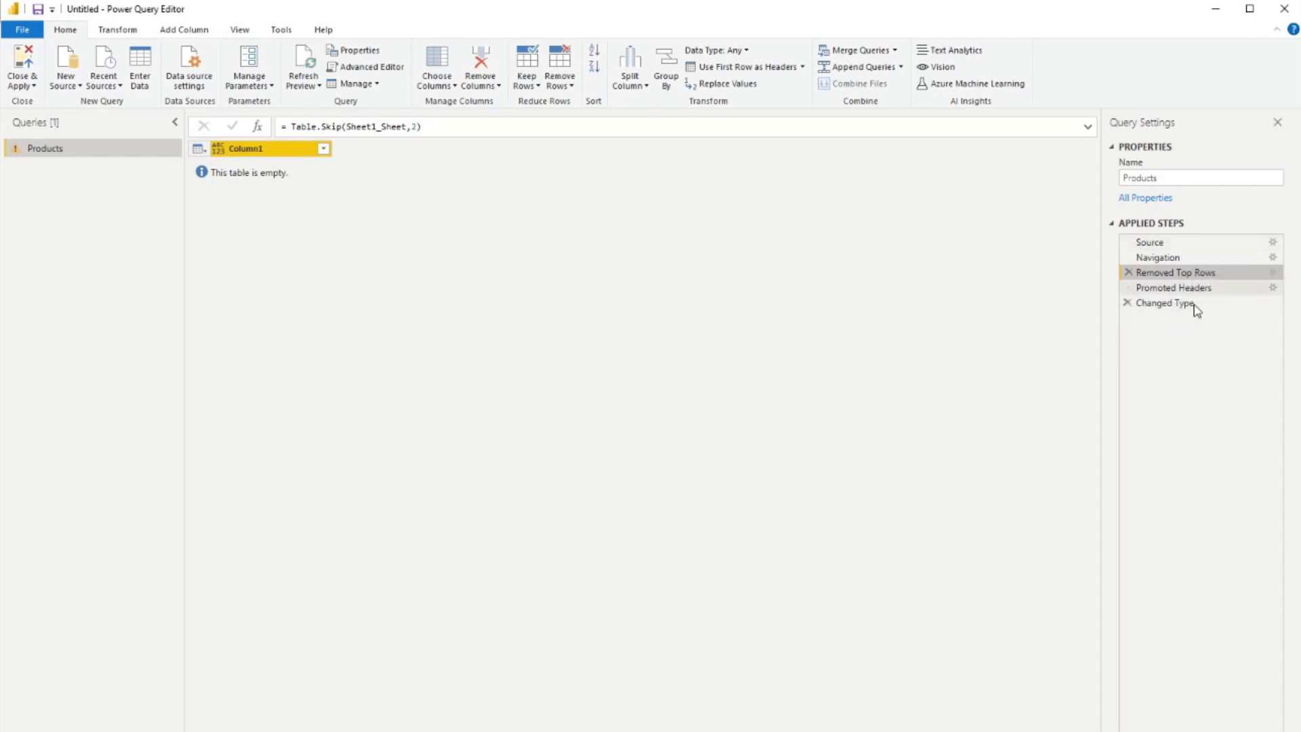
pyautogui.moveTo(1176, 273)
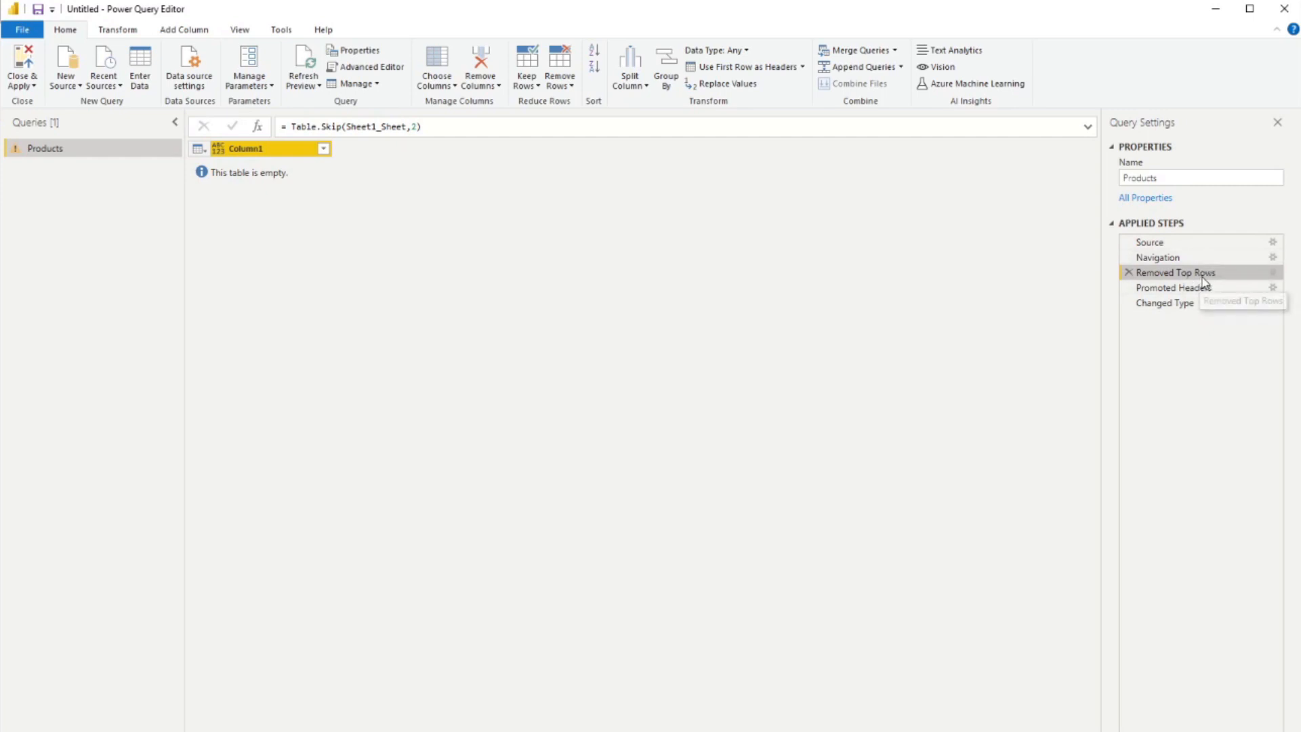
pyautogui.moveTo(1172, 288)
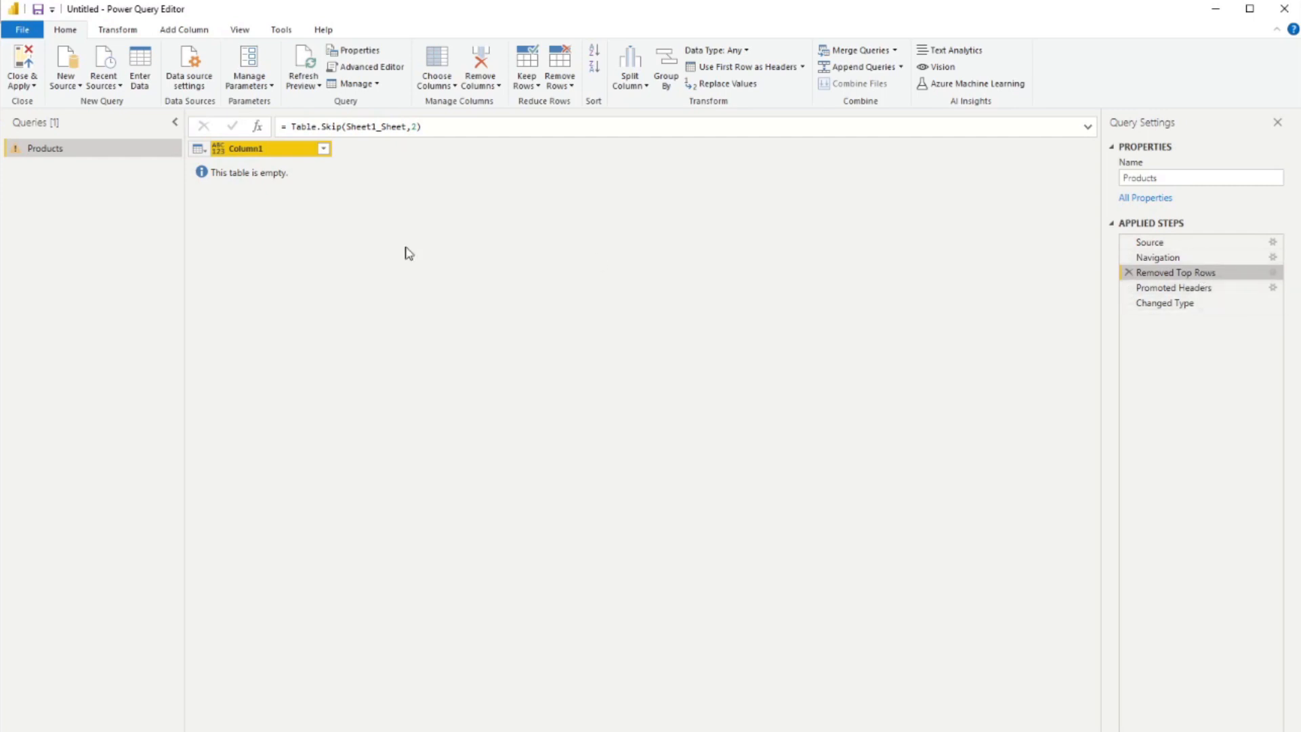
pyautogui.moveTo(368, 189)
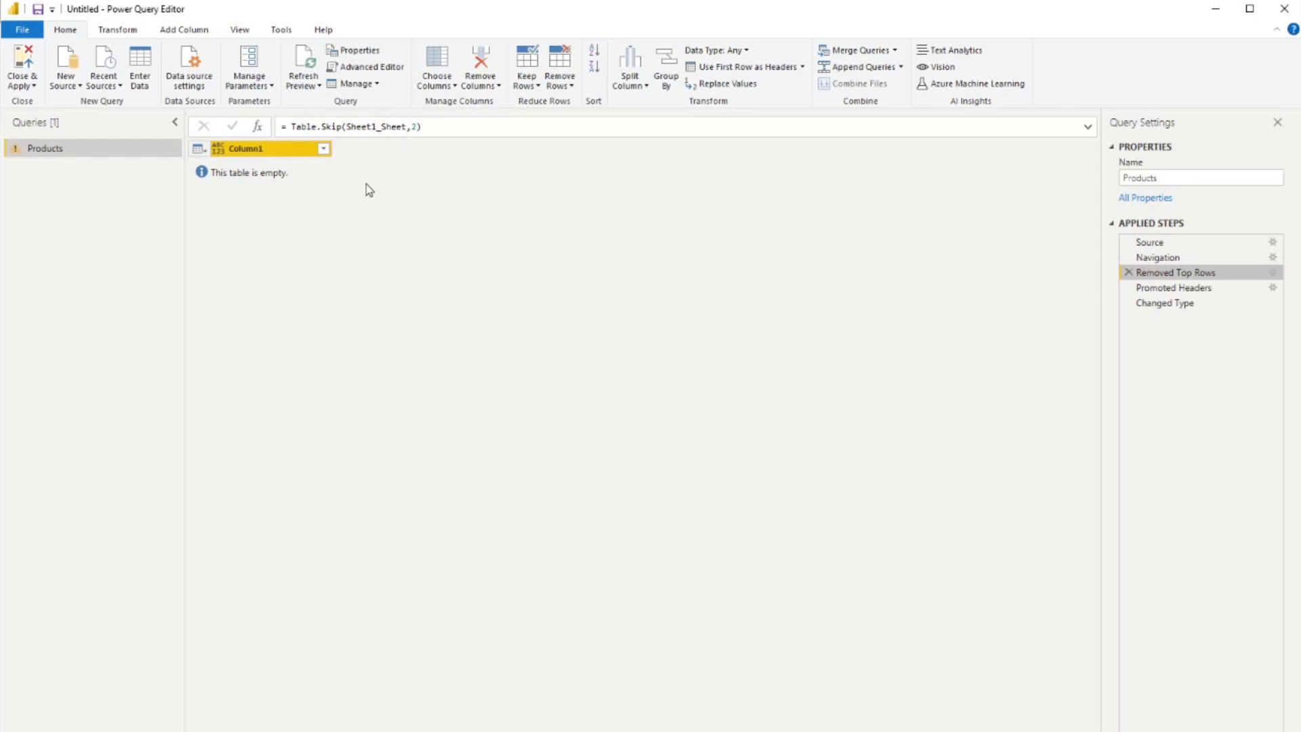
pyautogui.moveTo(508, 193)
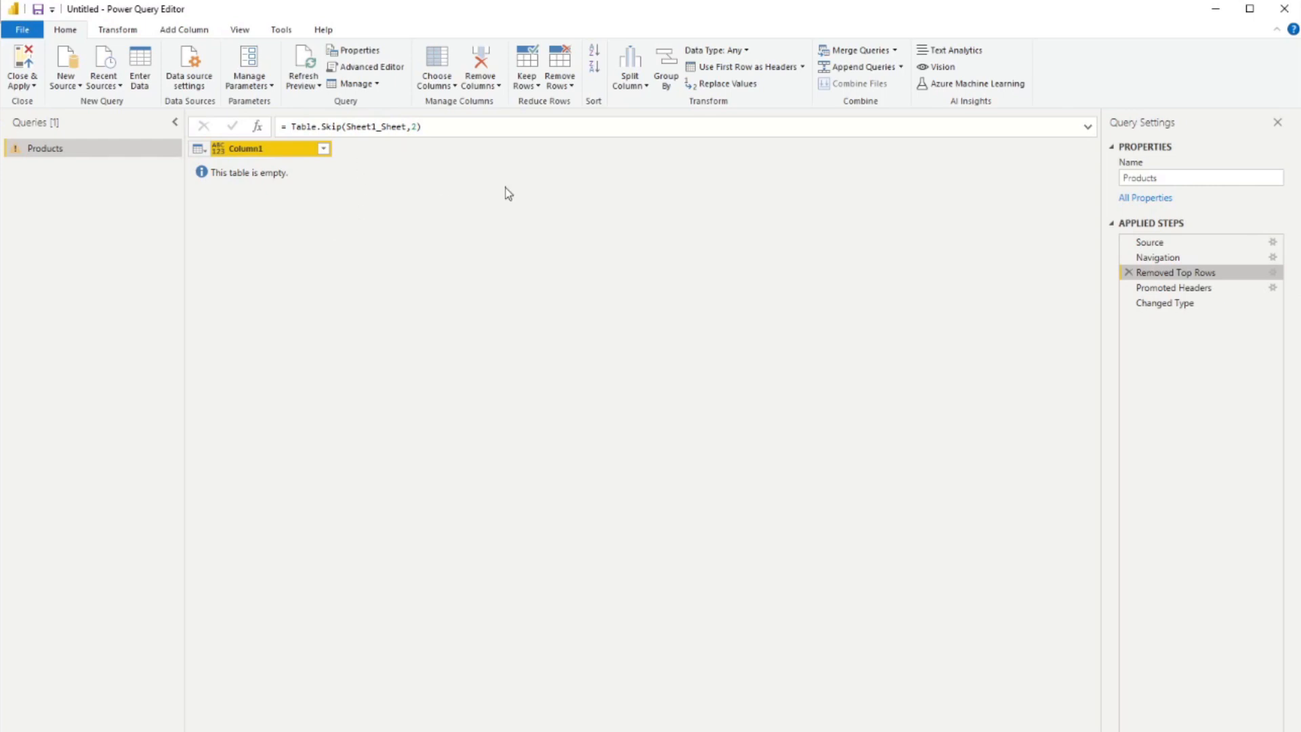
pyautogui.moveTo(321, 110)
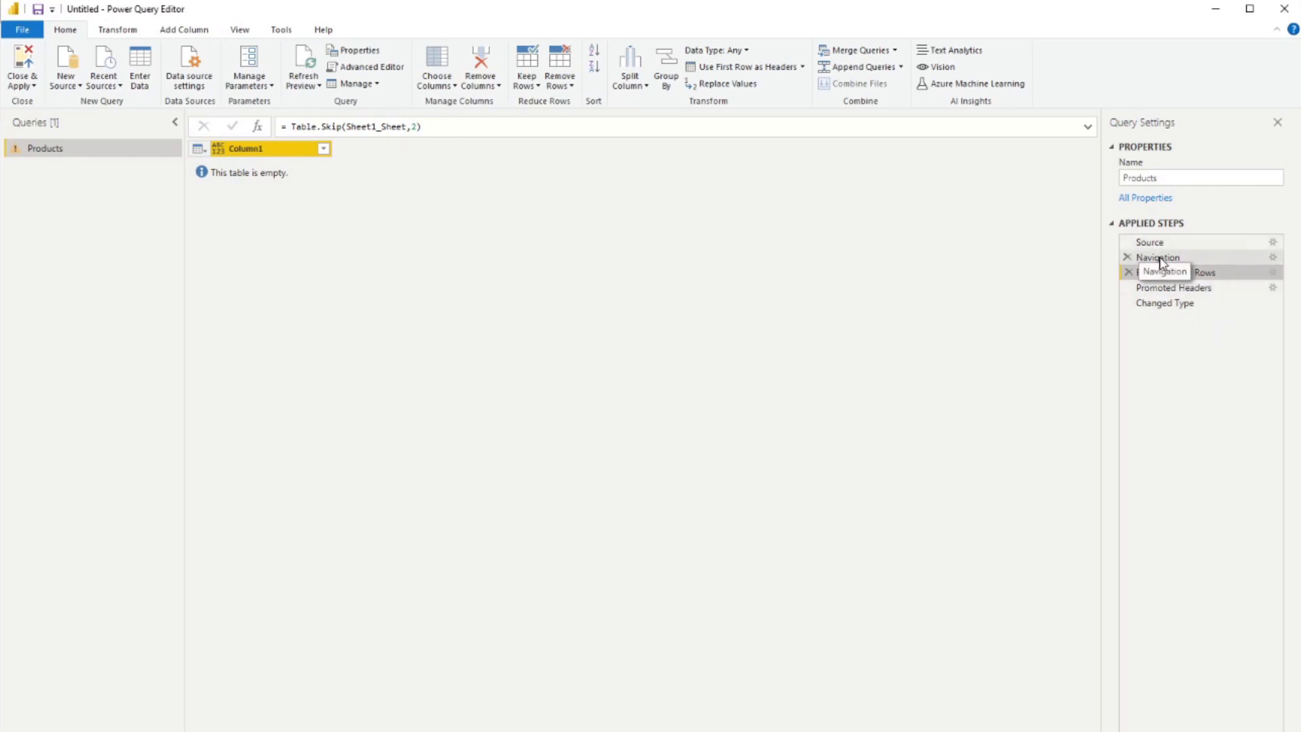
pyautogui.click(1157, 257)
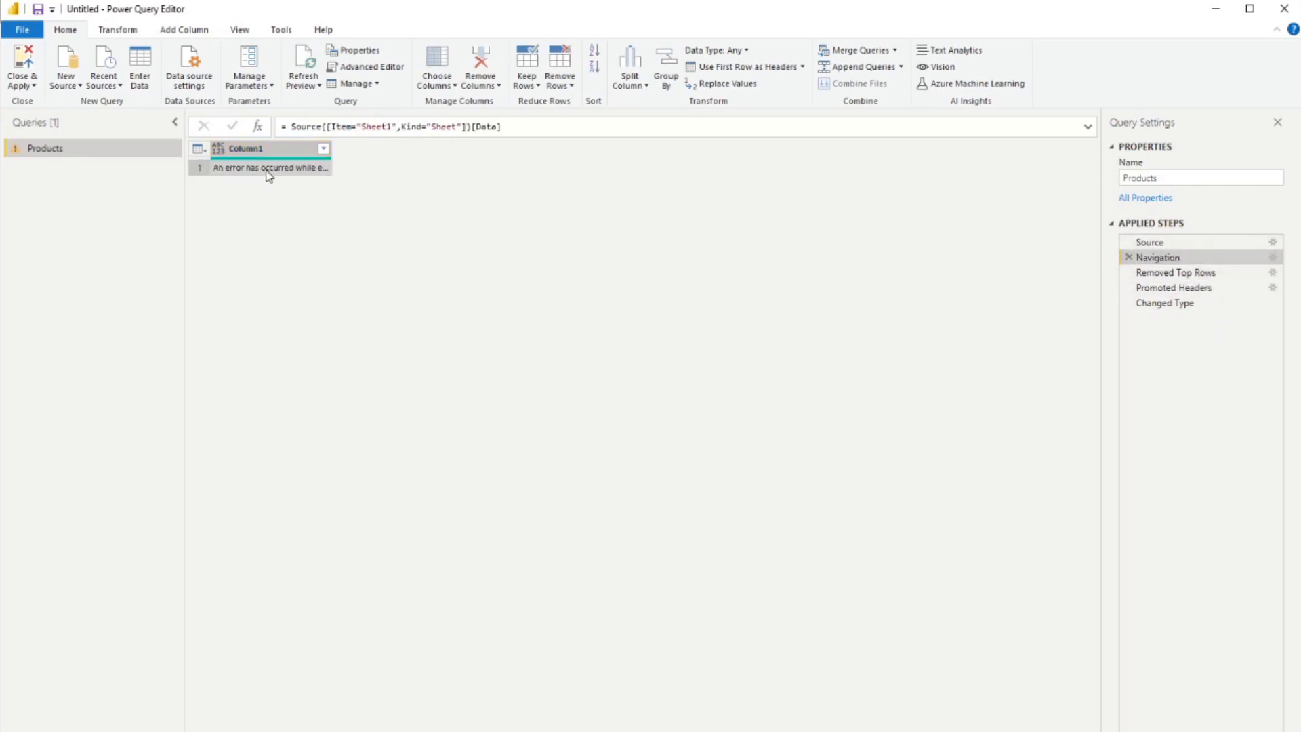
pyautogui.moveTo(305, 171)
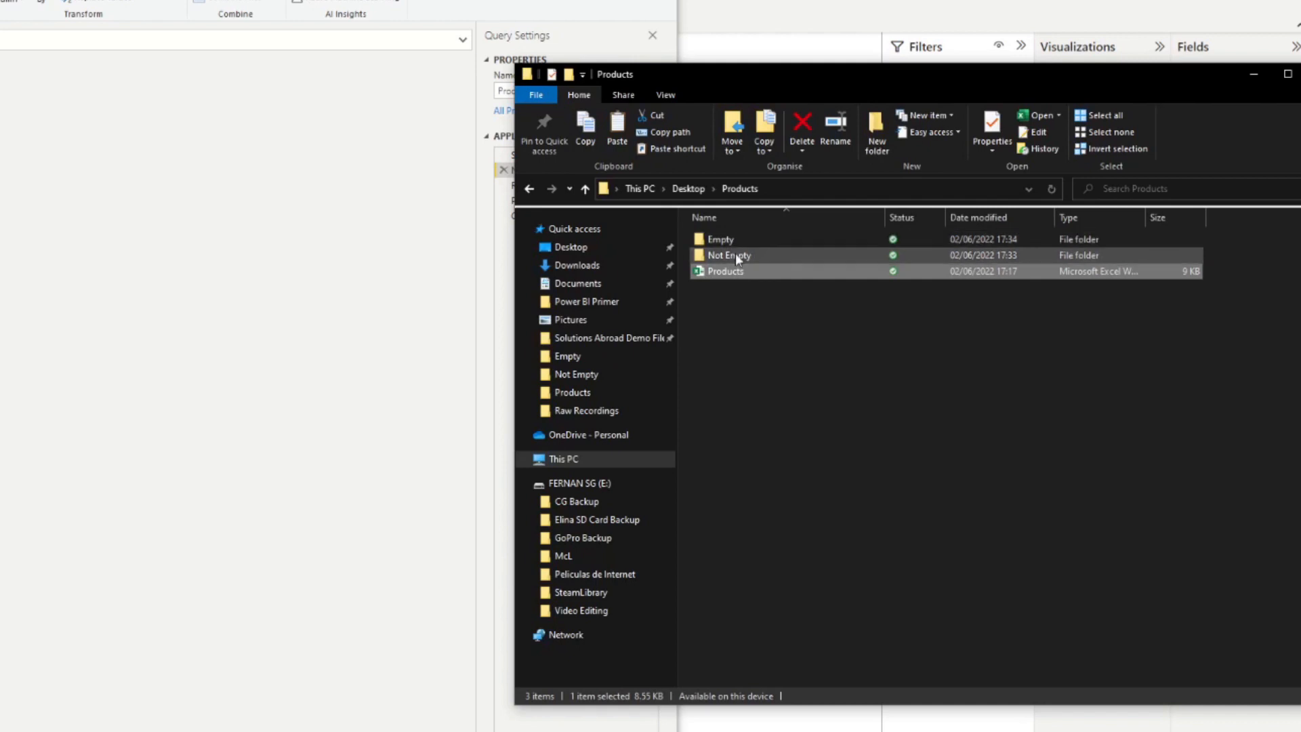
# Open the populated Products workbook and select header cells OrderID through CategoryName.
pyautogui.doubleClick(728, 255)
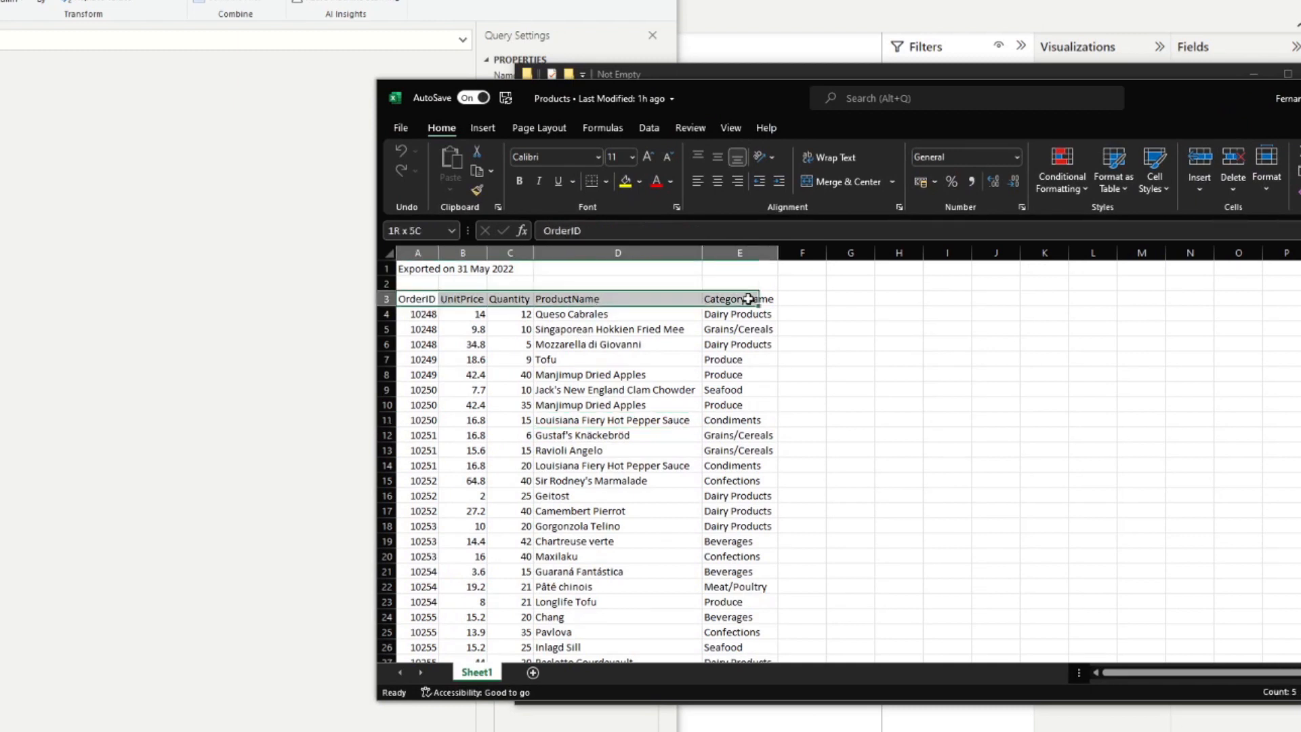
pyautogui.click(416, 299)
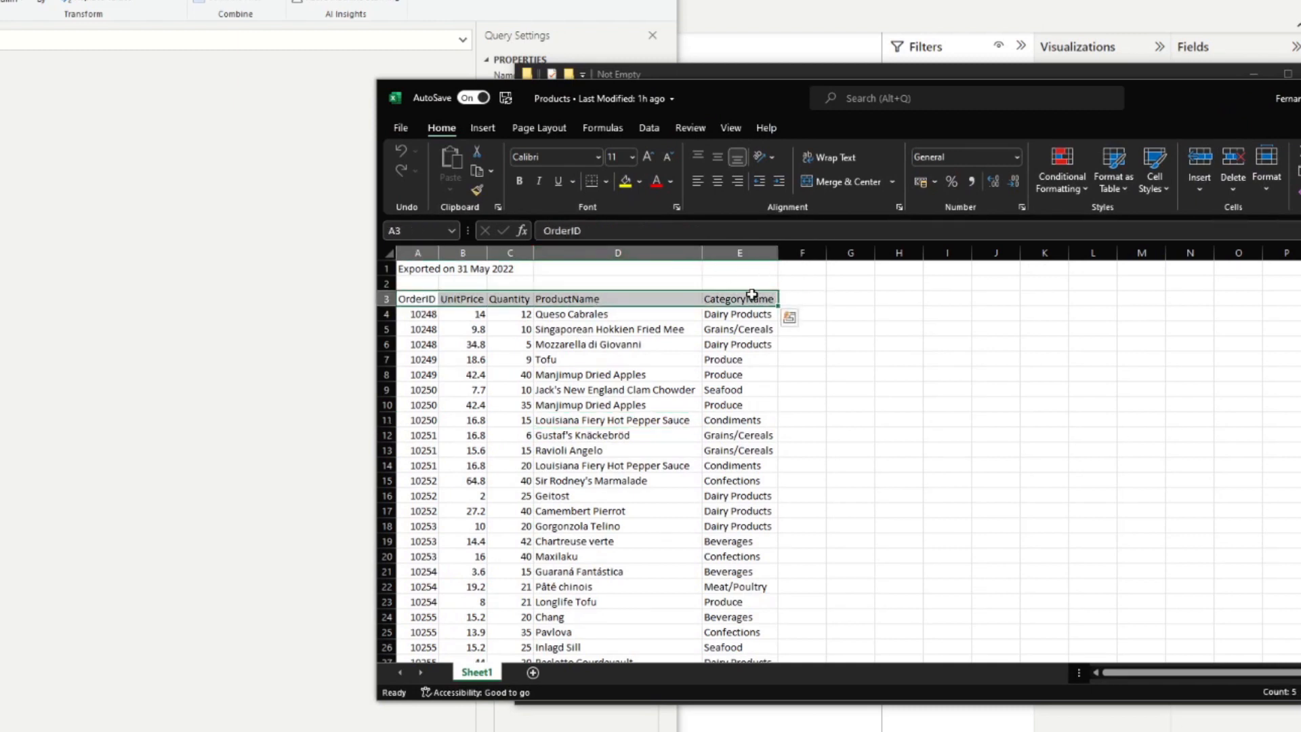
pyautogui.moveTo(664, 240)
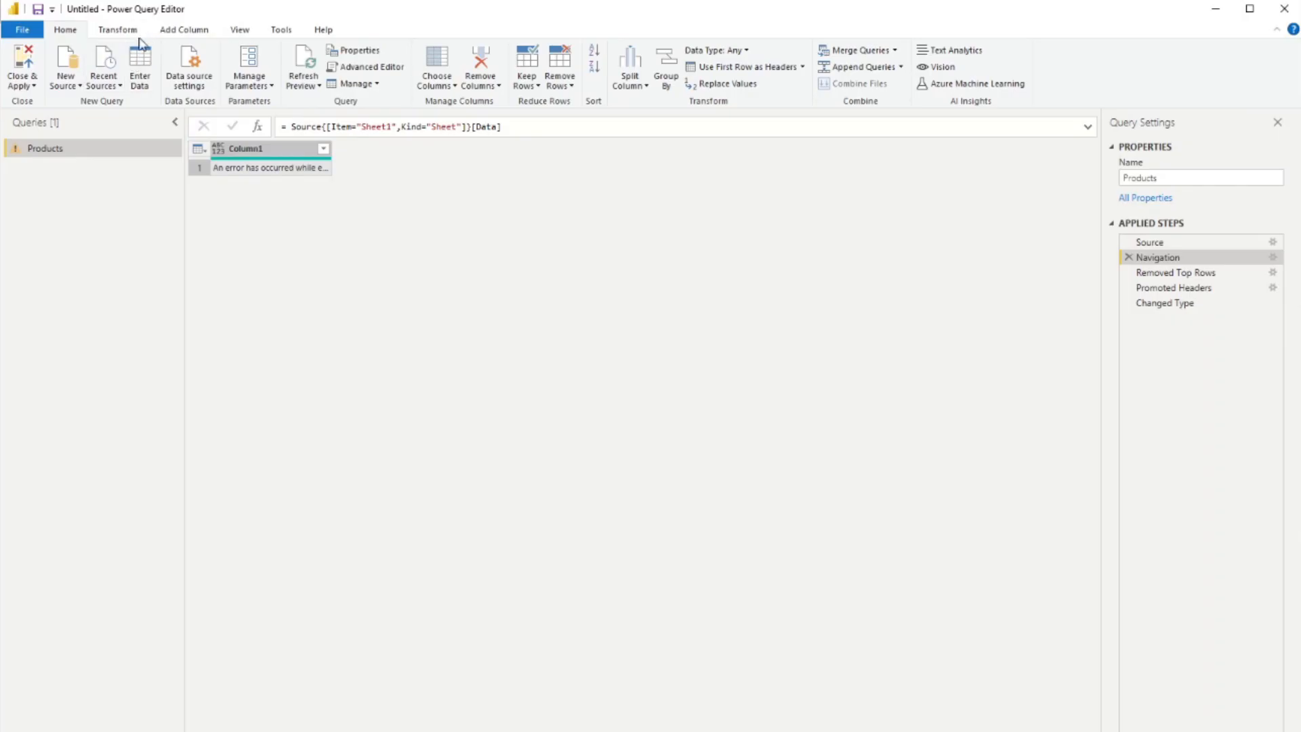
pyautogui.moveTo(103, 65)
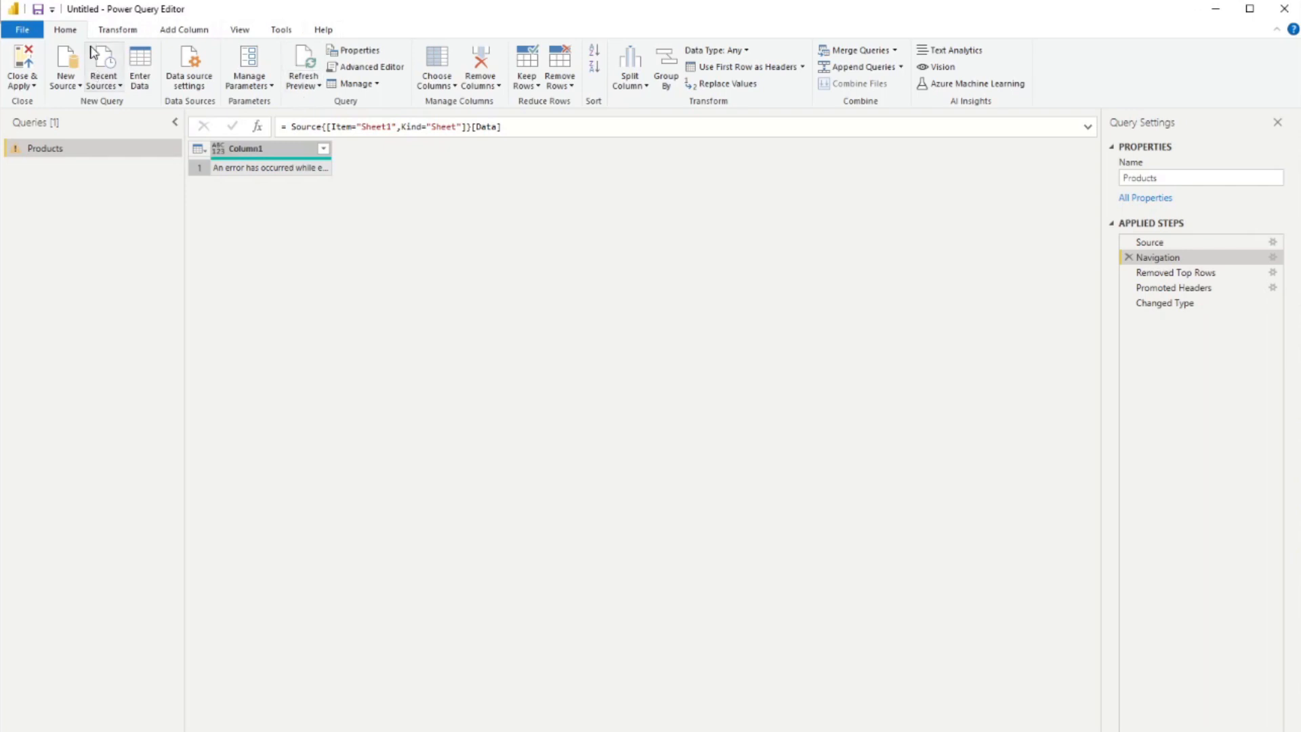
# Paste the copied headers as a data row into a new entered table named Headers.
pyautogui.click(140, 68)
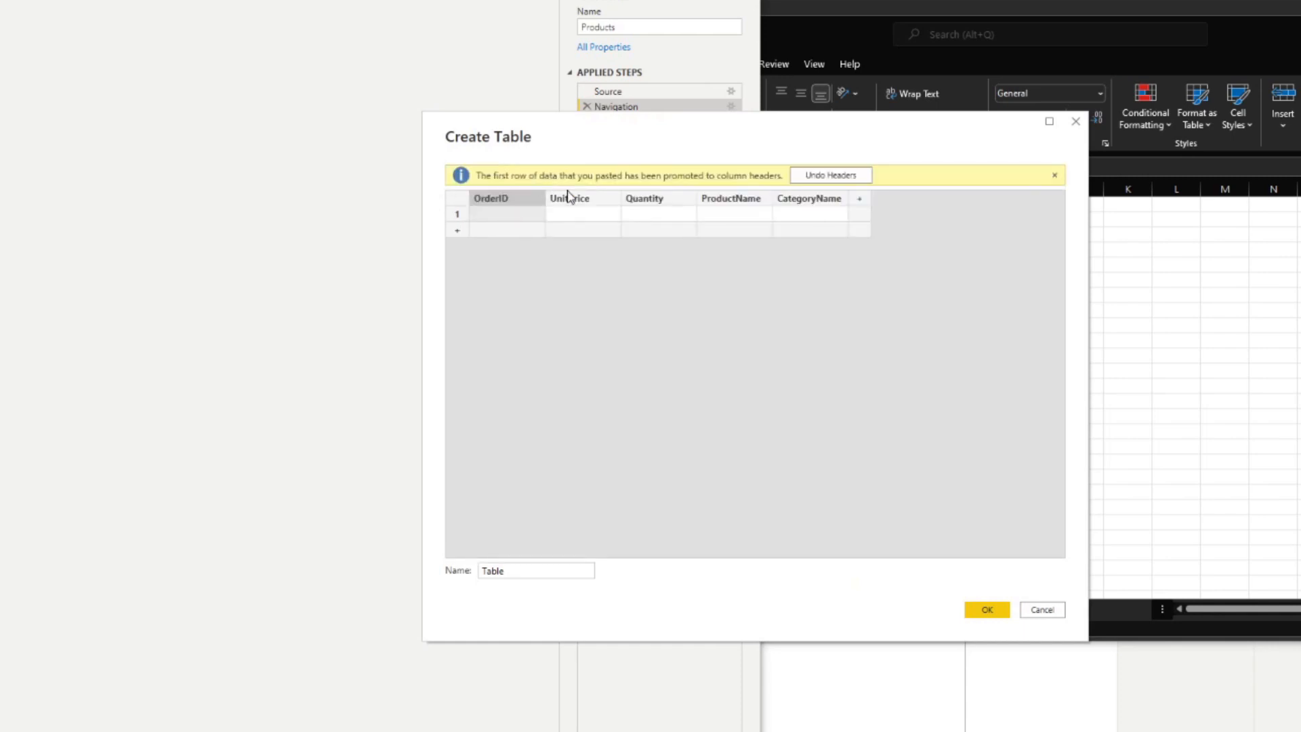
pyautogui.moveTo(559, 218)
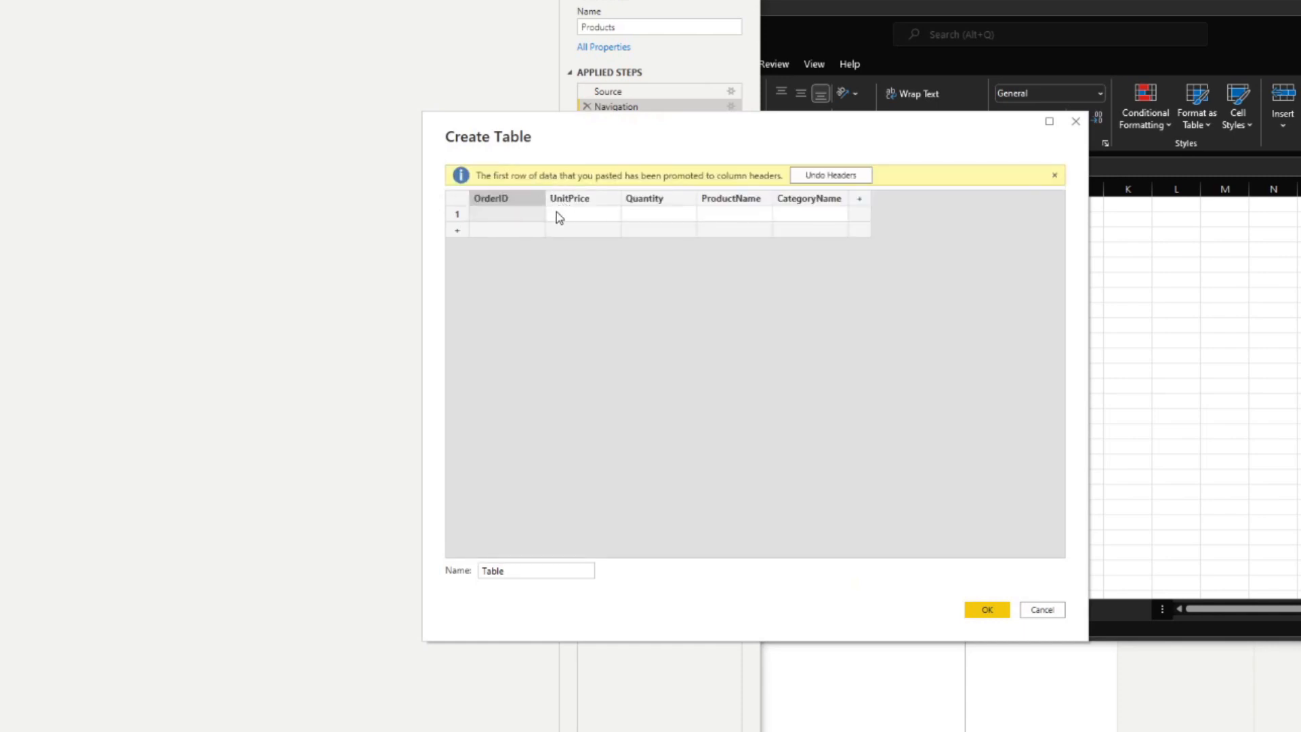
pyautogui.moveTo(510, 240)
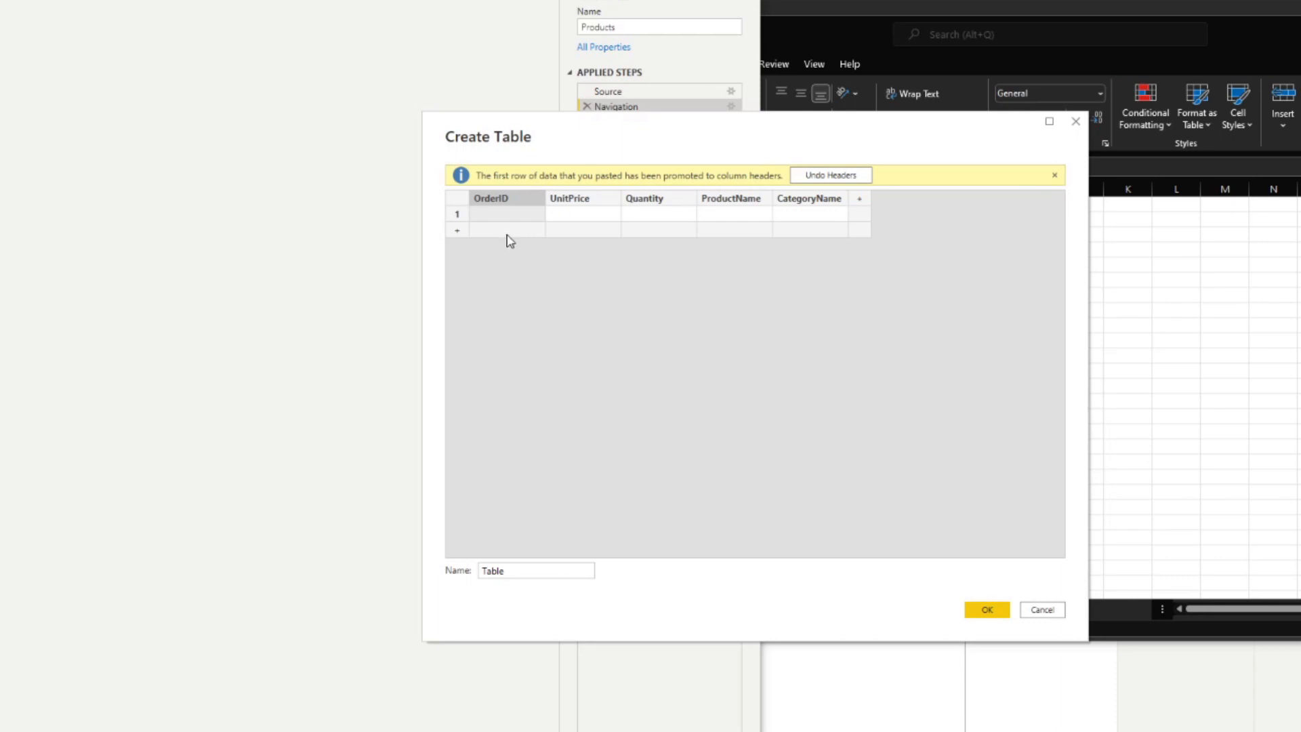
pyautogui.moveTo(513, 231)
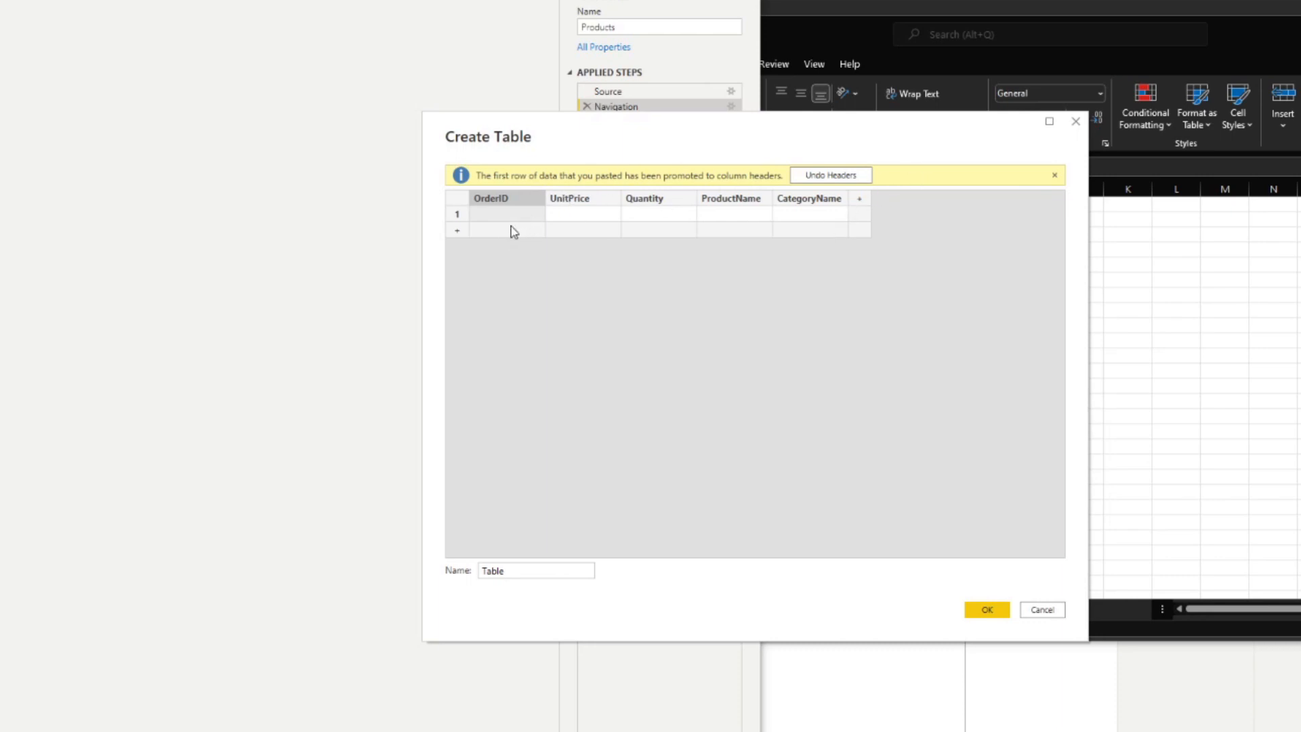
pyautogui.moveTo(606, 186)
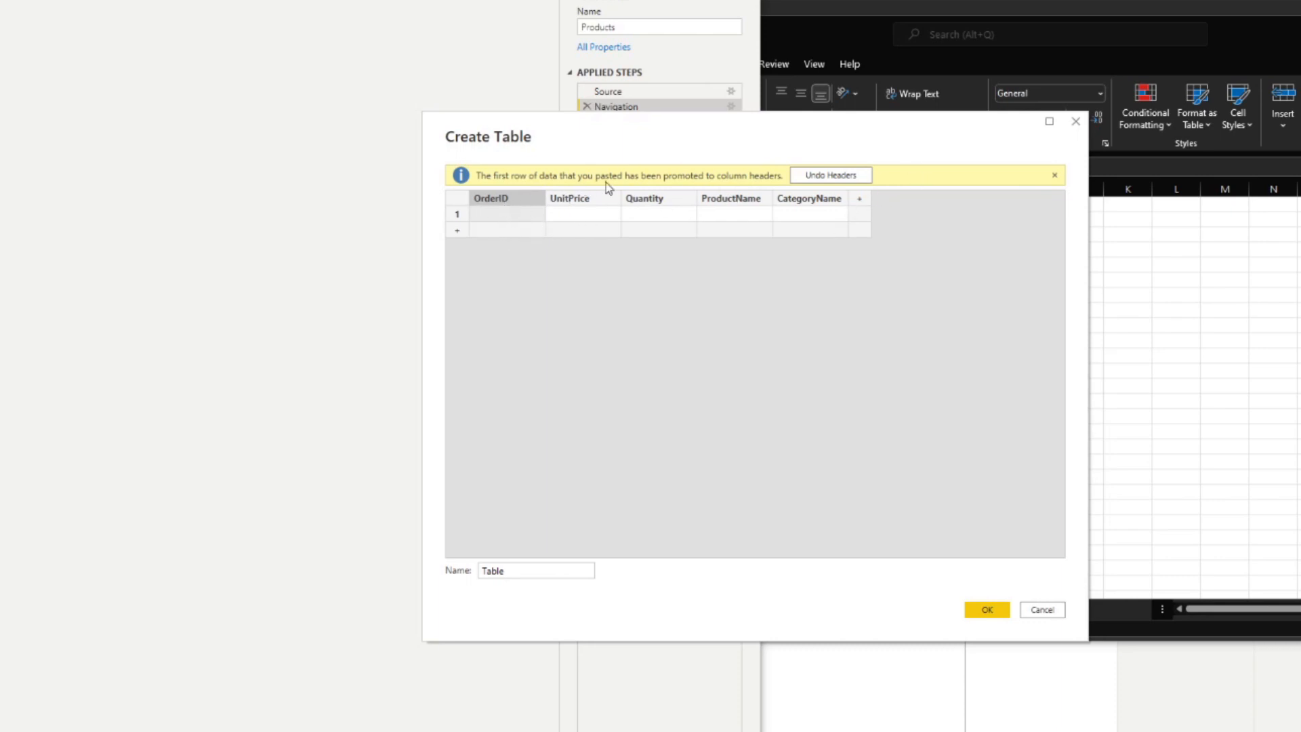
pyautogui.moveTo(801, 187)
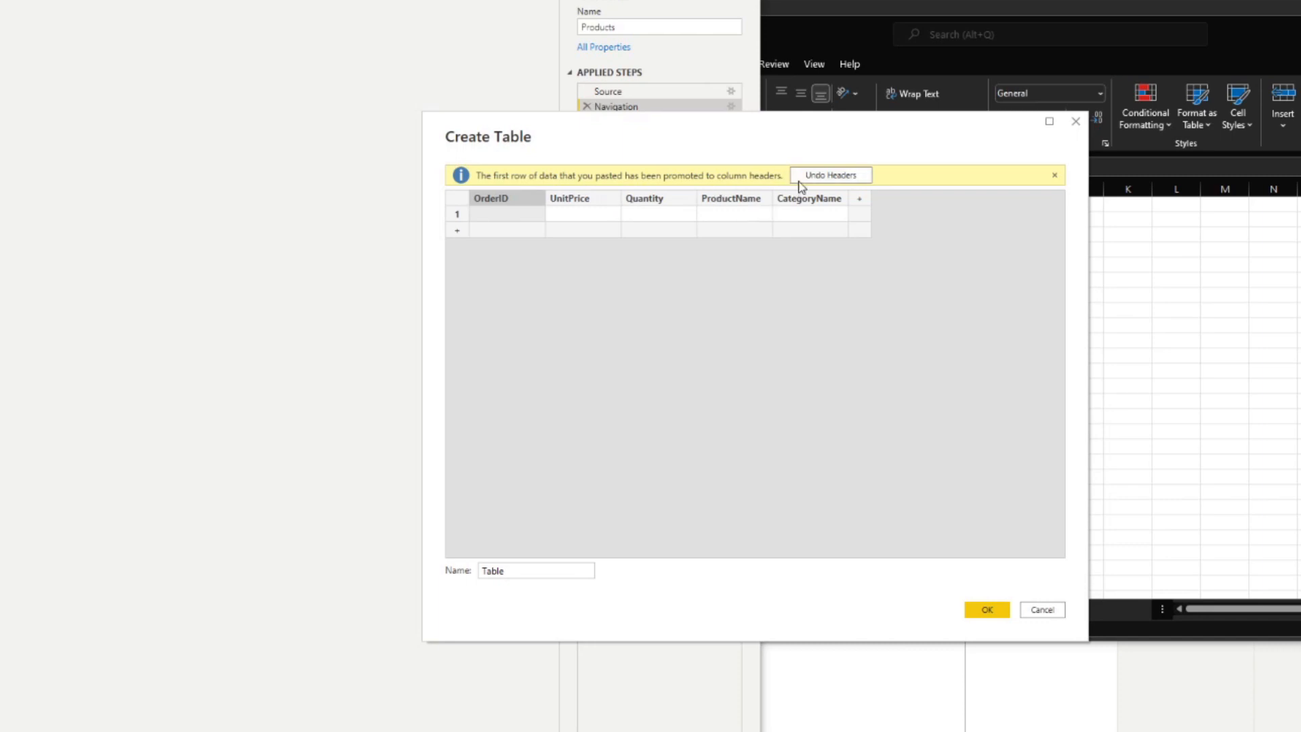
pyautogui.click(829, 174)
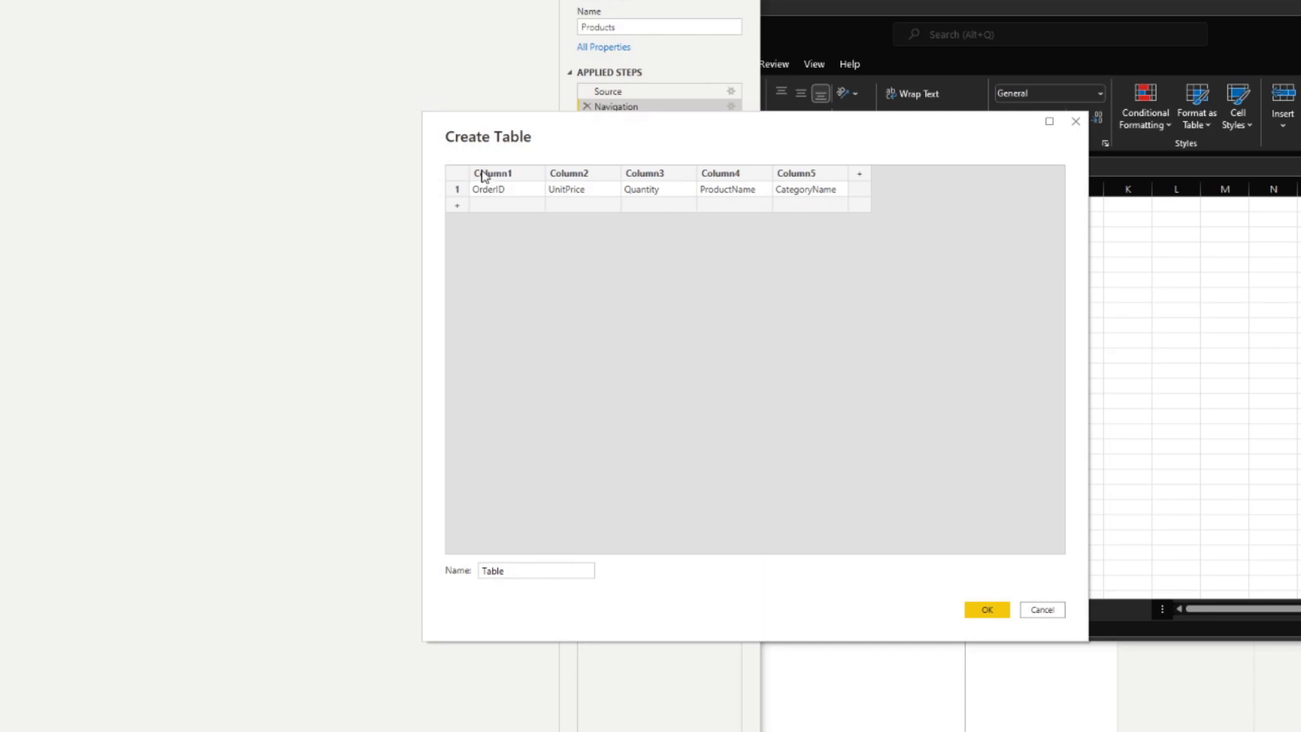
pyautogui.moveTo(863, 170)
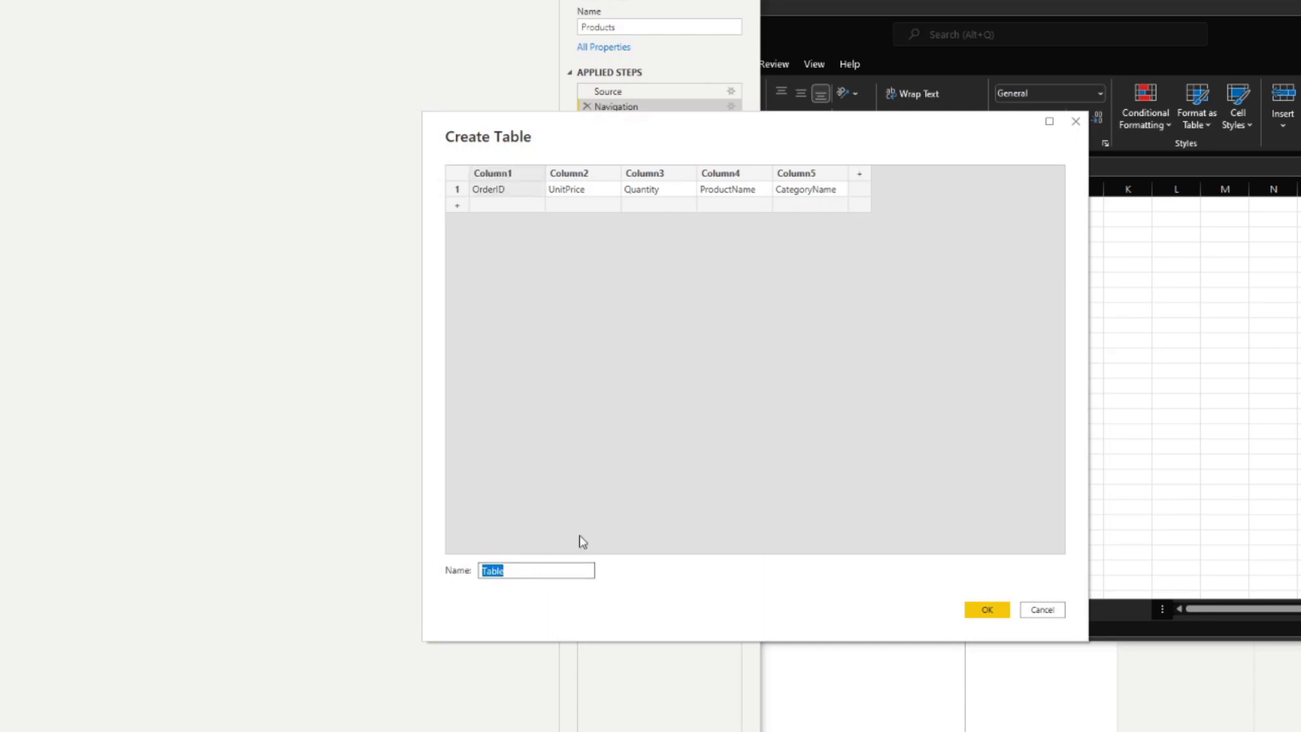
pyautogui.write('Headers')
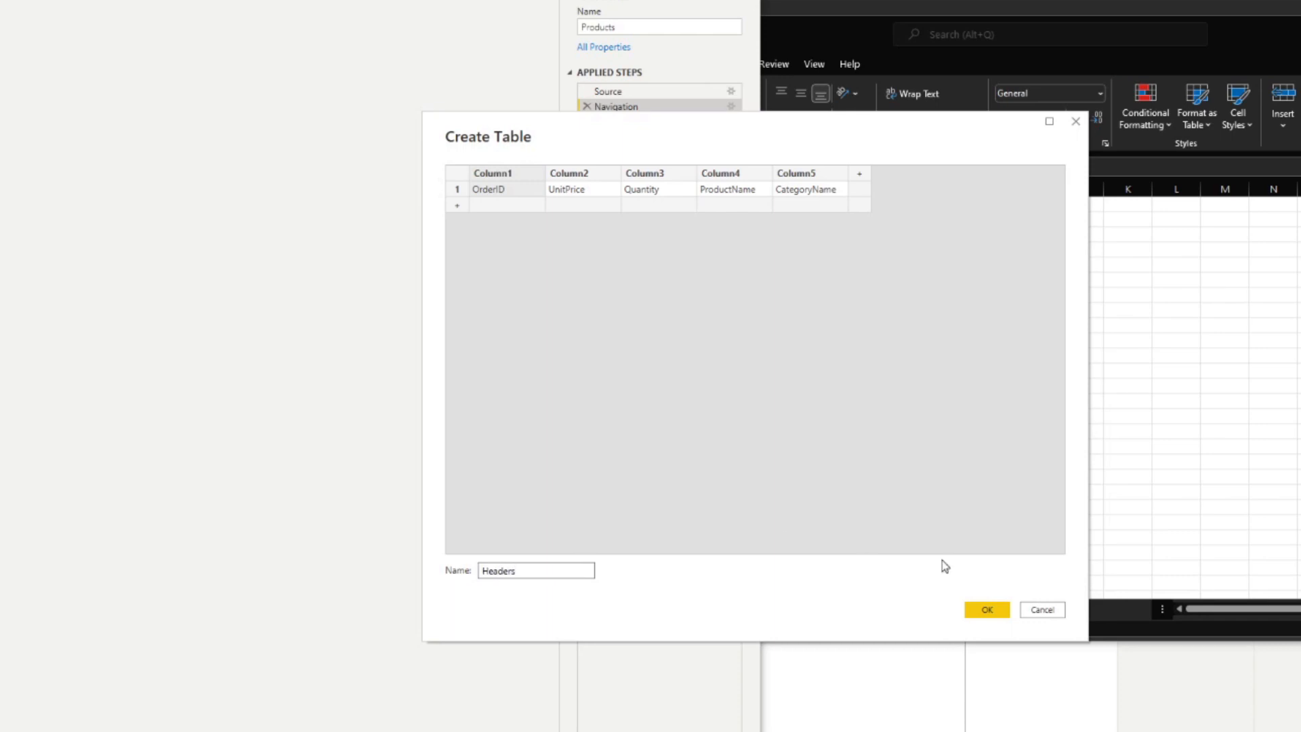
pyautogui.click(986, 609)
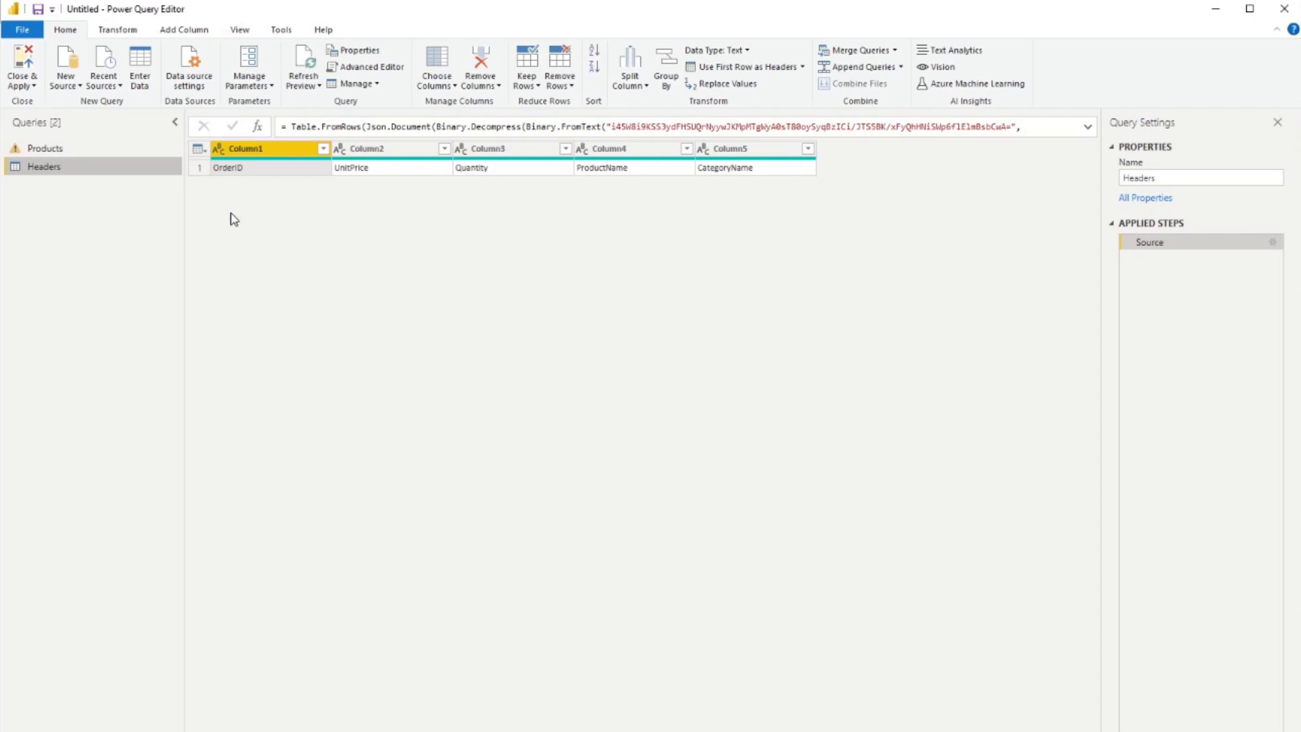
pyautogui.moveTo(182, 199)
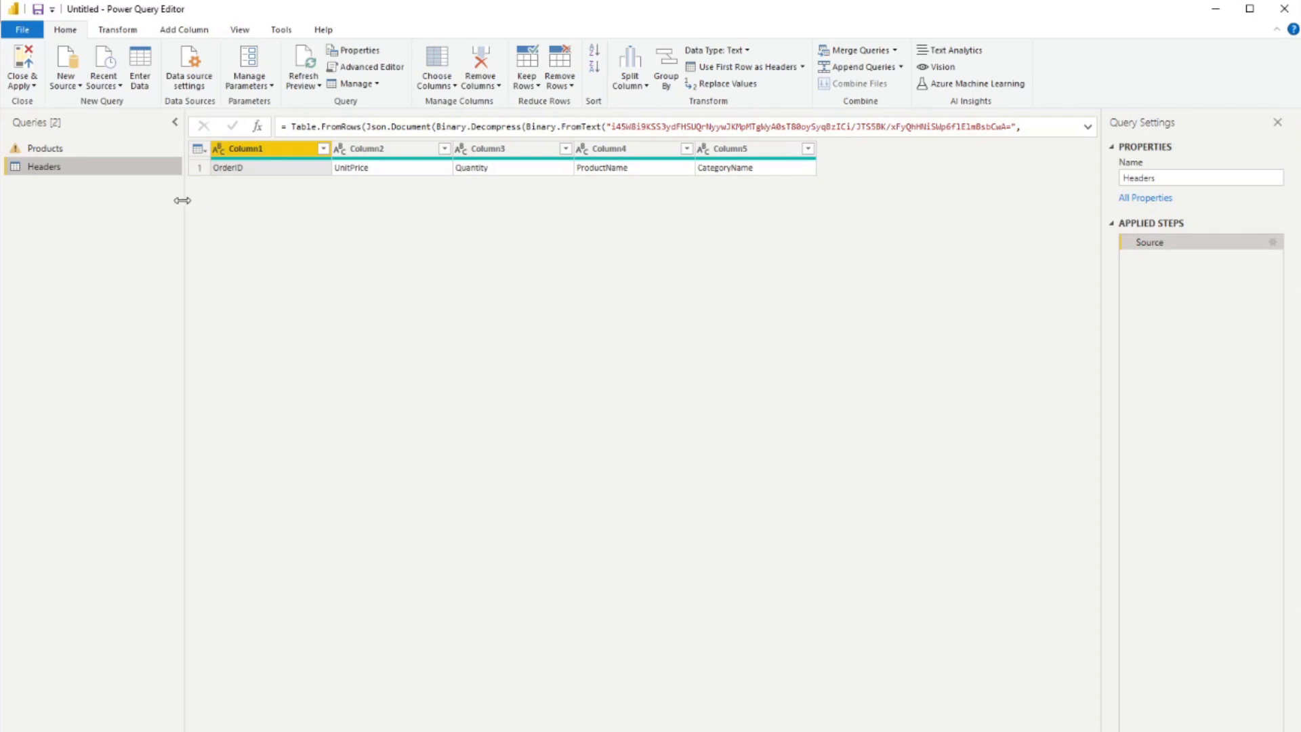
# Strip the Products query back to Source and Navigation by deleting Changed Type and Promoted Headers.
pyautogui.rightClick(44, 166)
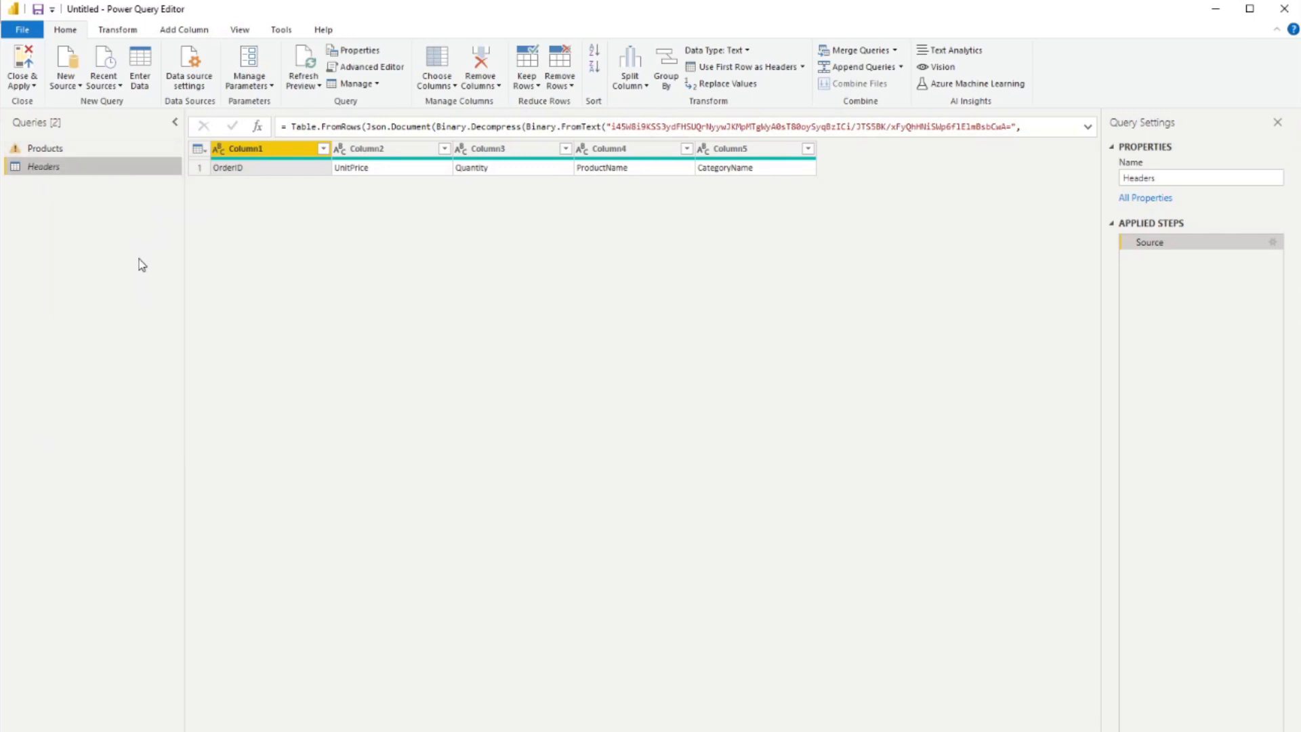
pyautogui.moveTo(56, 153)
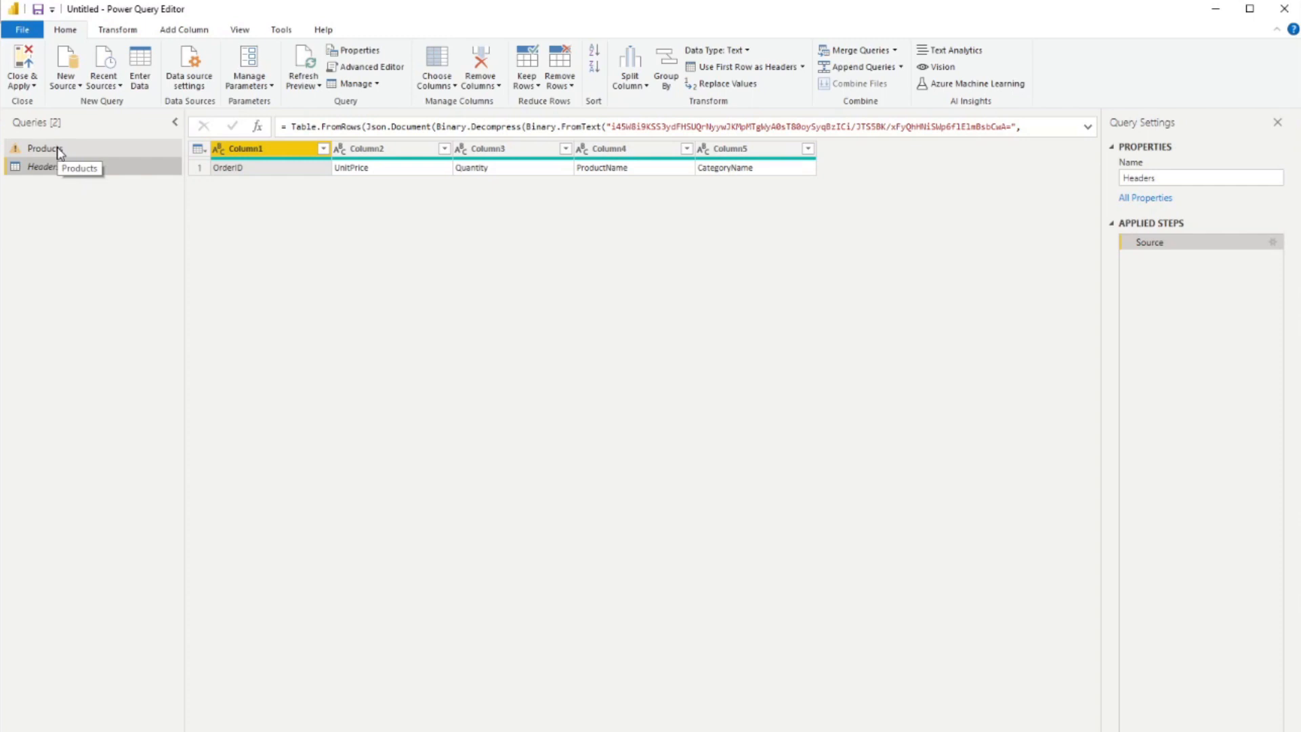
pyautogui.click(44, 147)
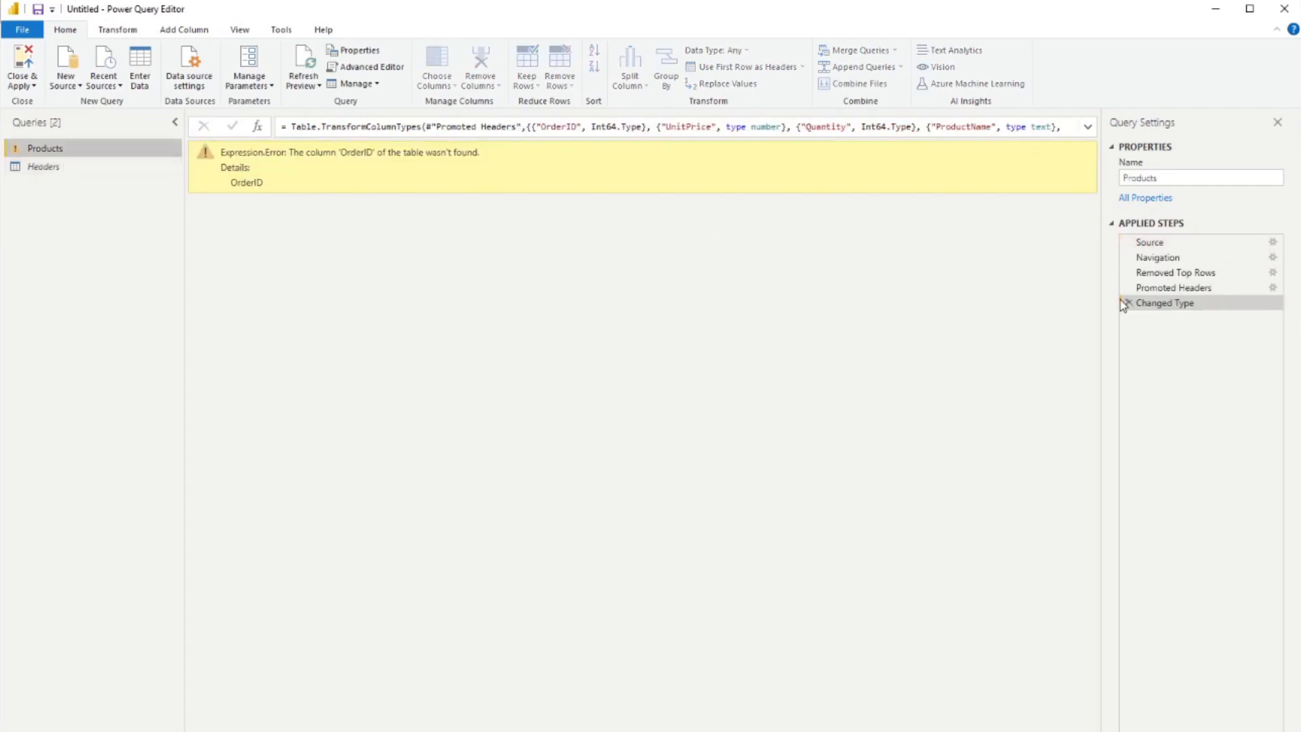
pyautogui.click(1127, 303)
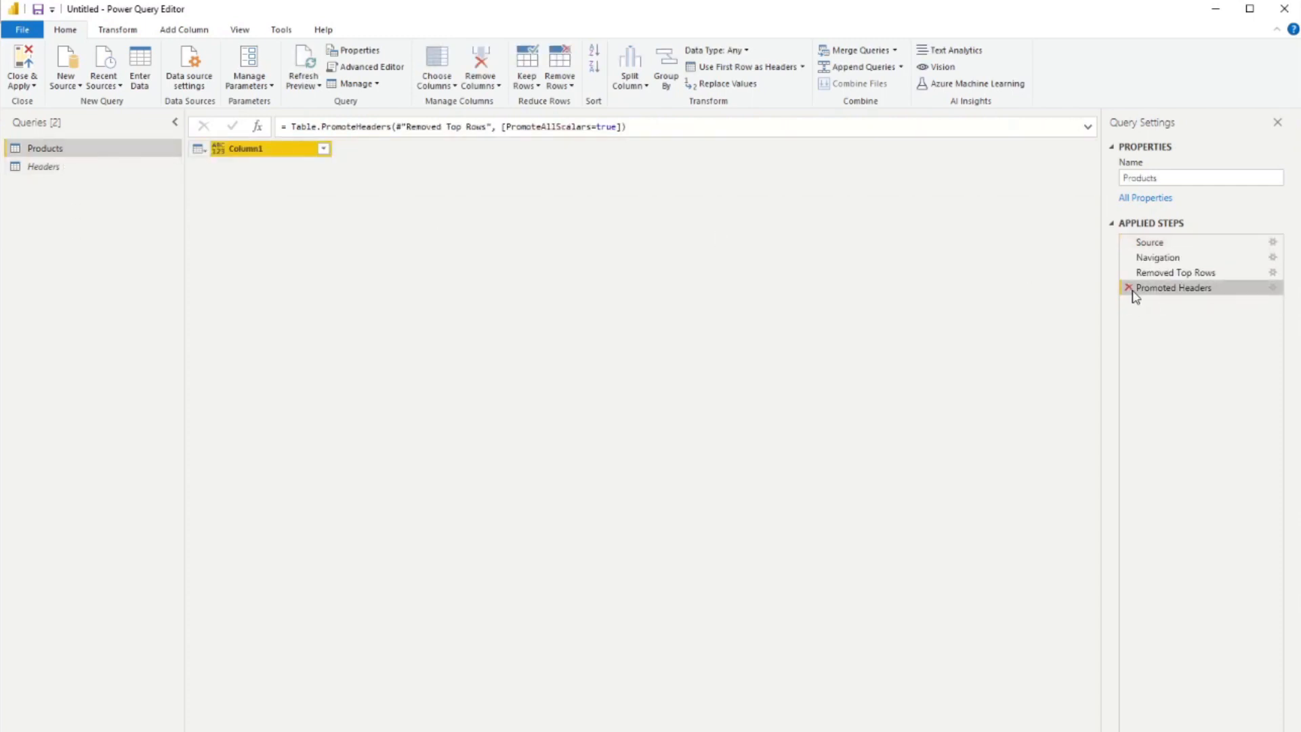
pyautogui.click(1128, 288)
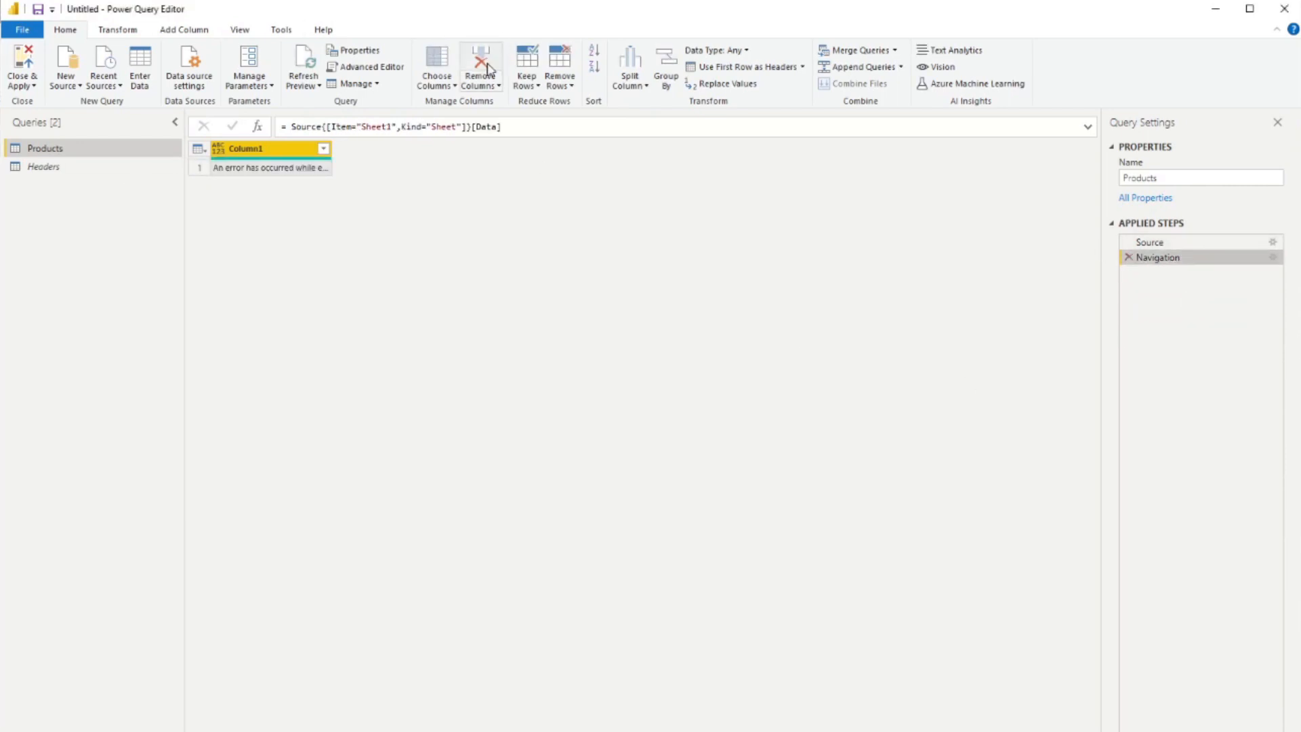
pyautogui.moveTo(807, 181)
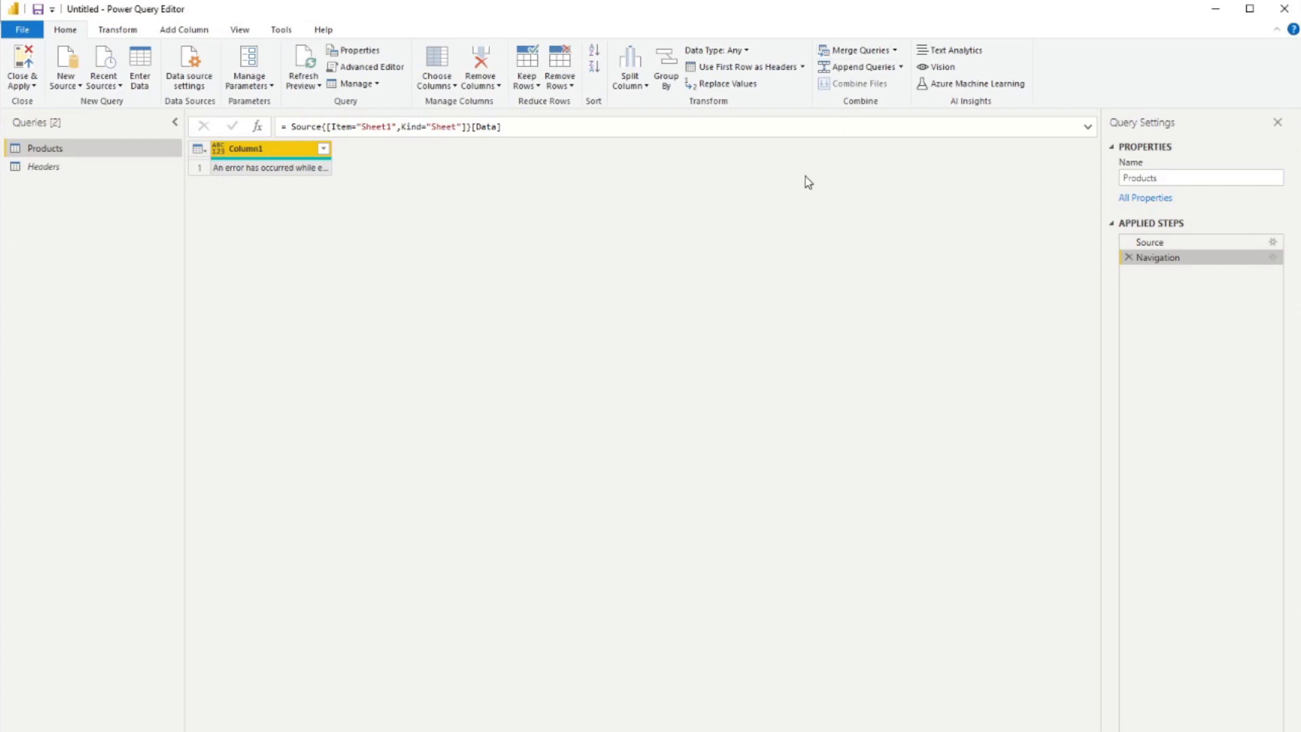
pyautogui.moveTo(861, 67)
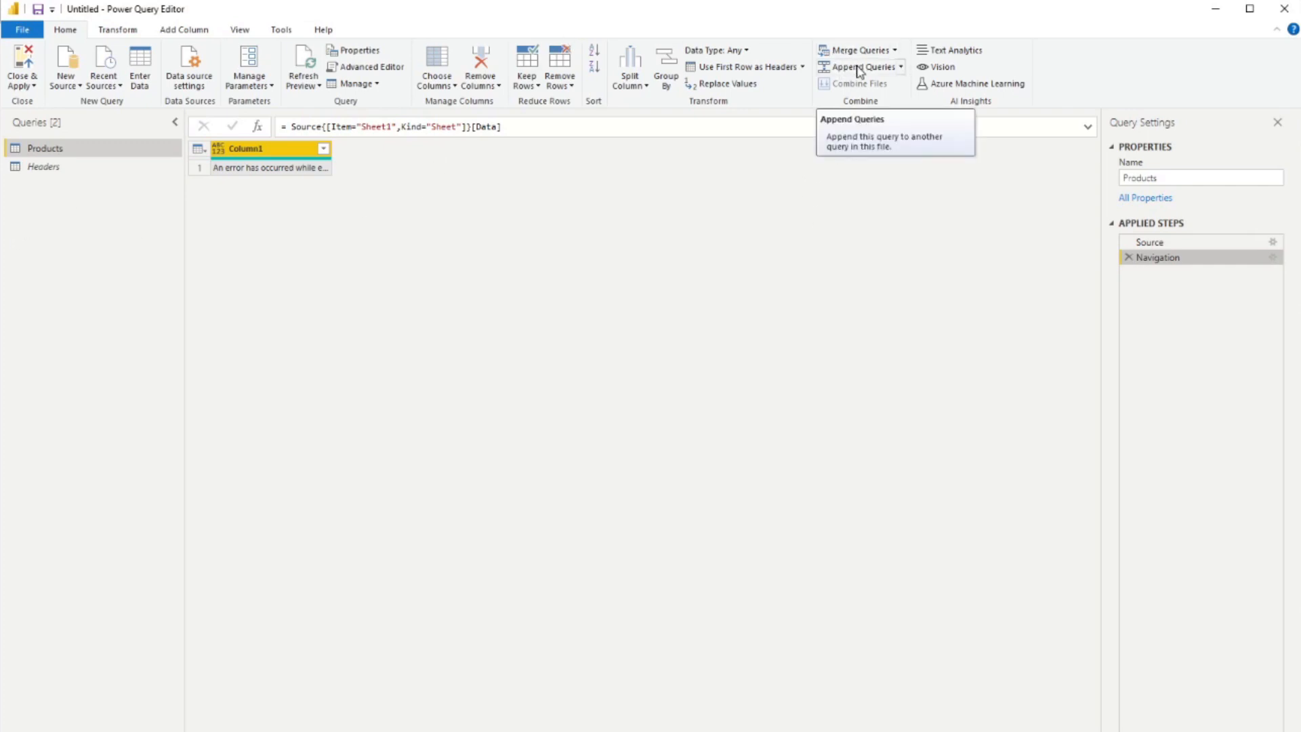
# Append Headers (first) and Products (second) into a new Append1 query.
pyautogui.click(901, 67)
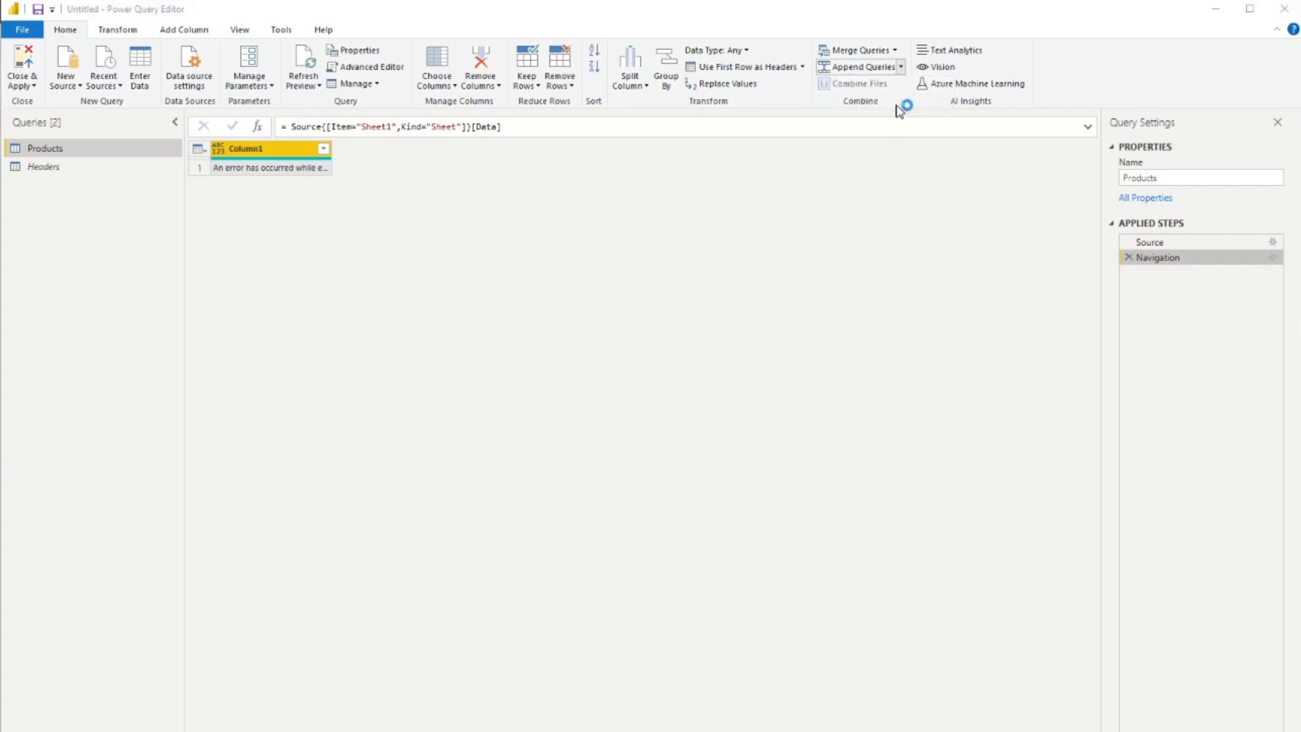
pyautogui.click(856, 67)
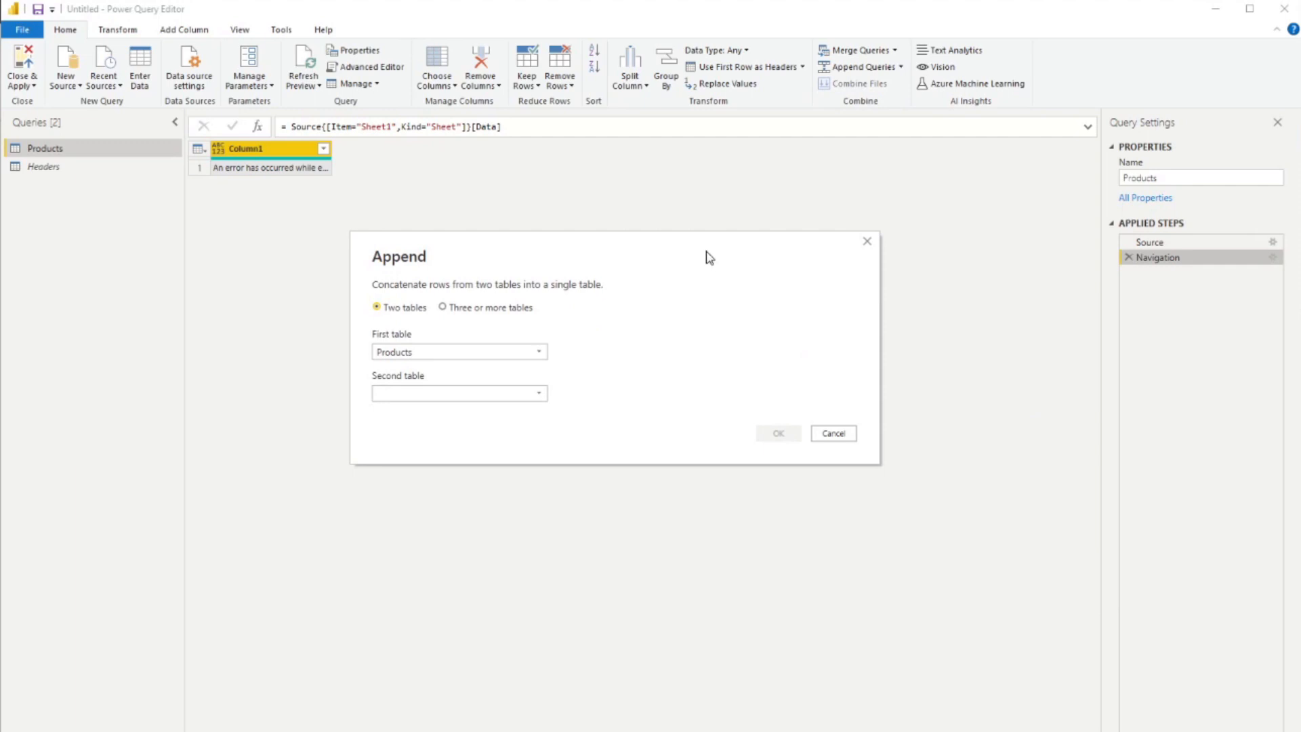
pyautogui.moveTo(96, 171)
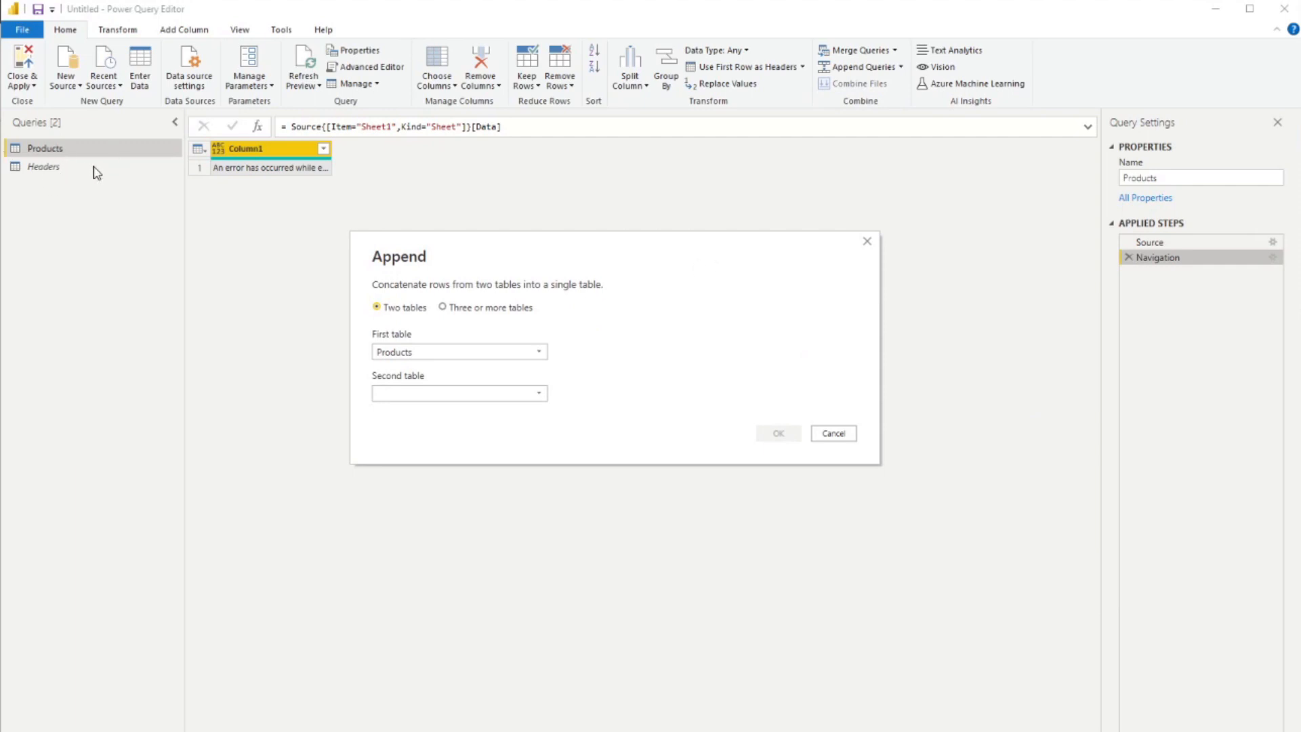
pyautogui.moveTo(457, 333)
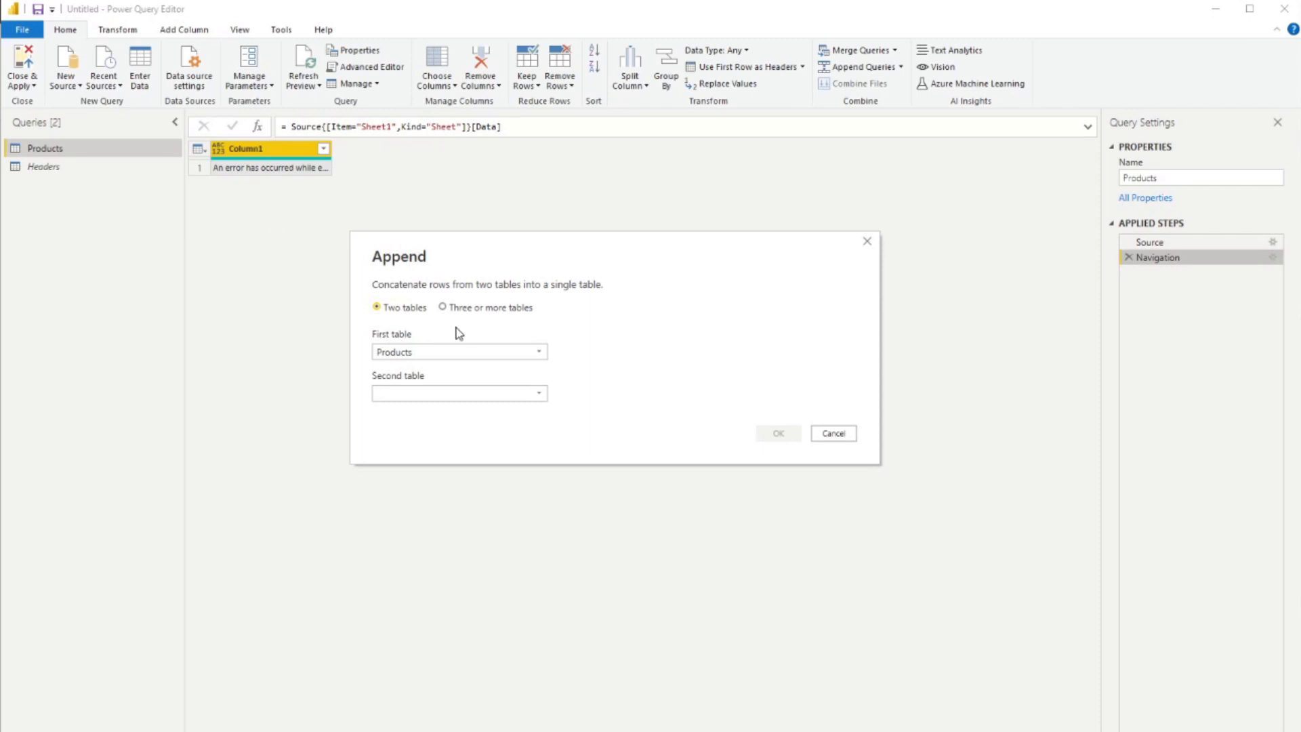
pyautogui.moveTo(468, 361)
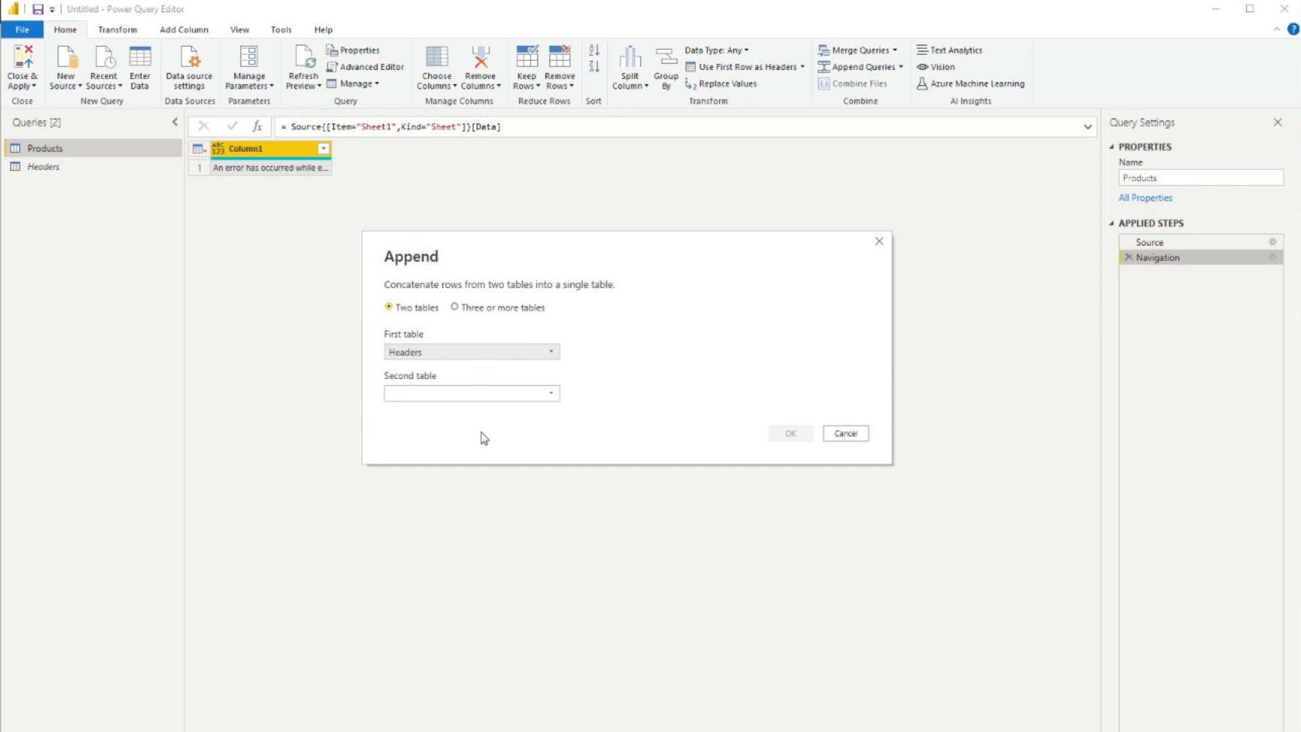
pyautogui.click(470, 393)
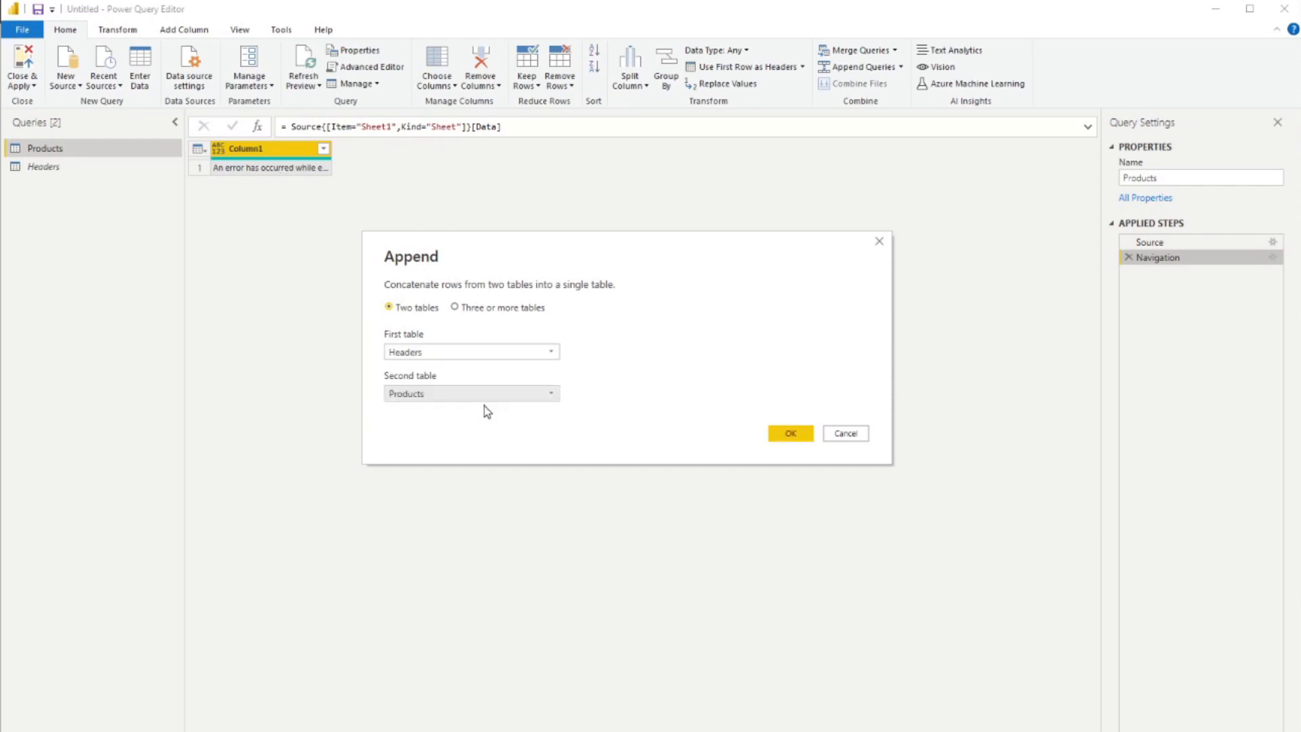
pyautogui.moveTo(788, 433)
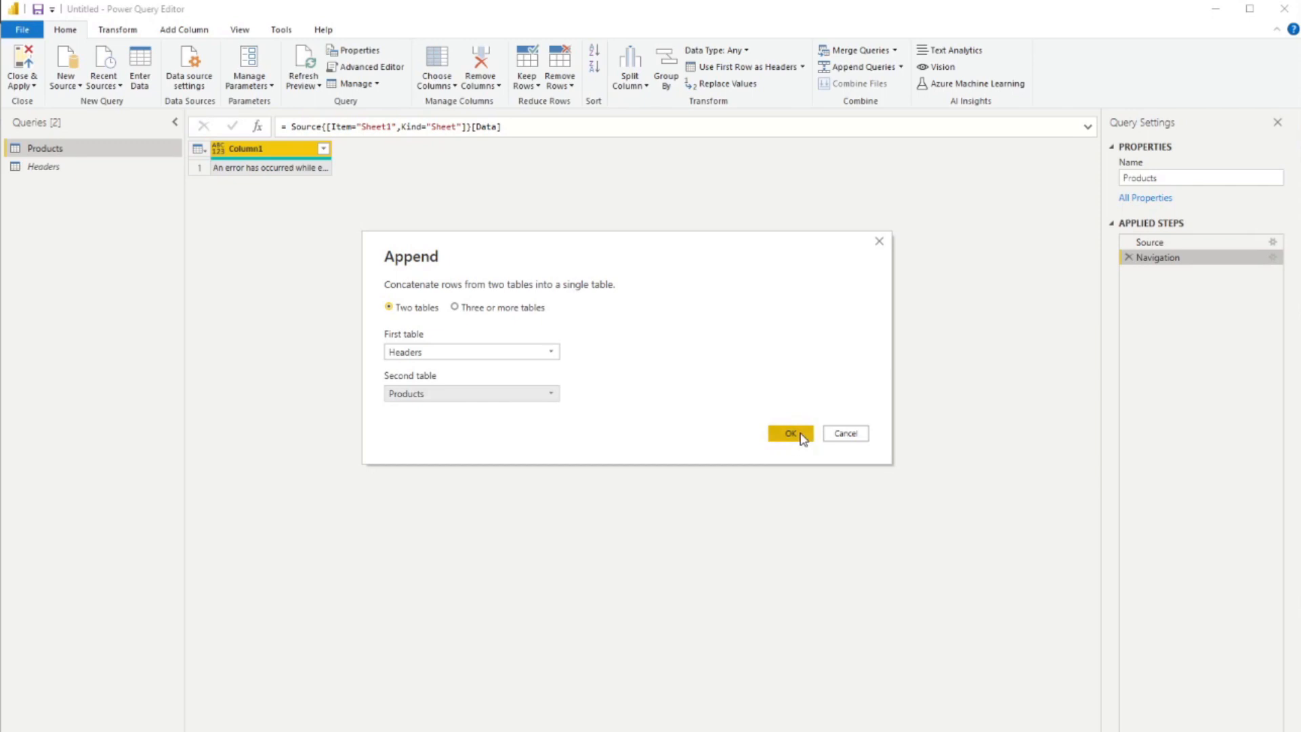
pyautogui.click(789, 433)
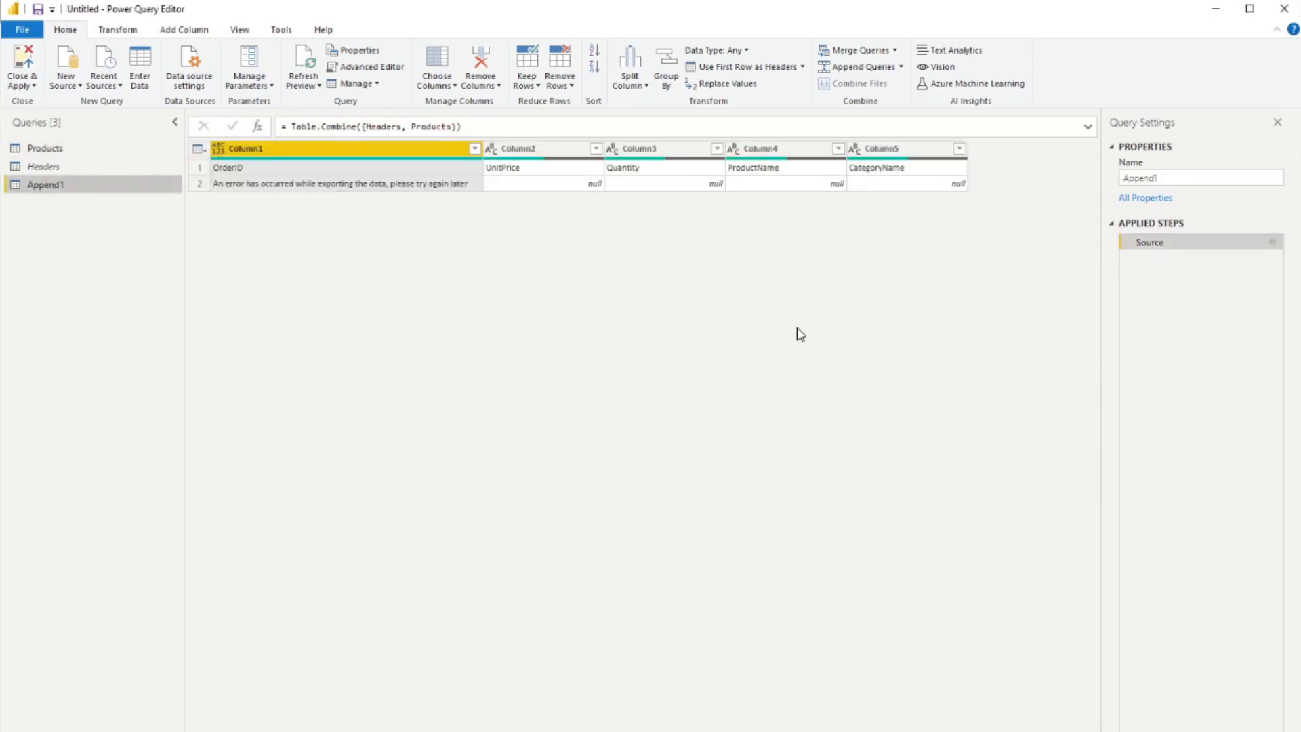
pyautogui.moveTo(214, 178)
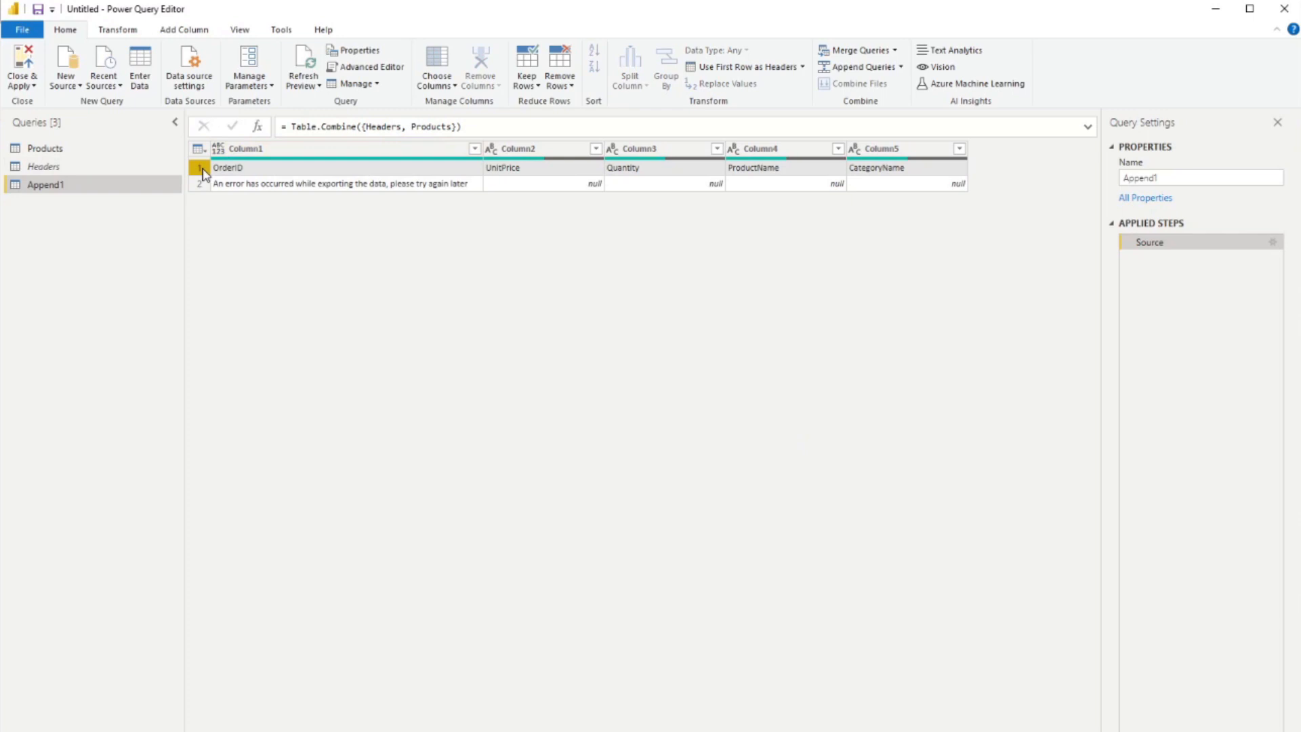
pyautogui.moveTo(252, 184)
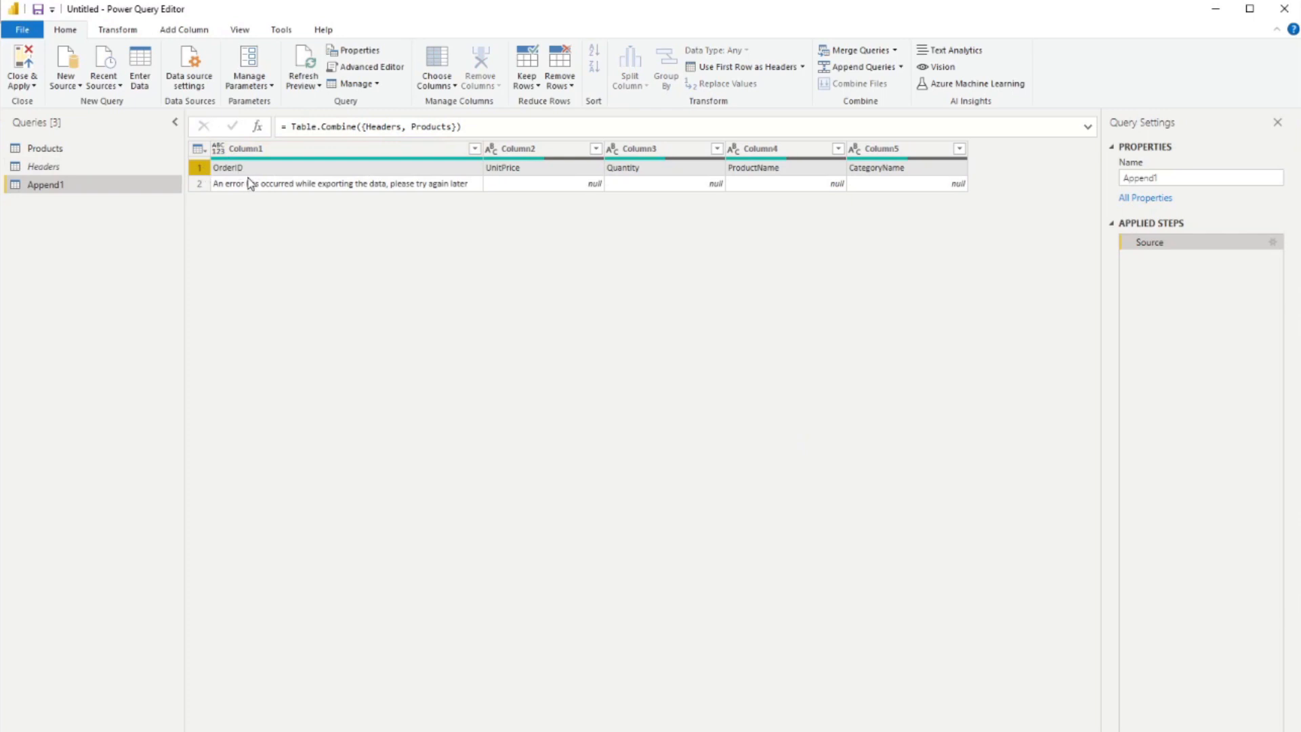
pyautogui.moveTo(164, 214)
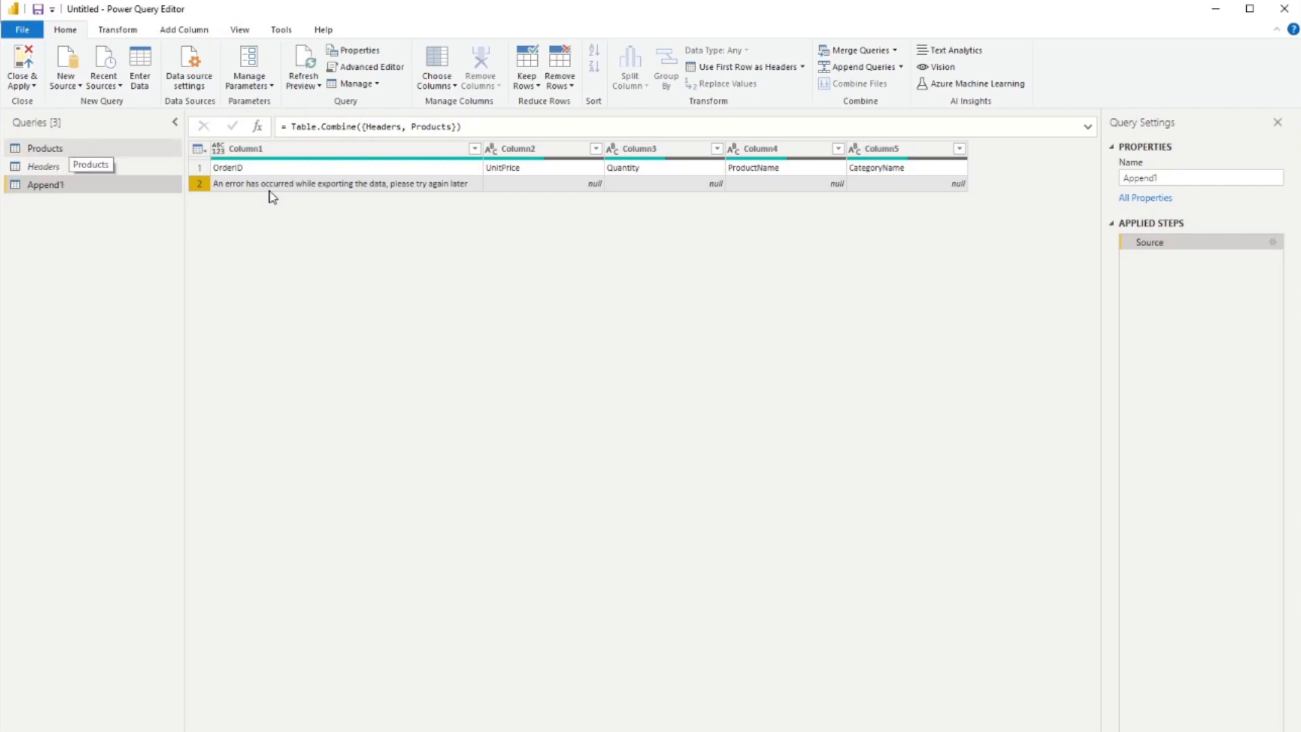
pyautogui.moveTo(326, 204)
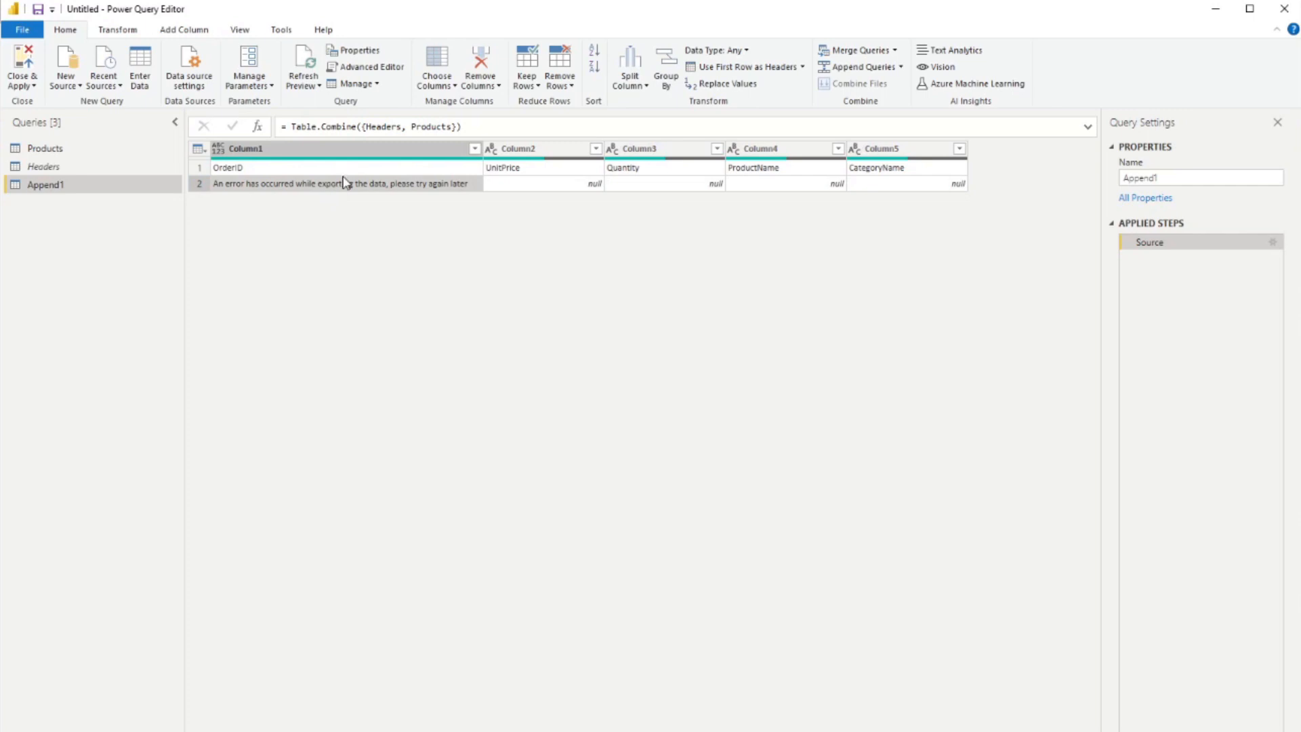
pyautogui.moveTo(257, 163)
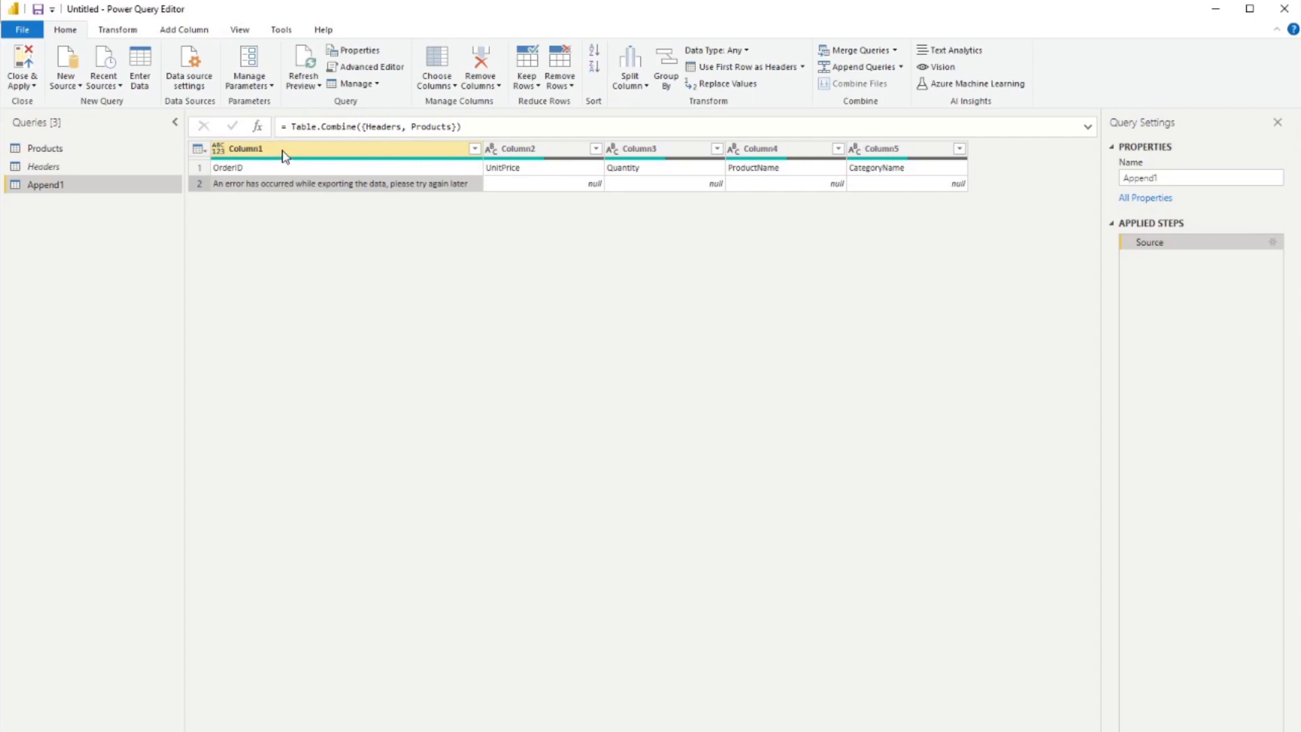
pyautogui.moveTo(304, 163)
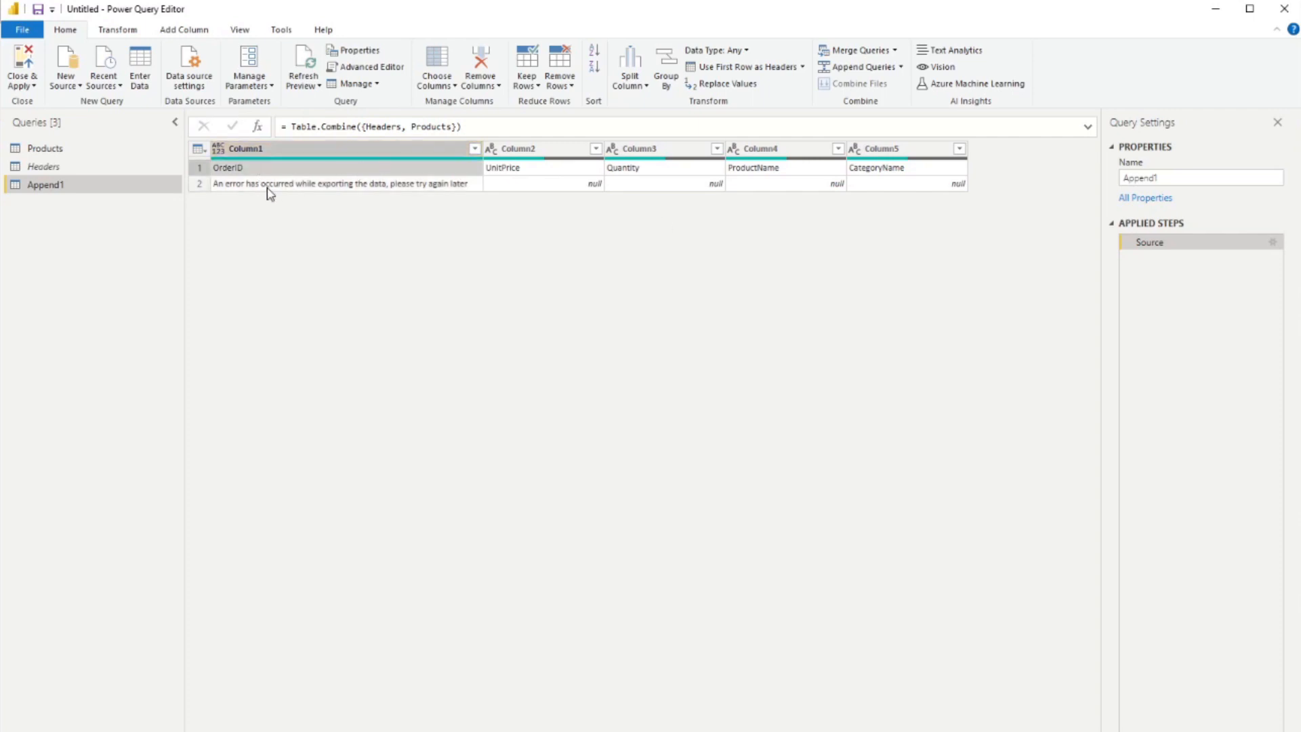
pyautogui.click(45, 148)
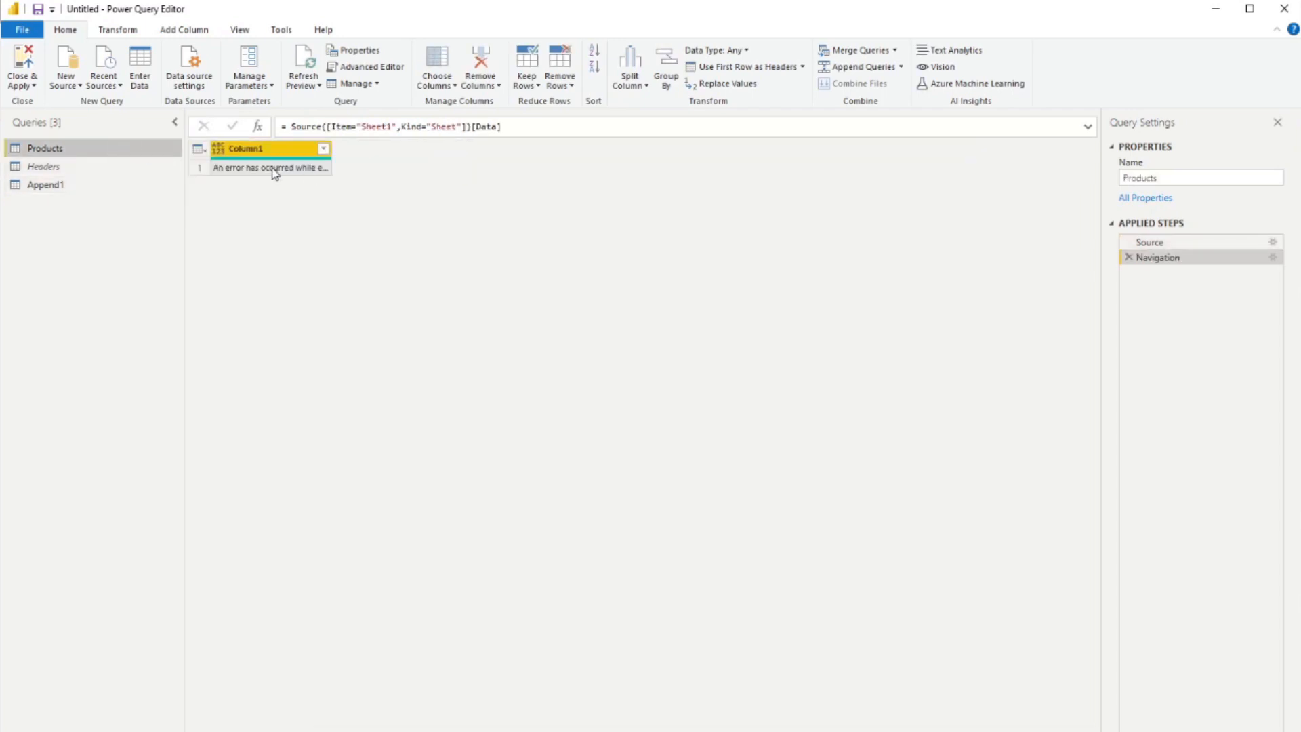
pyautogui.click(42, 166)
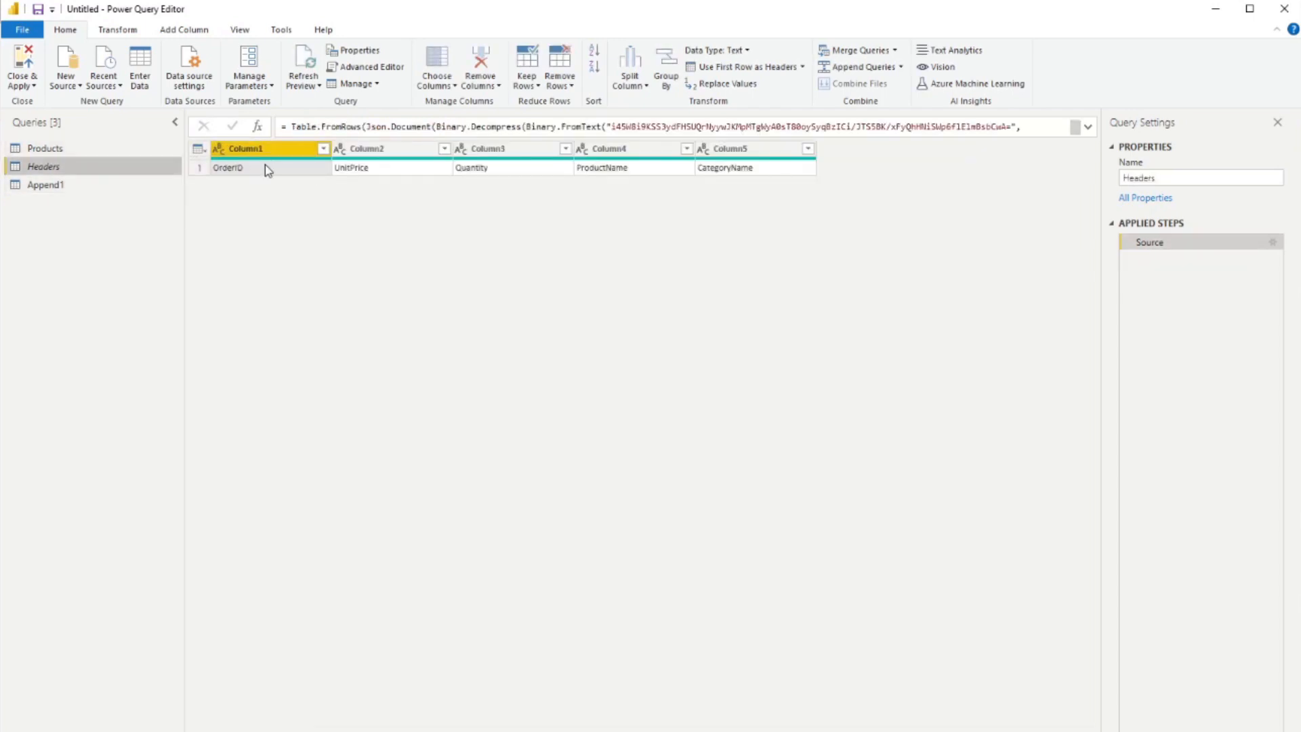
pyautogui.click(47, 184)
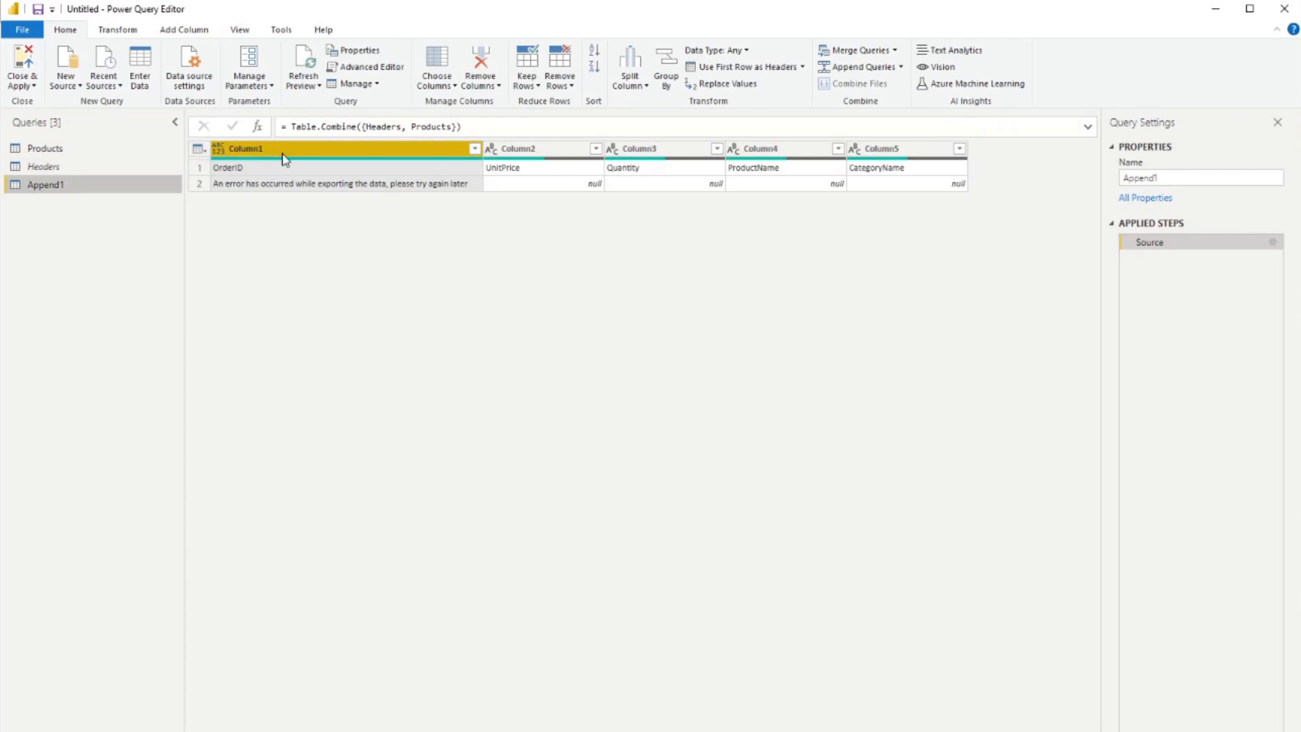
pyautogui.moveTo(510, 197)
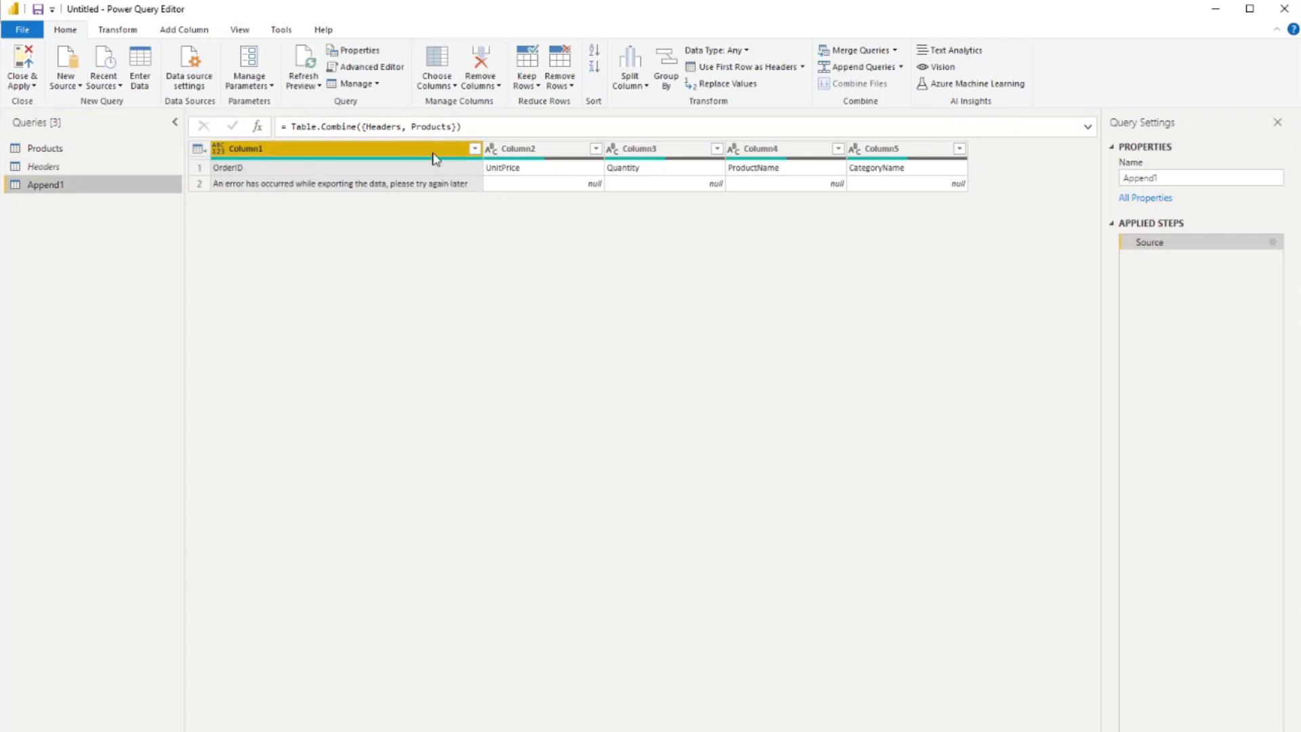
pyautogui.moveTo(587, 169)
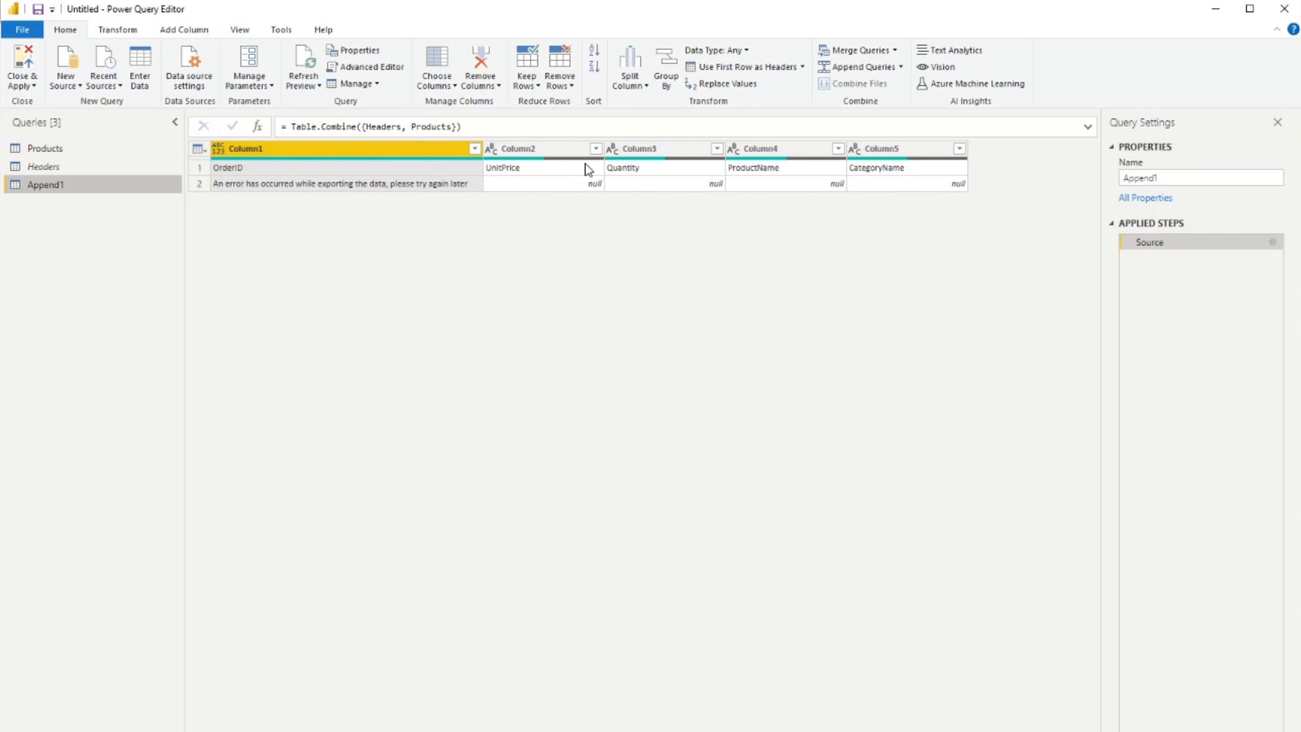
pyautogui.moveTo(534, 174)
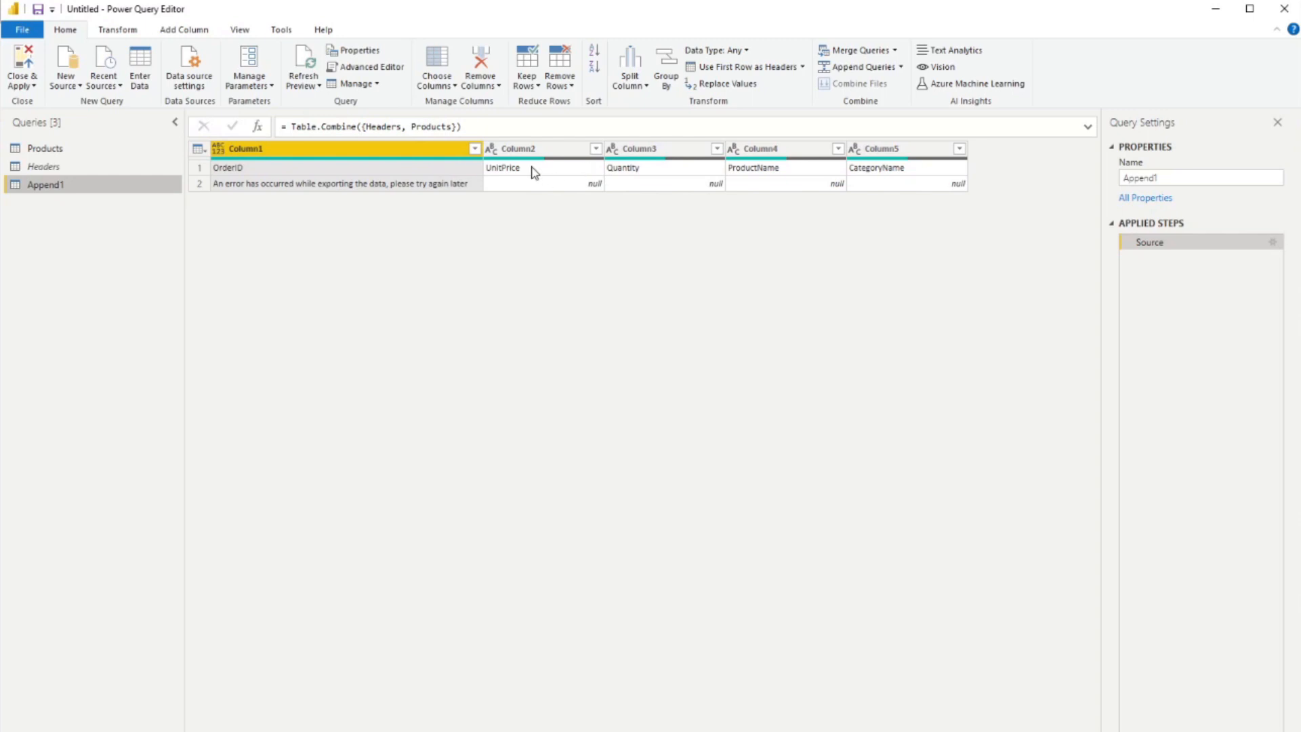
# Rename the Append1 columns to Order ID, Unit Price, Quantity, Product and Category.
pyautogui.doubleClick(244, 148)
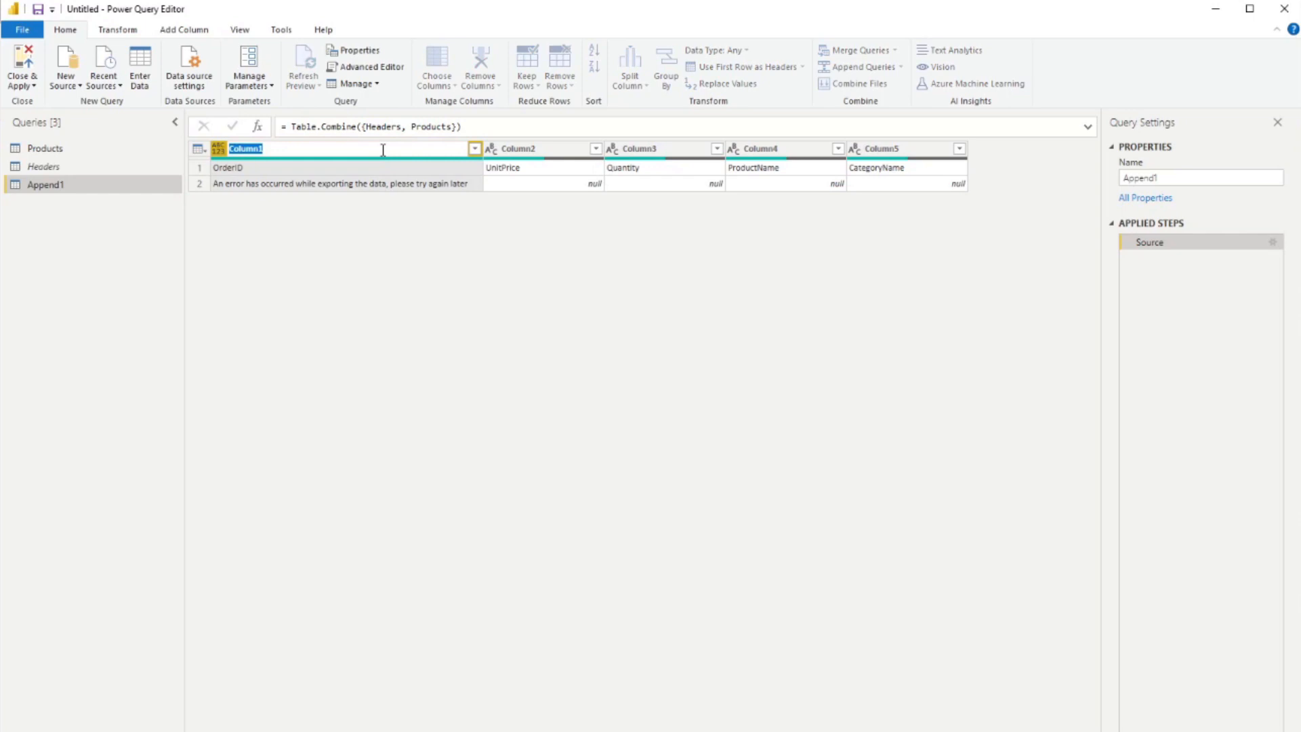
pyautogui.write('Order ID')
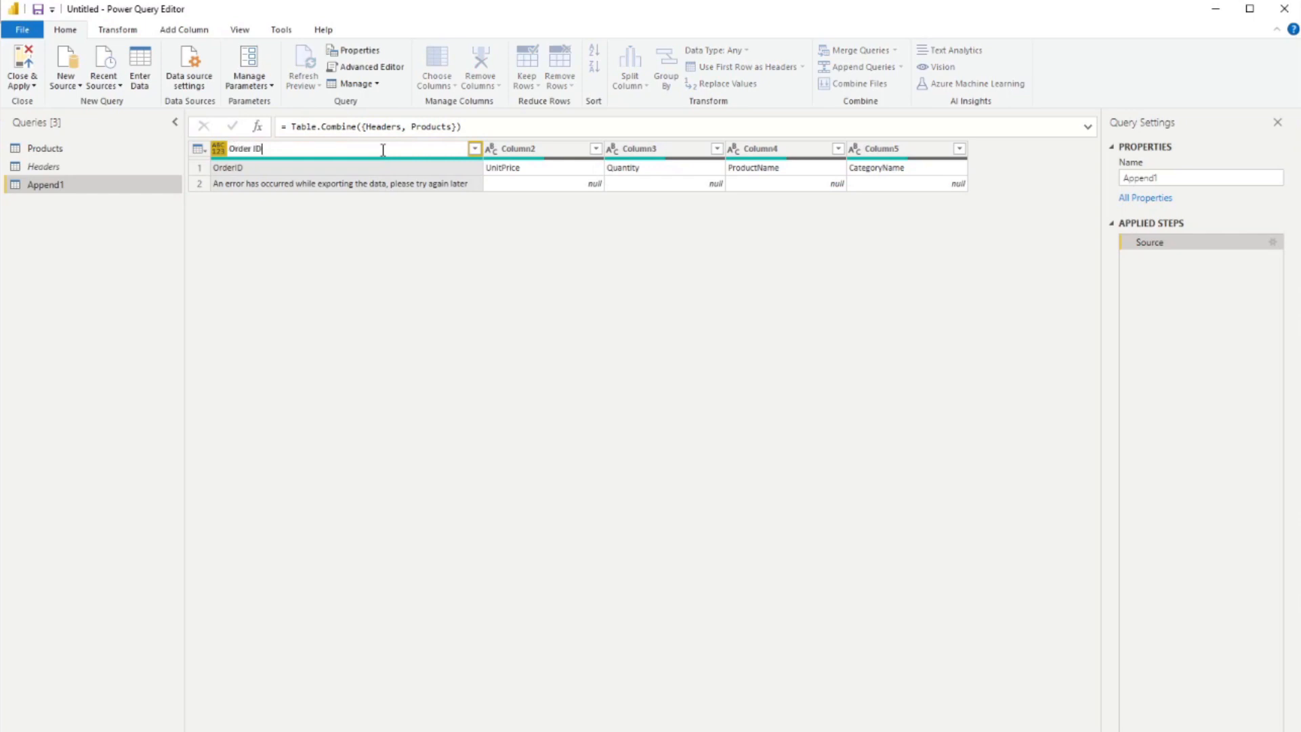
pyautogui.press('Return')
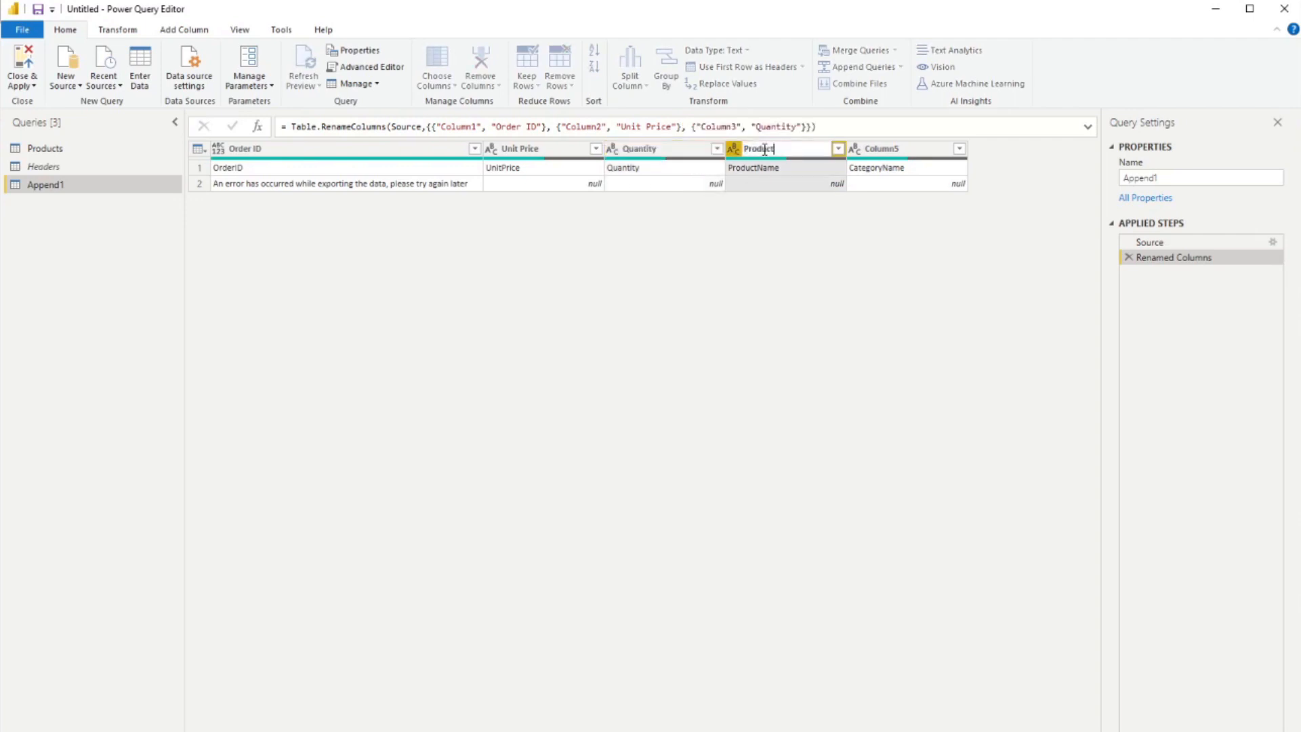
pyautogui.press('Return')
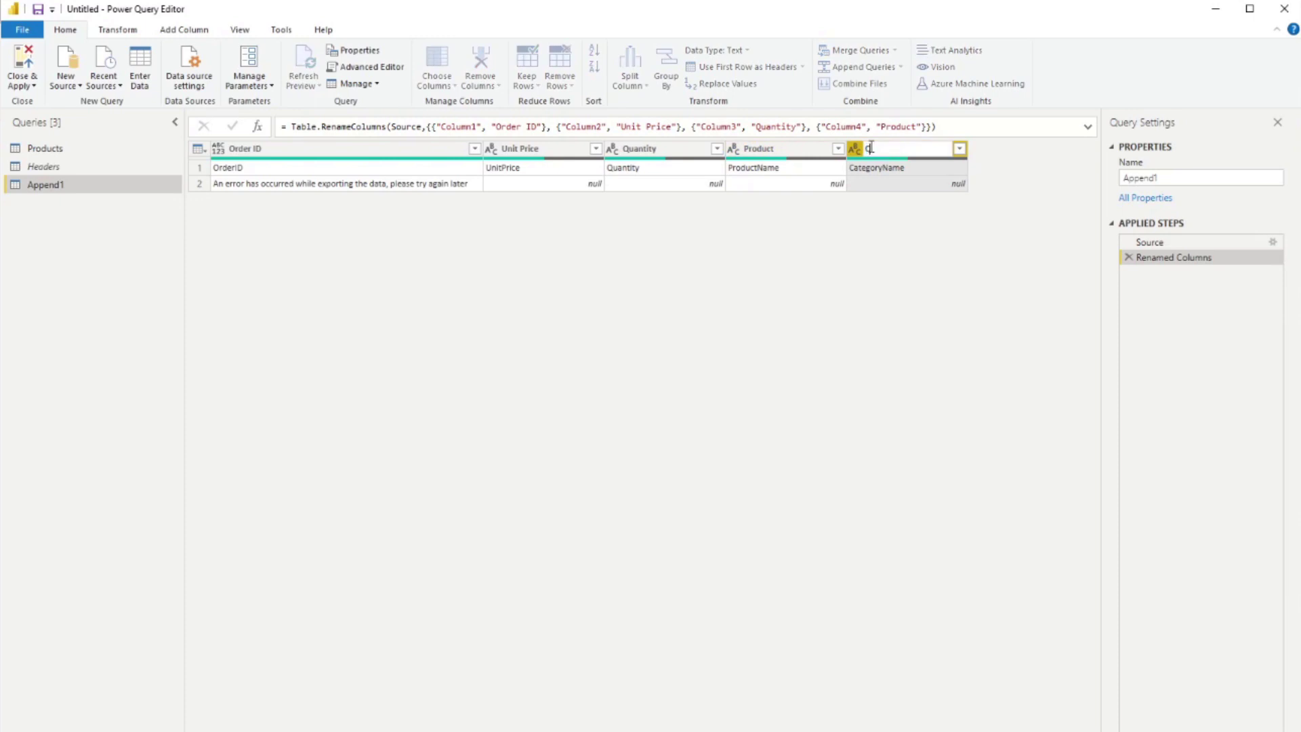
pyautogui.write('ategory')
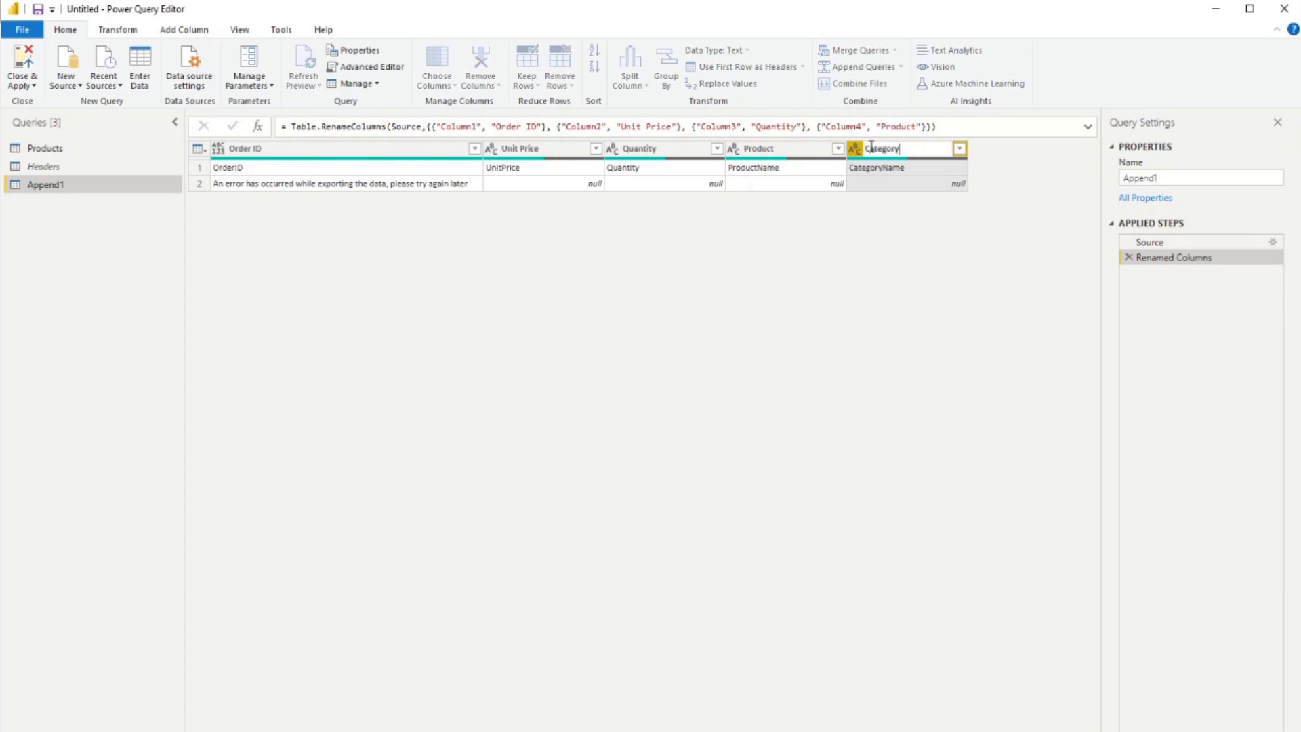
pyautogui.press('Return')
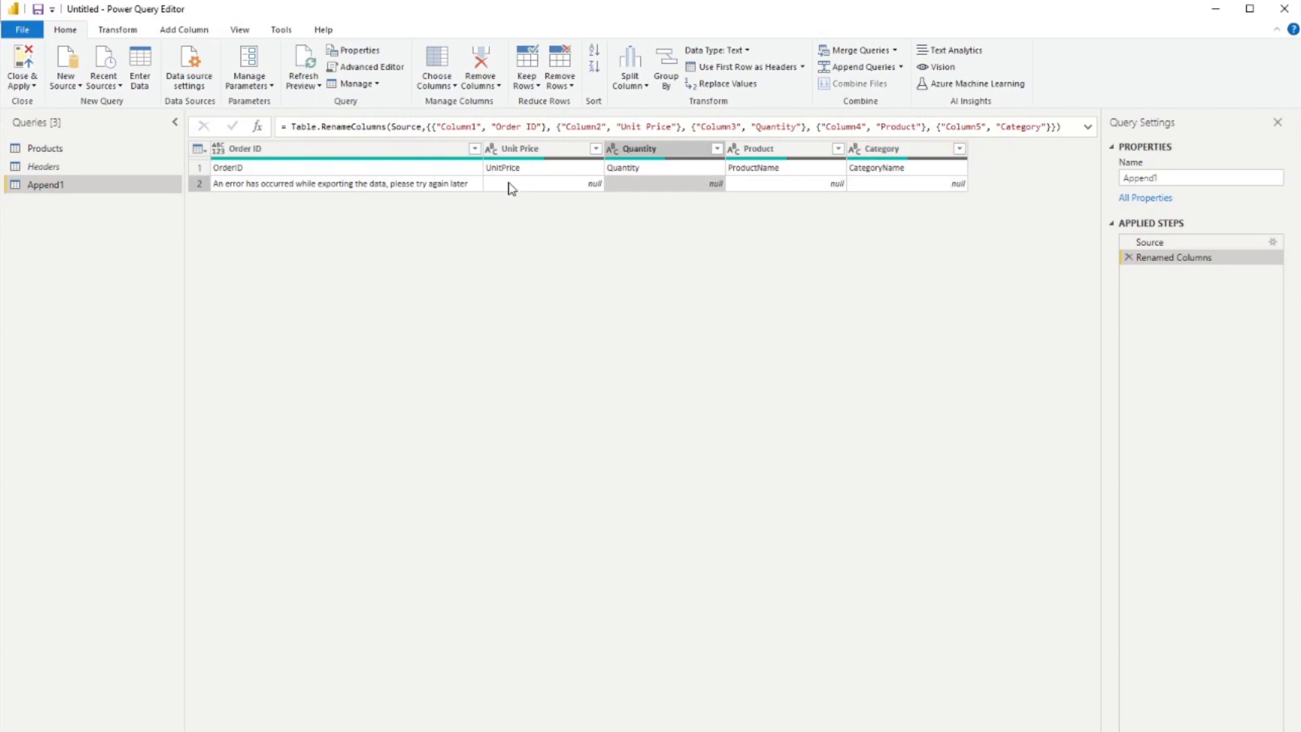
pyautogui.moveTo(388, 168)
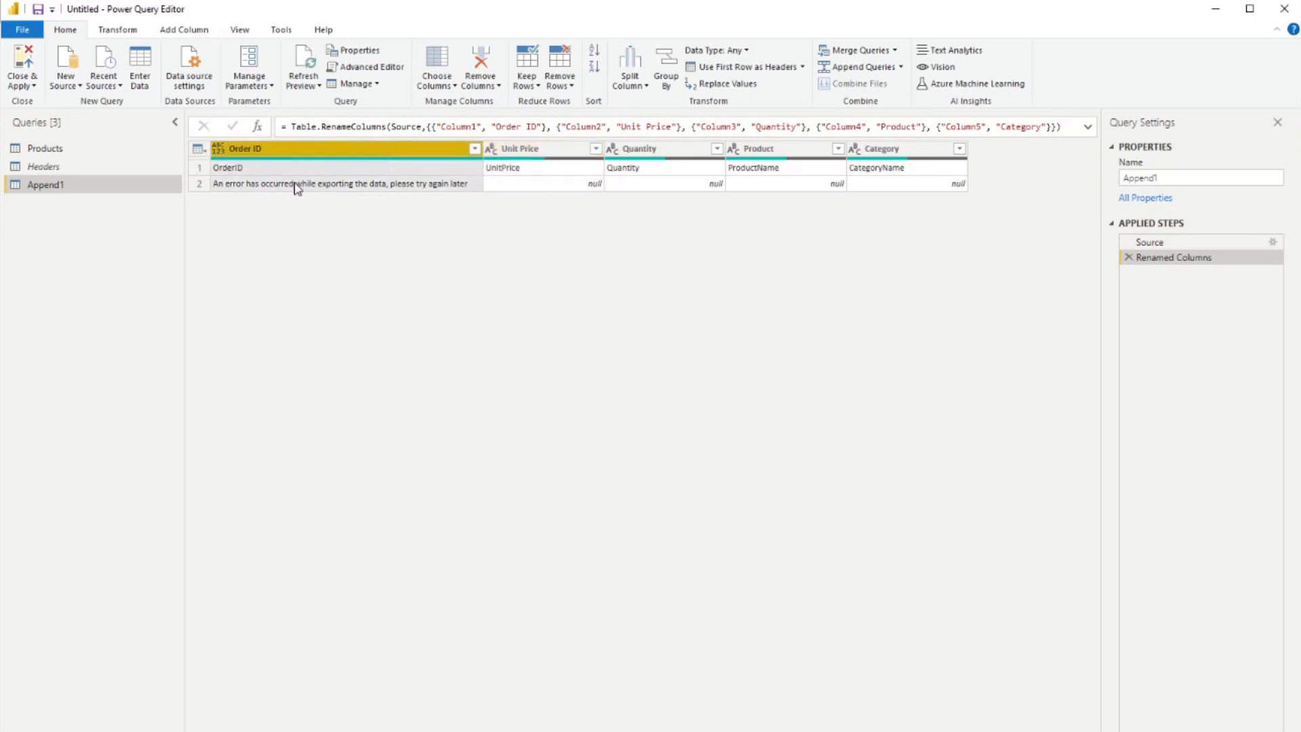
pyautogui.click(540, 147)
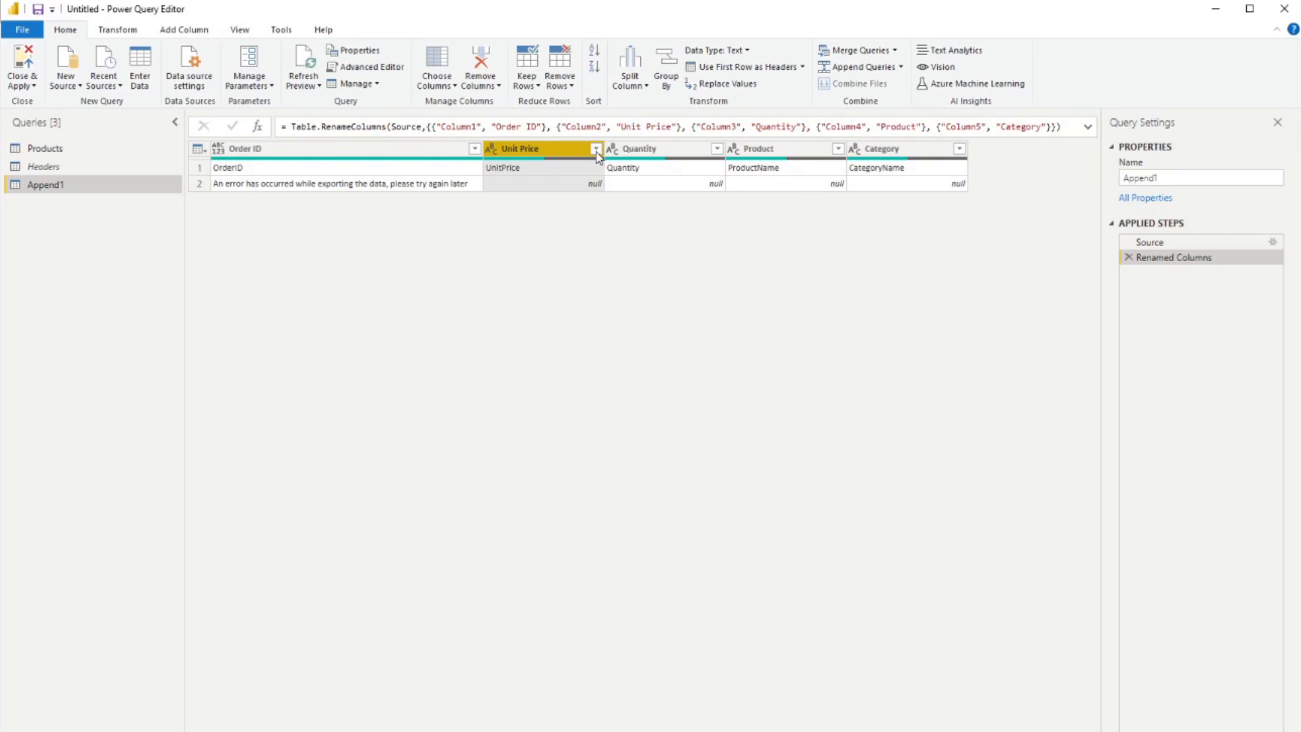
# Filter (null) and UnitPrice values out of the Unit Price column.
pyautogui.click(595, 149)
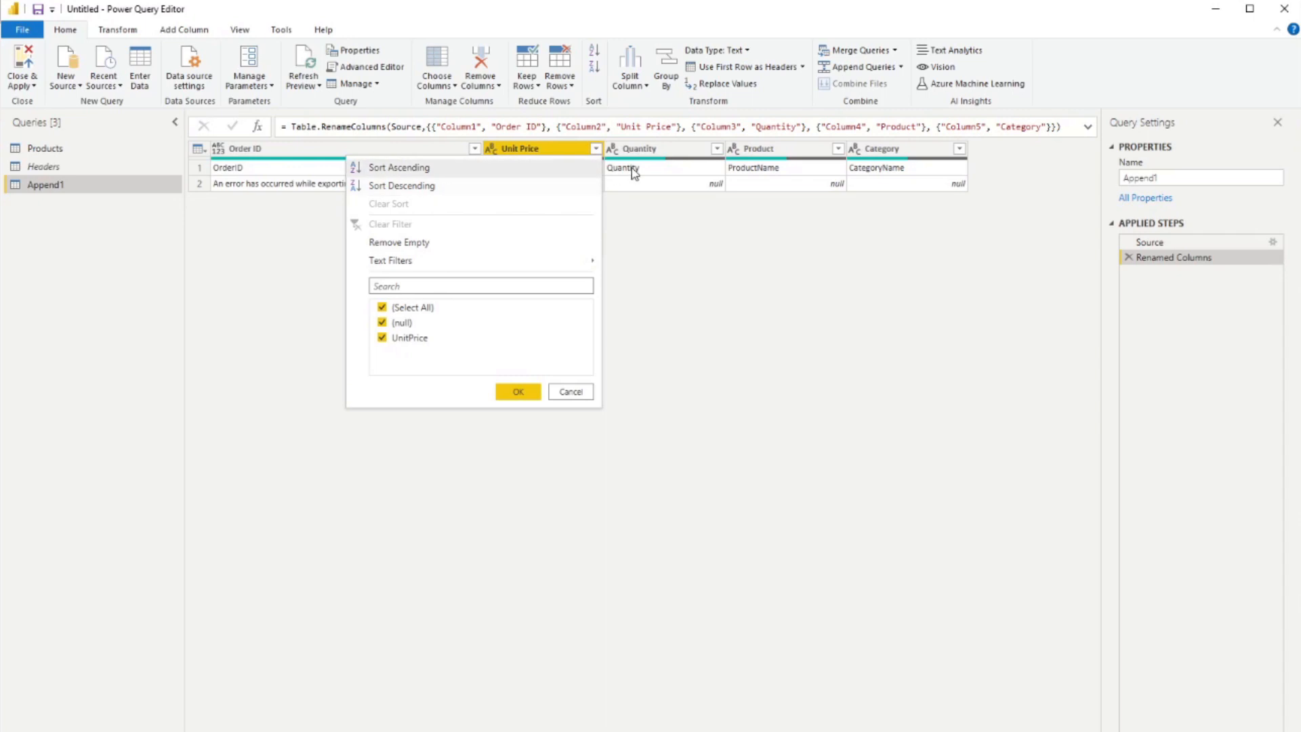
pyautogui.click(383, 321)
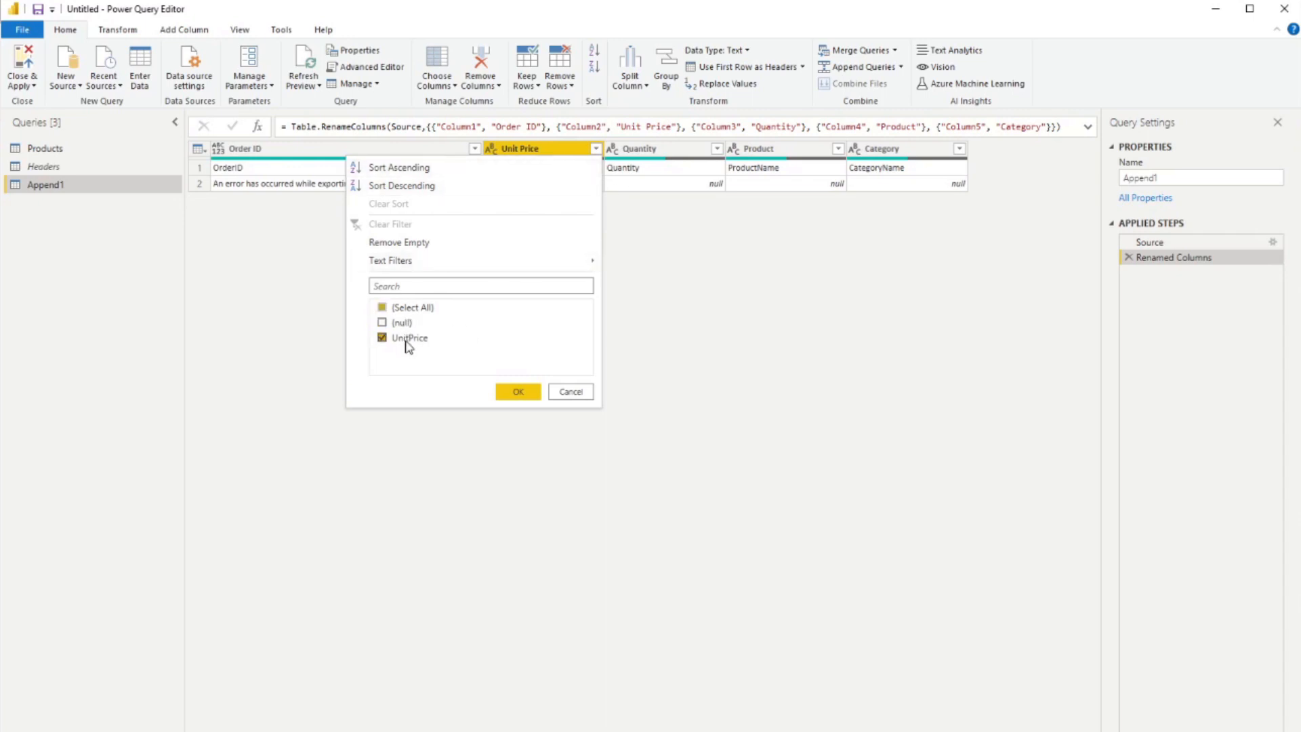
pyautogui.click(382, 336)
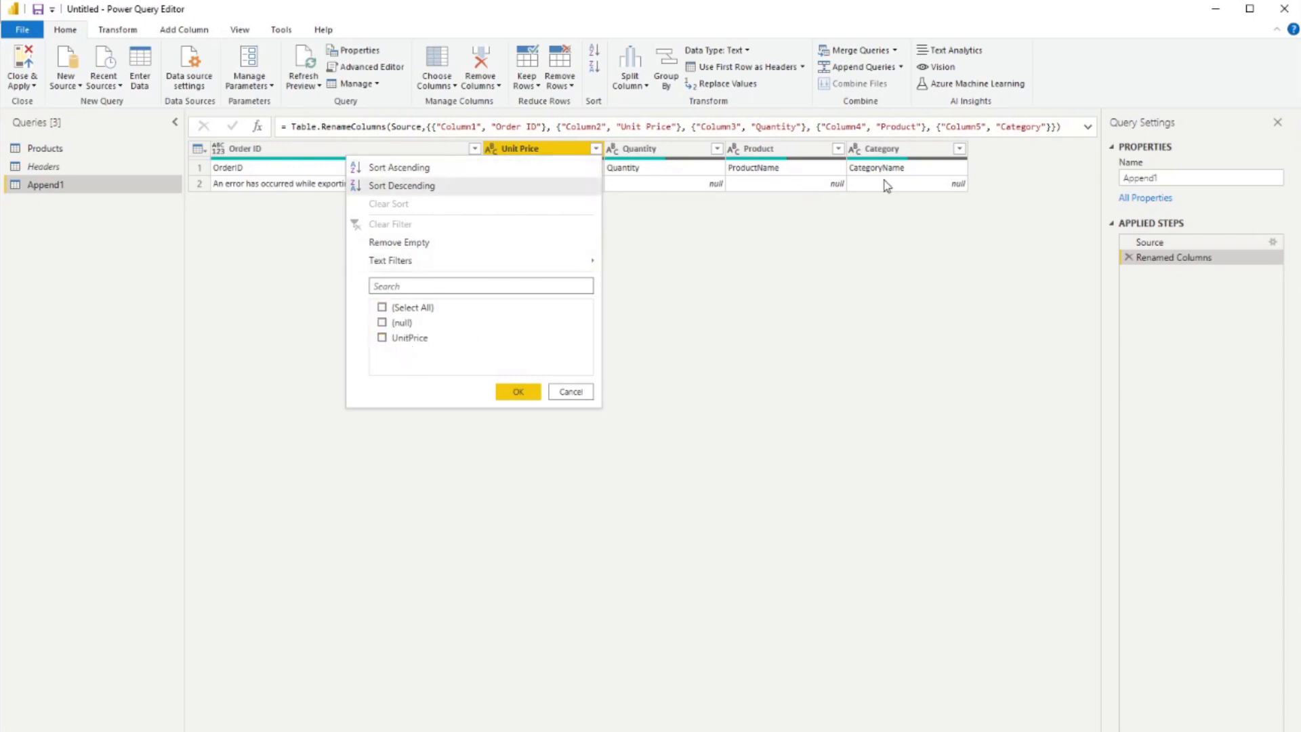
pyautogui.moveTo(496, 429)
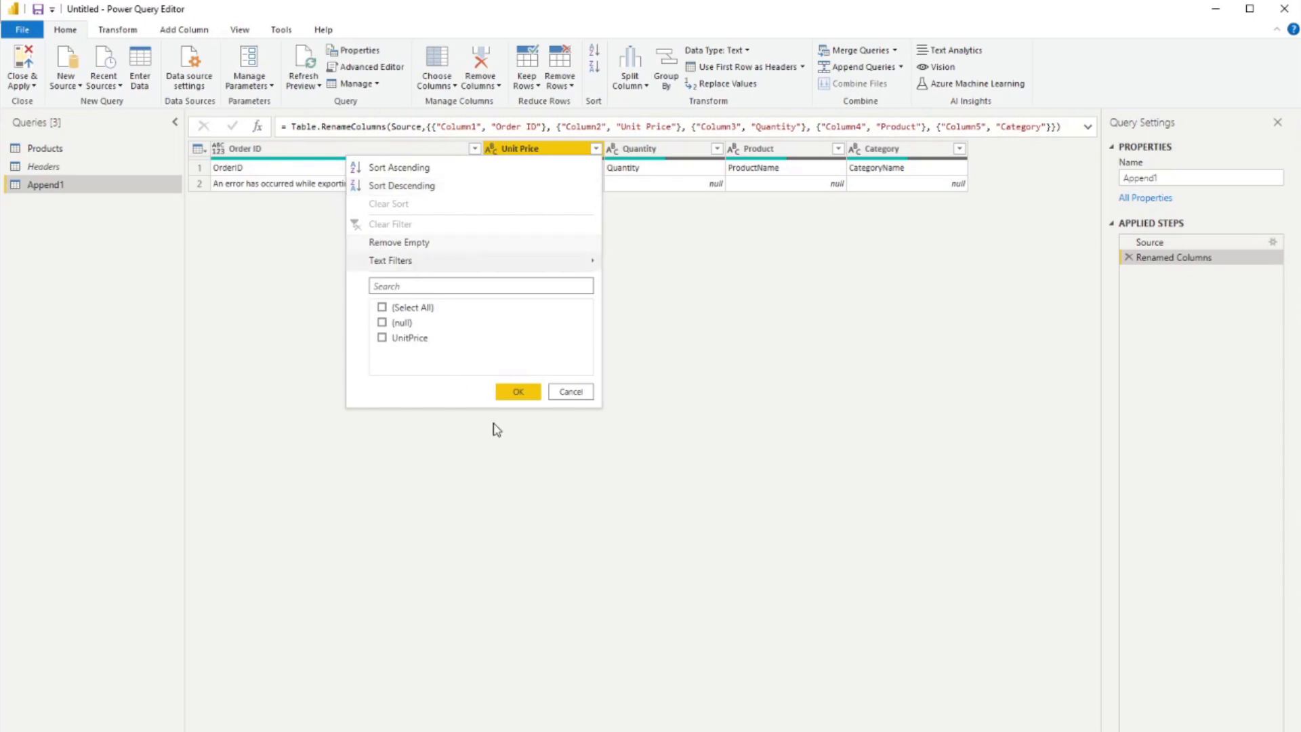
pyautogui.click(517, 391)
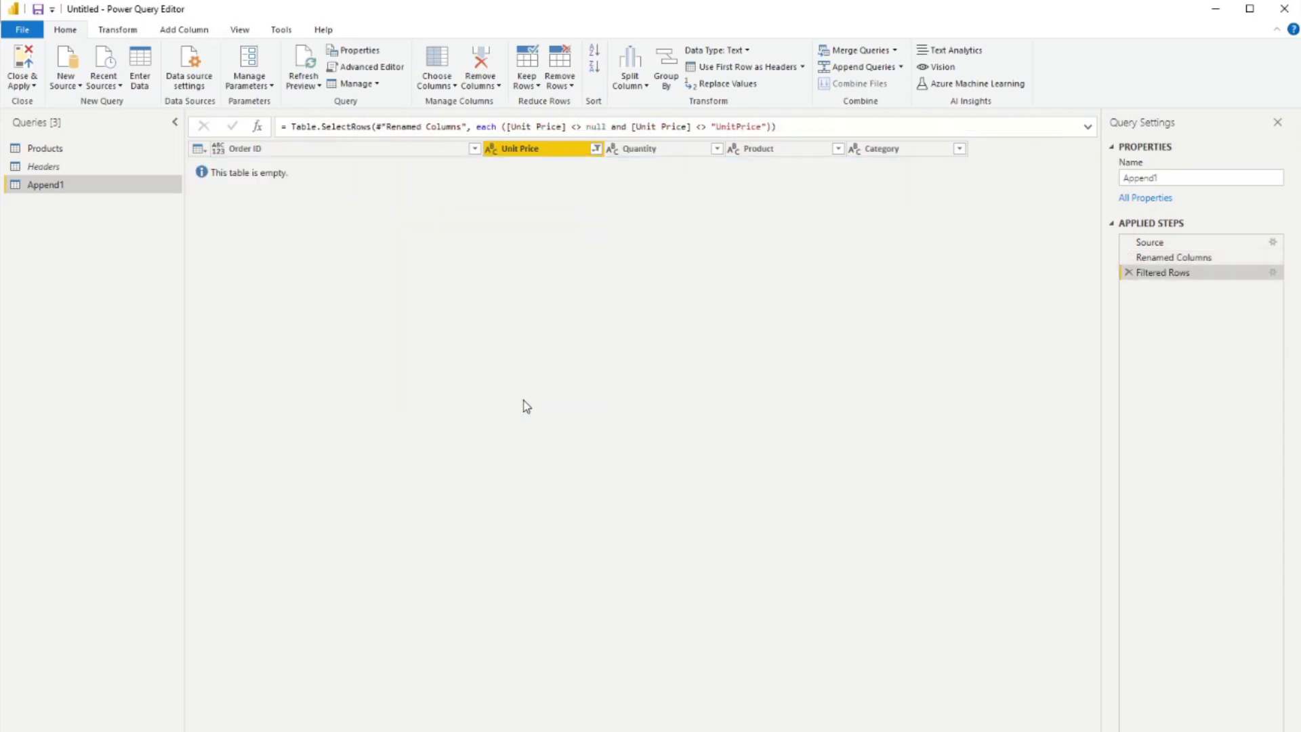
pyautogui.moveTo(480, 387)
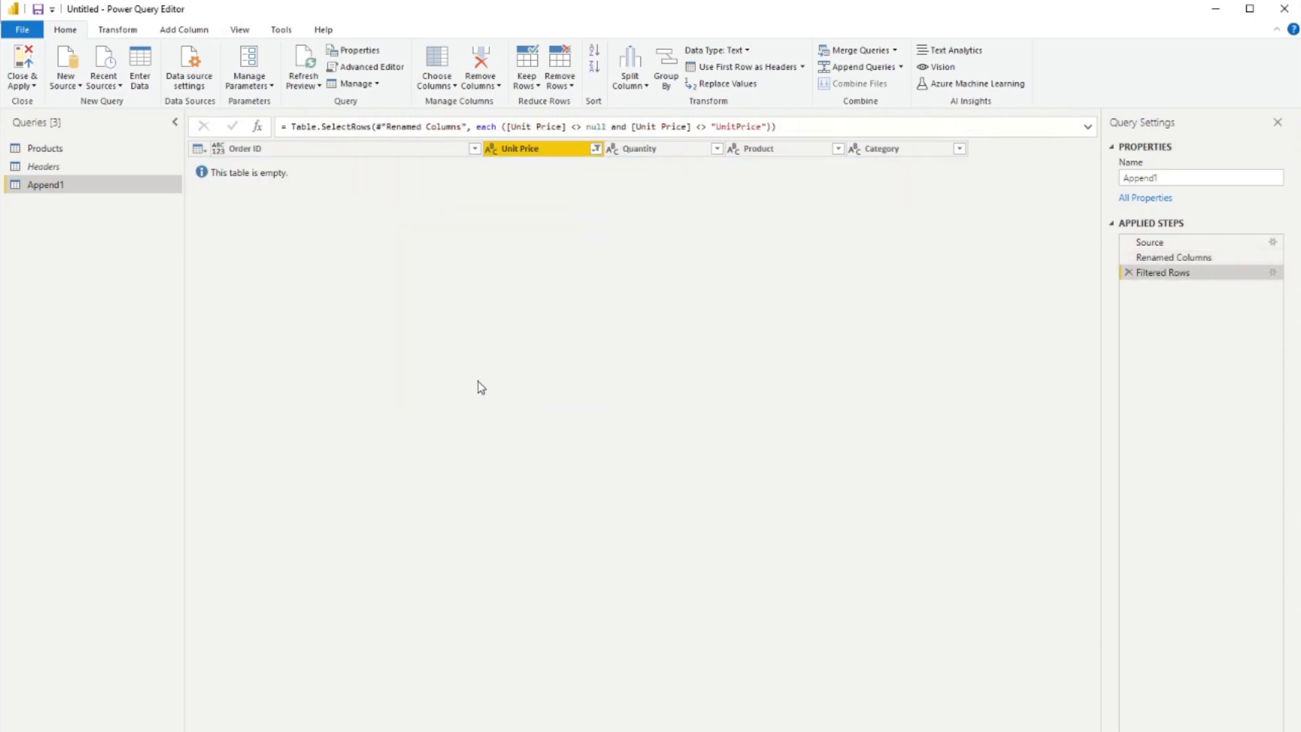
pyautogui.moveTo(577, 215)
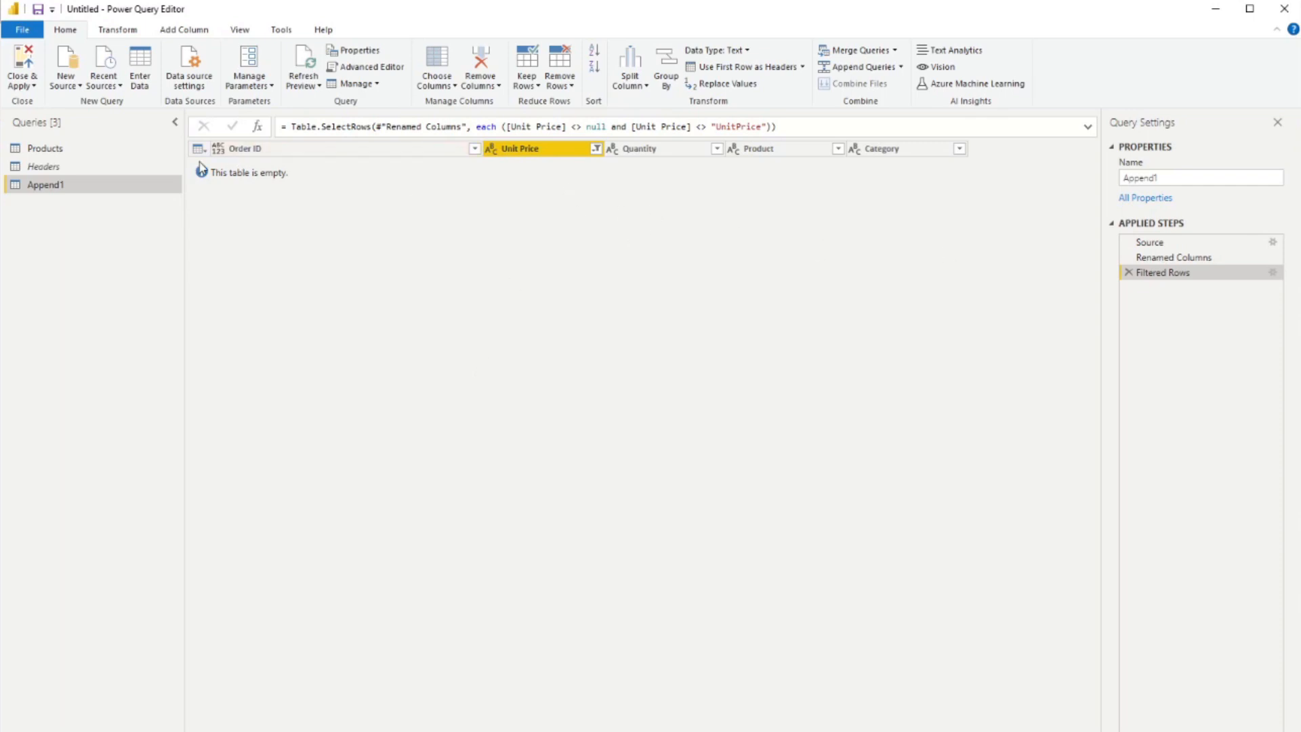
pyautogui.click(44, 147)
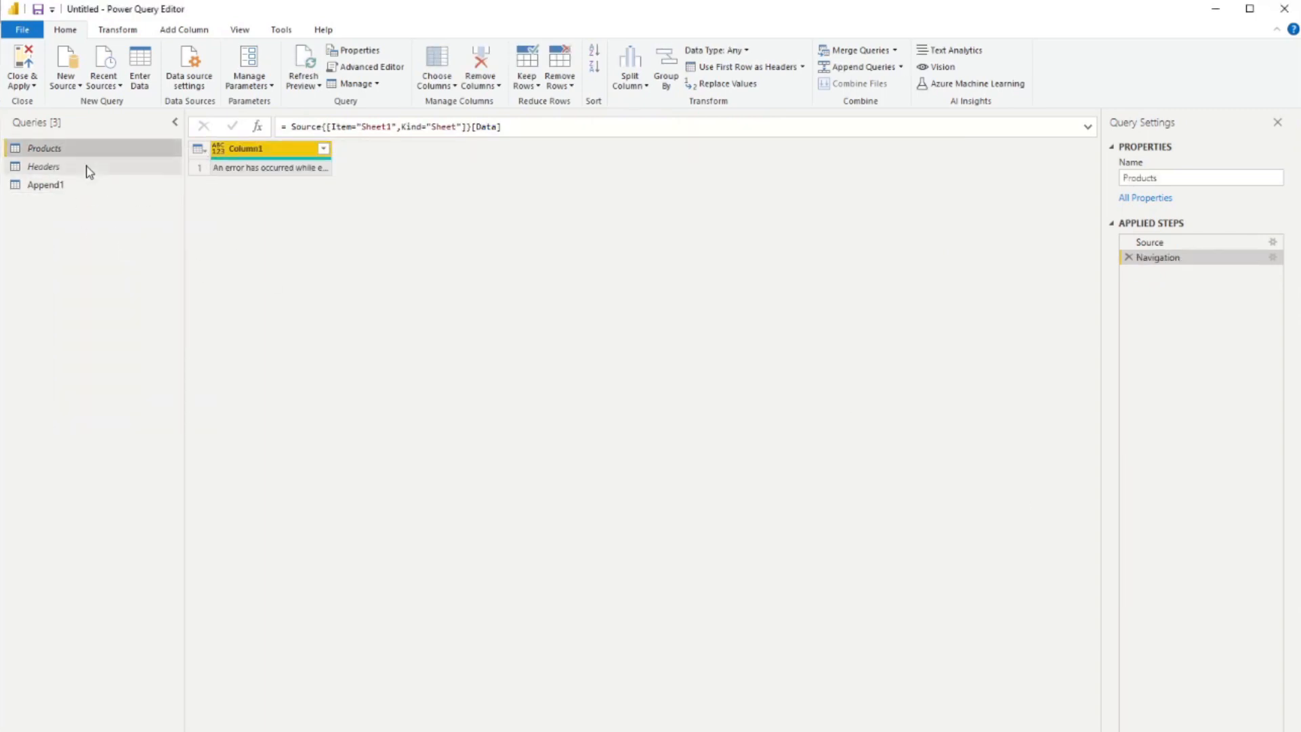
# Rename the original query to Products Main and apply the changes to the report.
pyautogui.doubleClick(45, 148)
pyautogui.write(' Main')
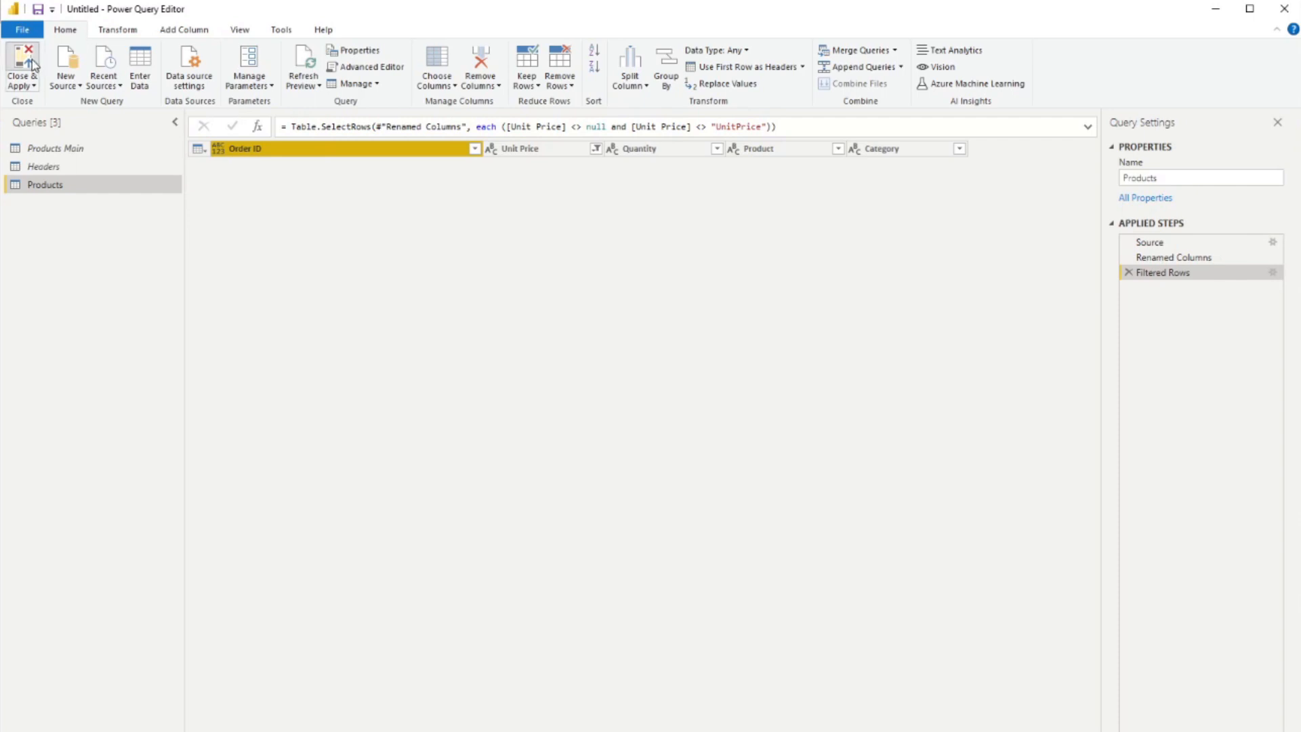
pyautogui.click(21, 67)
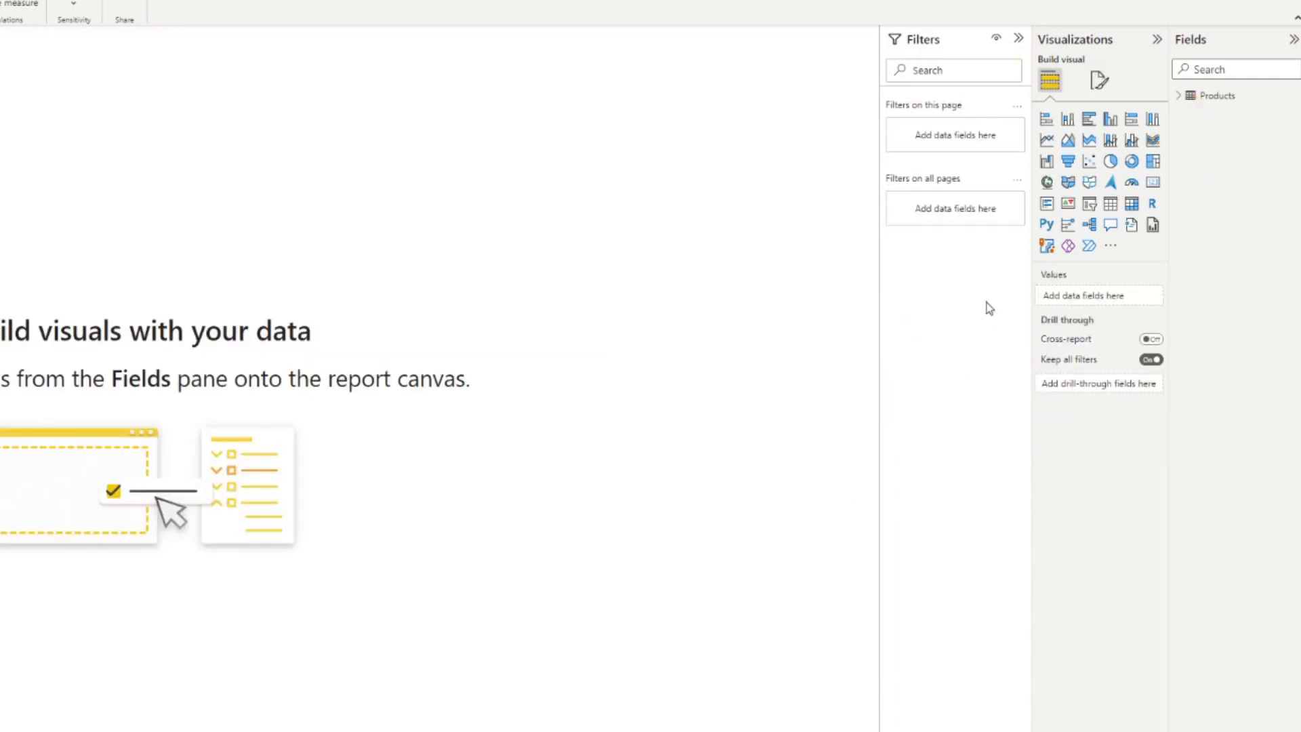
# Build a table visual from Products with Category, Quantity and Unit Price.
pyautogui.click(1190, 94)
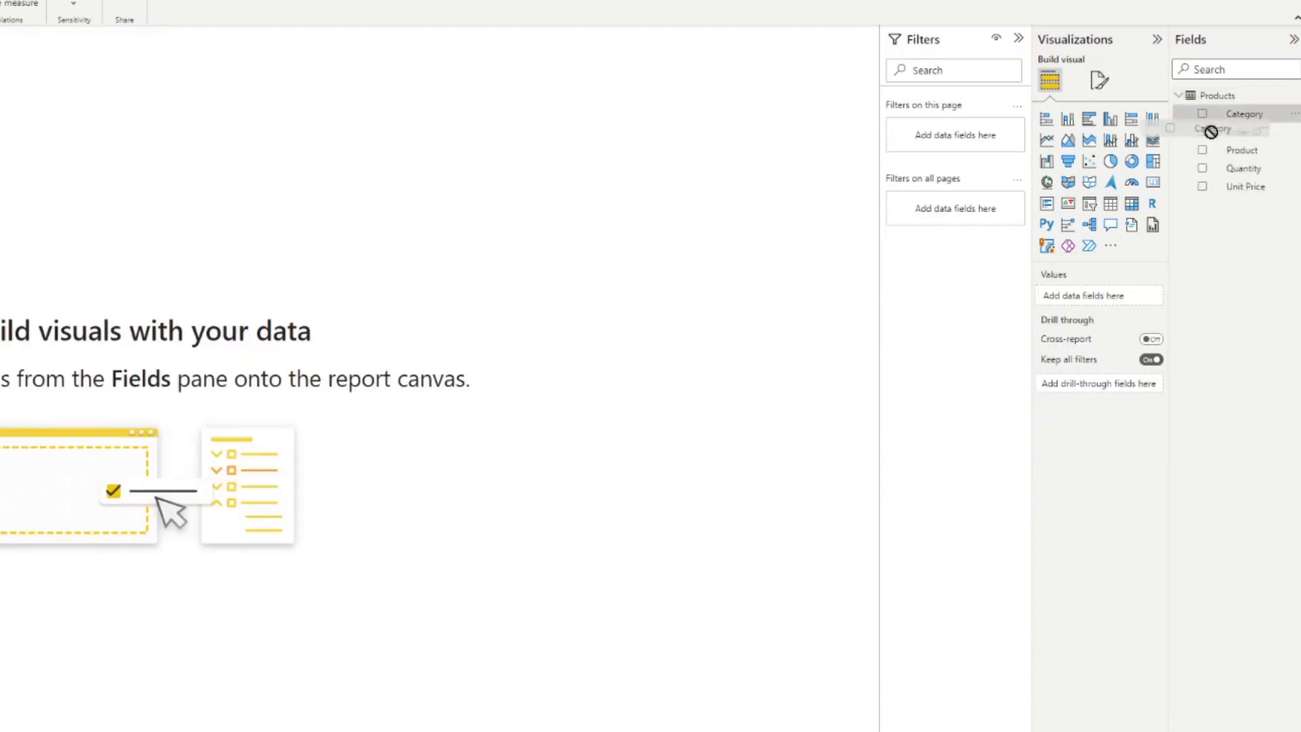
pyautogui.click(1244, 114)
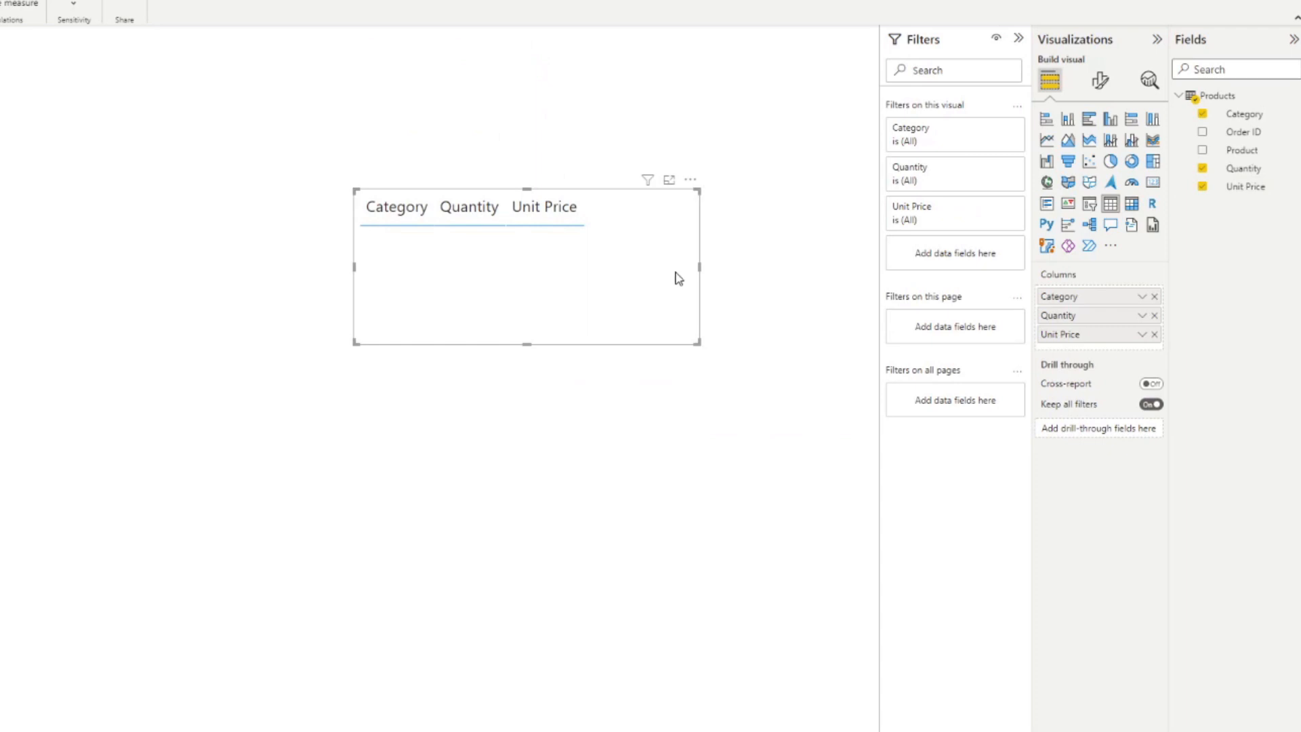
pyautogui.moveTo(700, 266)
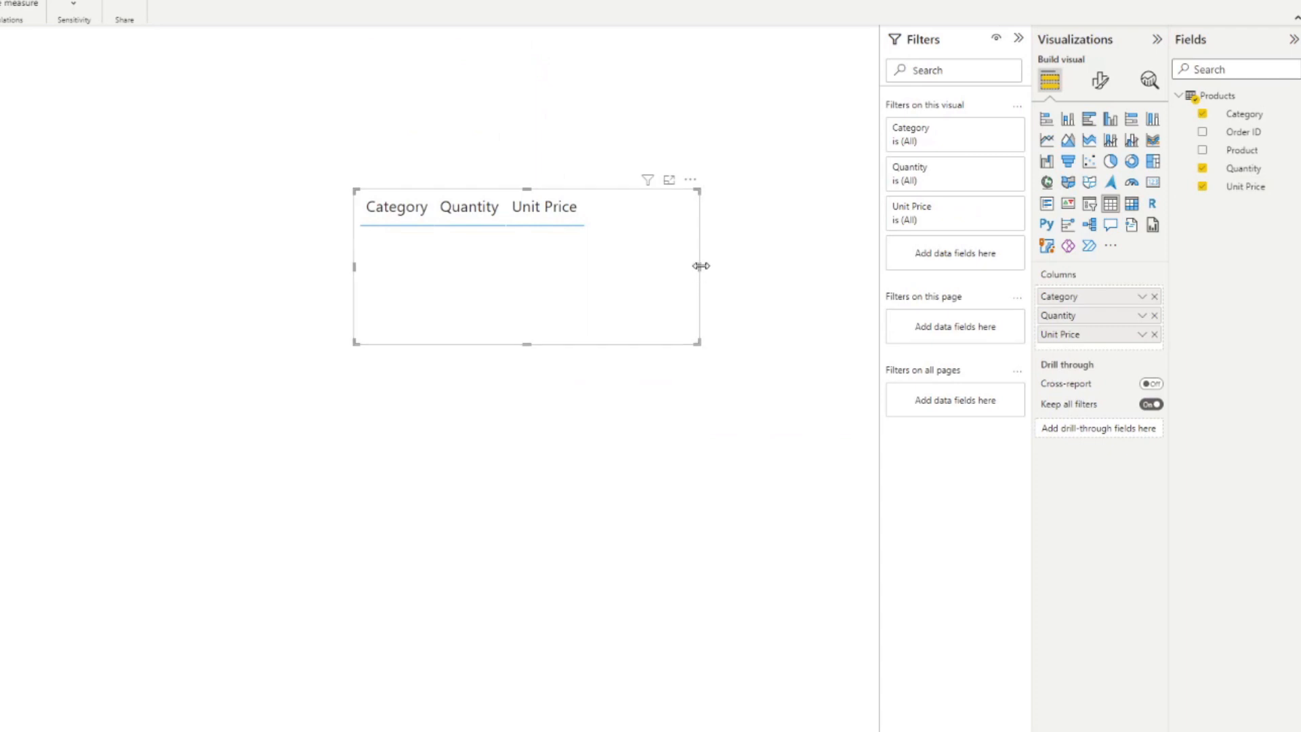
pyautogui.moveTo(703, 272)
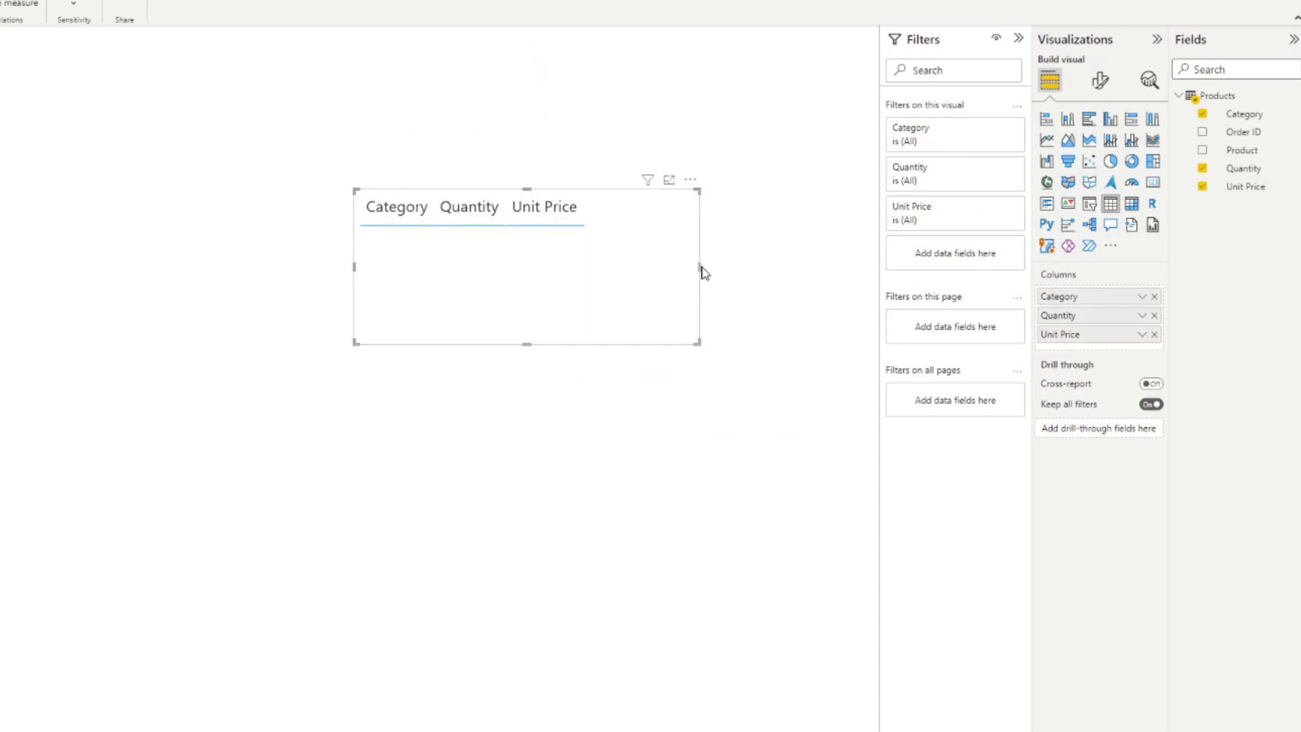
pyautogui.moveTo(709, 272)
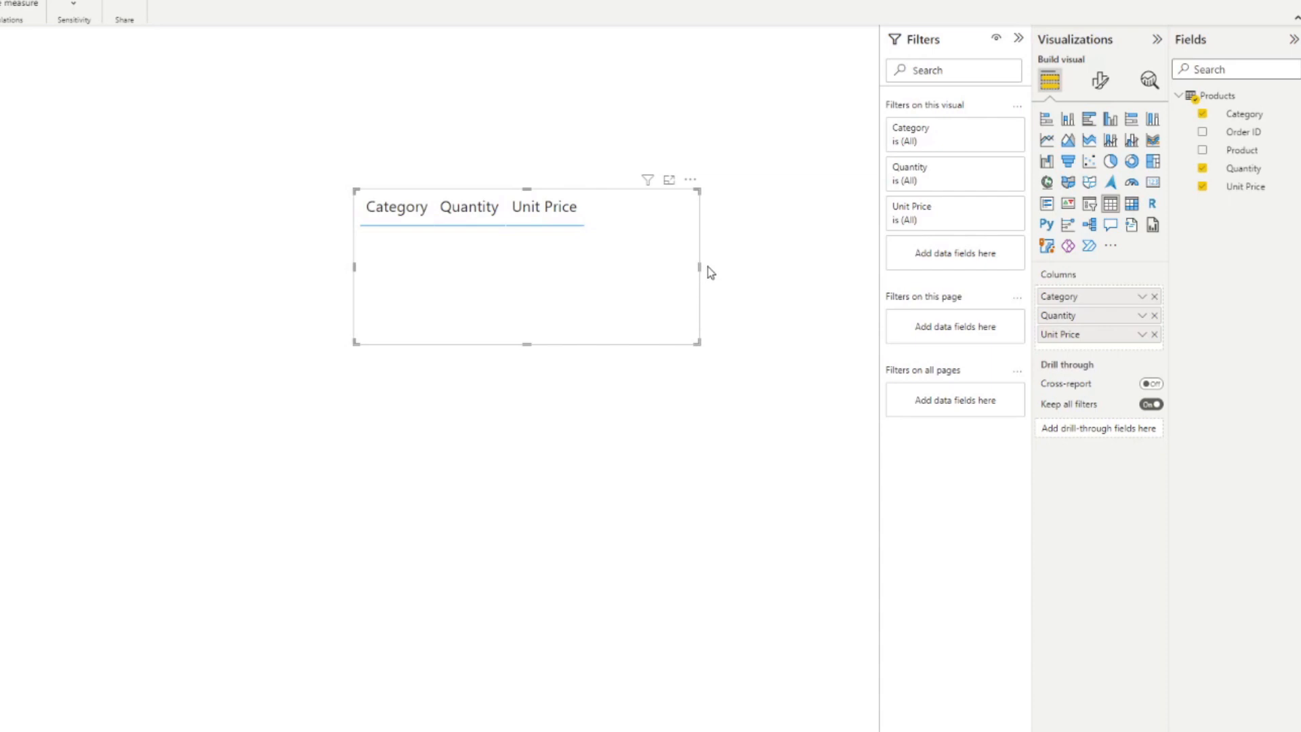
pyautogui.moveTo(709, 273)
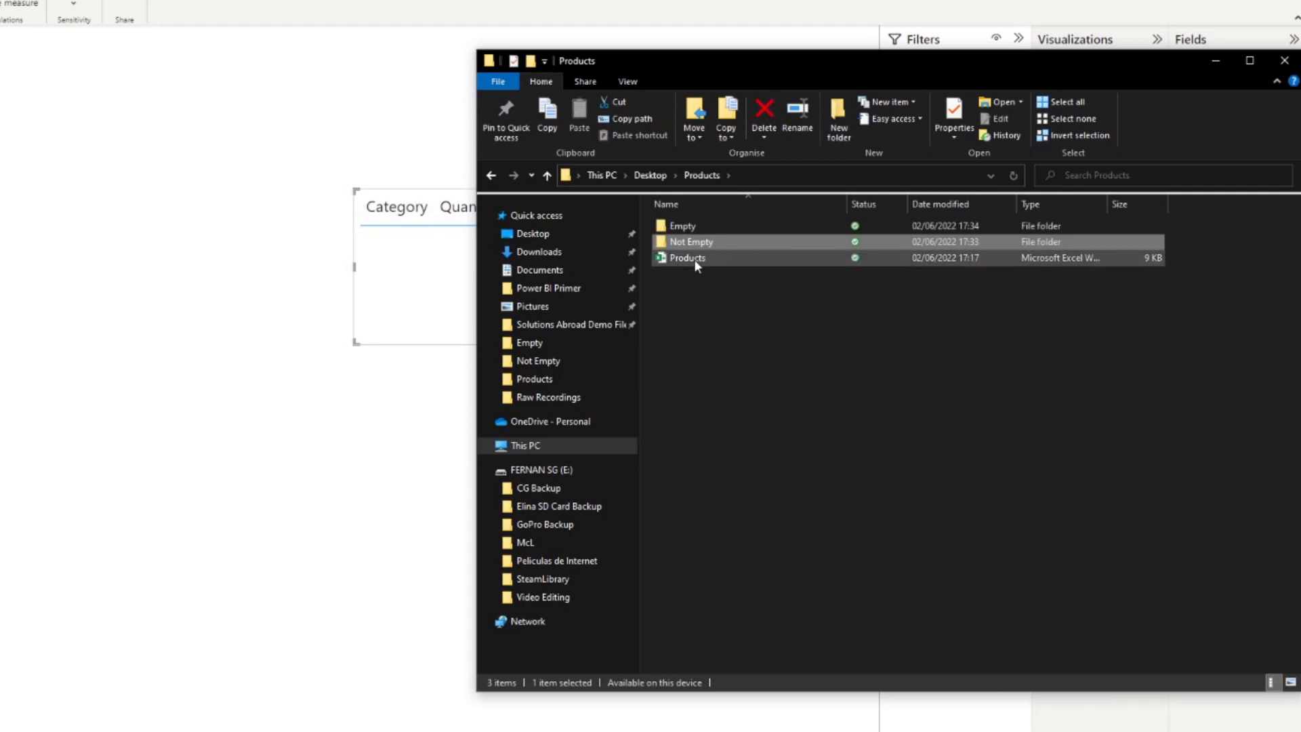
# Replace Products.xlsx with the filled 38 KB copy from Not Empty and open it.
pyautogui.click(682, 224)
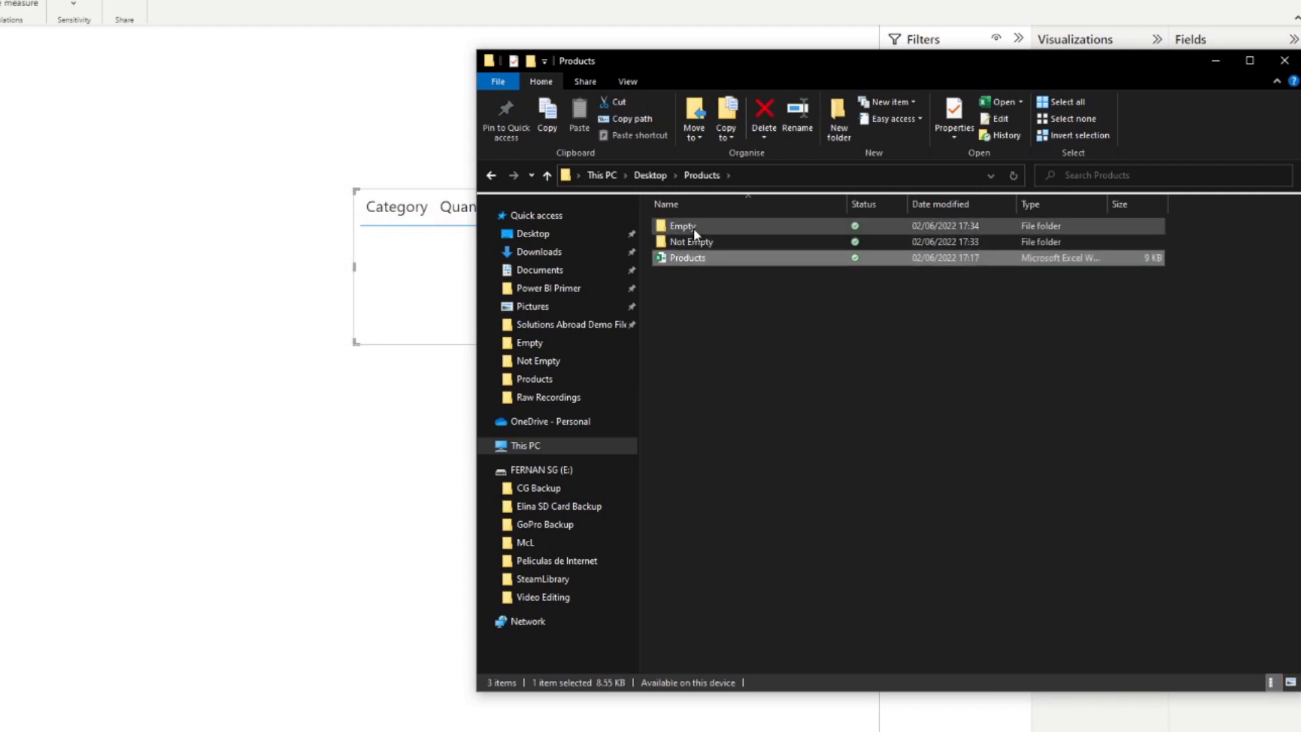
pyautogui.doubleClick(682, 225)
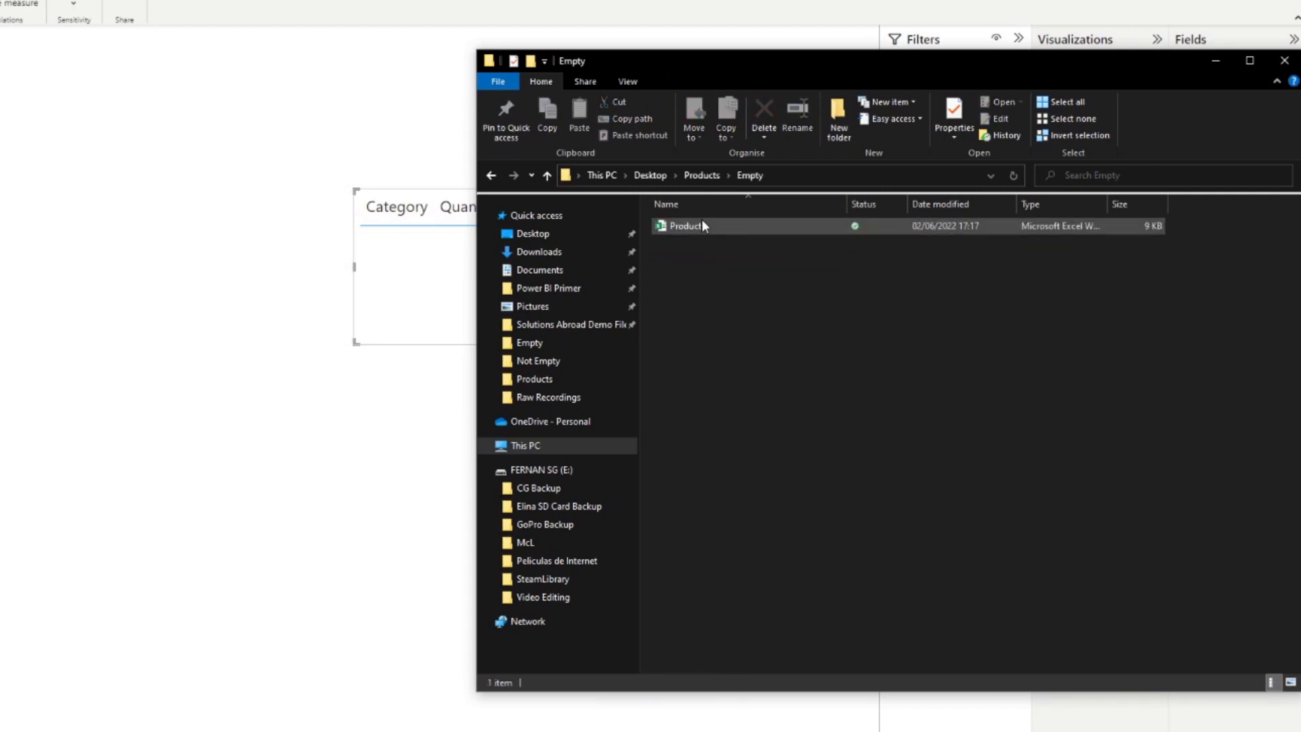
pyautogui.click(537, 359)
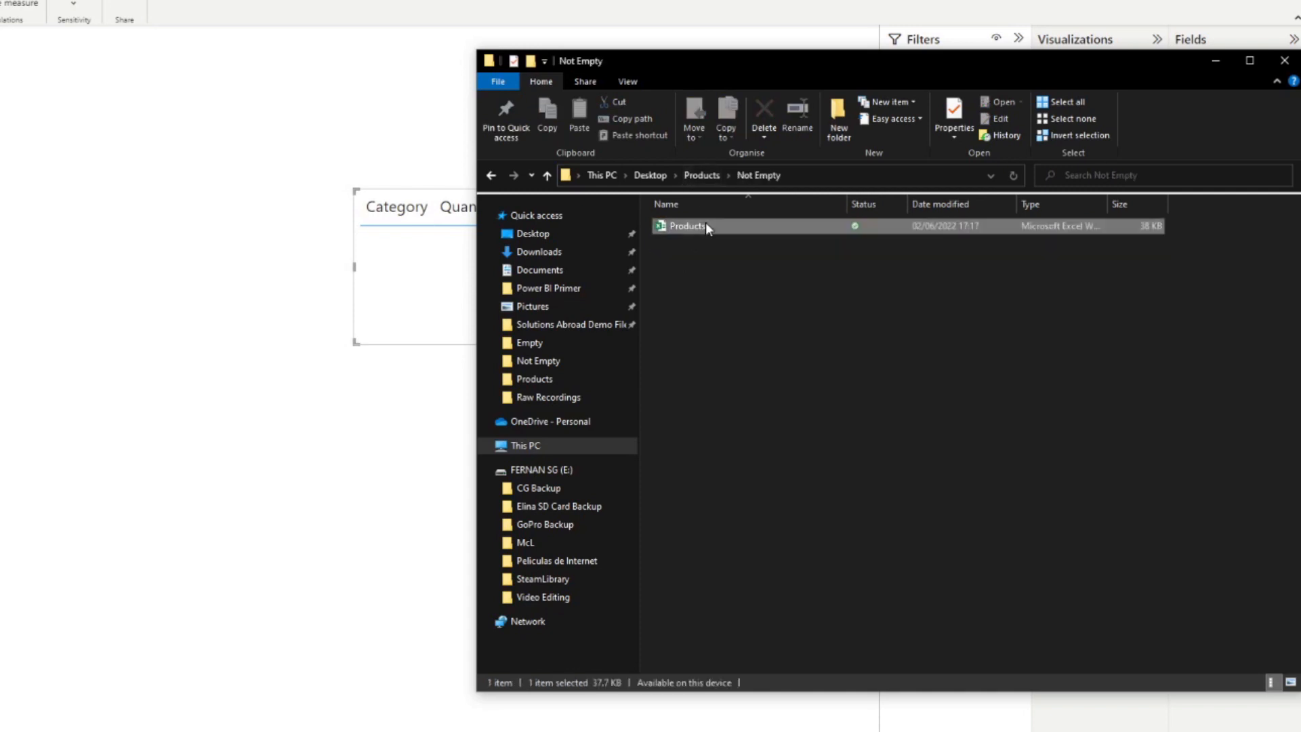
pyautogui.click(546, 175)
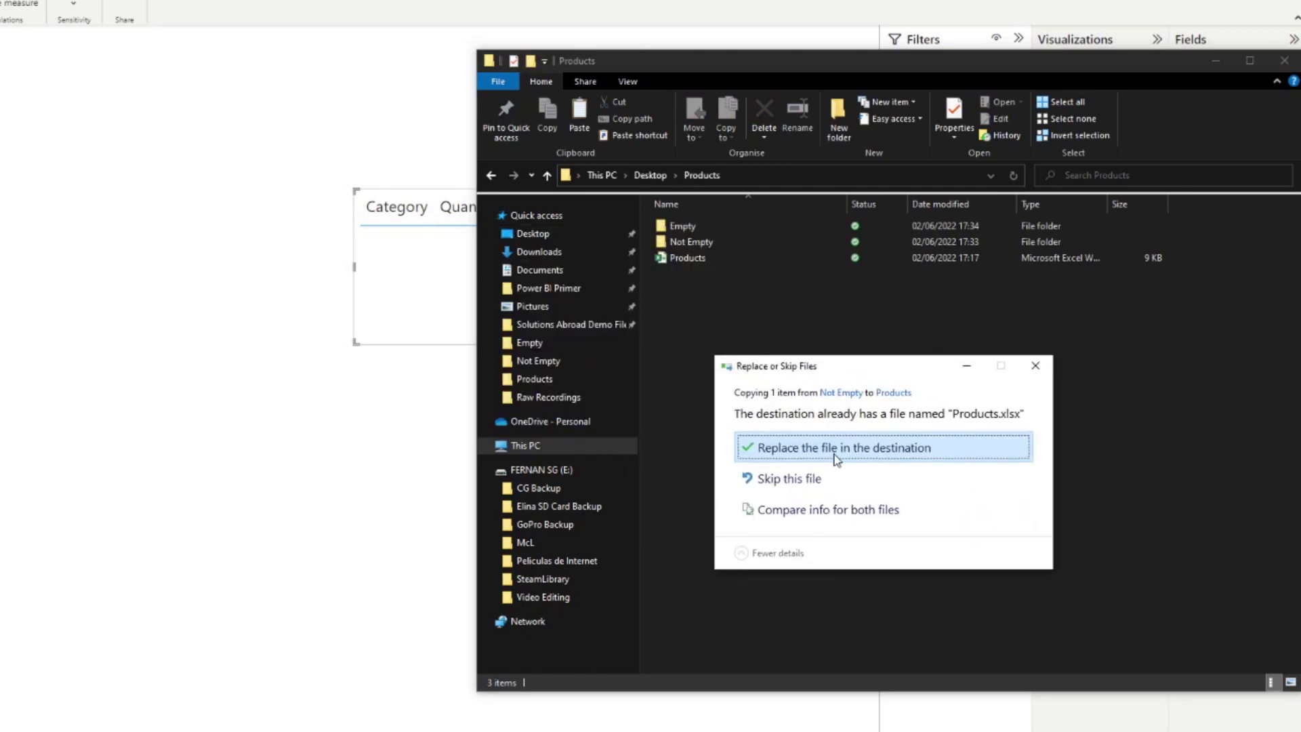
pyautogui.click(840, 448)
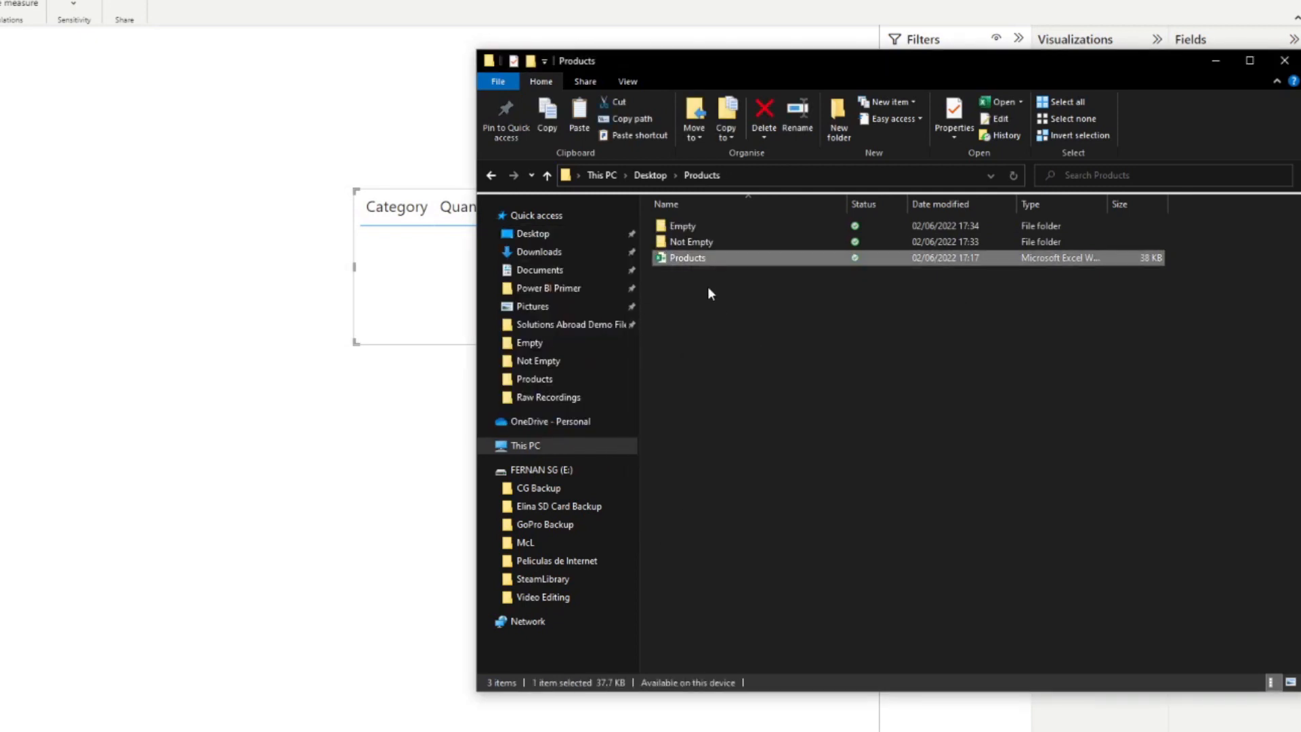
pyautogui.doubleClick(687, 258)
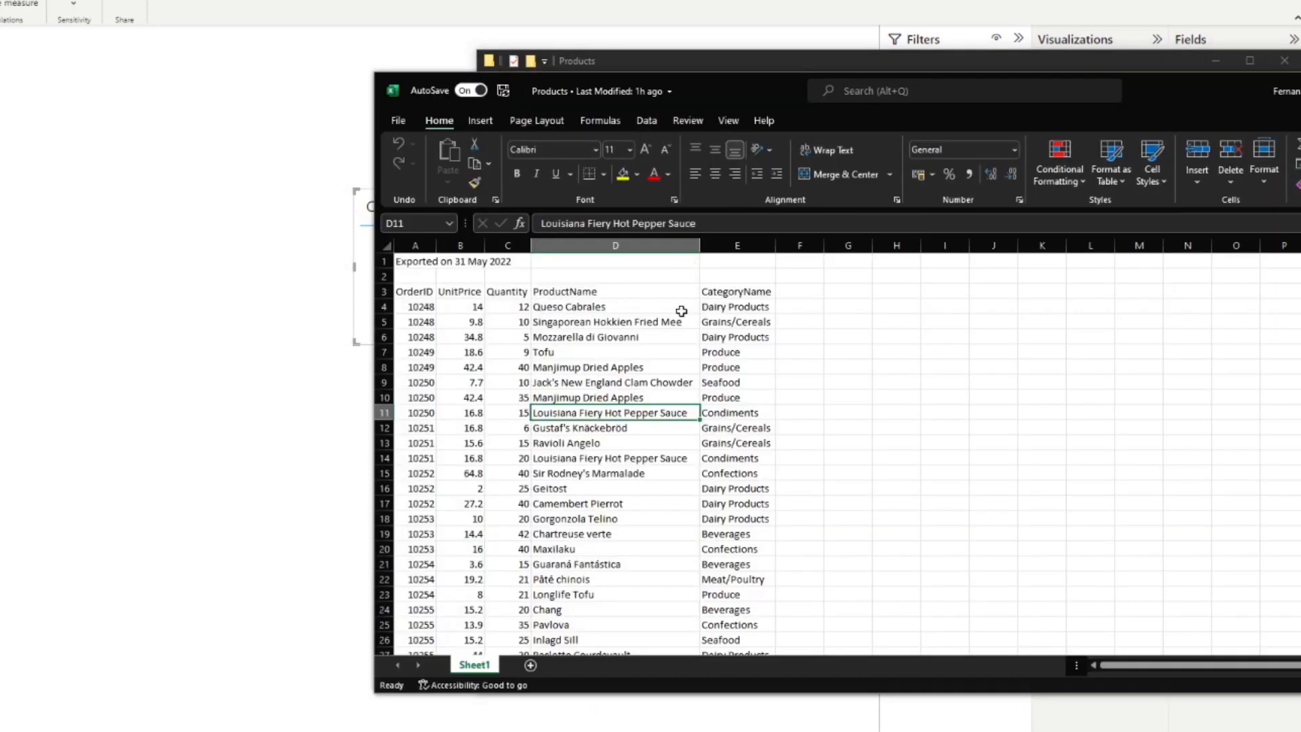
# Close the filled Products workbook in Excel.
pyautogui.click(736, 503)
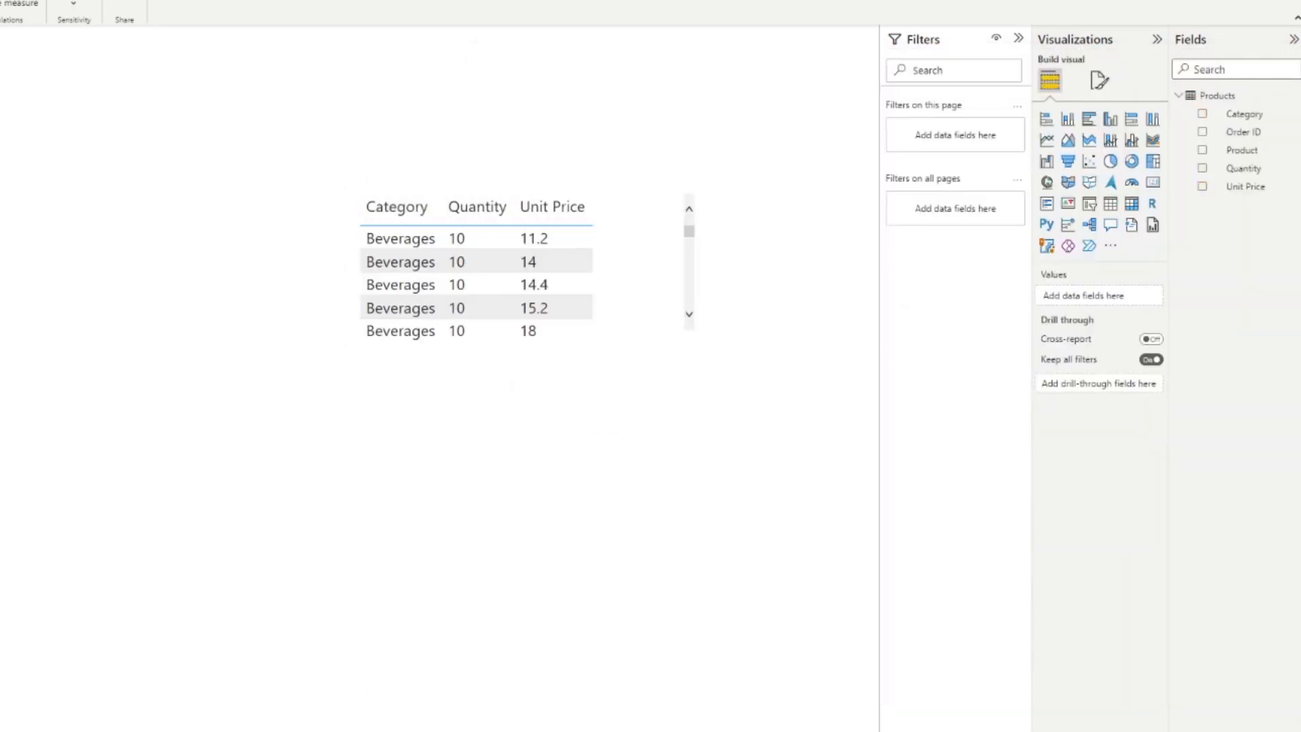
# Enlarge the report table visual to show more Beverages rows.
pyautogui.click(473, 282)
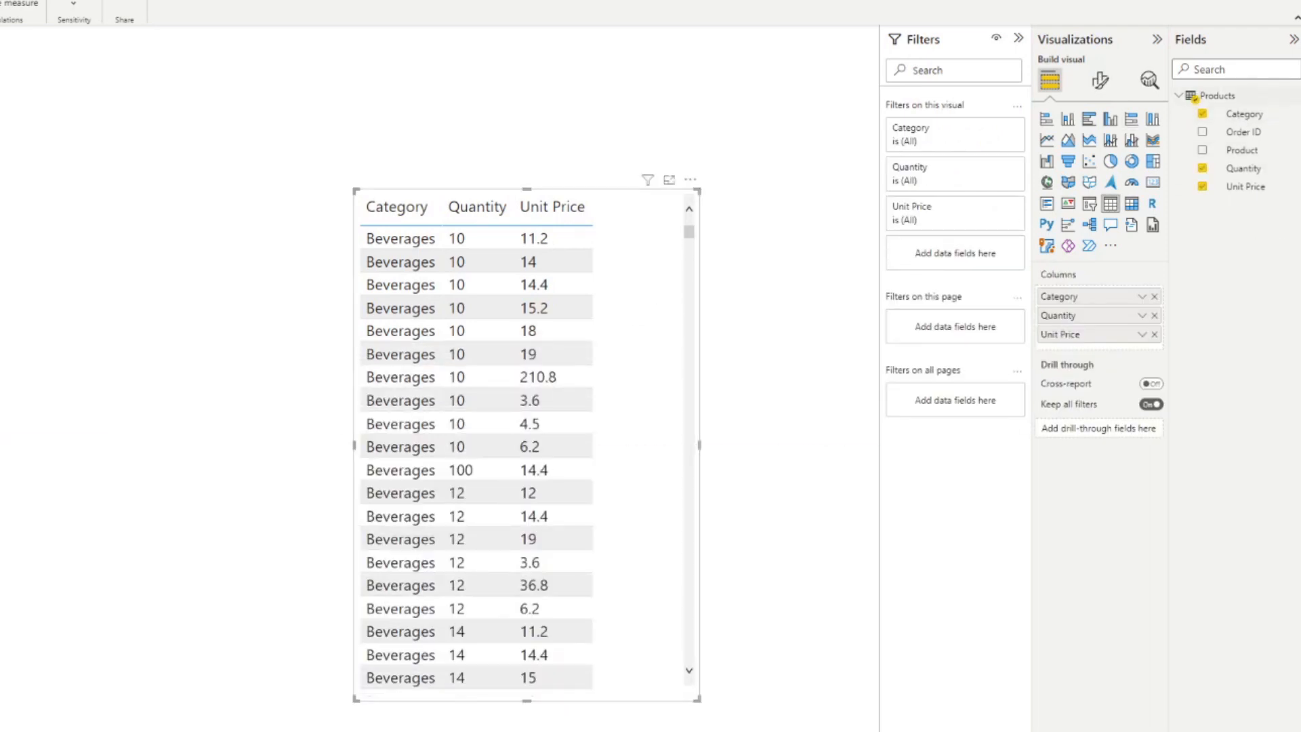
pyautogui.moveTo(1044, 184)
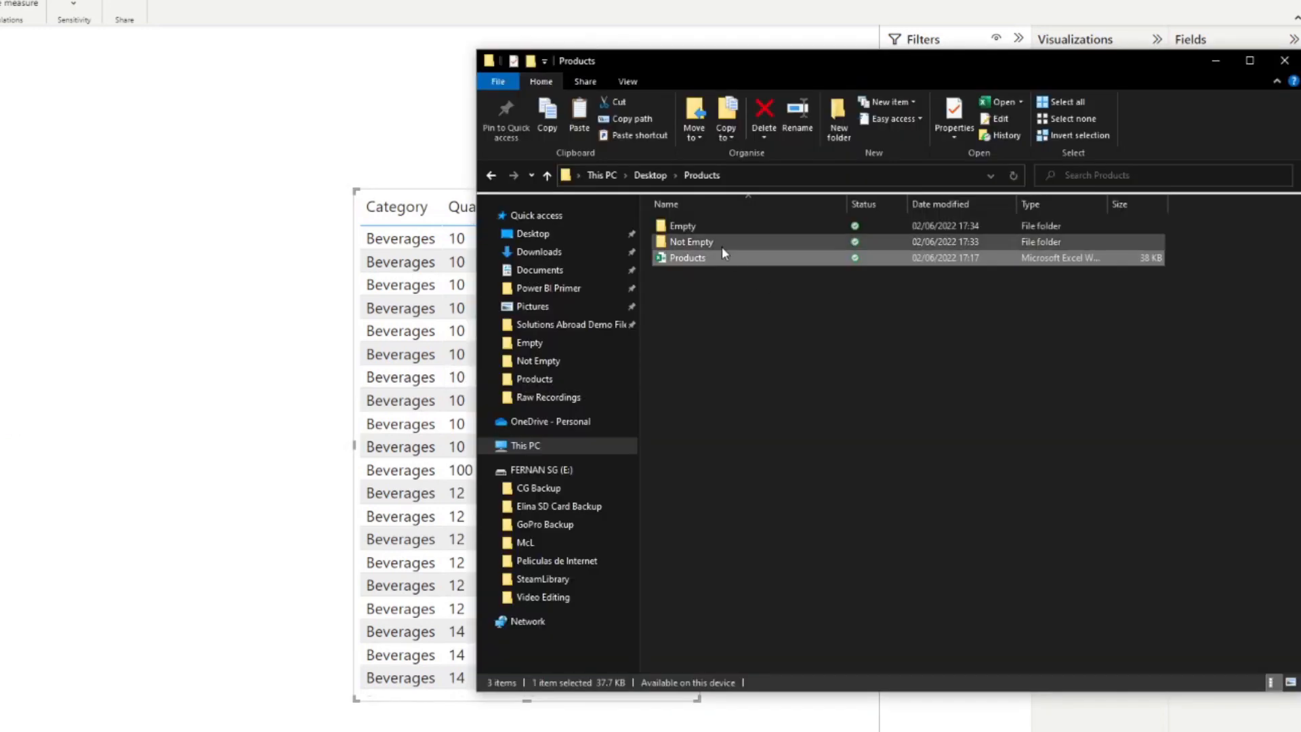
pyautogui.doubleClick(682, 225)
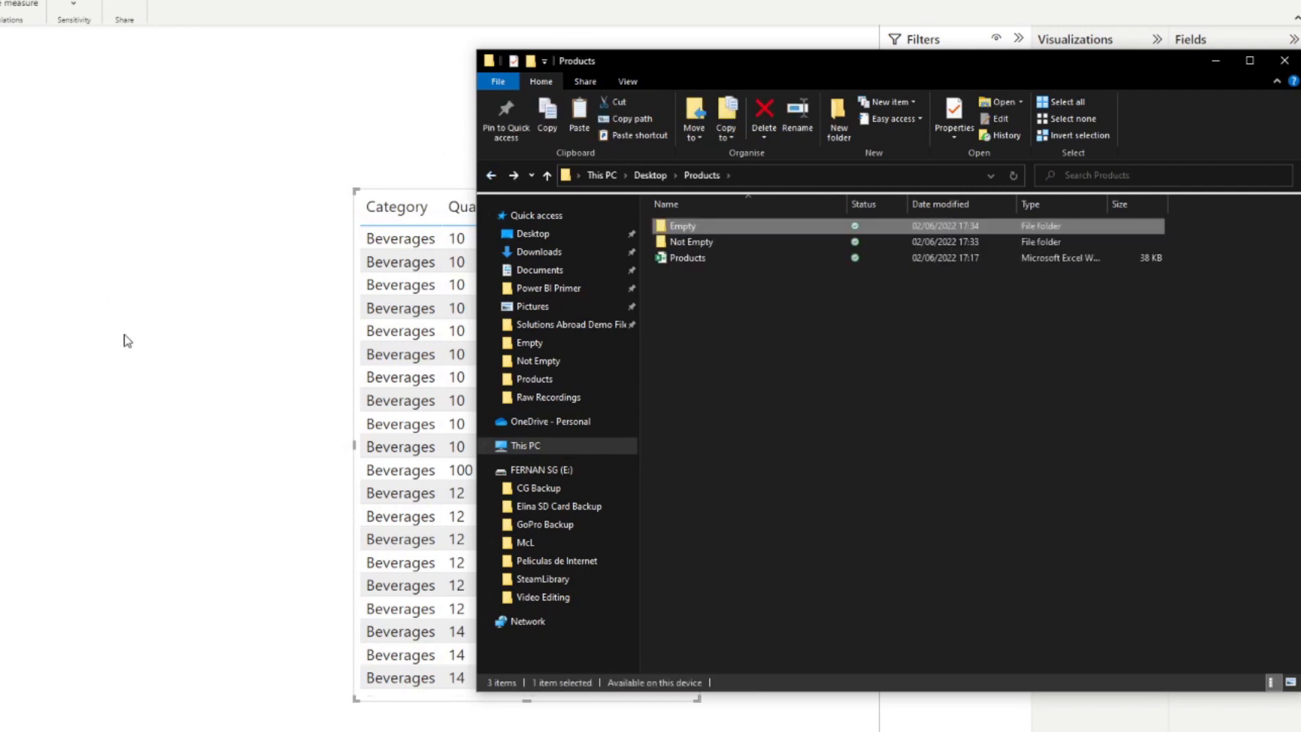
pyautogui.click(1283, 60)
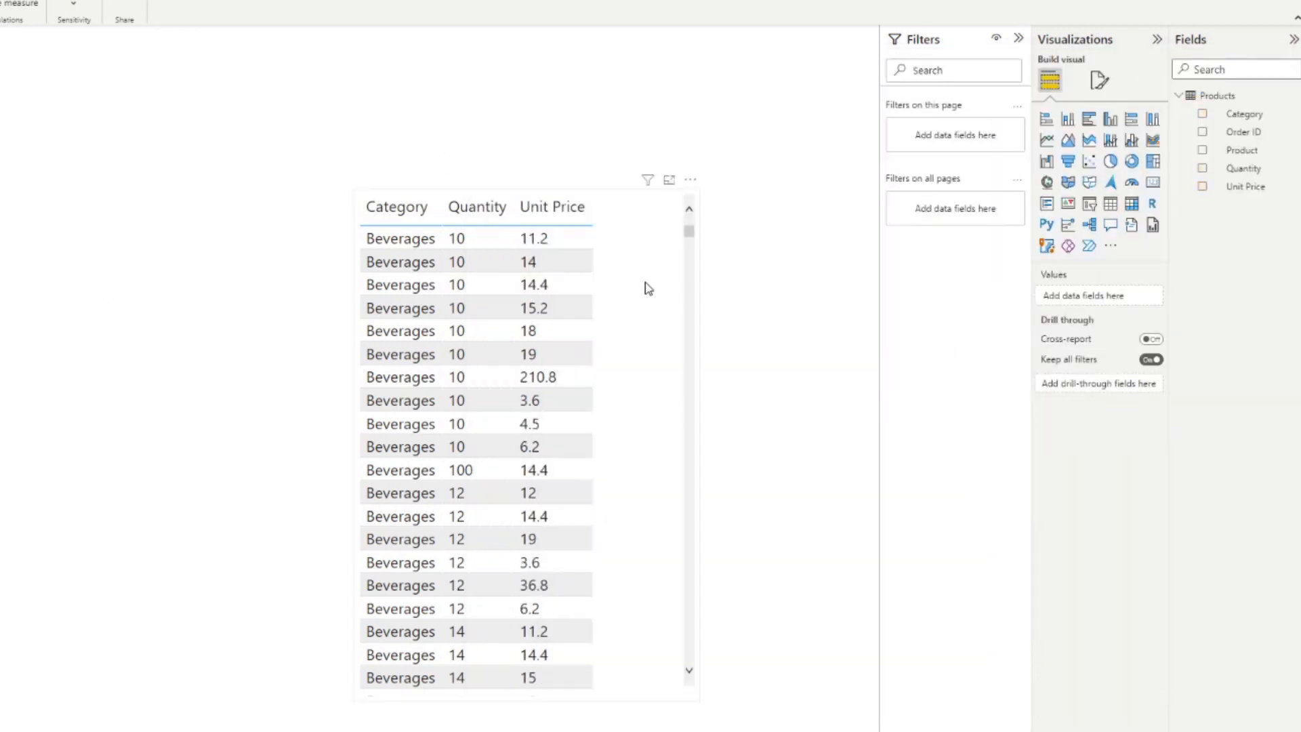
pyautogui.moveTo(676, 267)
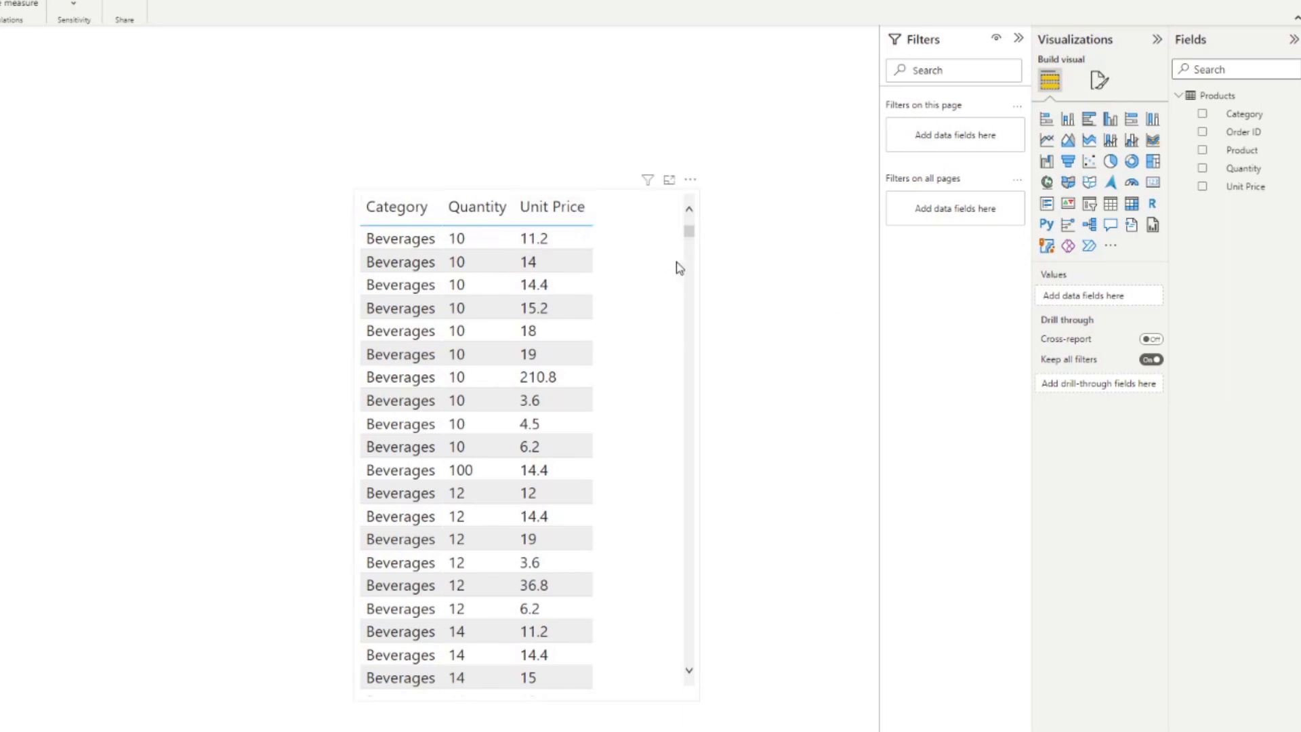
pyautogui.moveTo(713, 310)
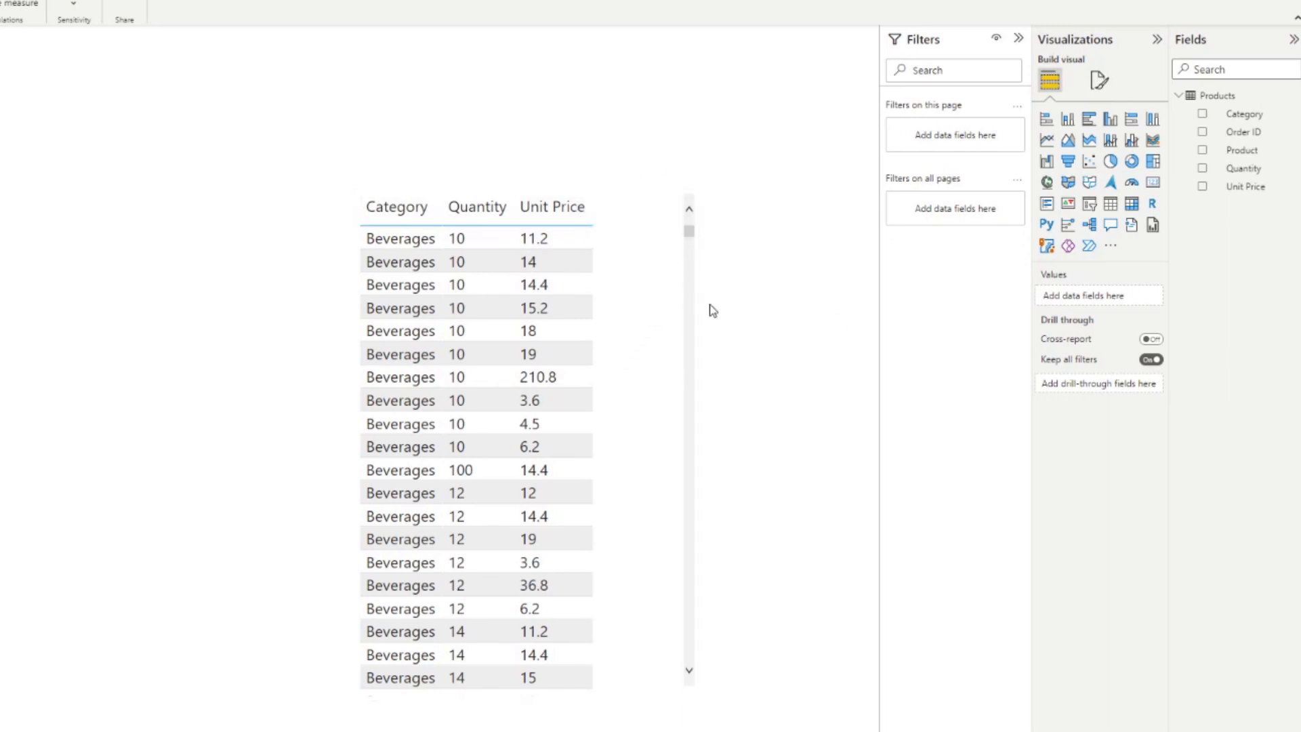
pyautogui.moveTo(668, 250)
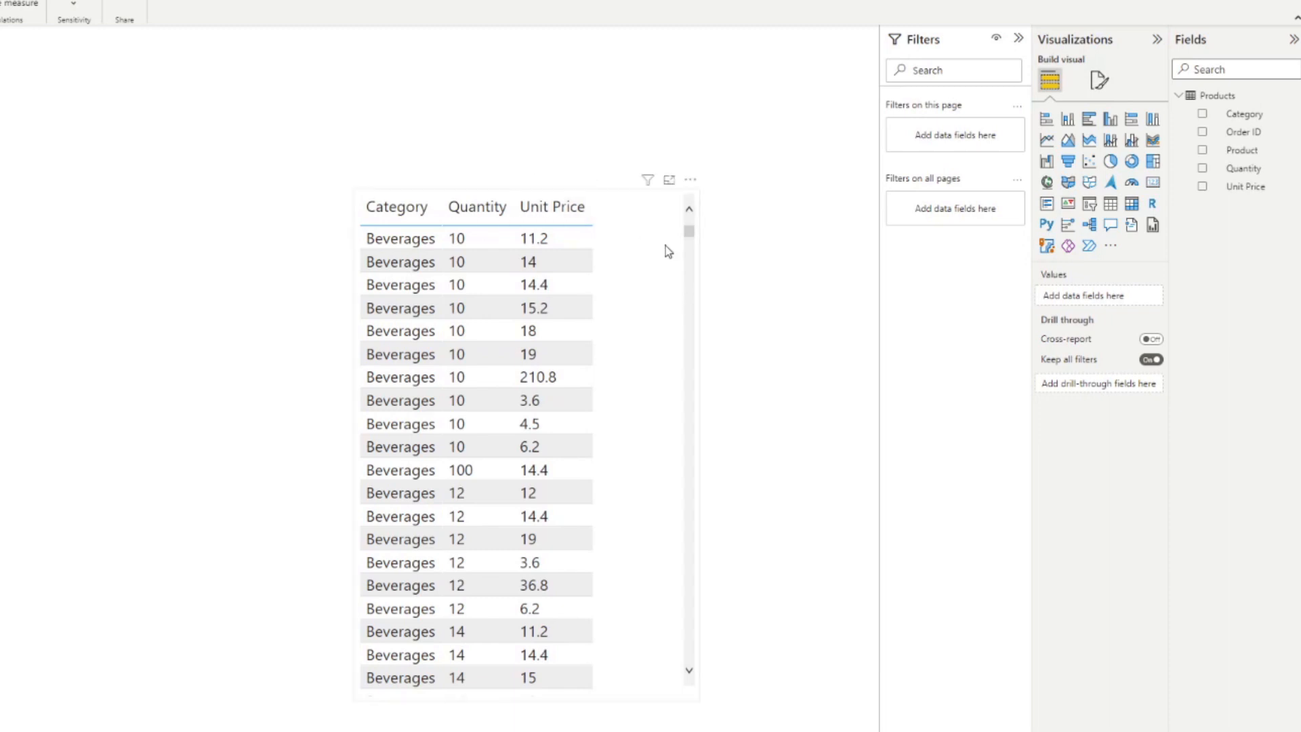
pyautogui.moveTo(704, 182)
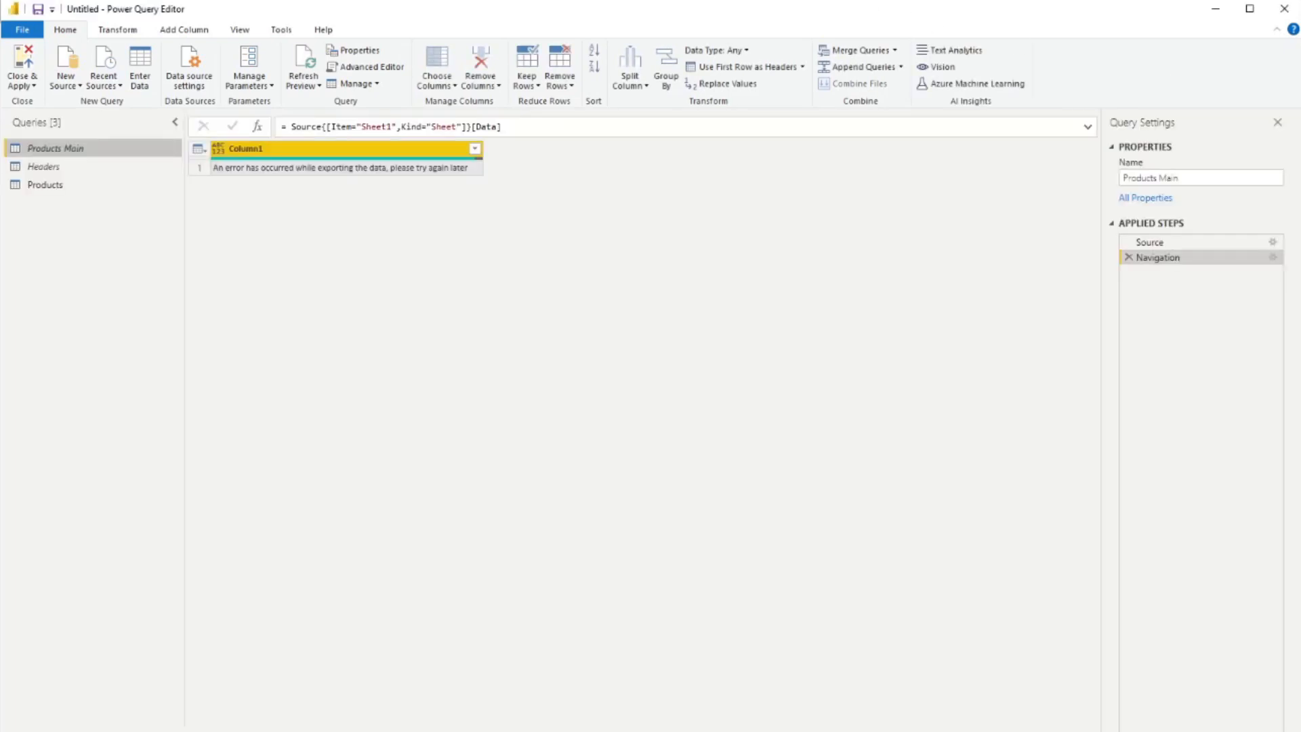
pyautogui.moveTo(45, 184)
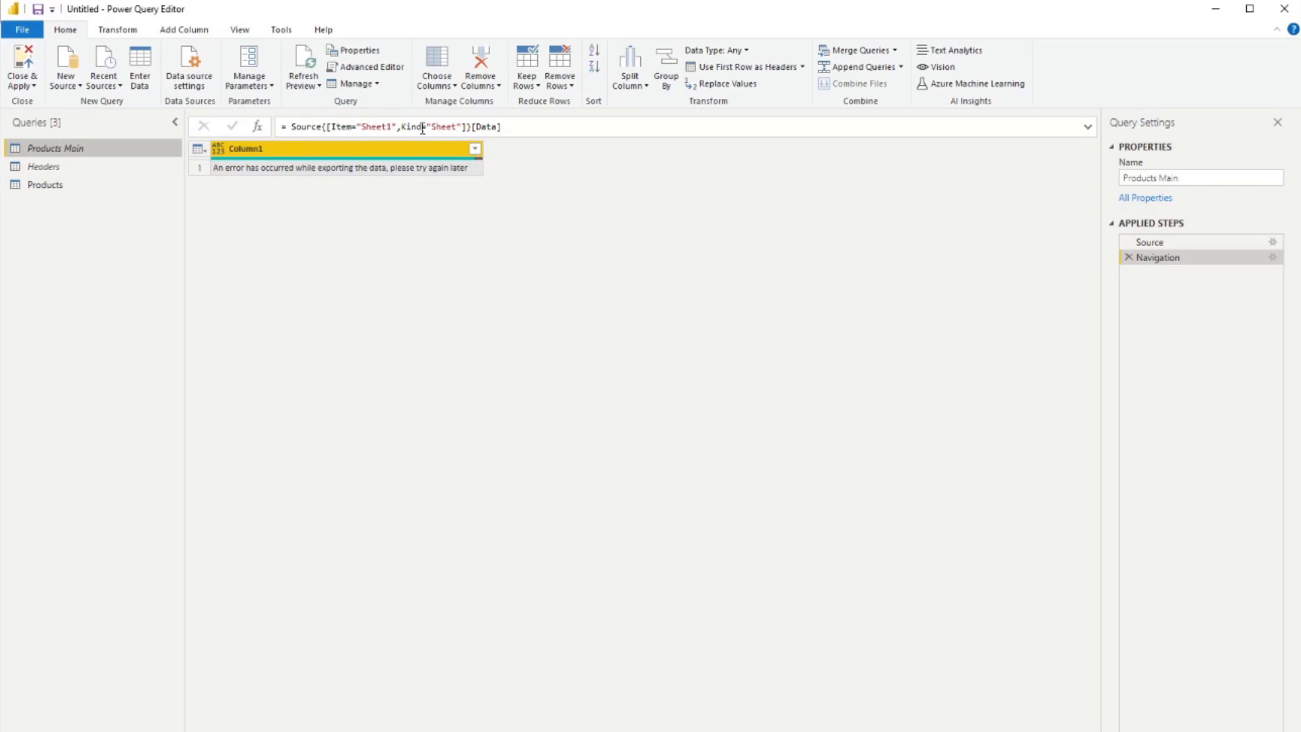
# Refresh the Products Main preview to load the filled file, then view Products.
pyautogui.click(302, 62)
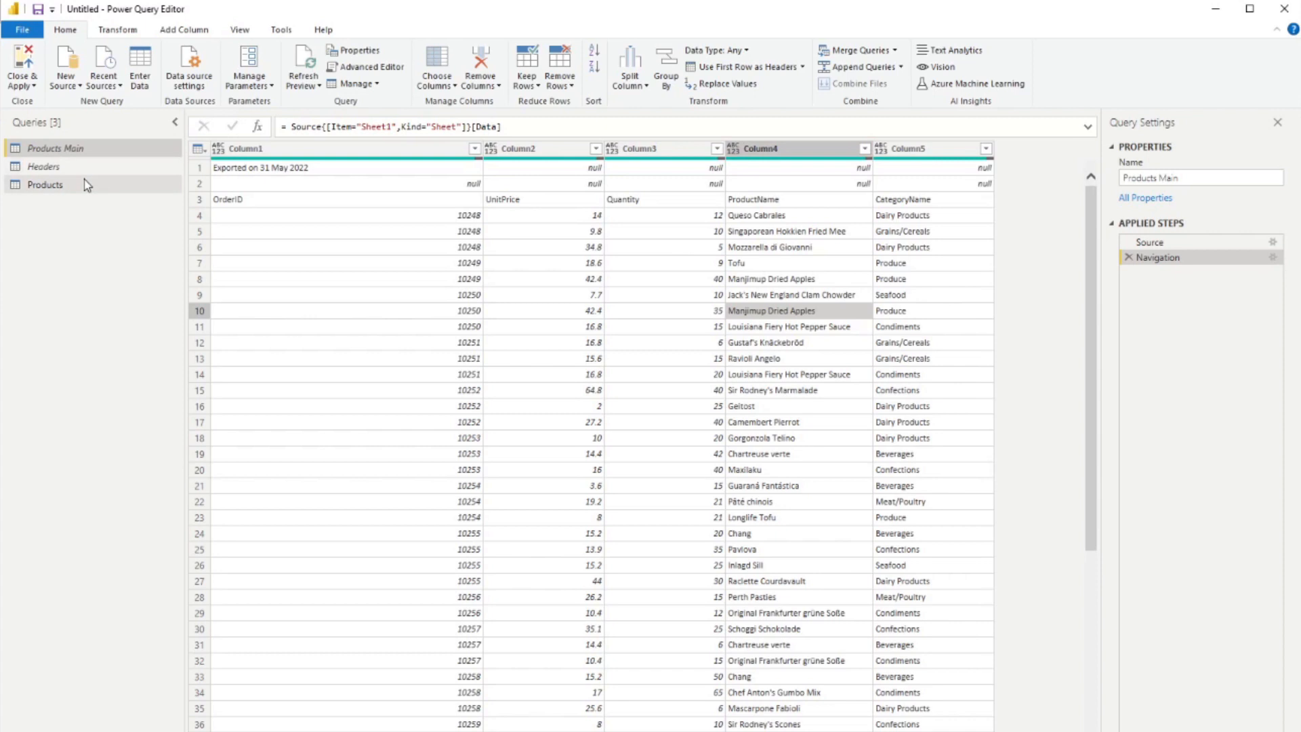
pyautogui.click(44, 184)
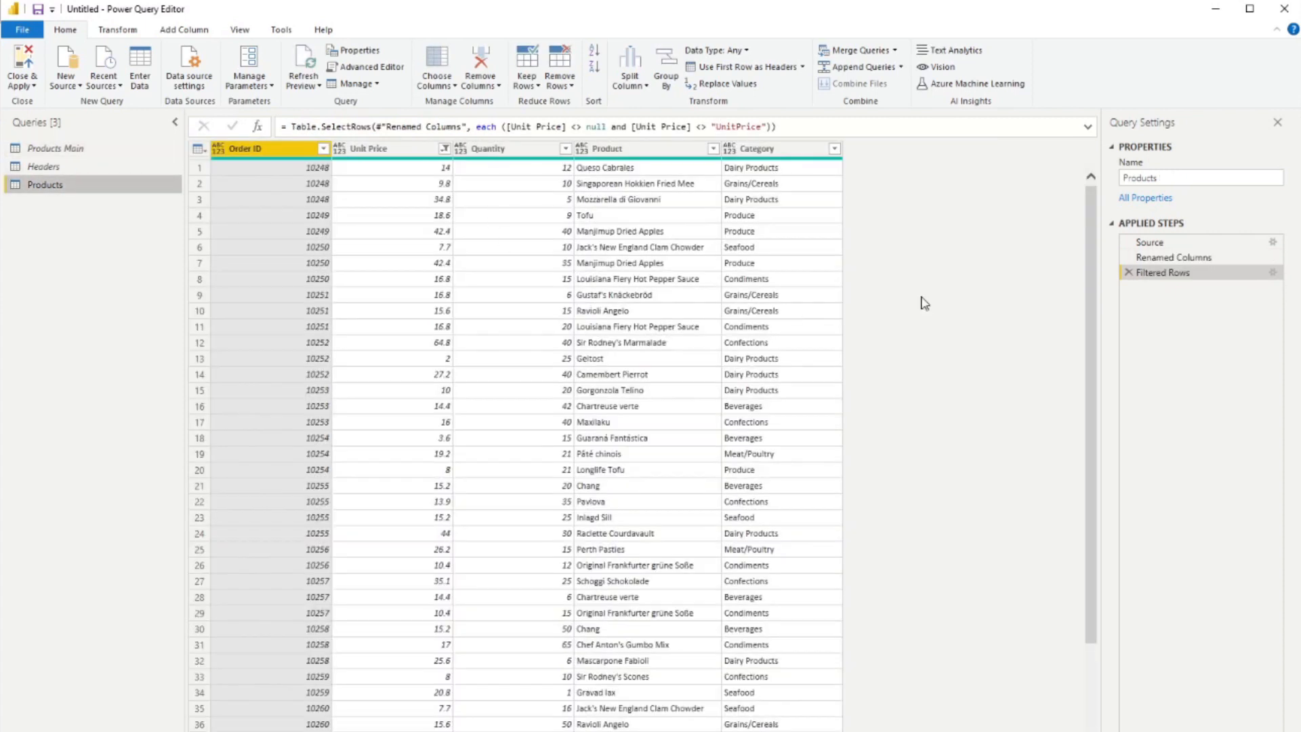
pyautogui.moveTo(1149, 241)
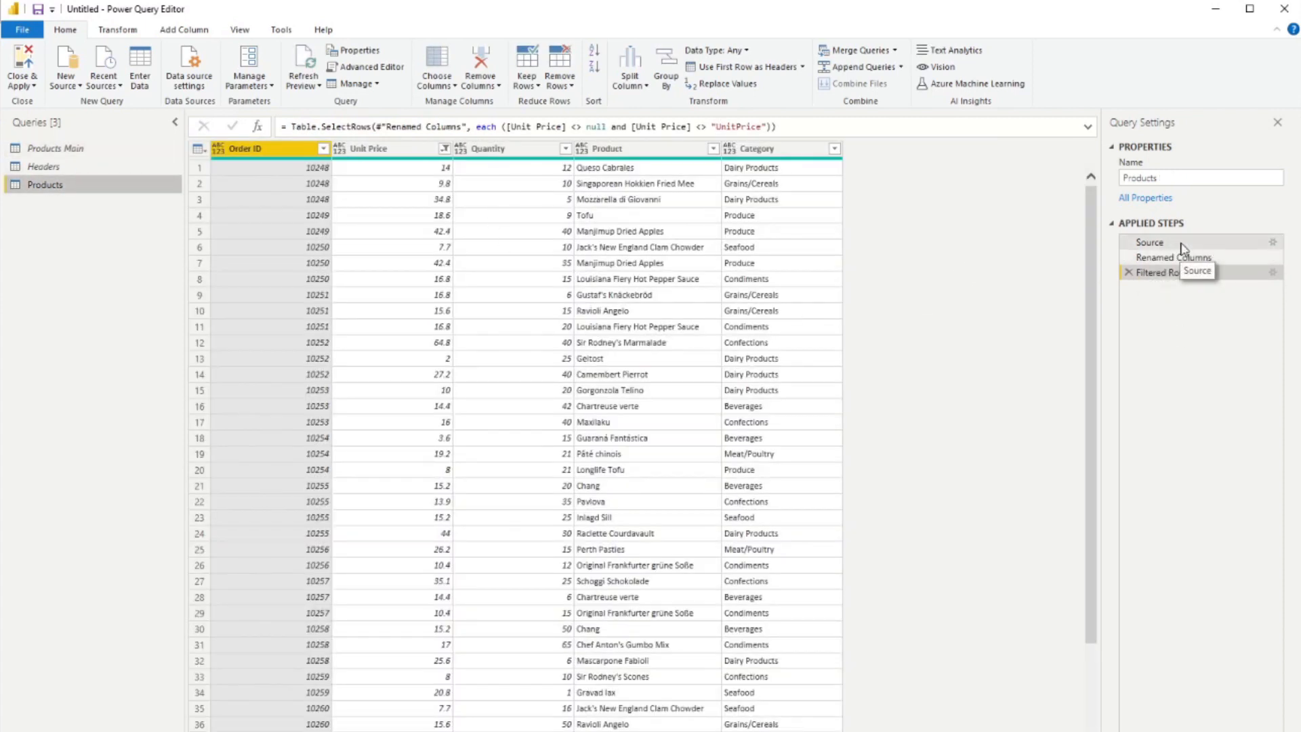
# Inspect the appended rows at Source, including the original header row, then preview the Renamed Columns step.
pyautogui.click(1149, 241)
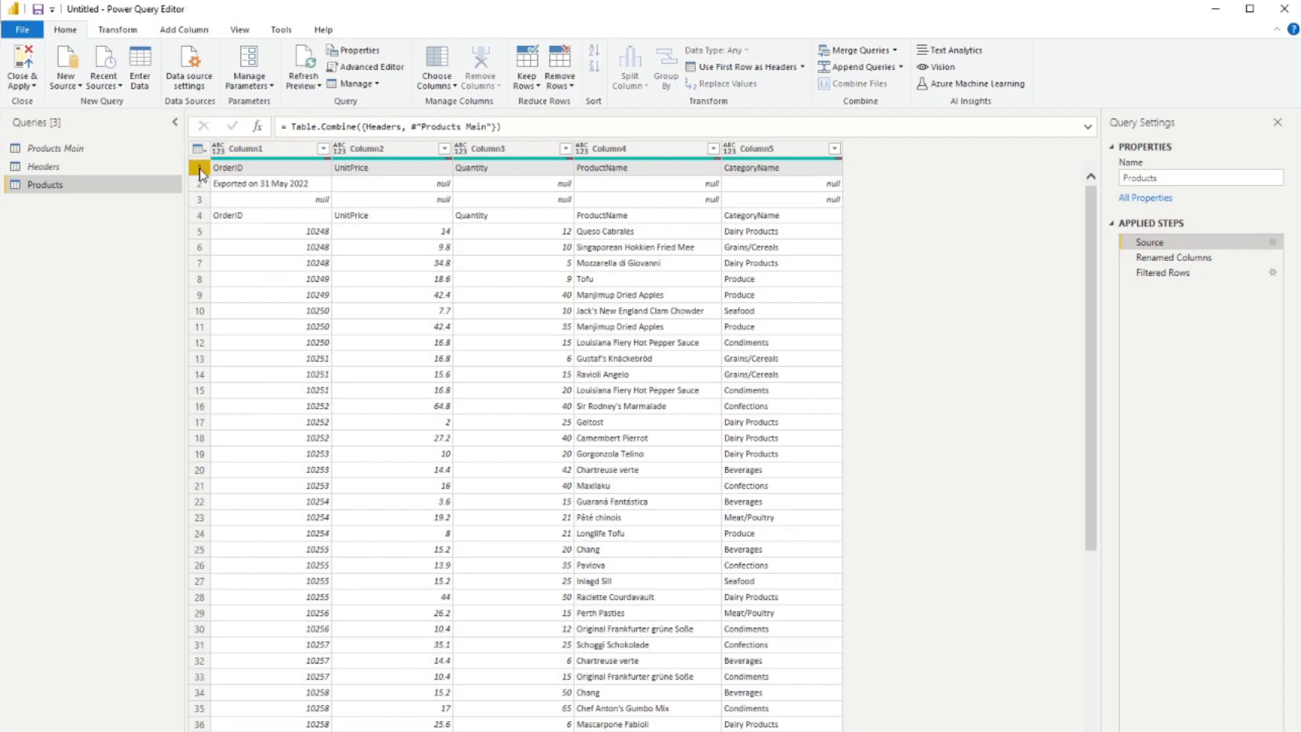
pyautogui.click(199, 215)
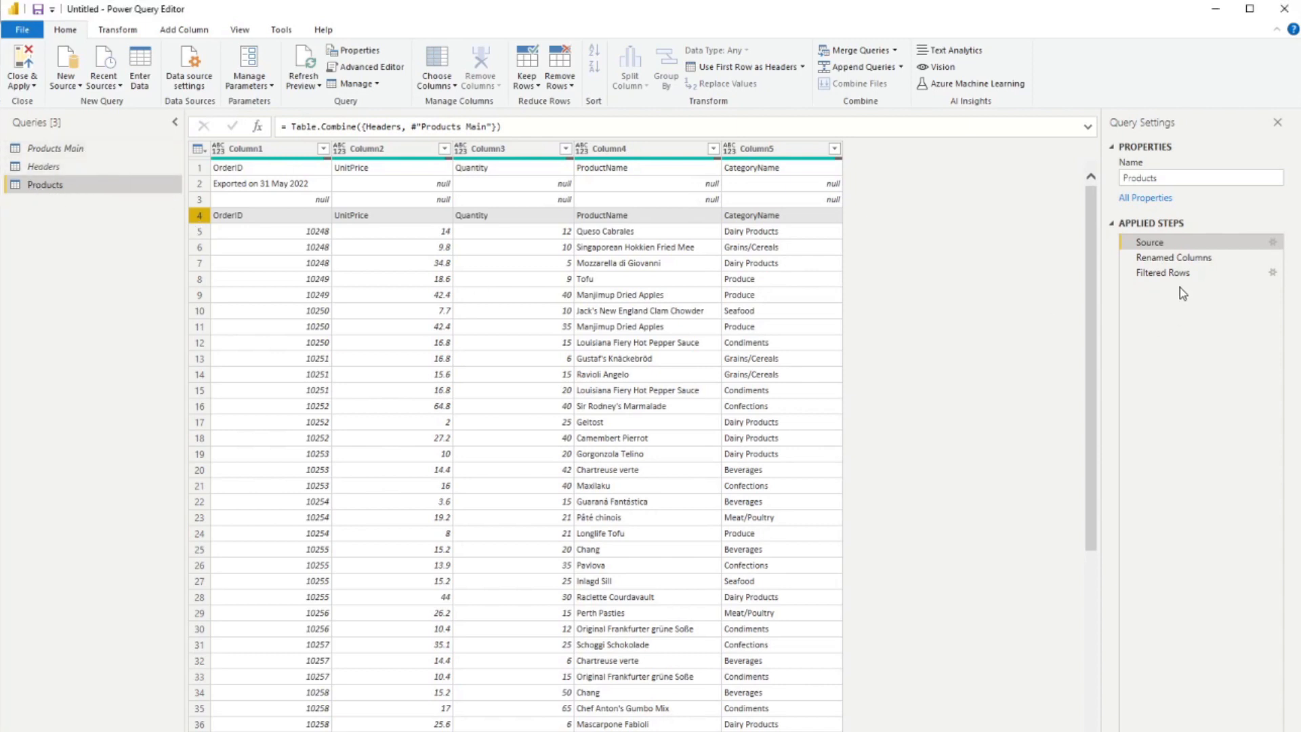
pyautogui.click(1172, 257)
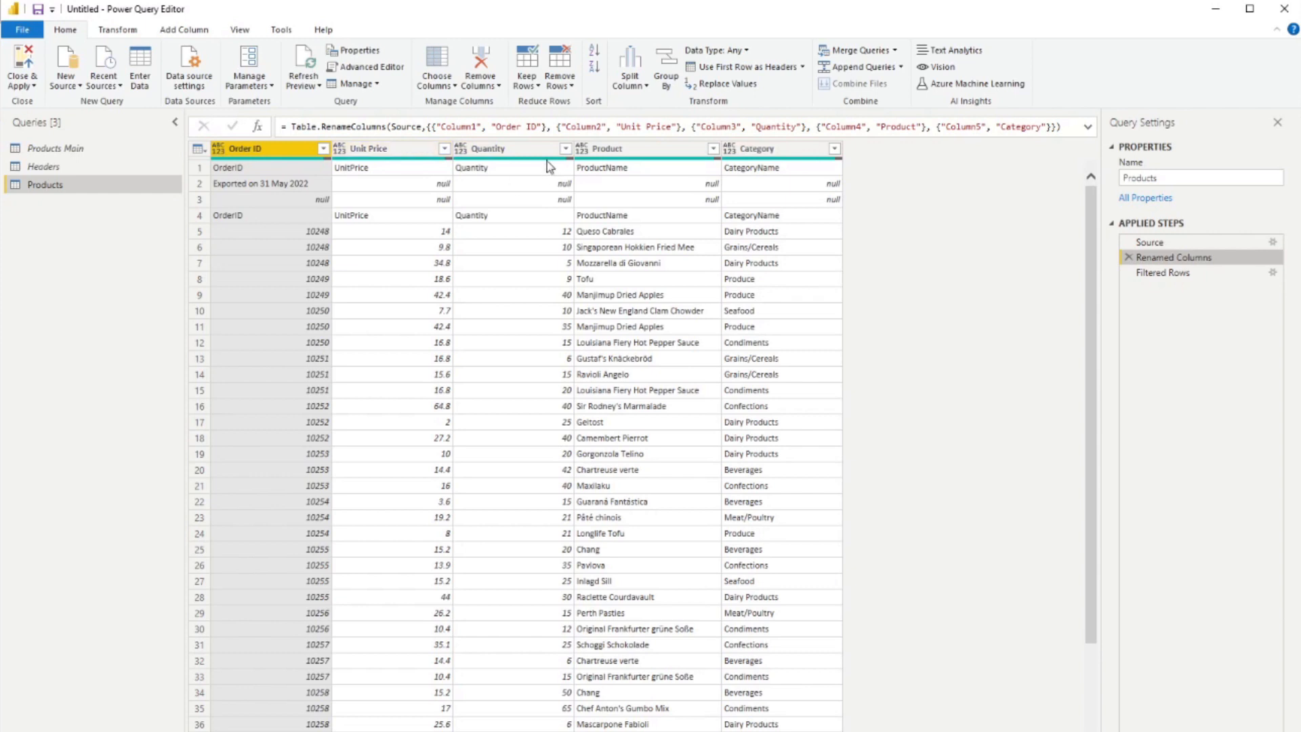
pyautogui.moveTo(646, 149)
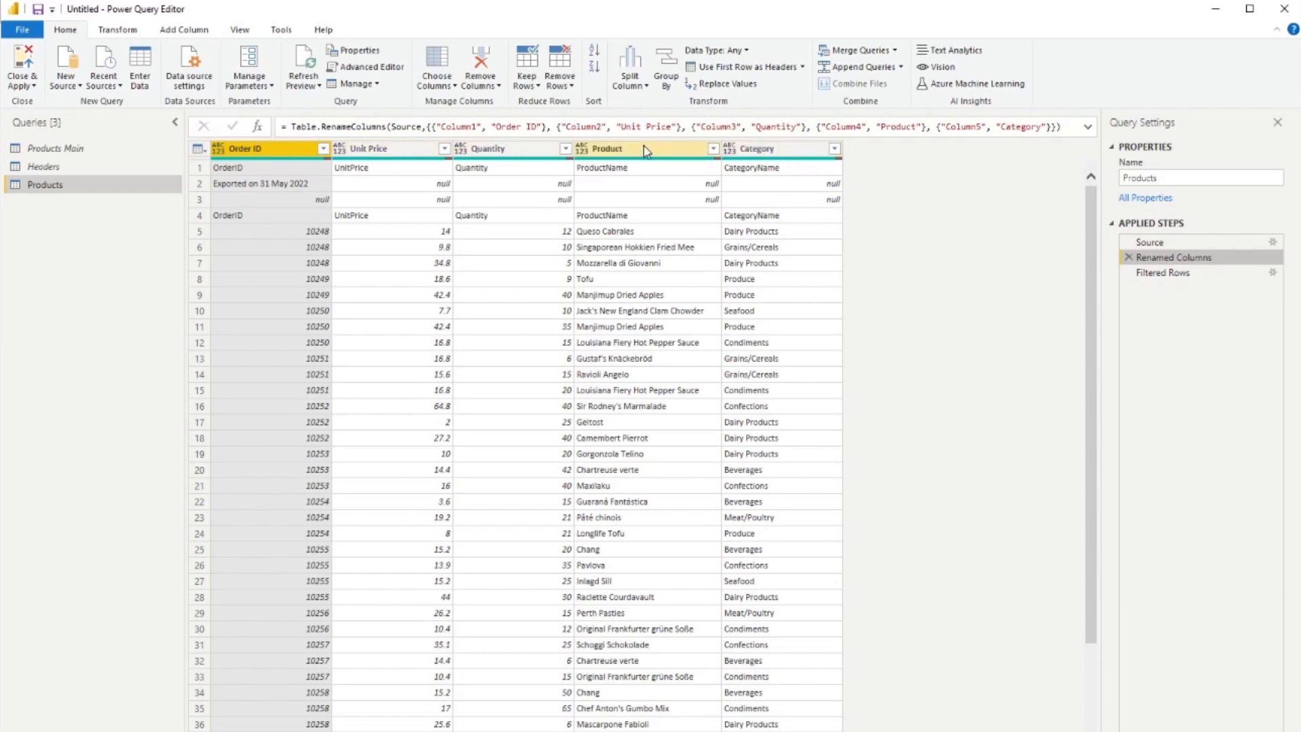
pyautogui.moveTo(773, 148)
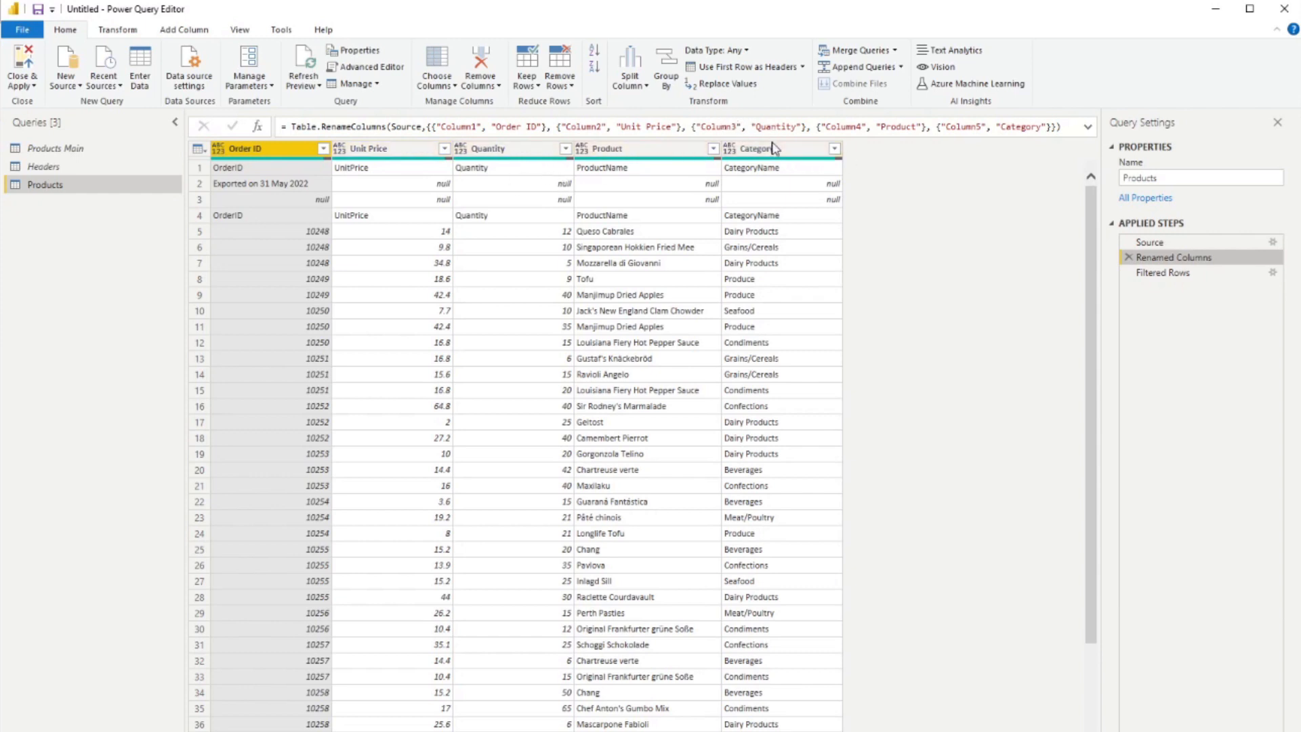
pyautogui.moveTo(862, 158)
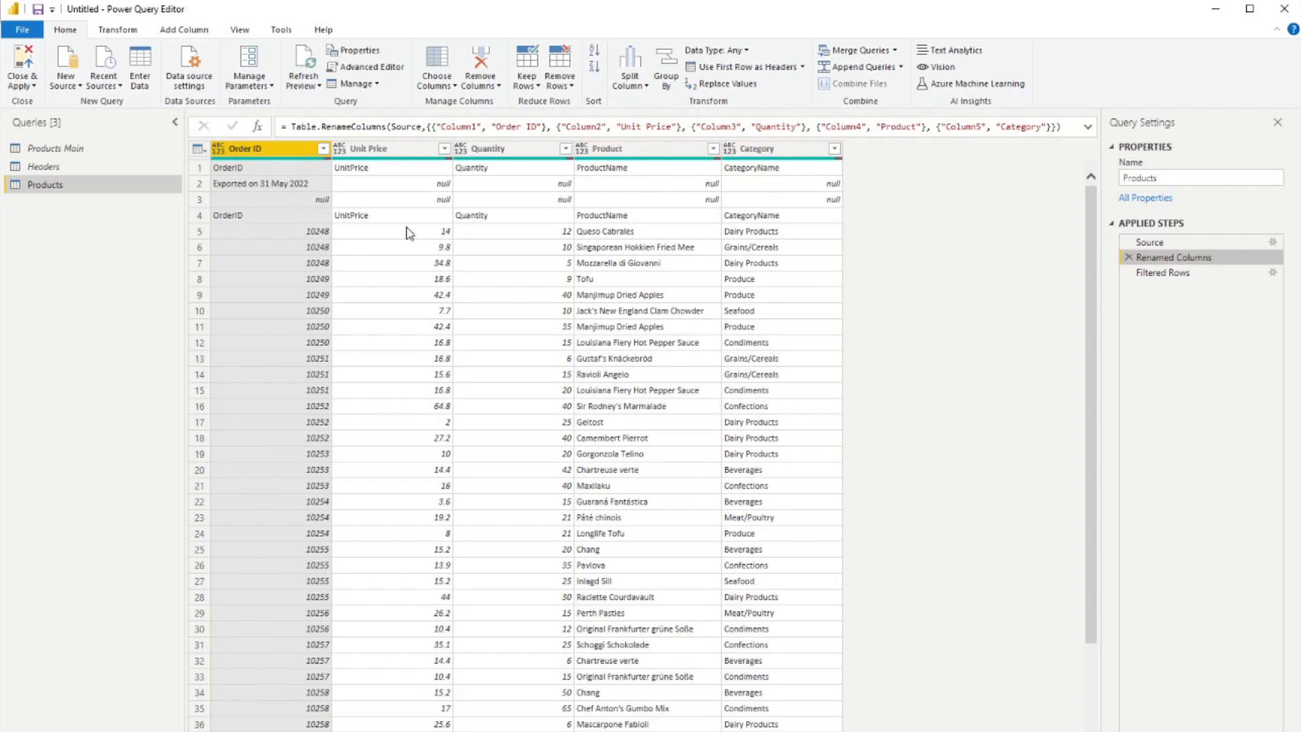
pyautogui.moveTo(868, 310)
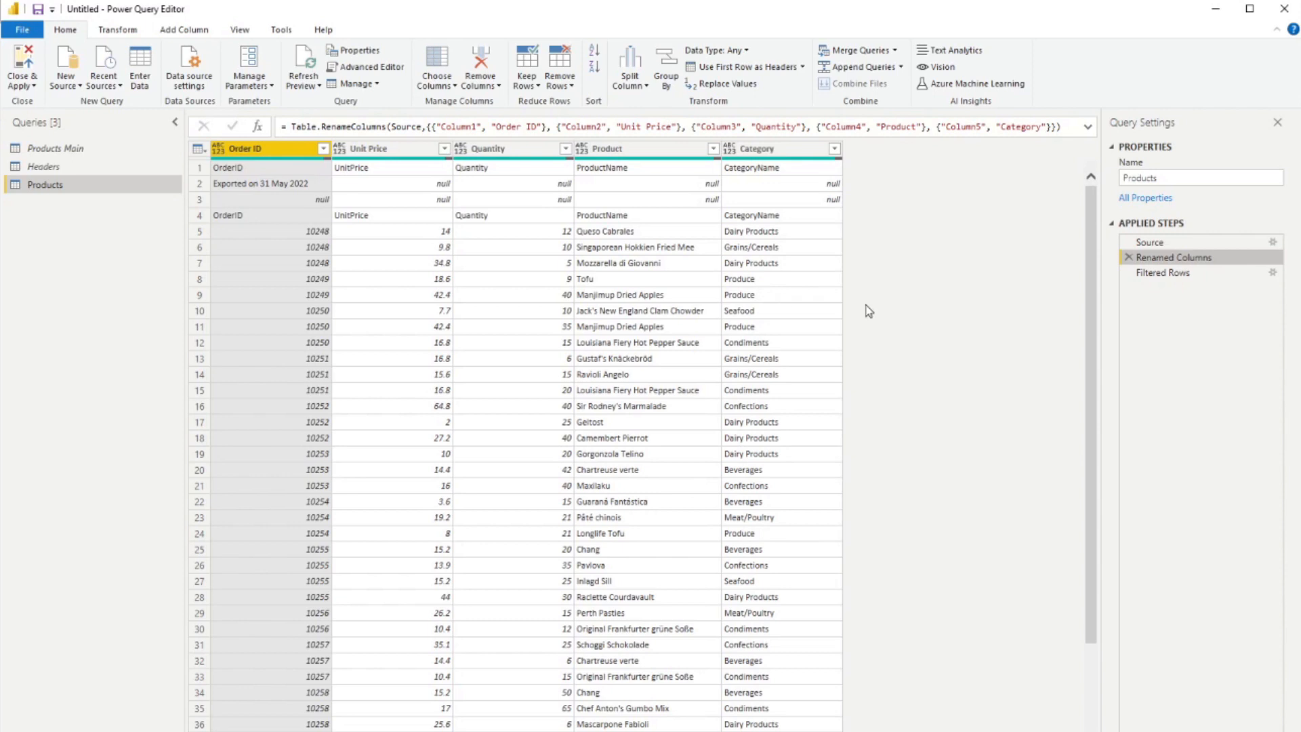
pyautogui.moveTo(1012, 241)
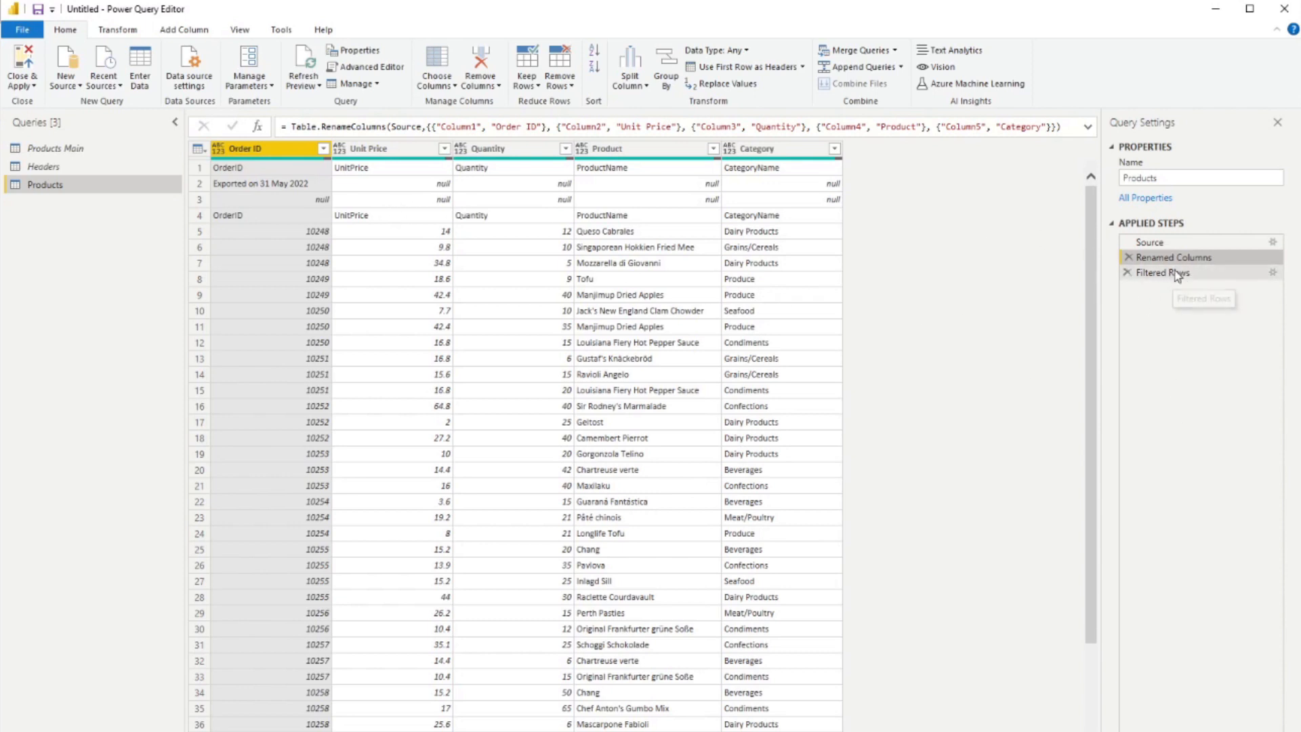
pyautogui.moveTo(1174, 273)
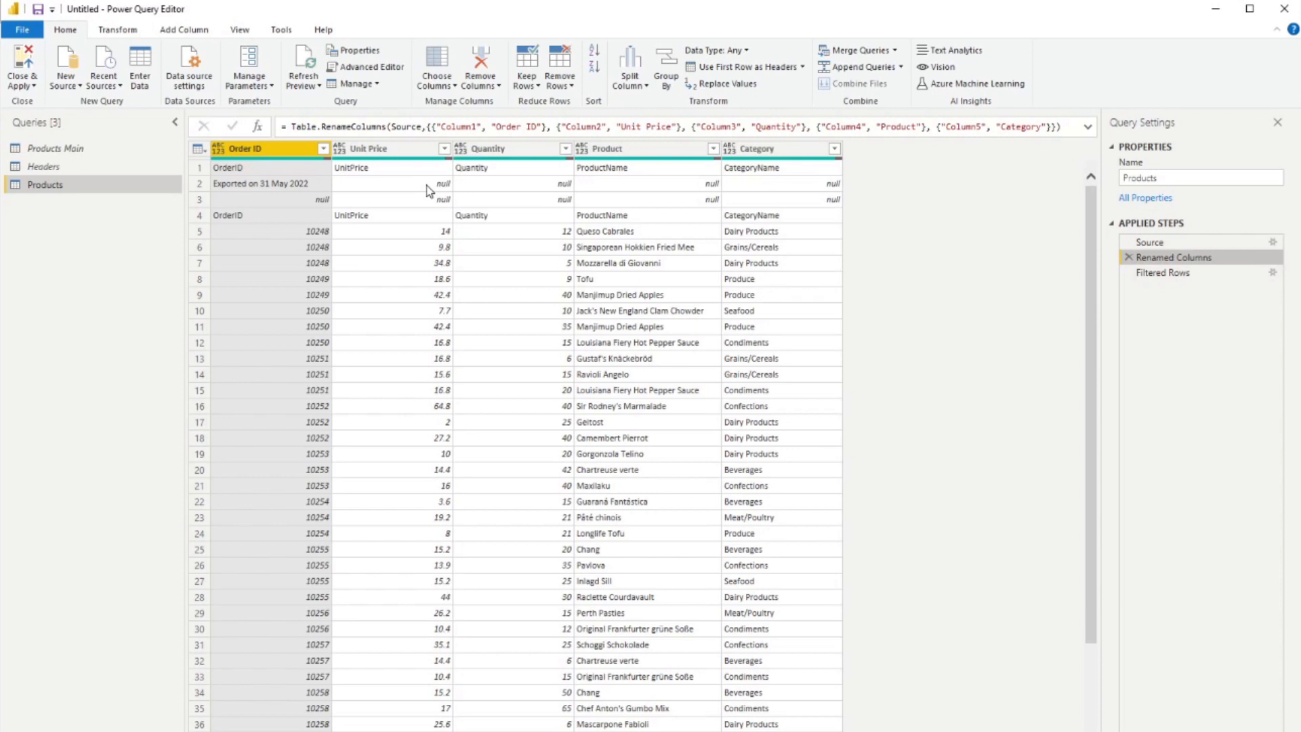
pyautogui.click(390, 184)
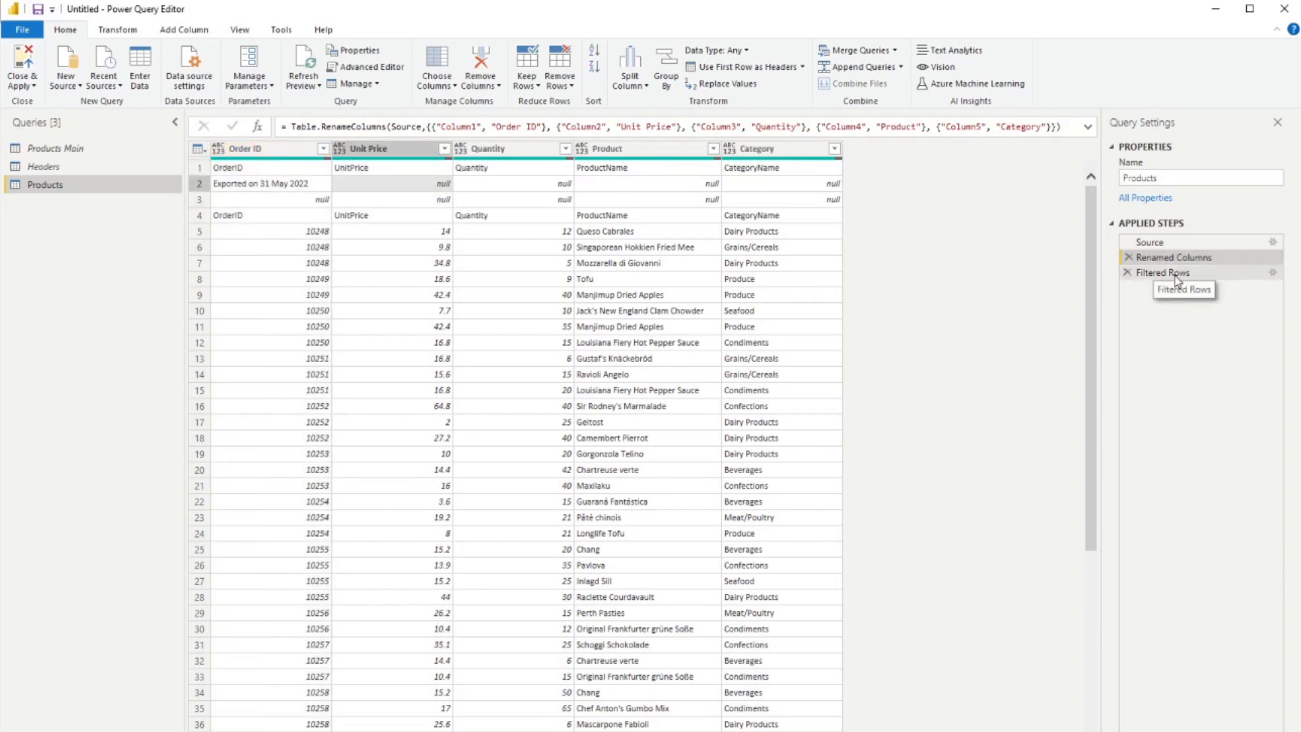
pyautogui.click(1161, 272)
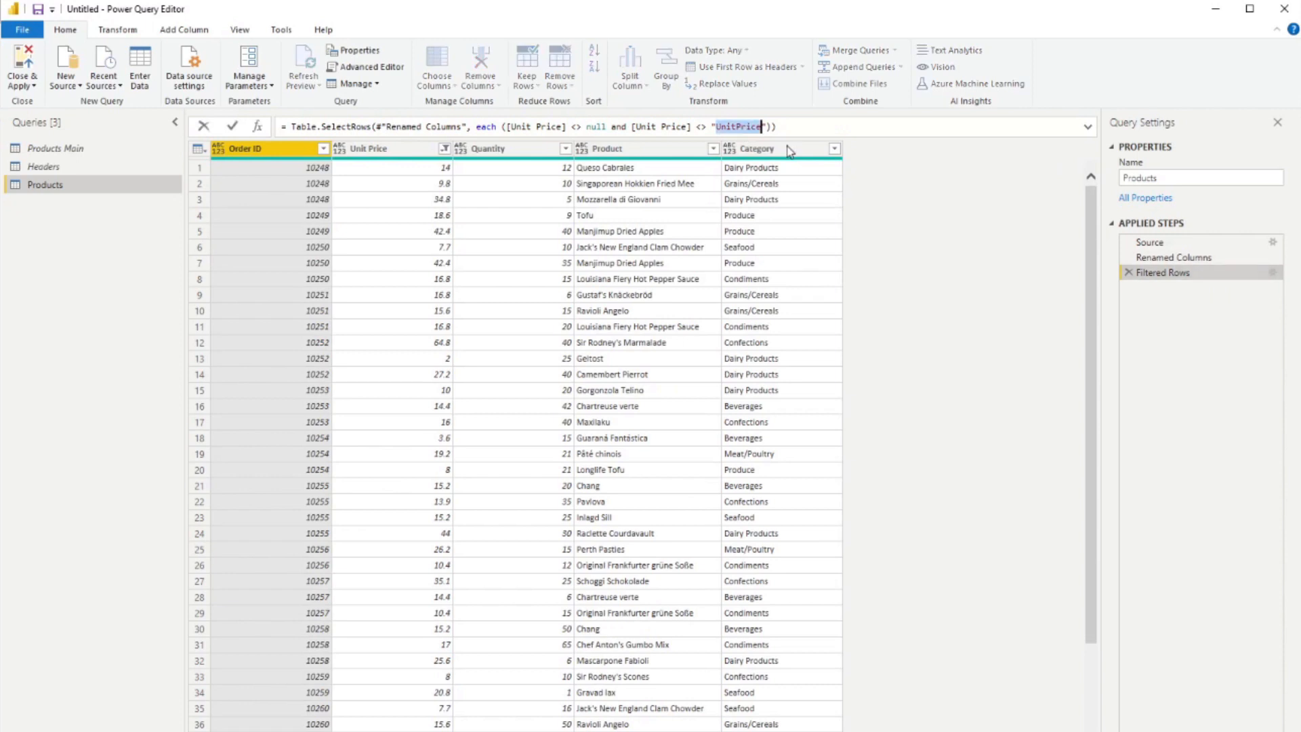
pyautogui.moveTo(1161, 272)
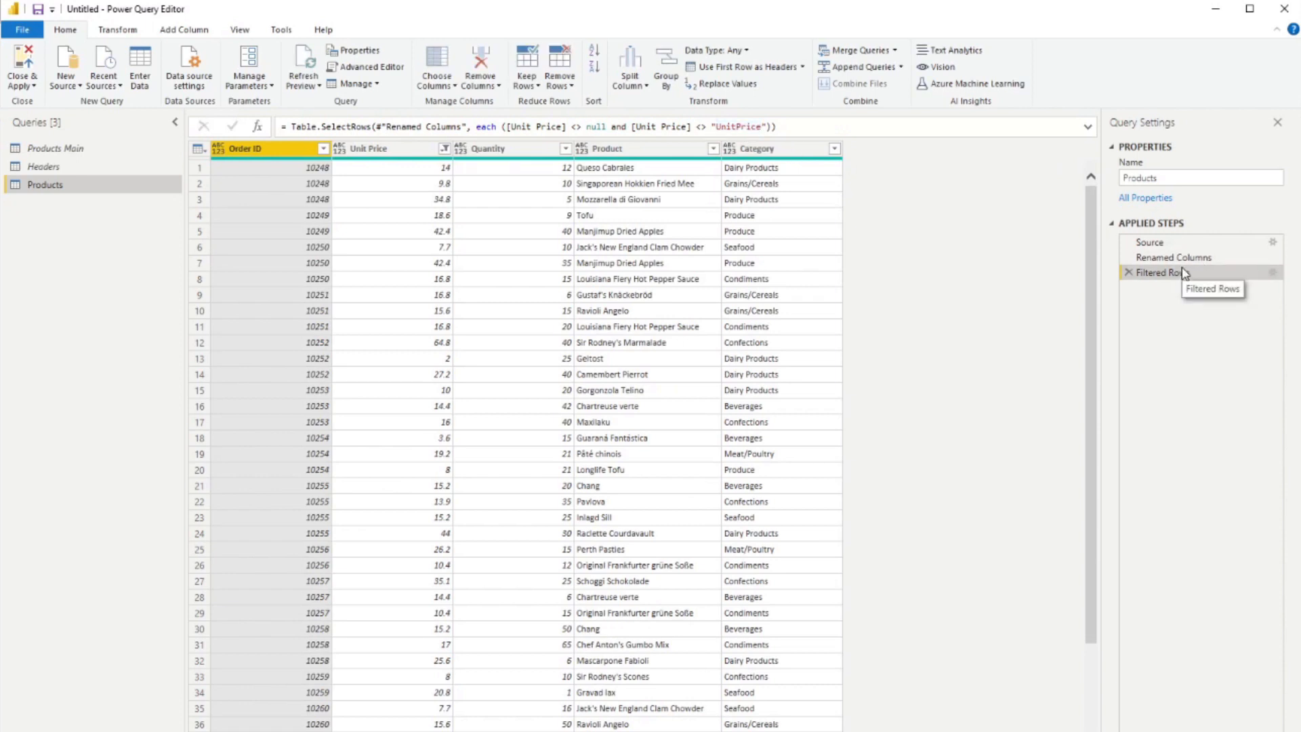
pyautogui.click(1173, 257)
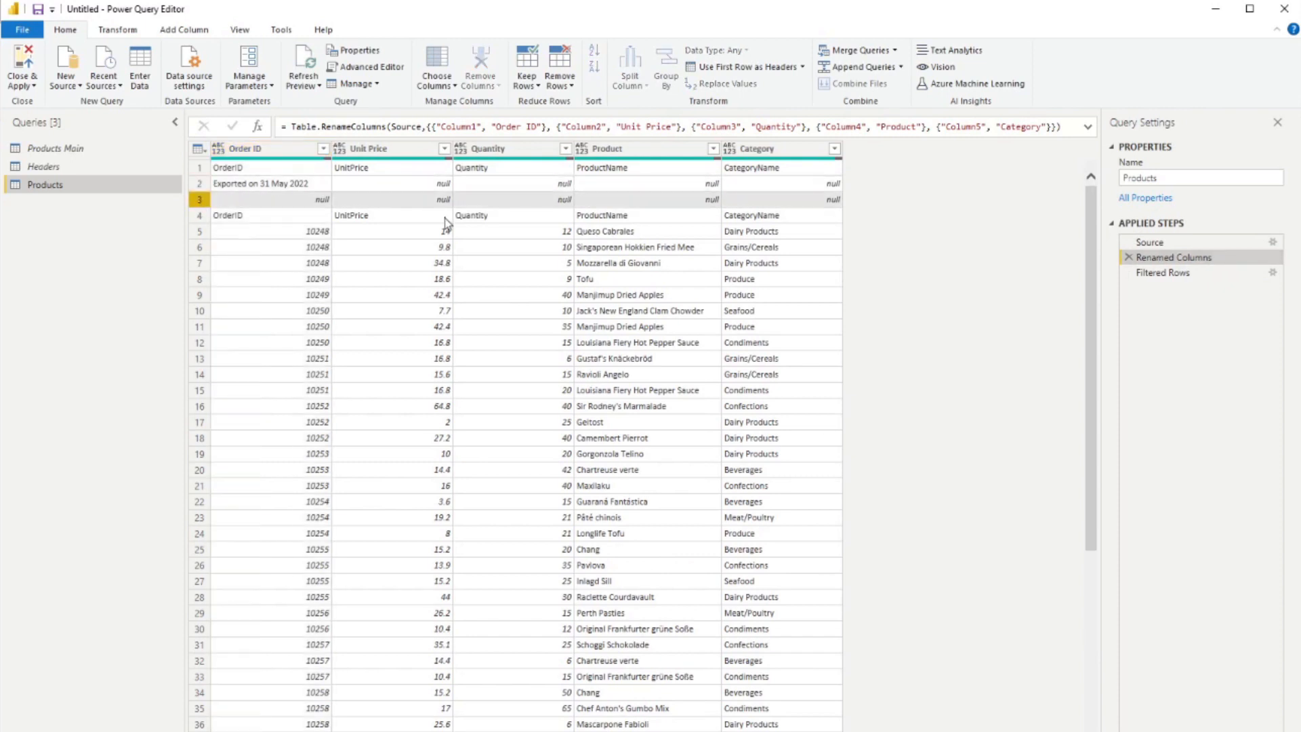
pyautogui.click(200, 214)
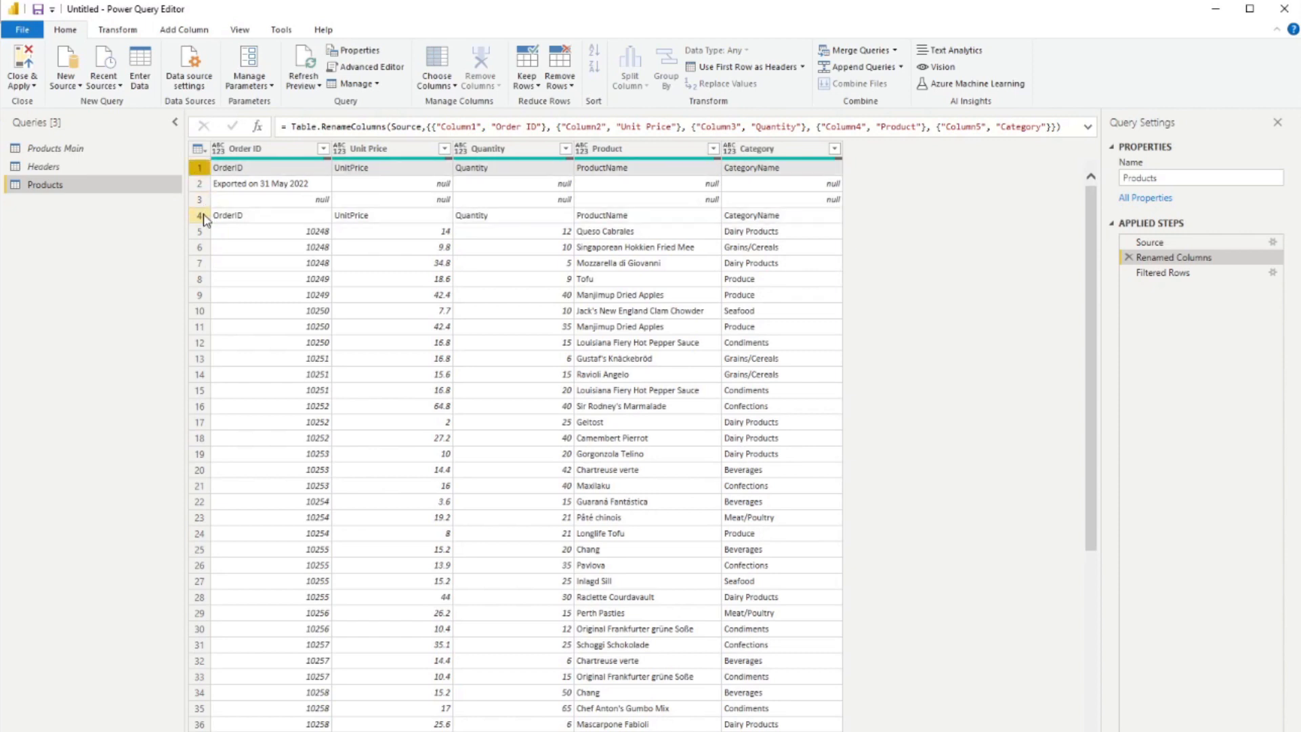
pyautogui.moveTo(174, 211)
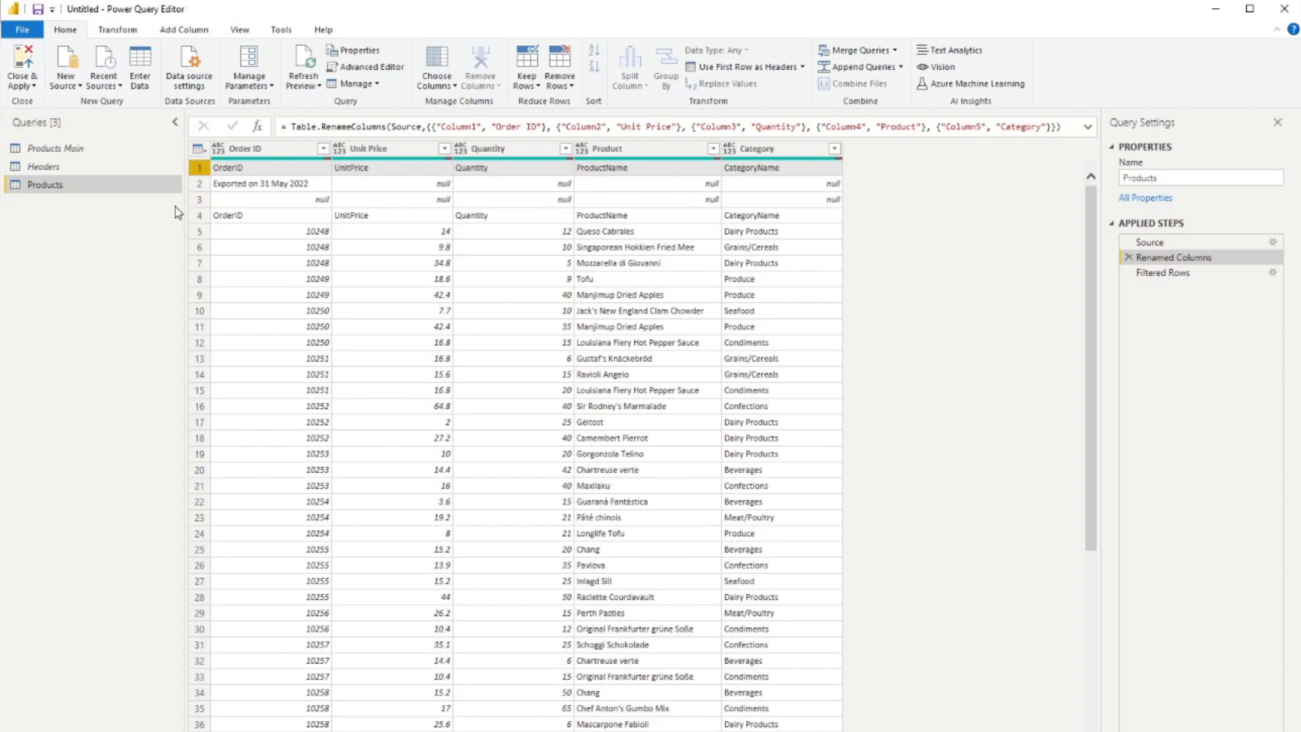
pyautogui.moveTo(1011, 44)
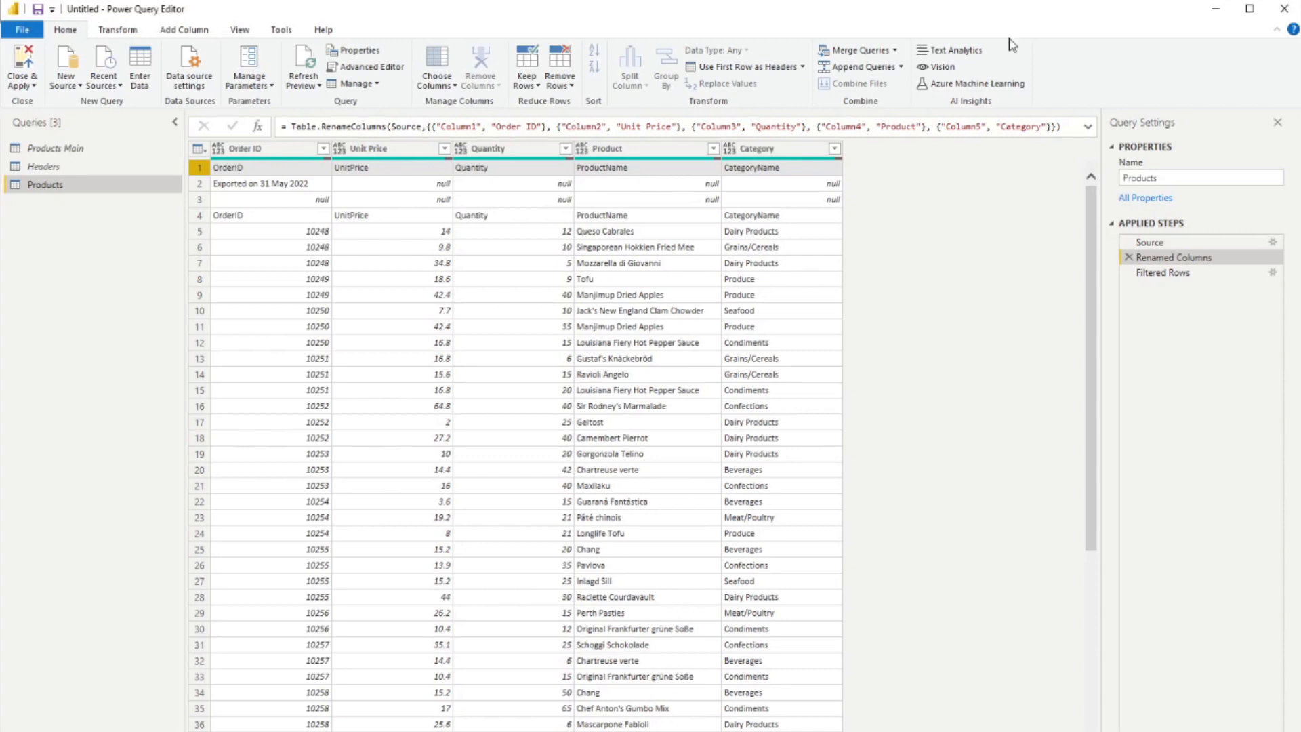